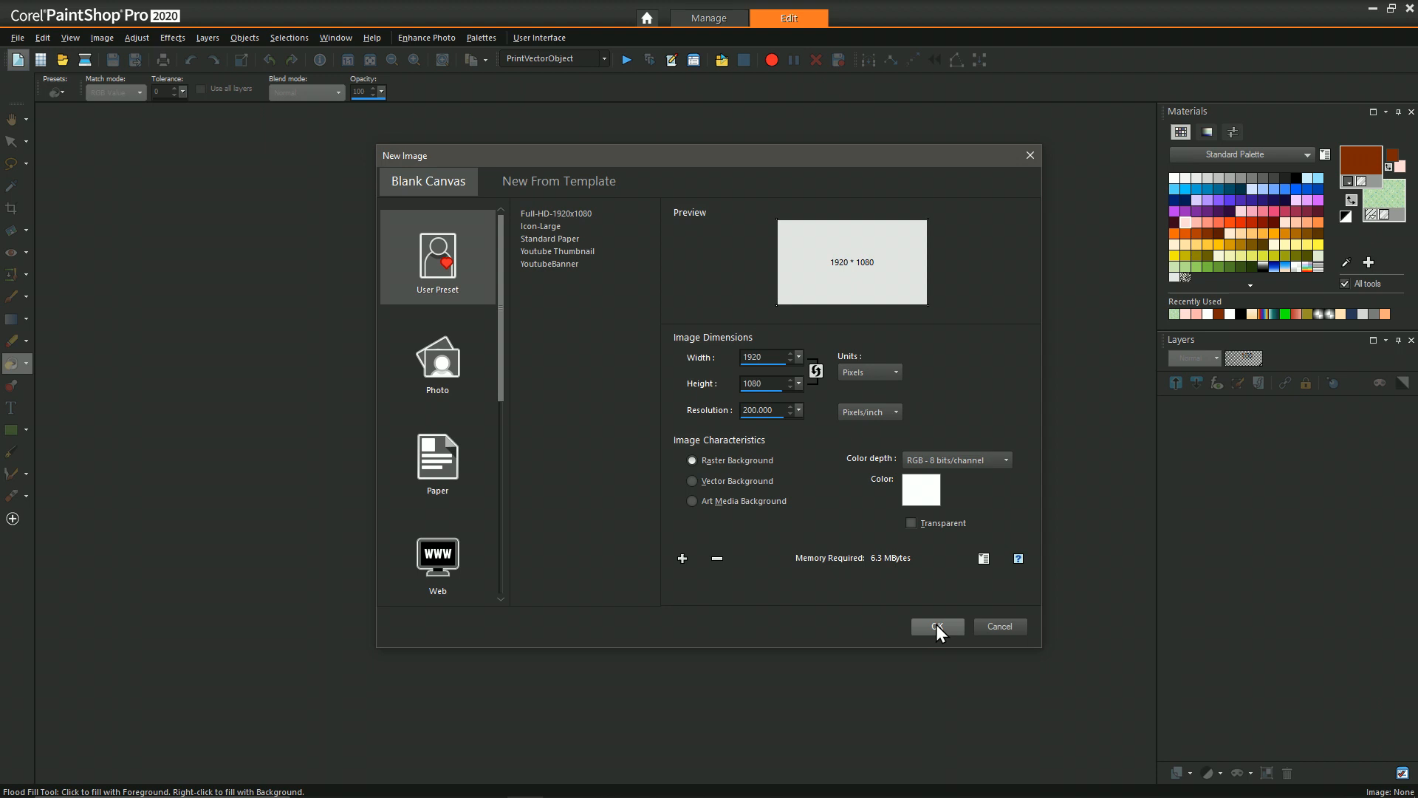
- Create the new blank 1920×1080 white raster image
left_click(935, 626)
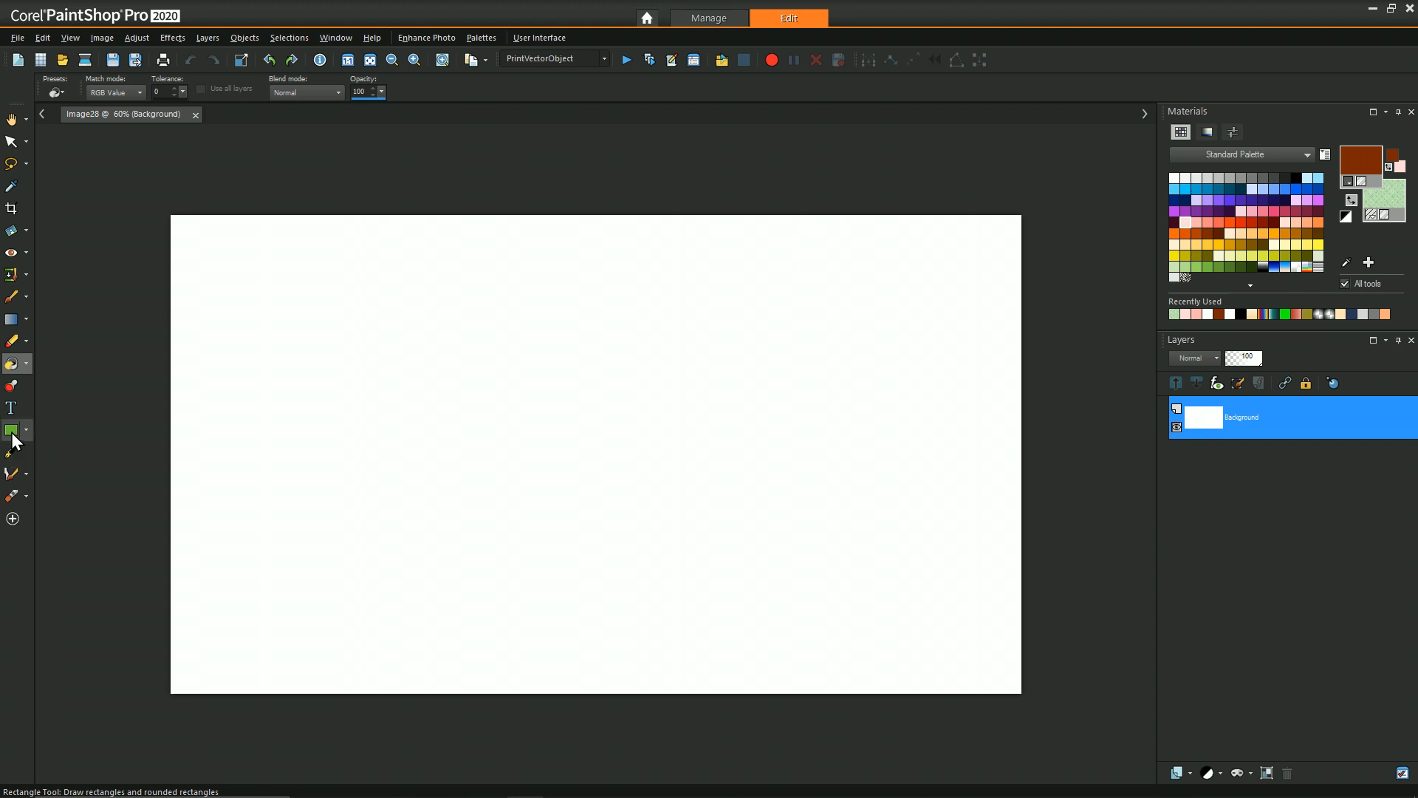
- Draw a green-patterned rectangle across the bottom strip, then make the Background layer active
left_click(12, 430)
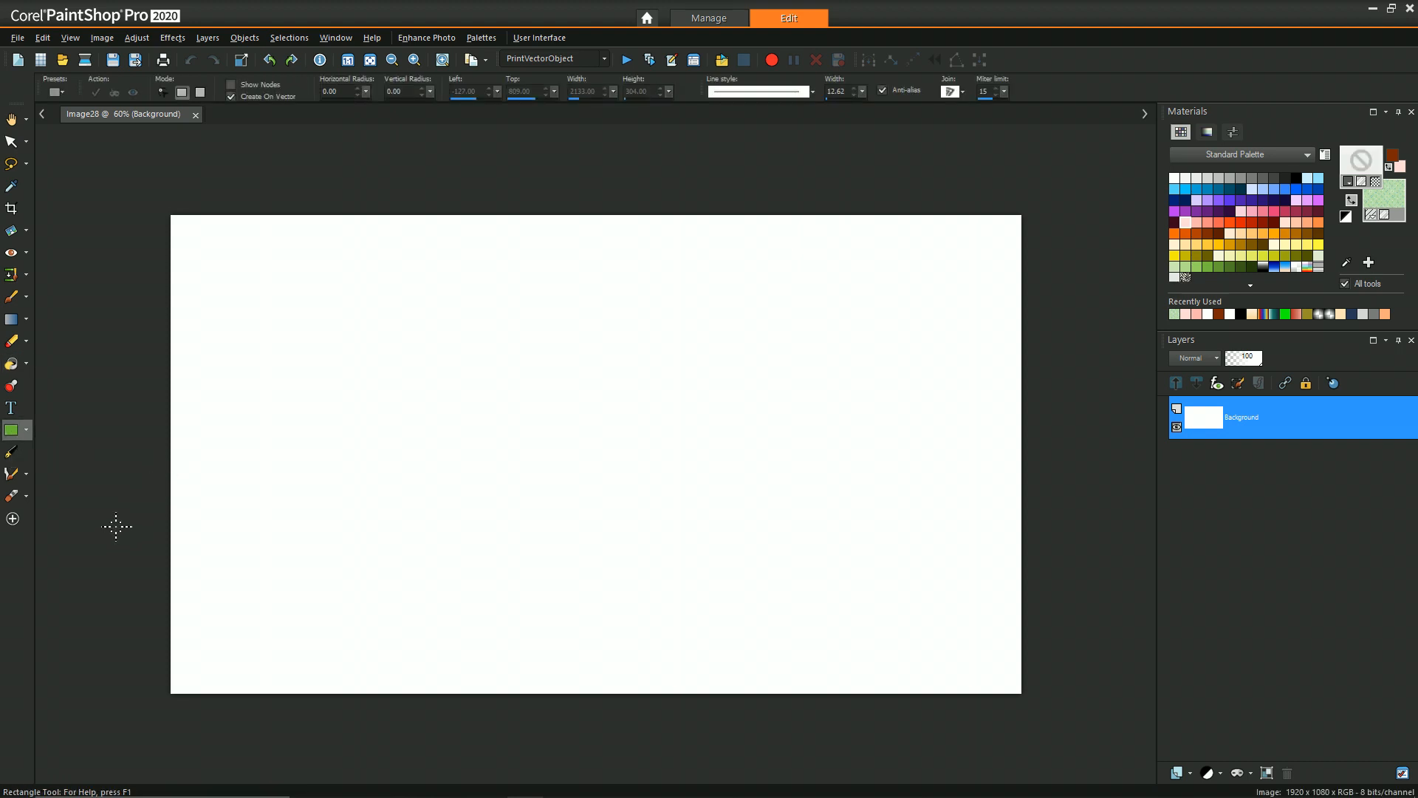
mouse_move(117, 569)
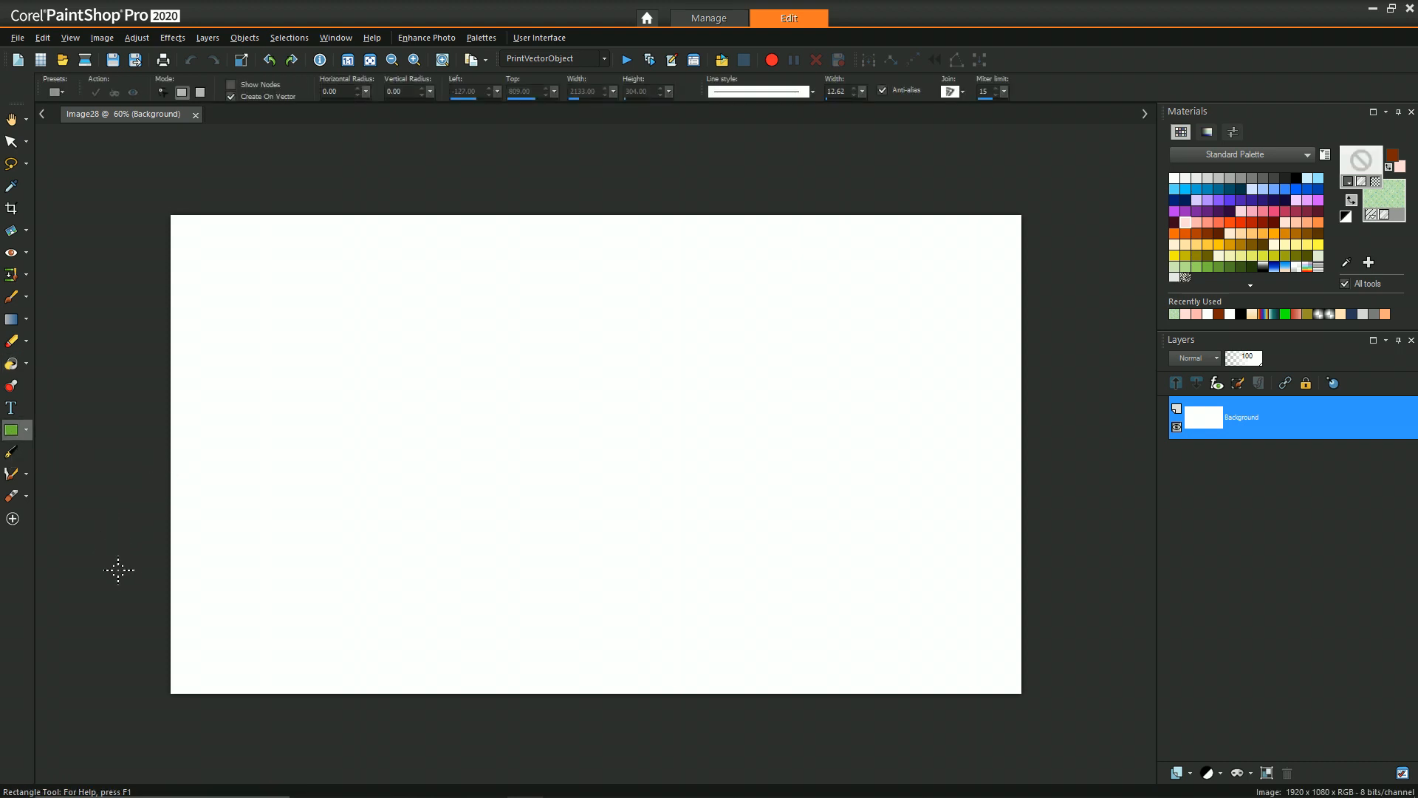
left_click_drag(115, 571, 1083, 724)
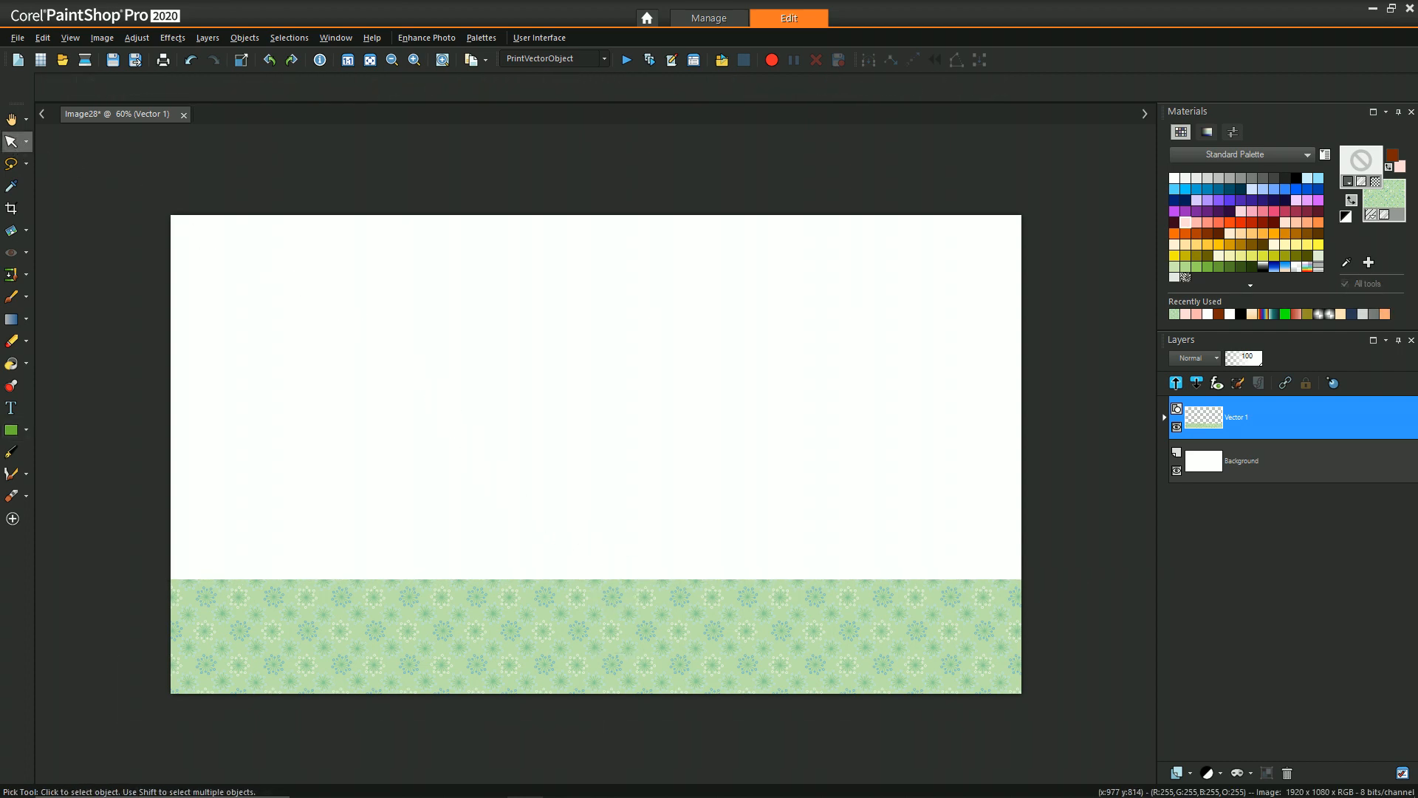
left_click(596, 634)
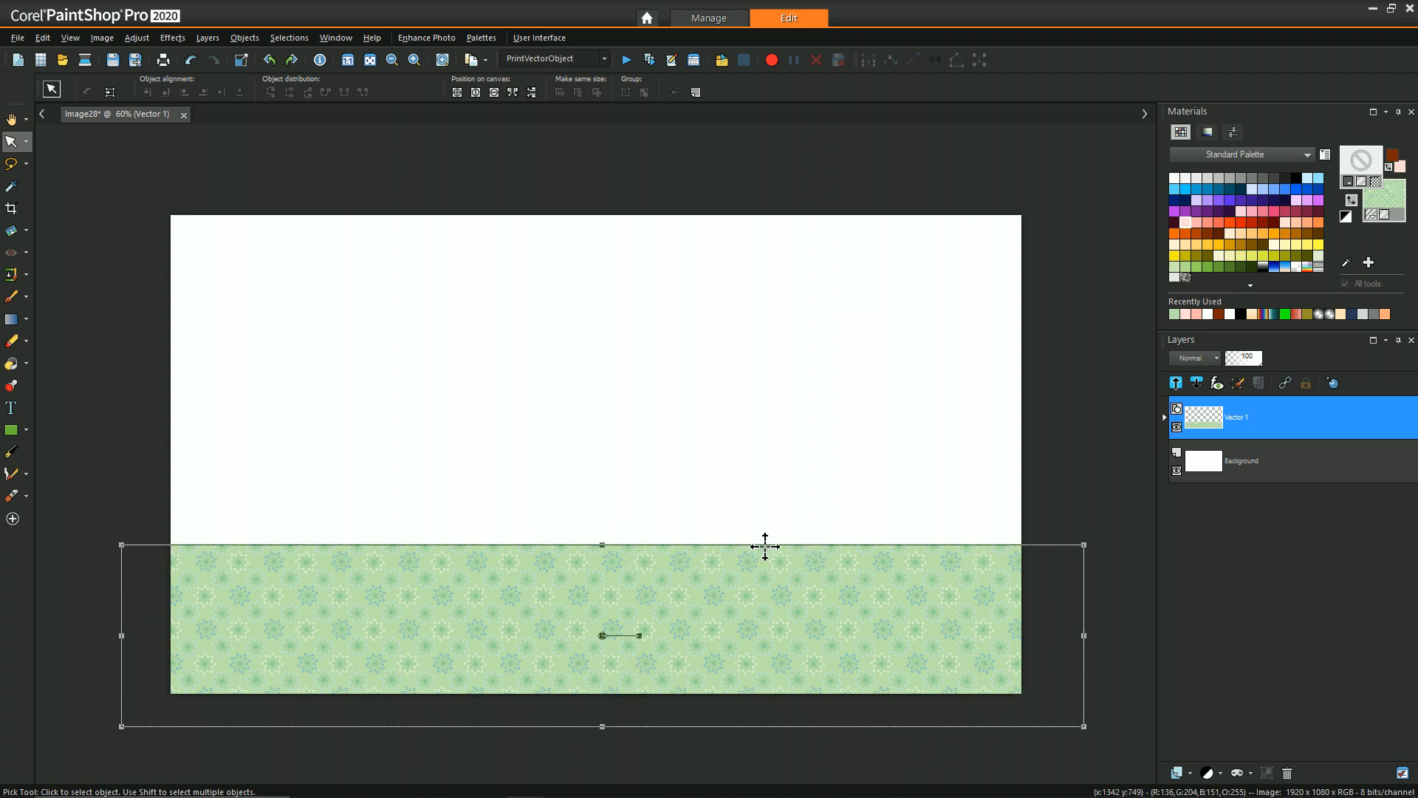
mouse_move(700, 479)
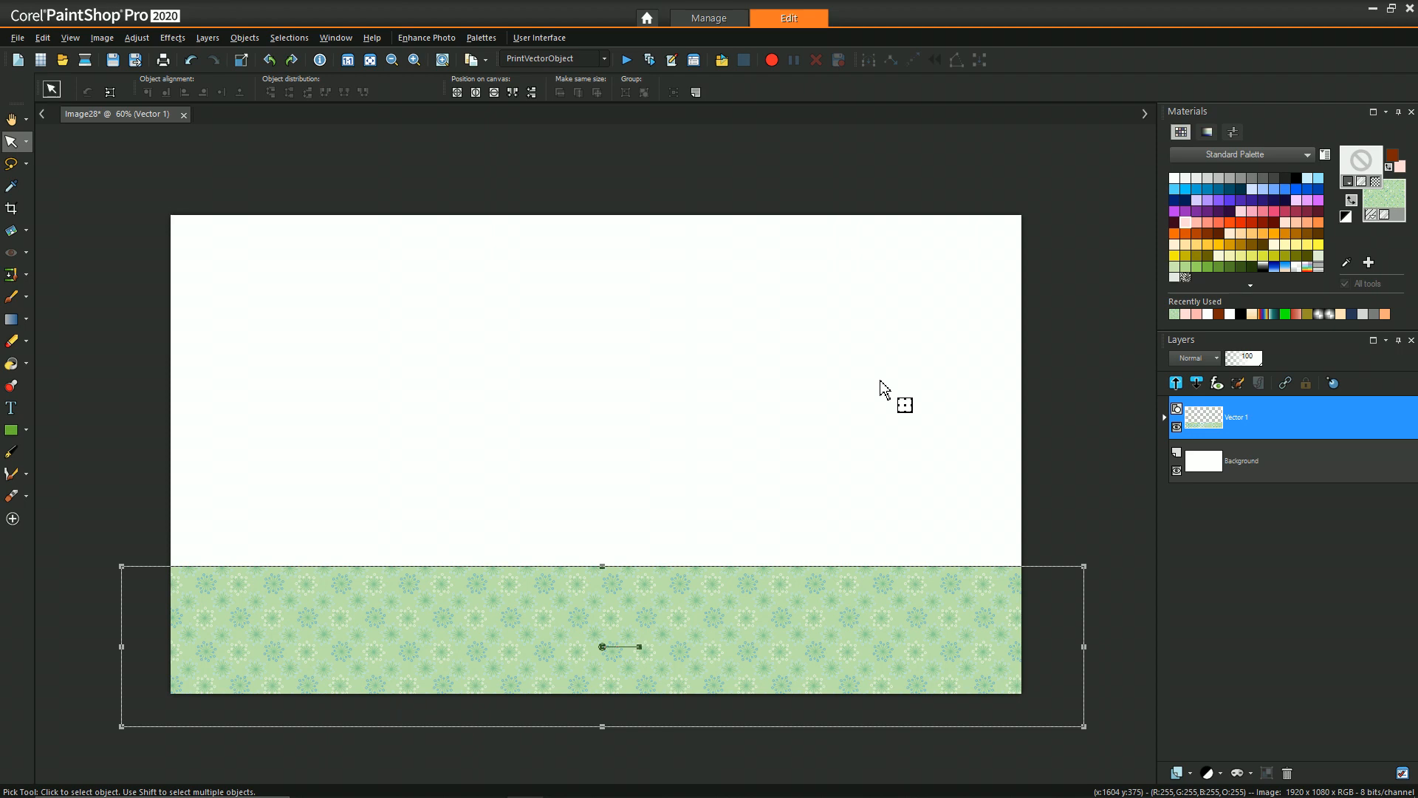
mouse_move(696, 605)
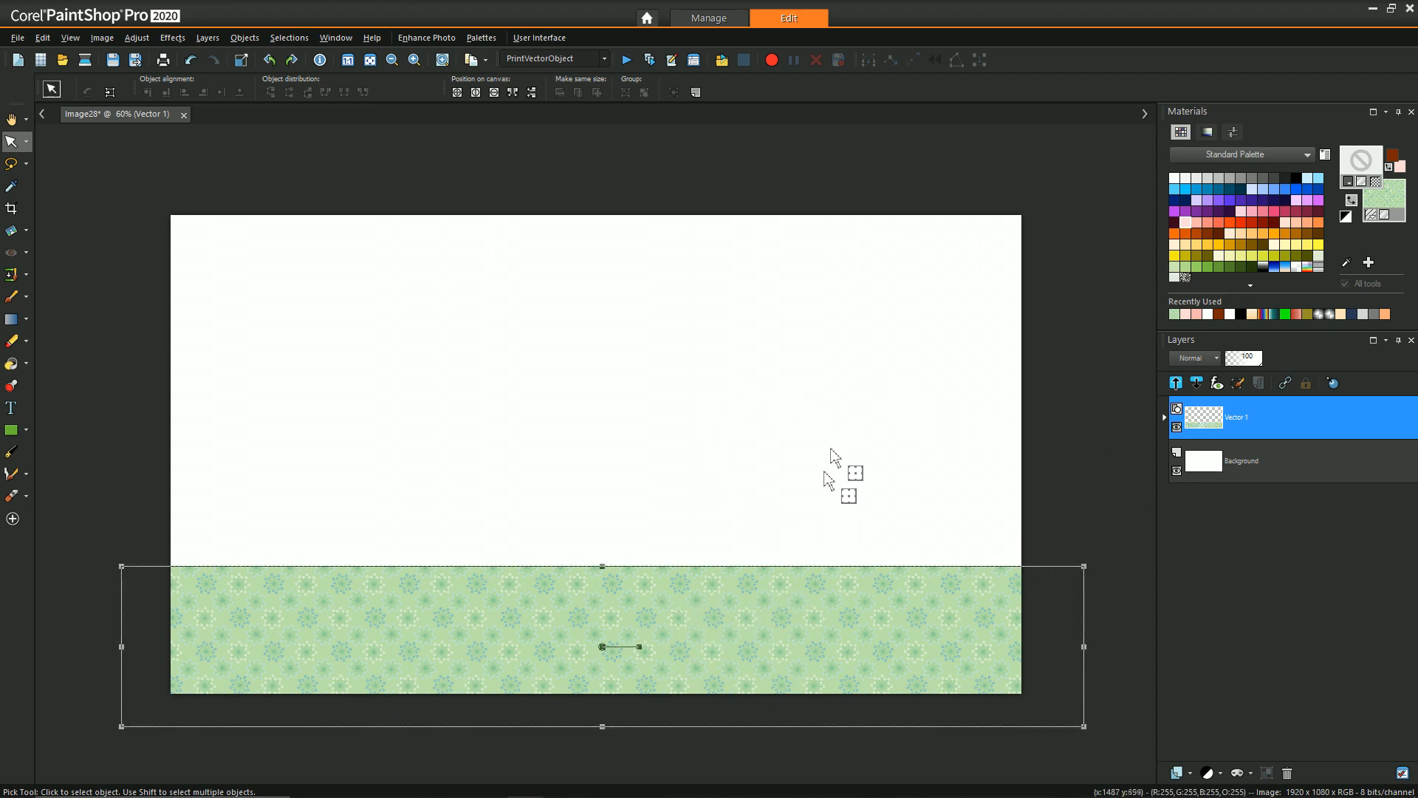
left_click(1248, 461)
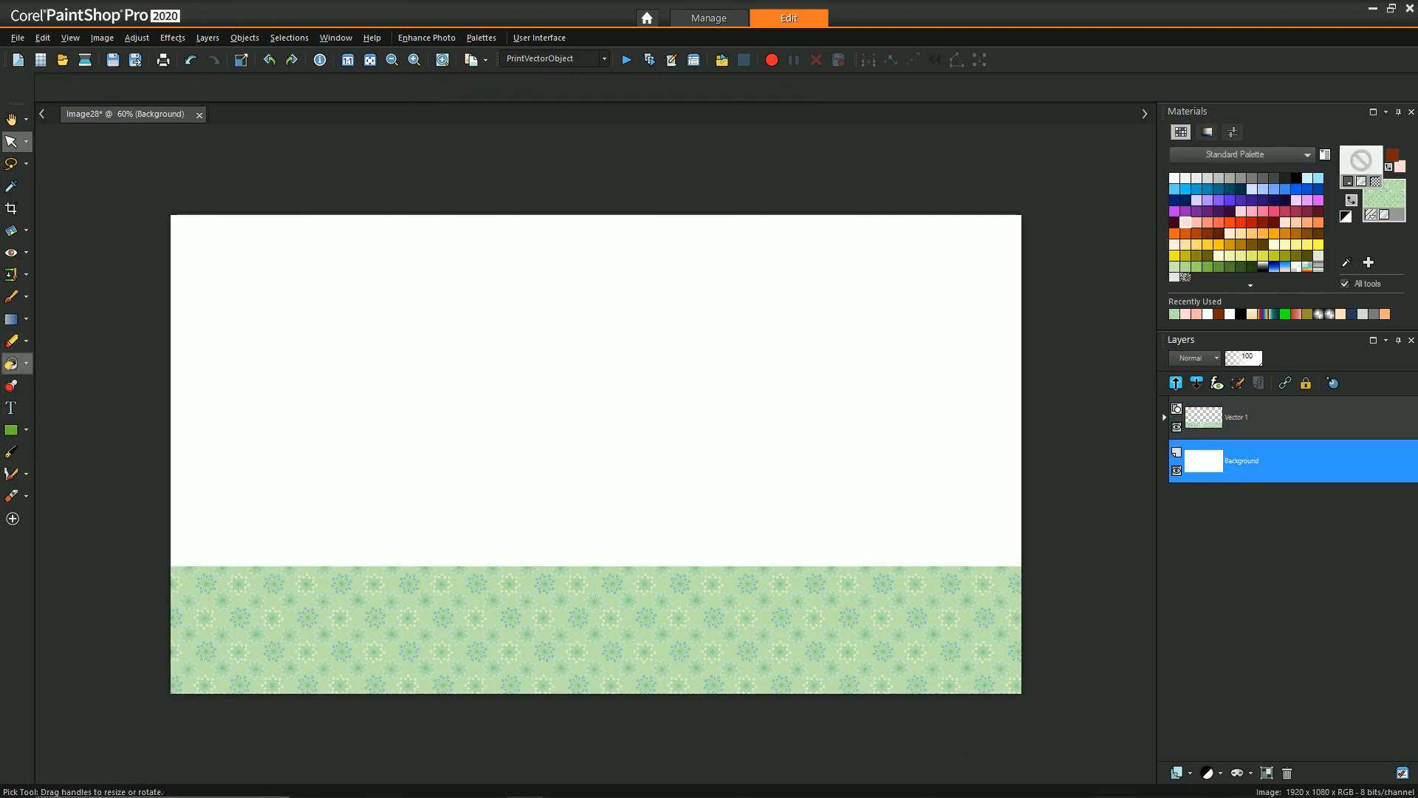
- Flood-fill the Background layer with the green flower pattern and select the floor rectangle
left_click(601, 343)
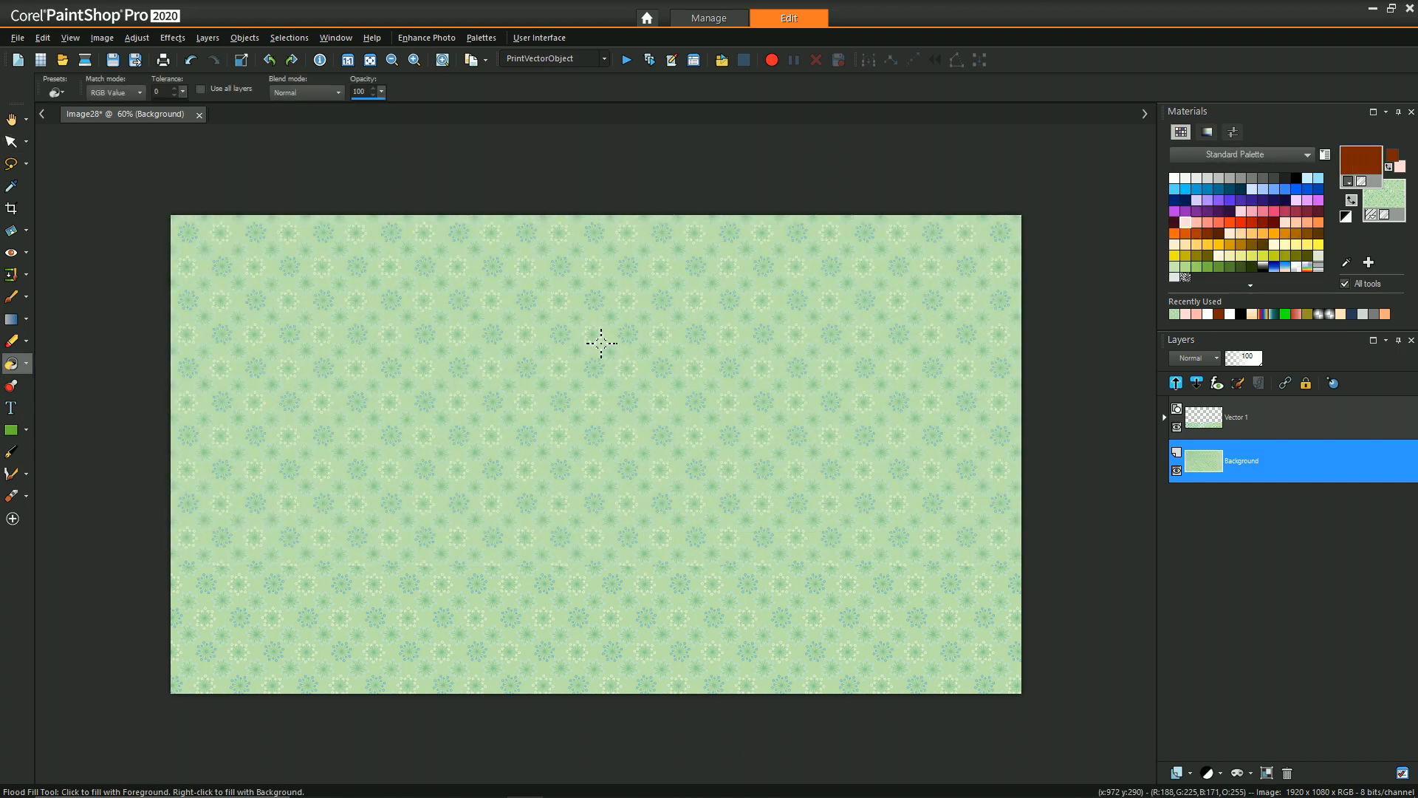
left_click(12, 142)
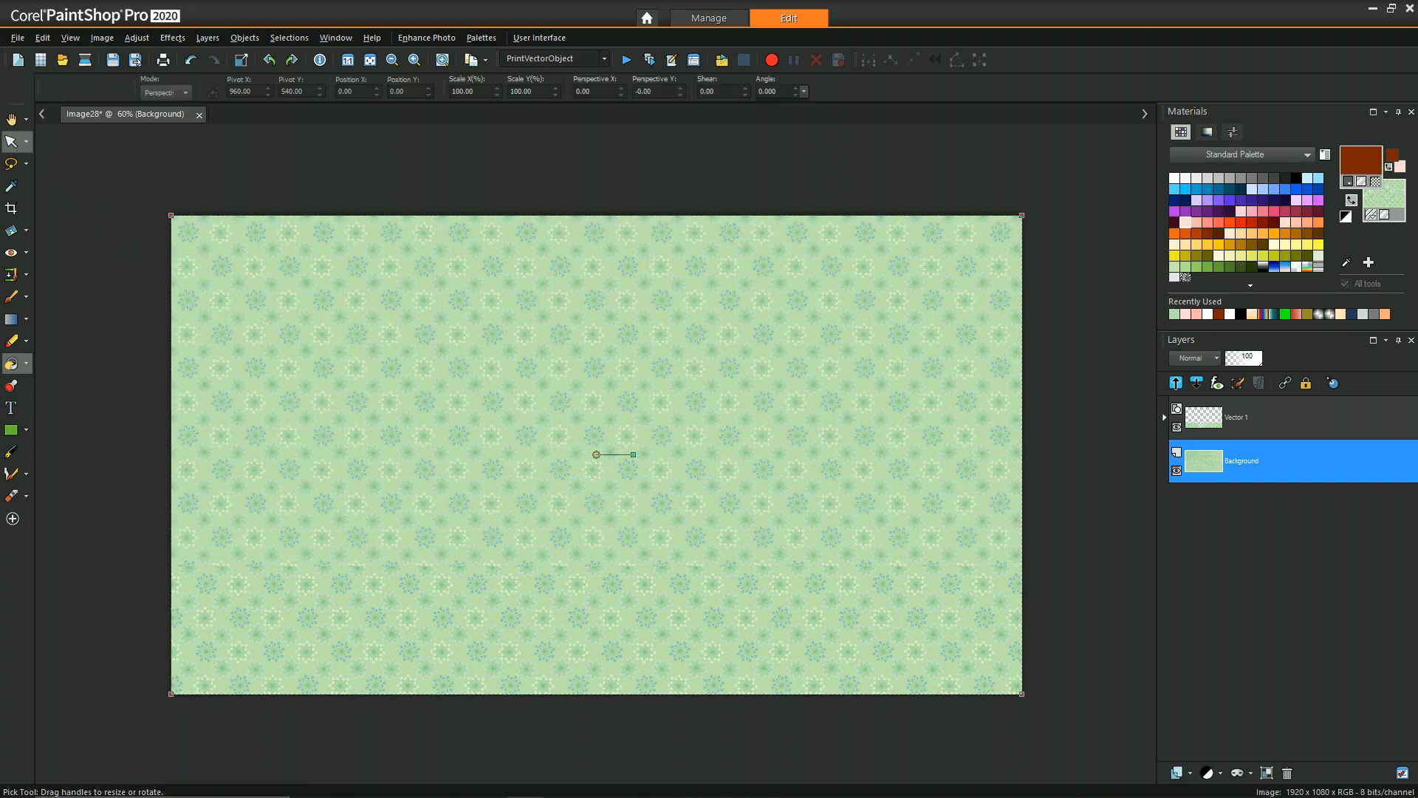
left_click(1236, 416)
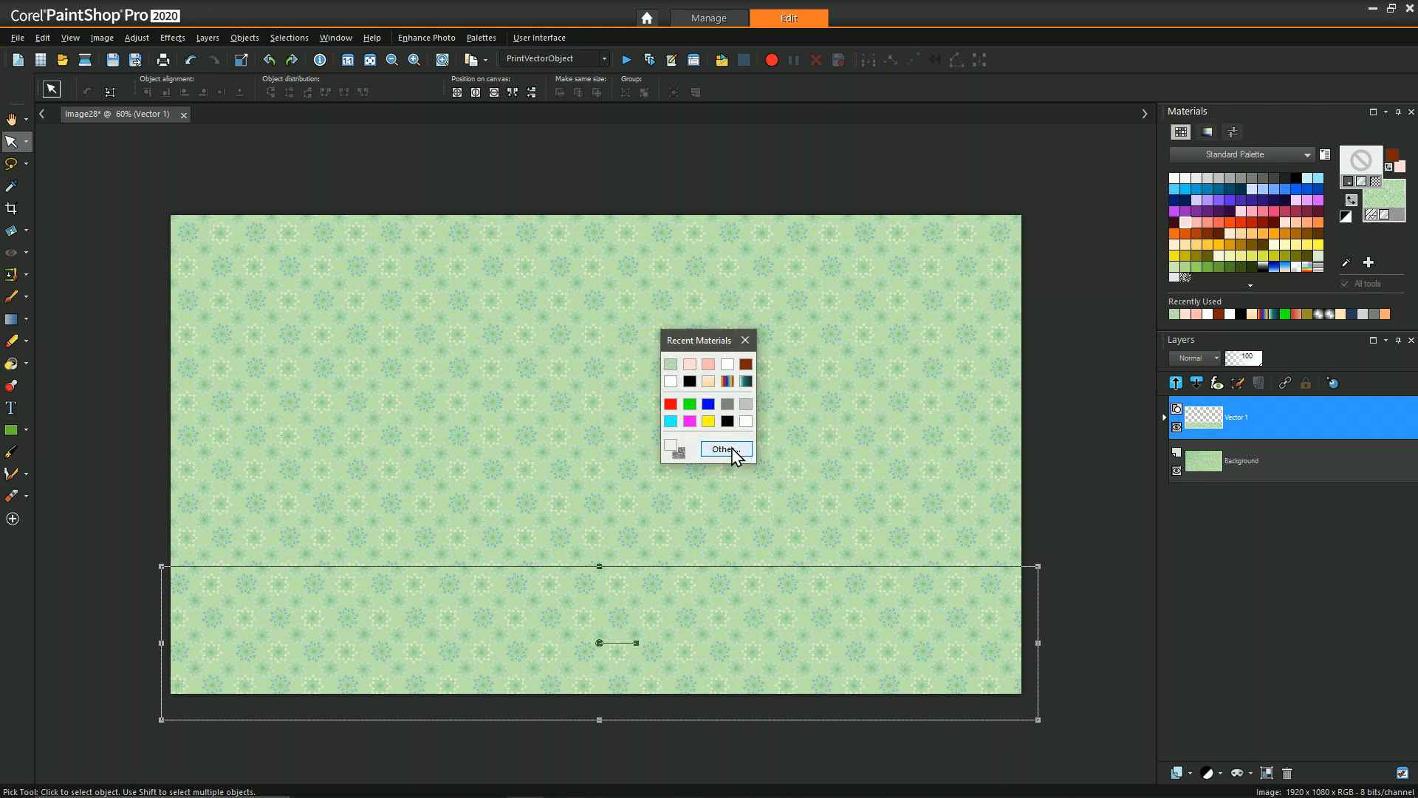
- Change the floor rectangle's fill to the yellow Spiral 01 pattern in Material Properties
left_click(721, 449)
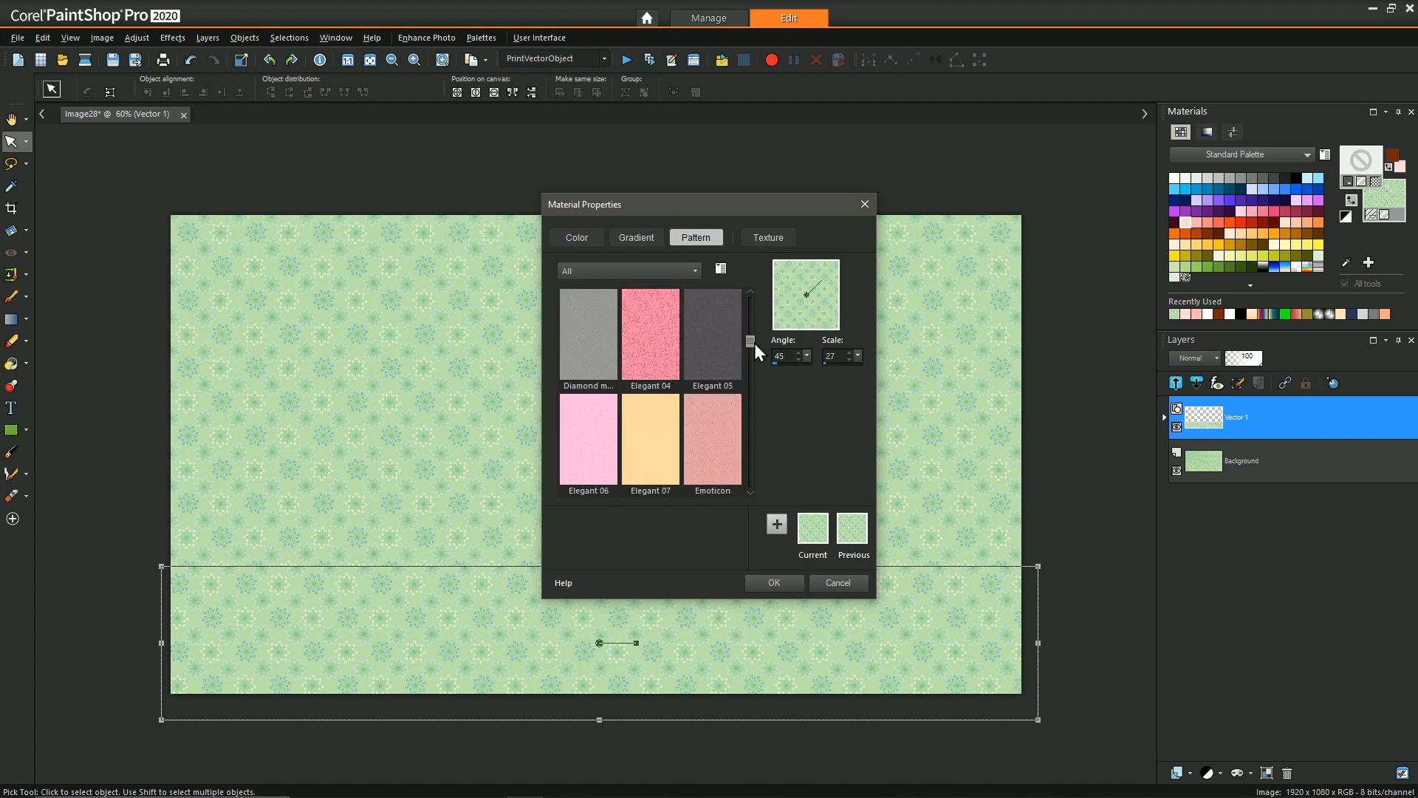
scroll("down", 3)
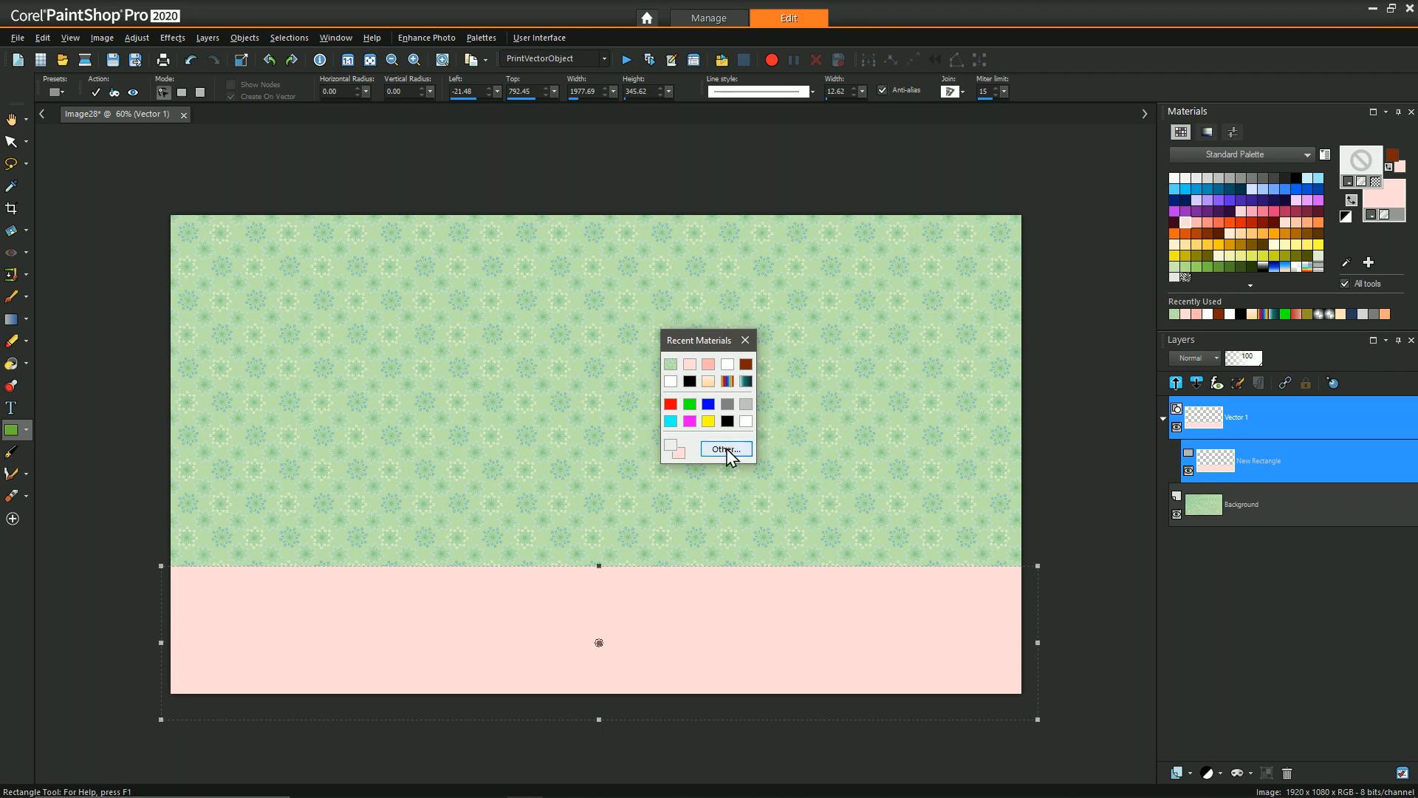
left_click(724, 449)
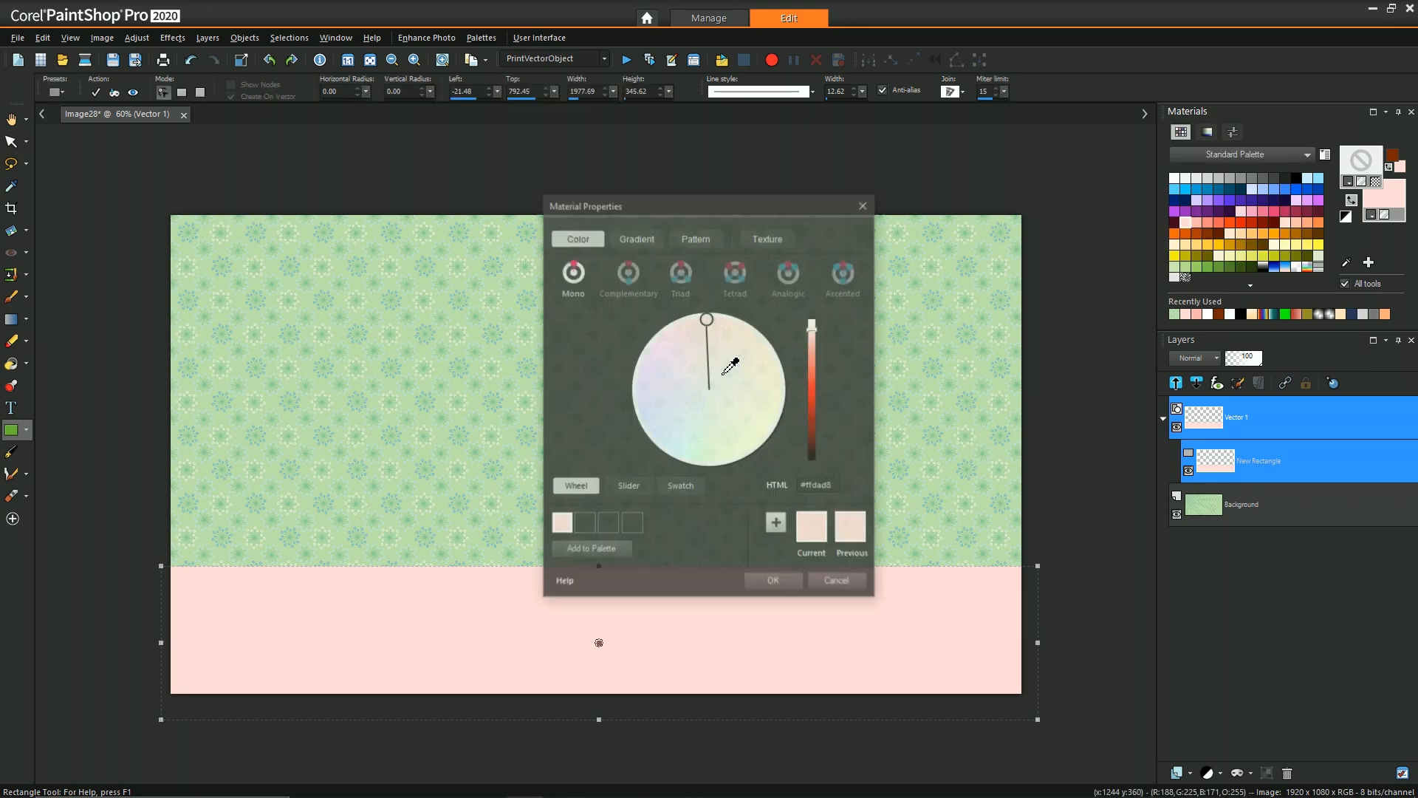
left_click(696, 236)
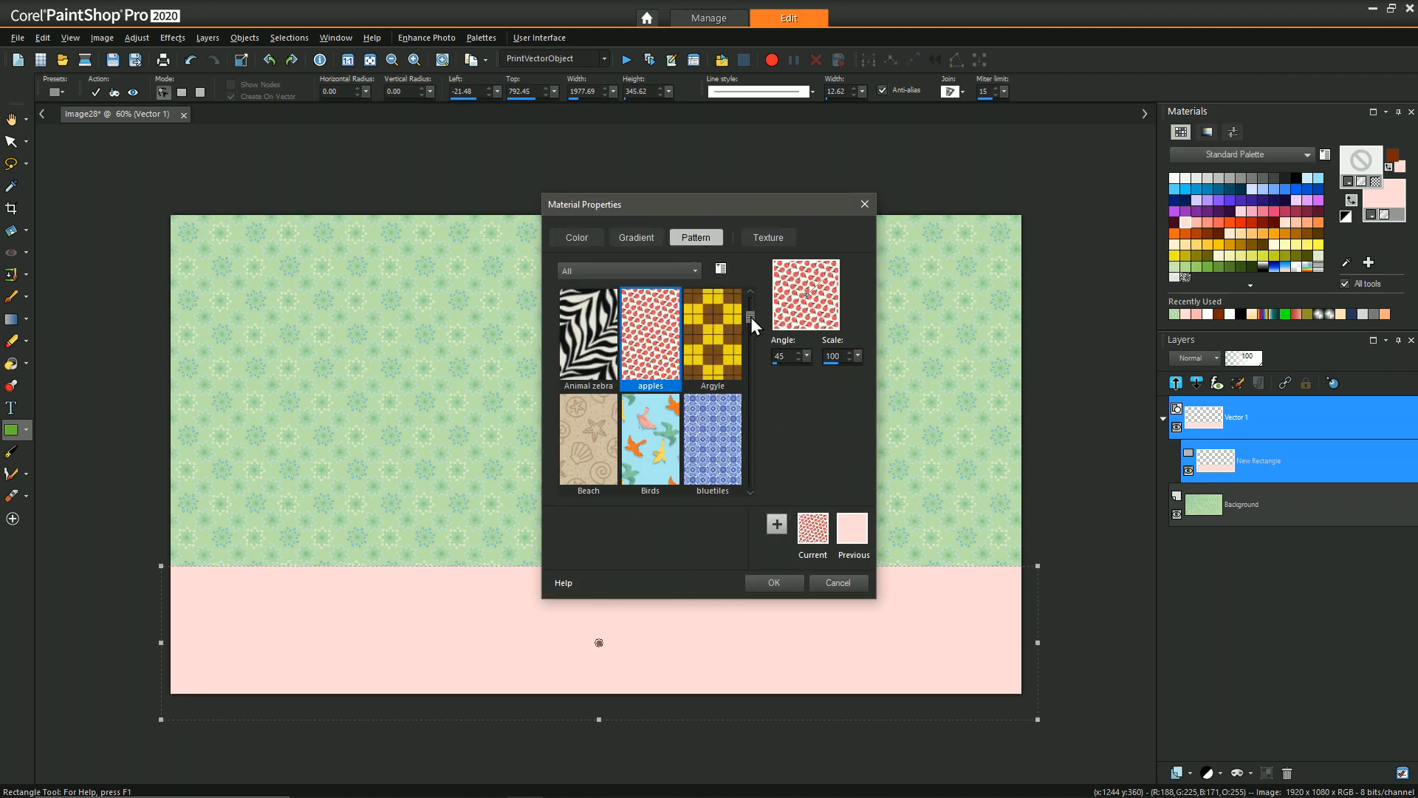
scroll("down", 3)
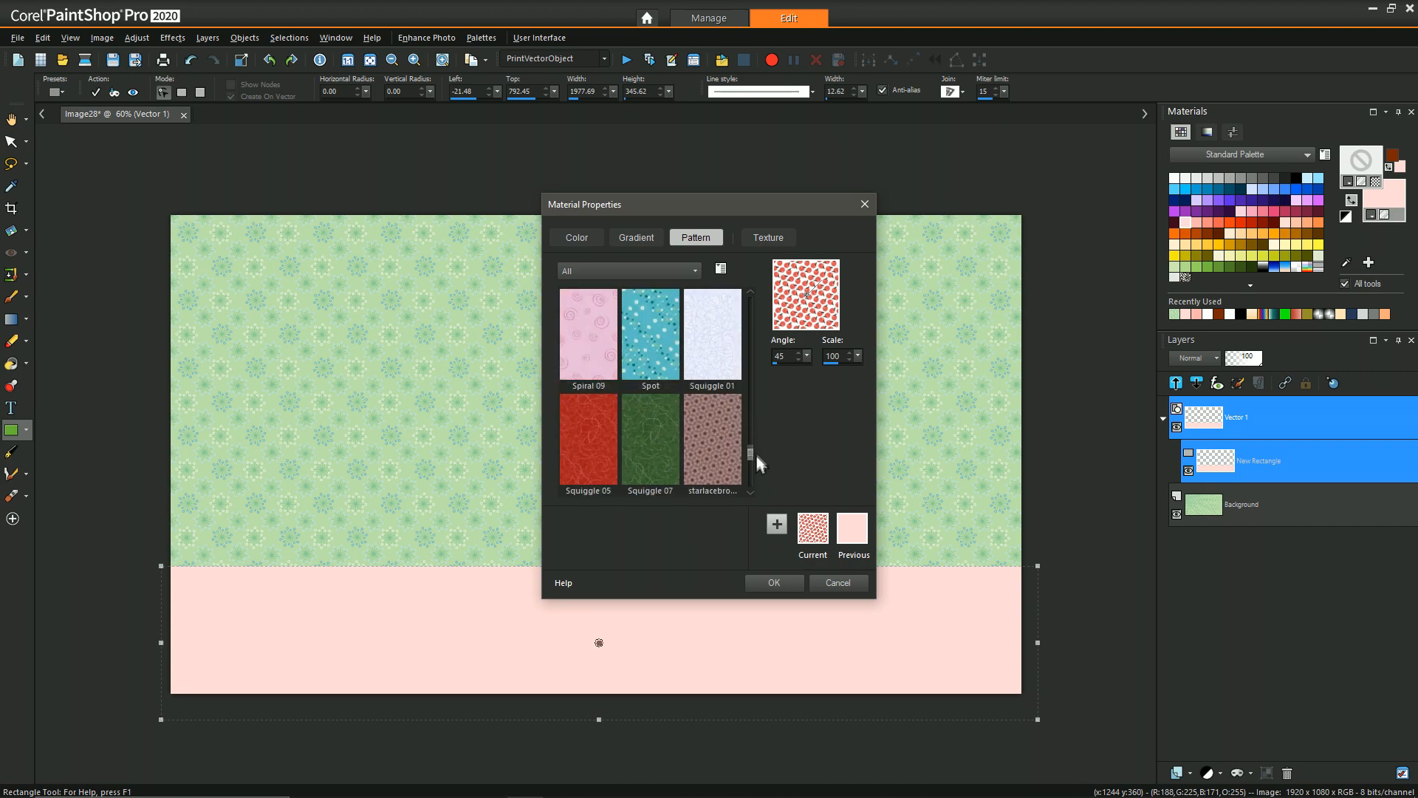
scroll("down", 3)
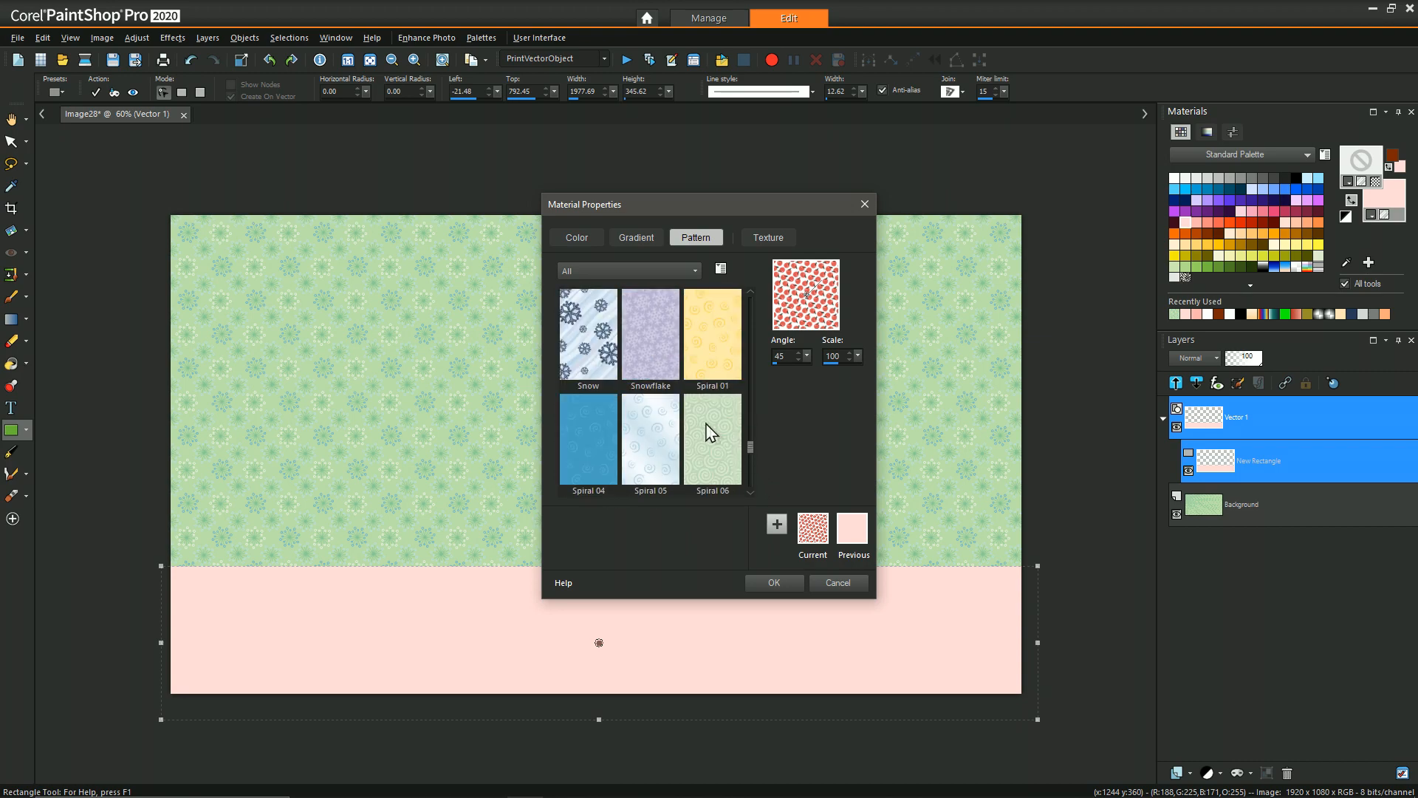
left_click(712, 439)
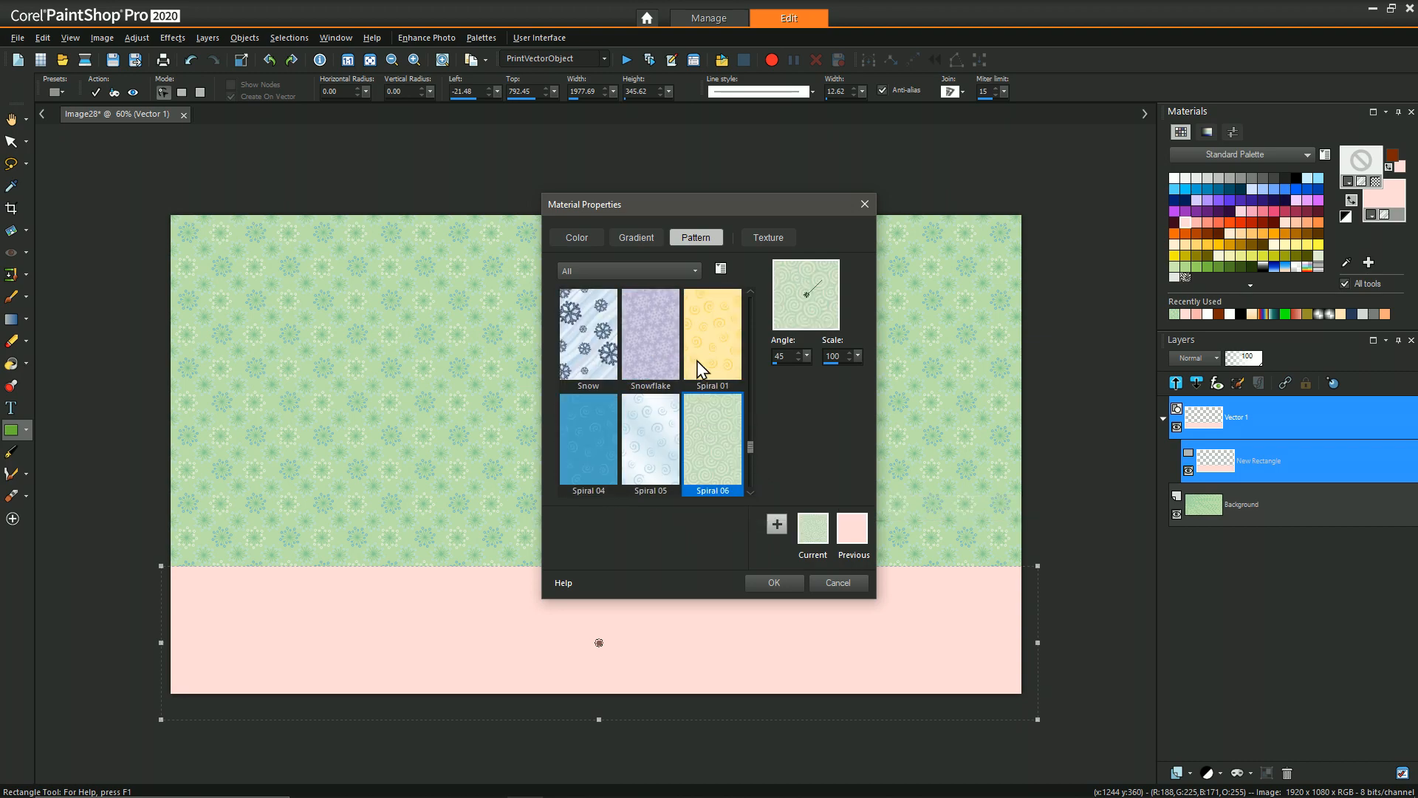
left_click(712, 335)
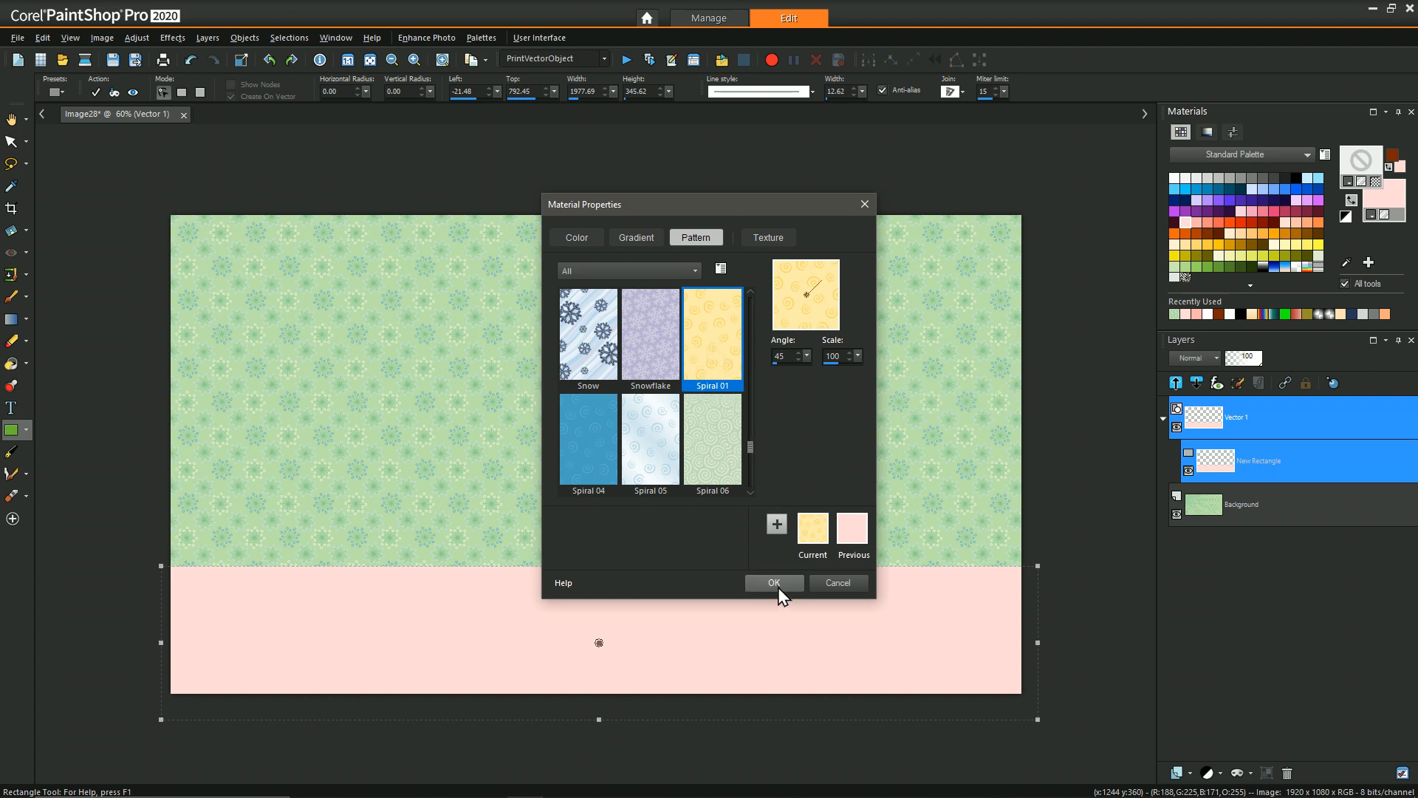
left_click(772, 582)
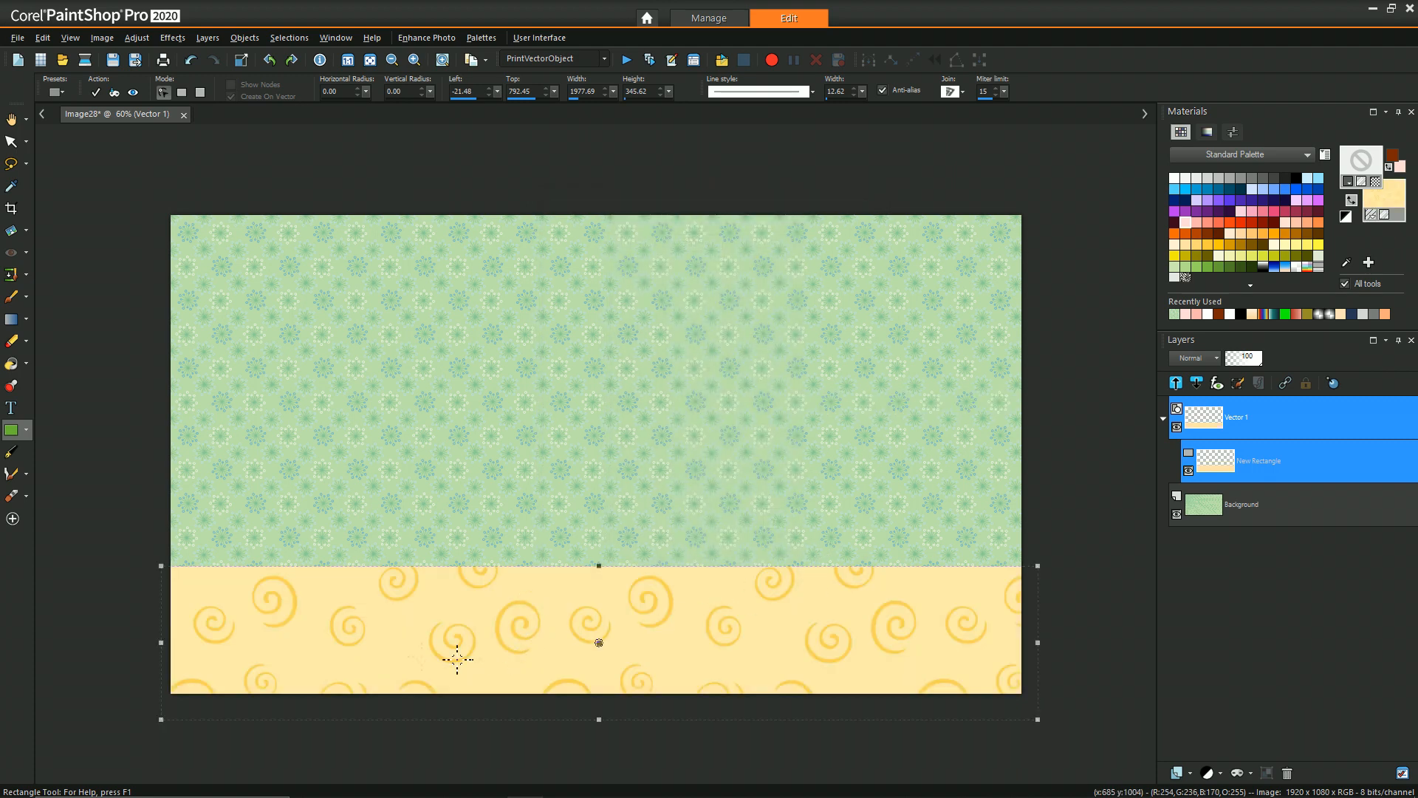
mouse_move(788, 630)
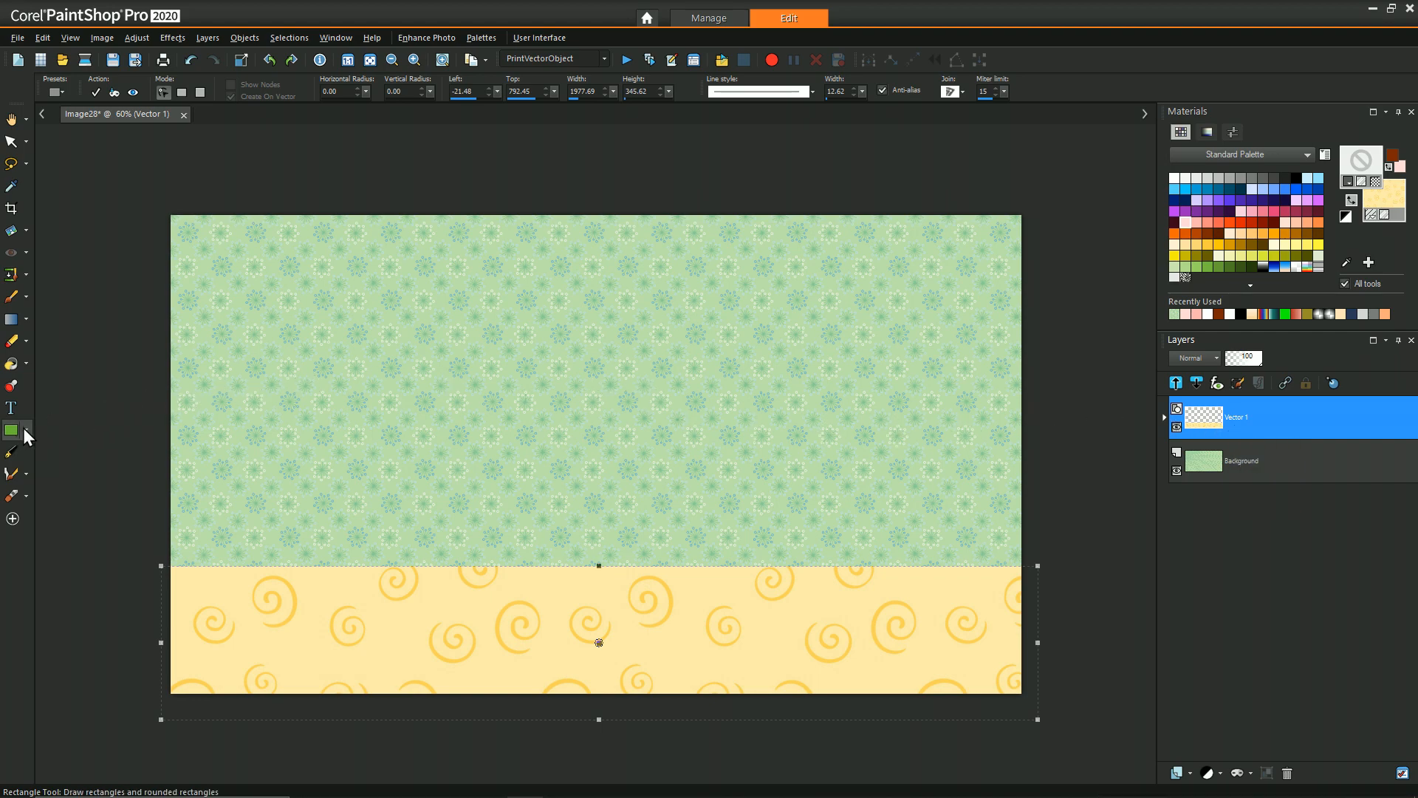
- On a new vector layer, draw a white circle with a brown outline over the wall-floor edge
left_click(25, 429)
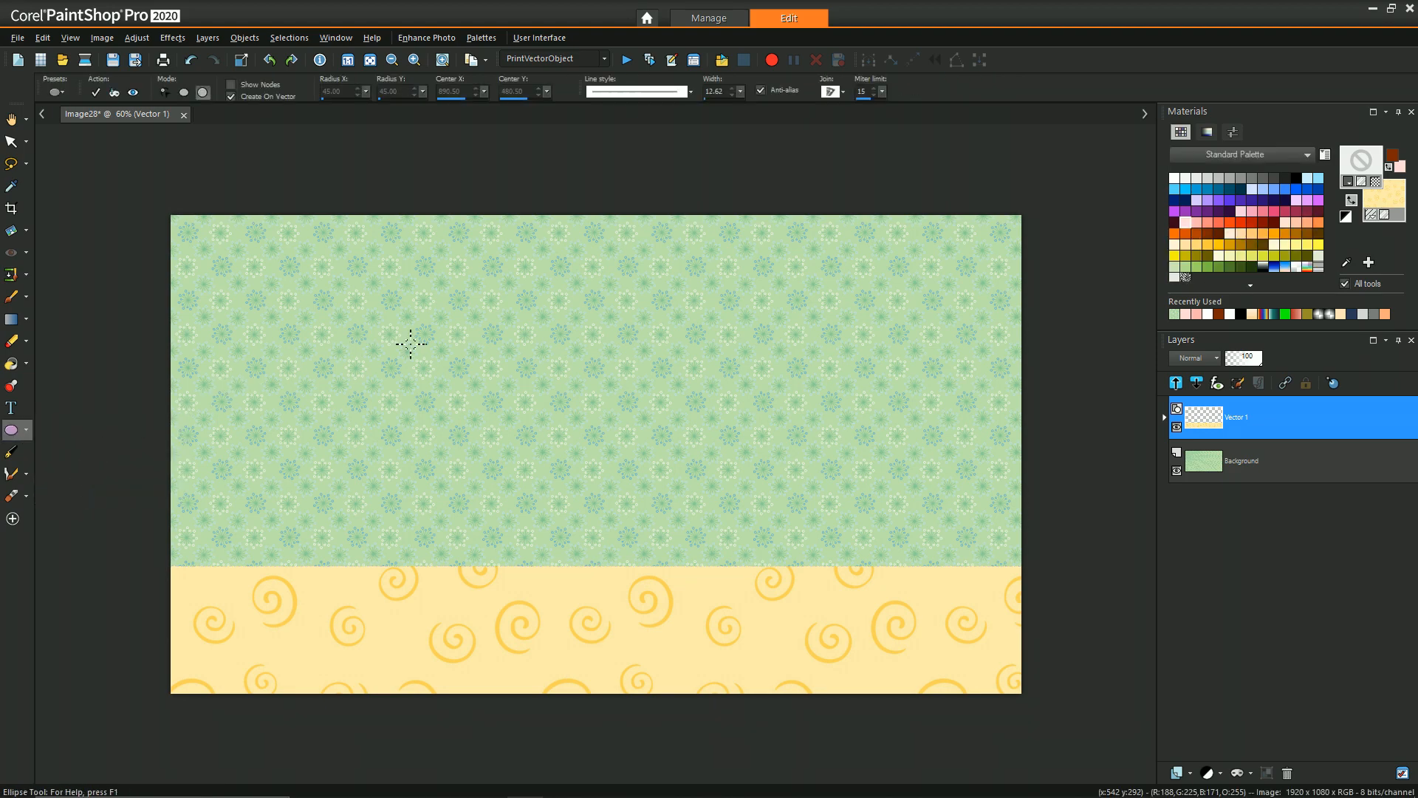
mouse_move(855, 298)
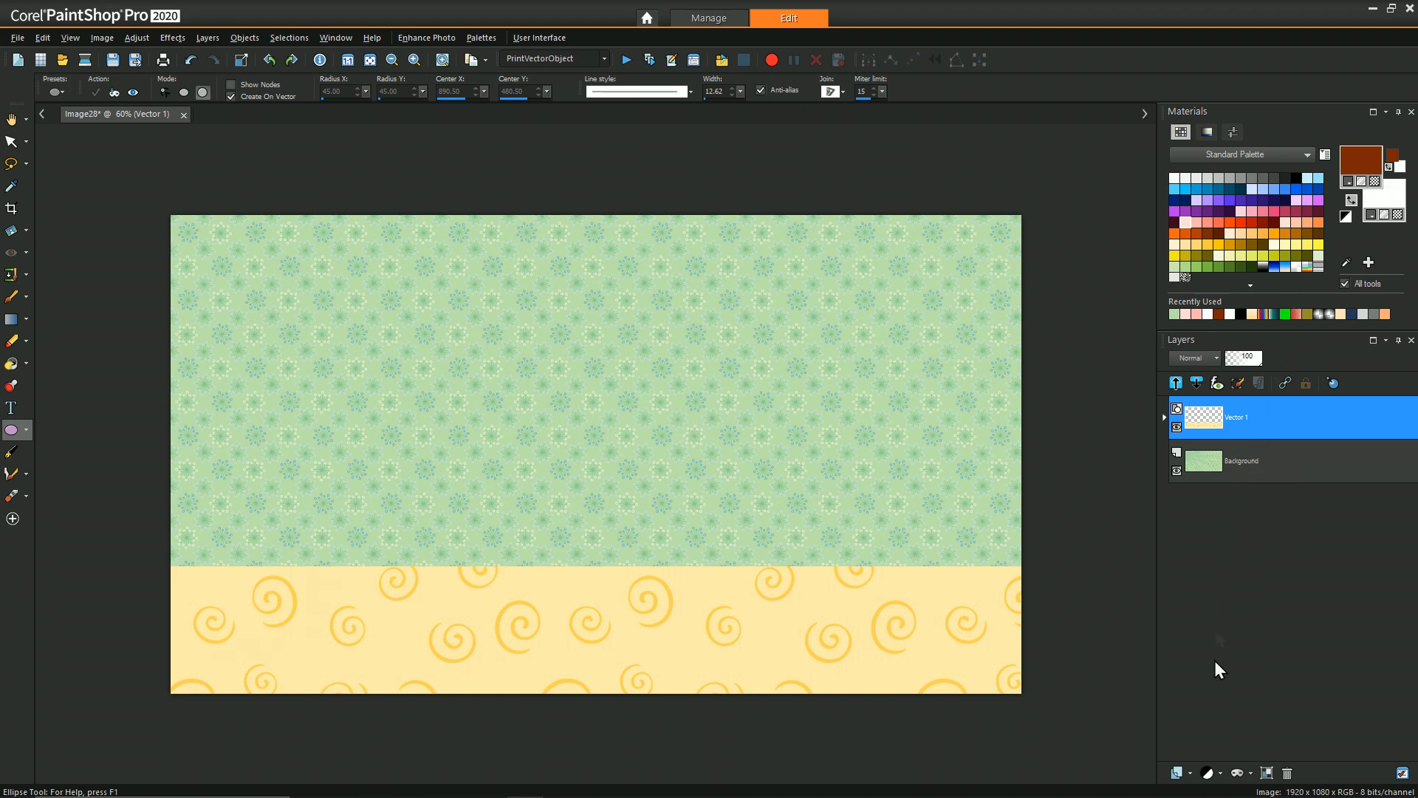
left_click(1179, 772)
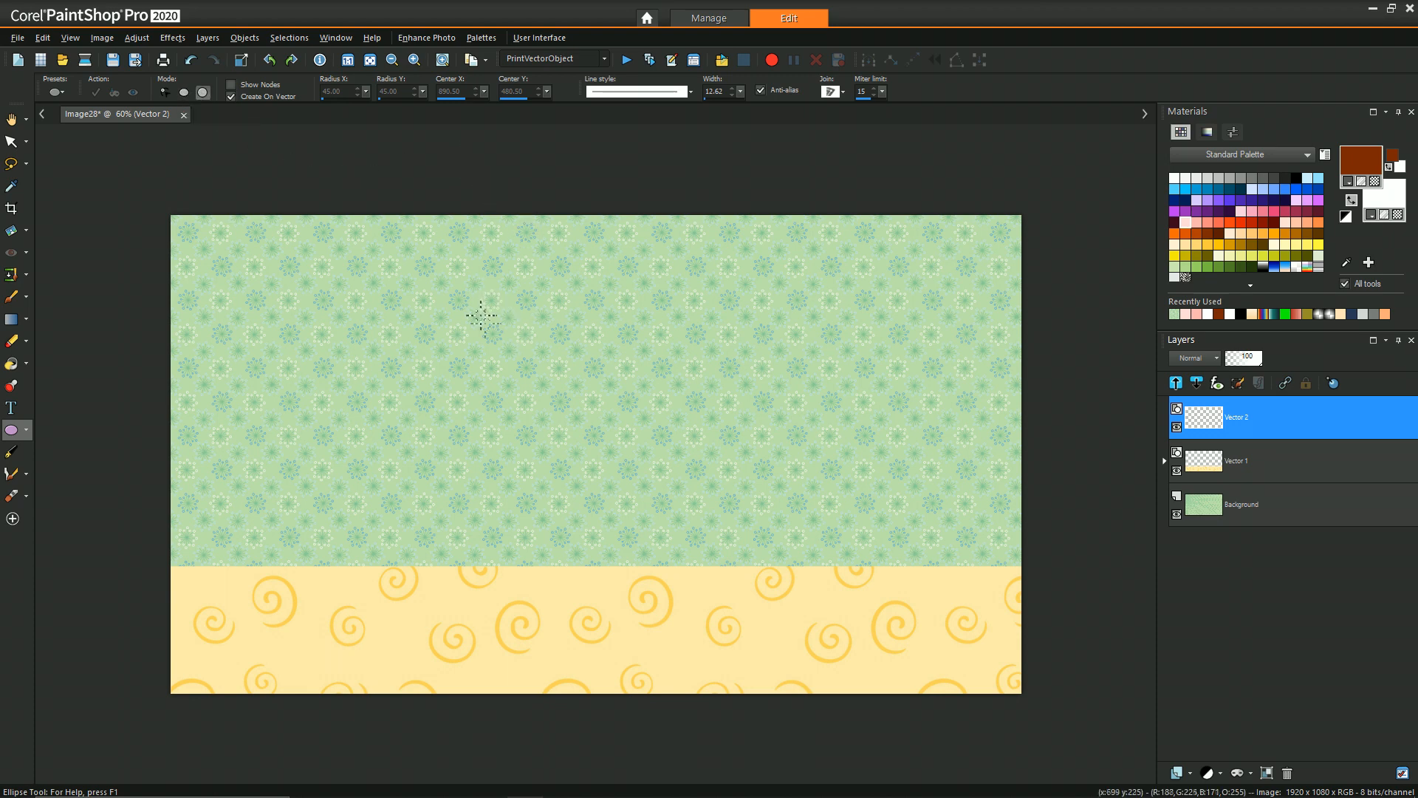
left_click_drag(480, 318, 706, 599)
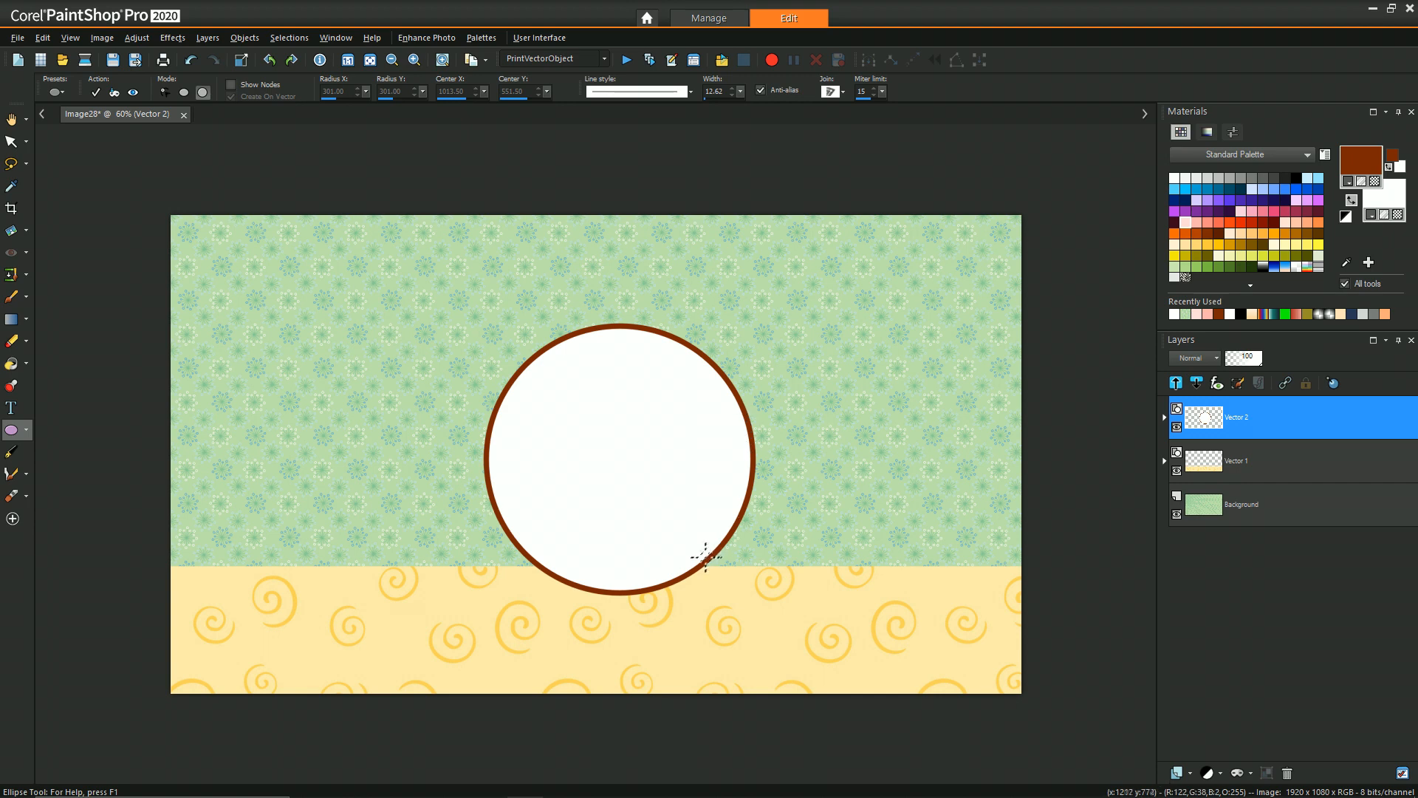
mouse_move(718, 133)
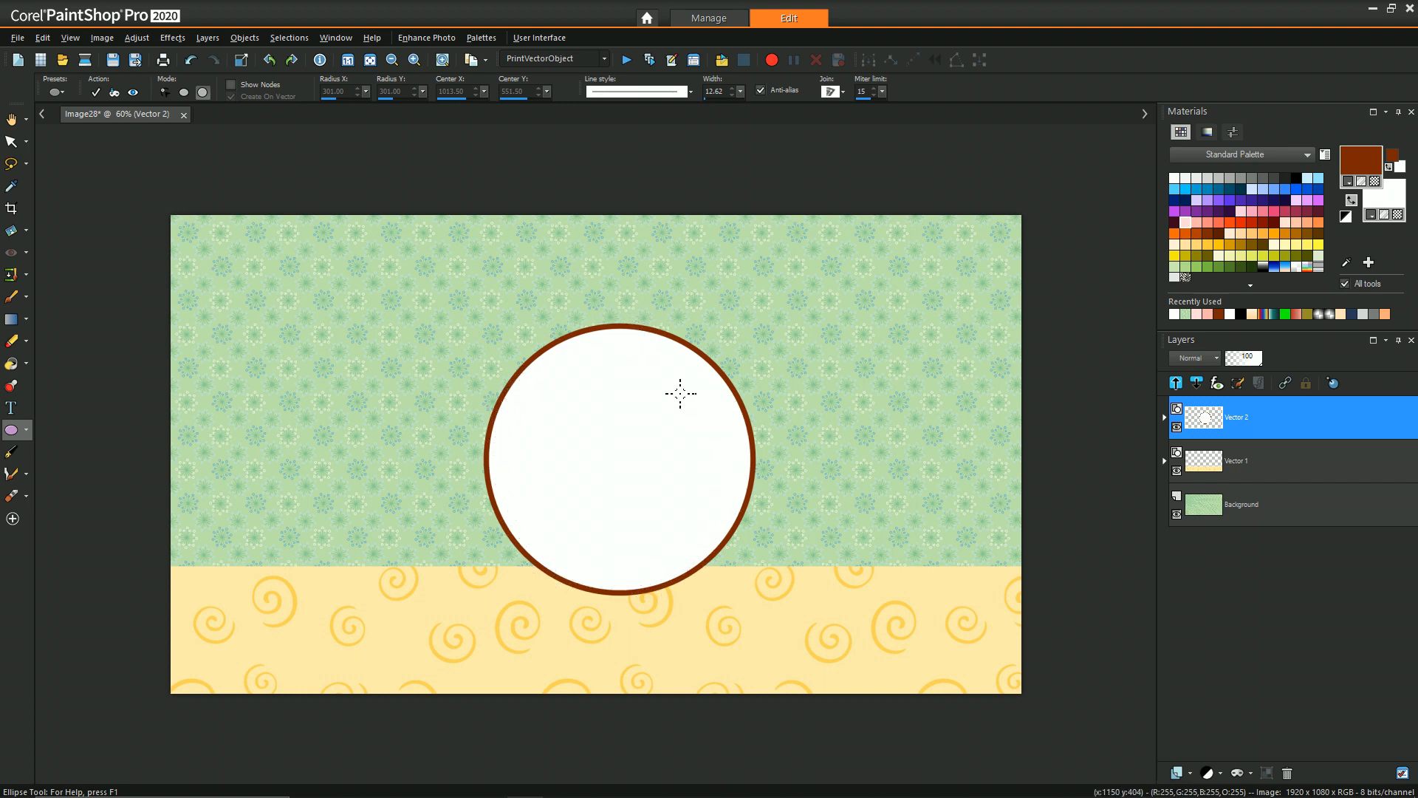
mouse_move(428, 370)
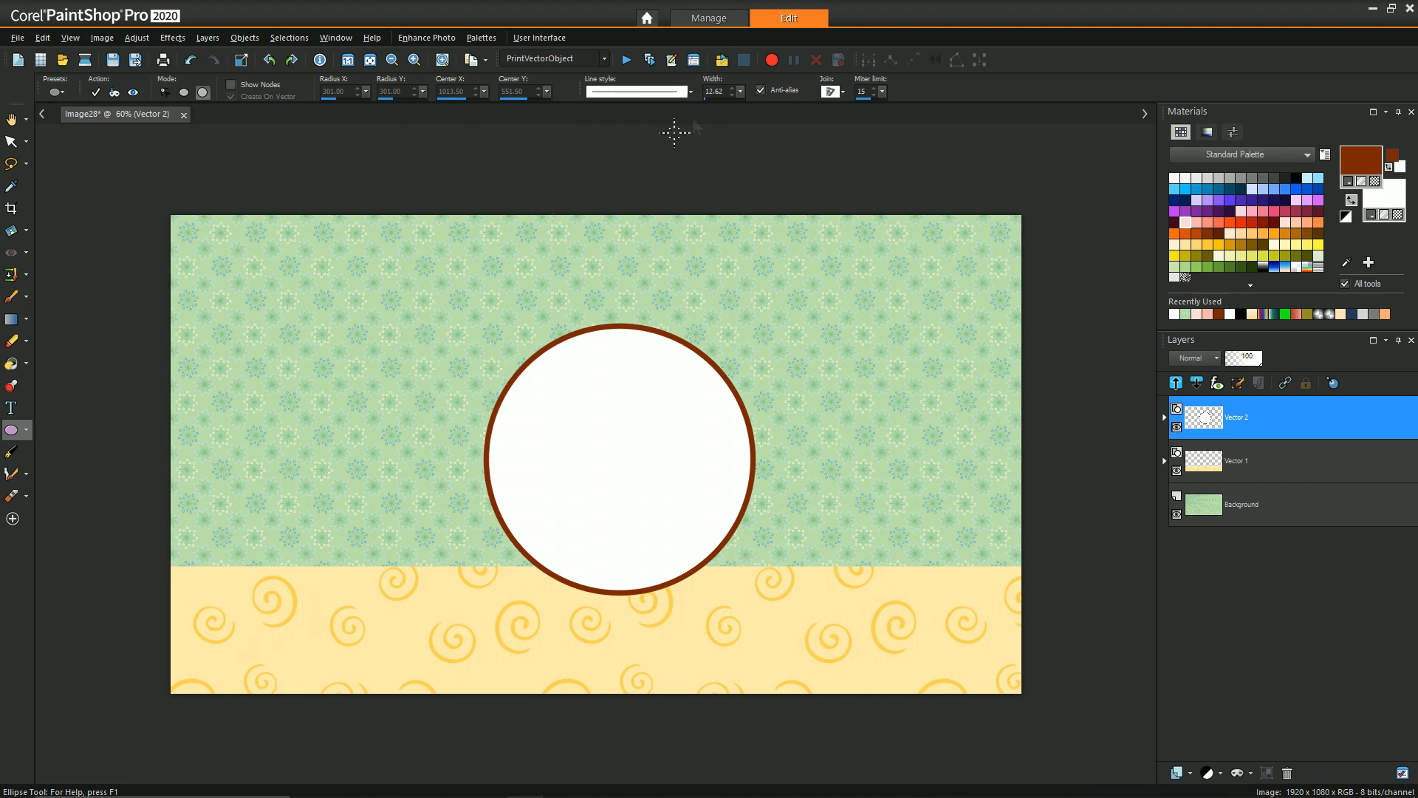
mouse_move(317, 168)
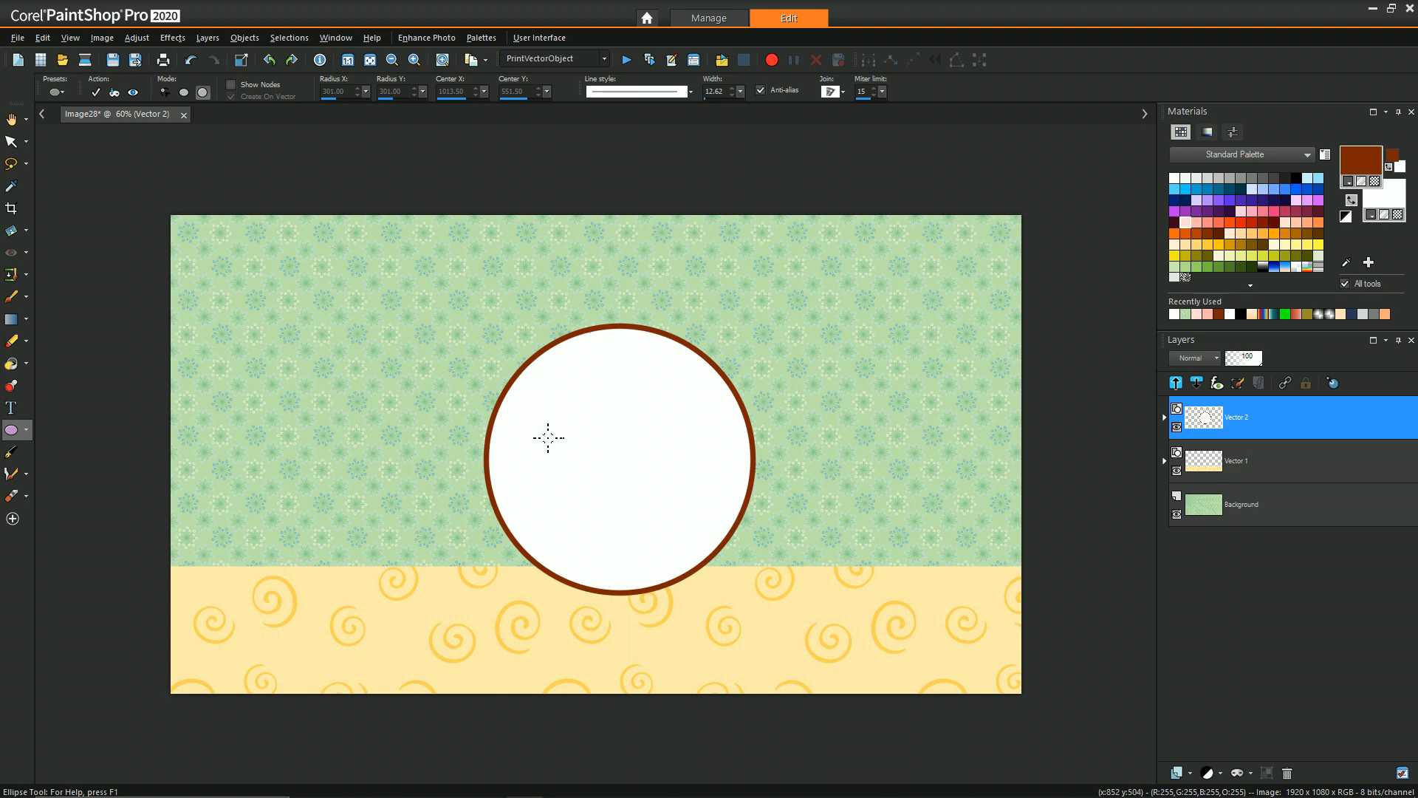
- Convert the white circle into an editable path via its right-click menu
left_click(12, 142)
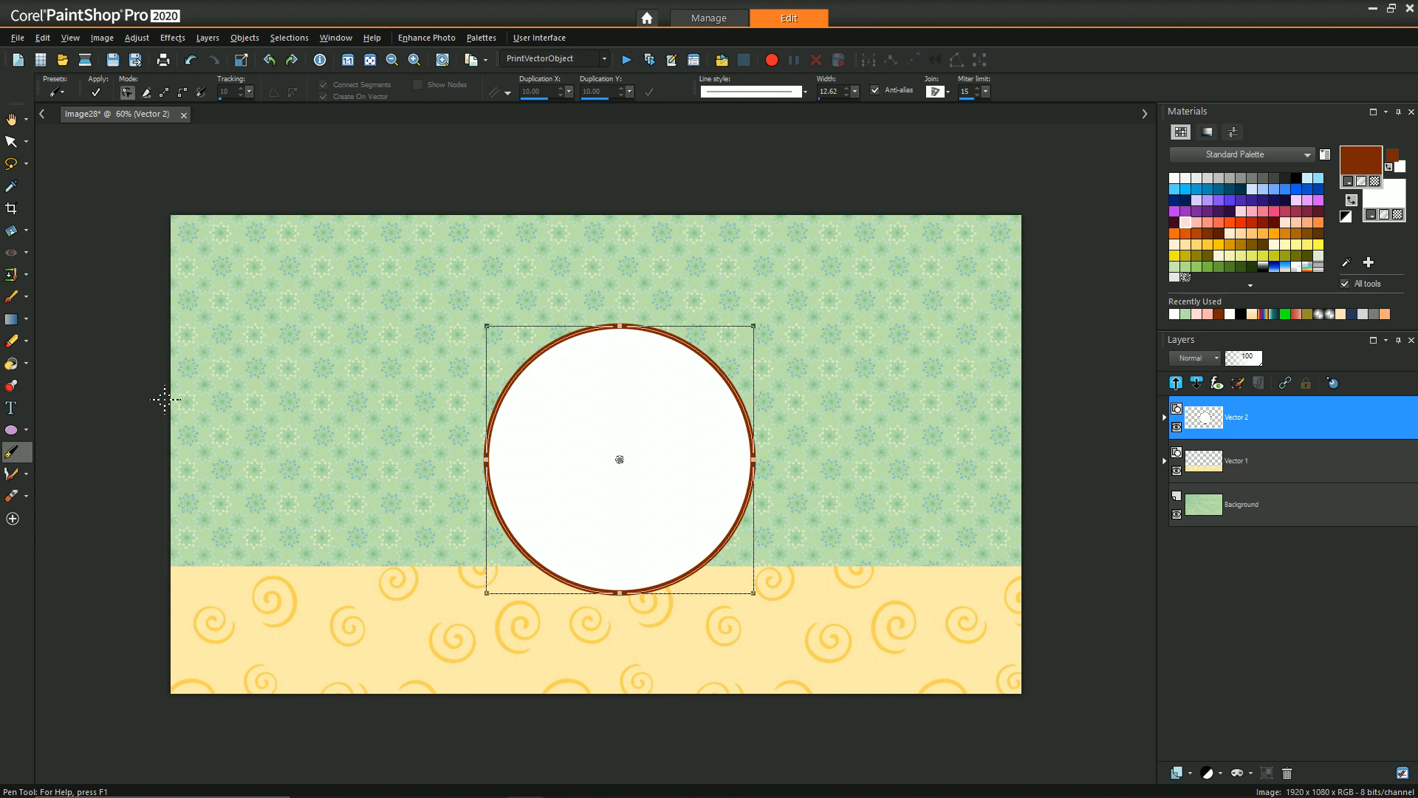
mouse_move(682, 302)
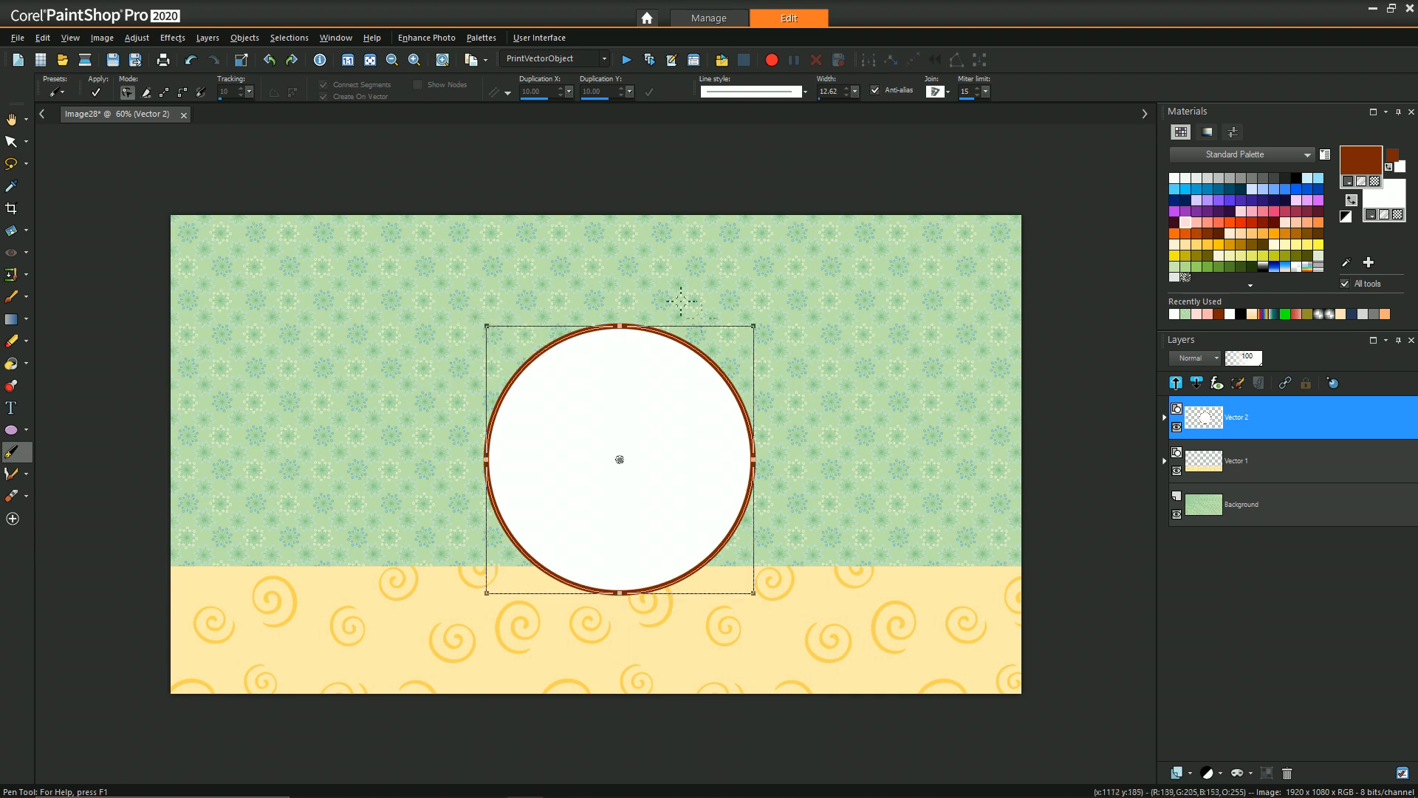
mouse_move(478, 460)
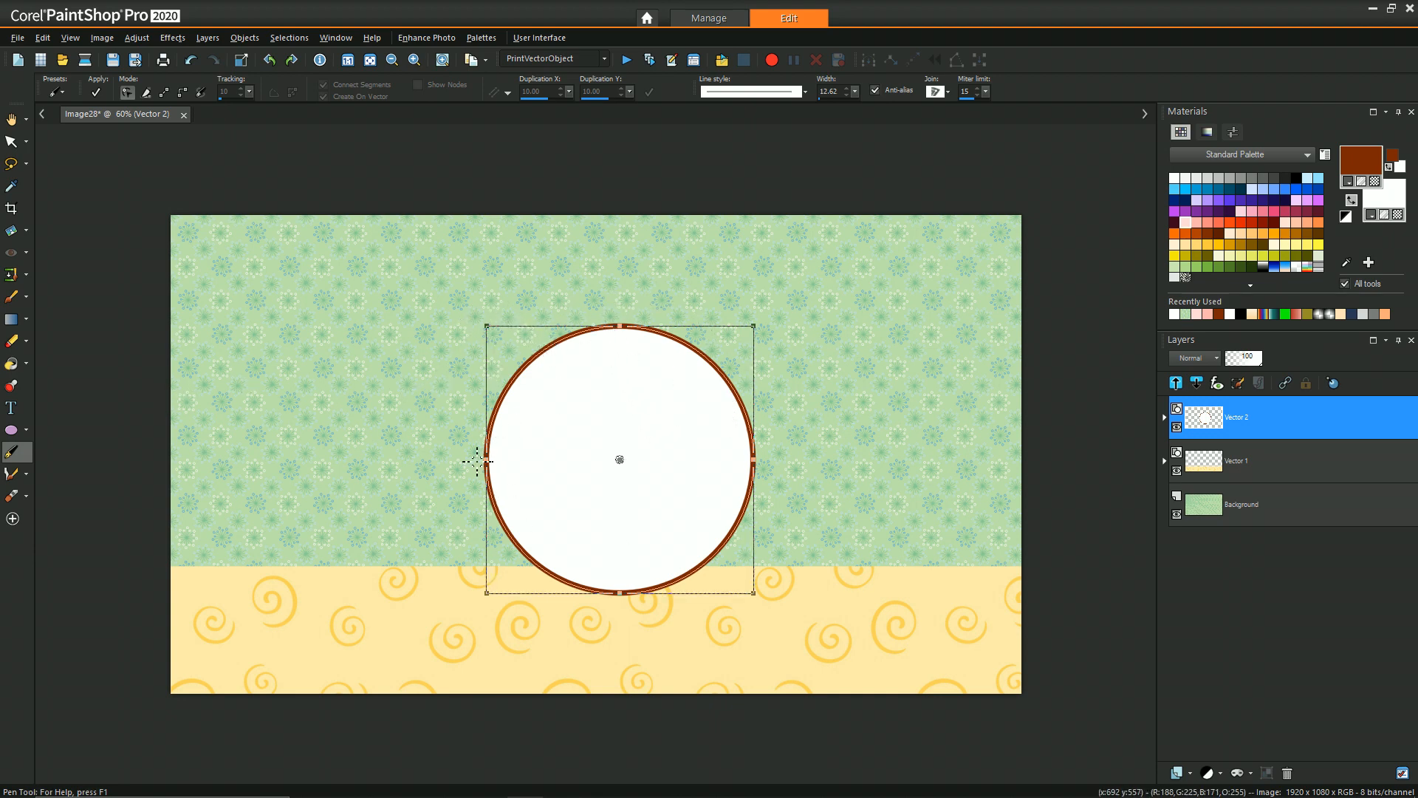
mouse_move(579, 344)
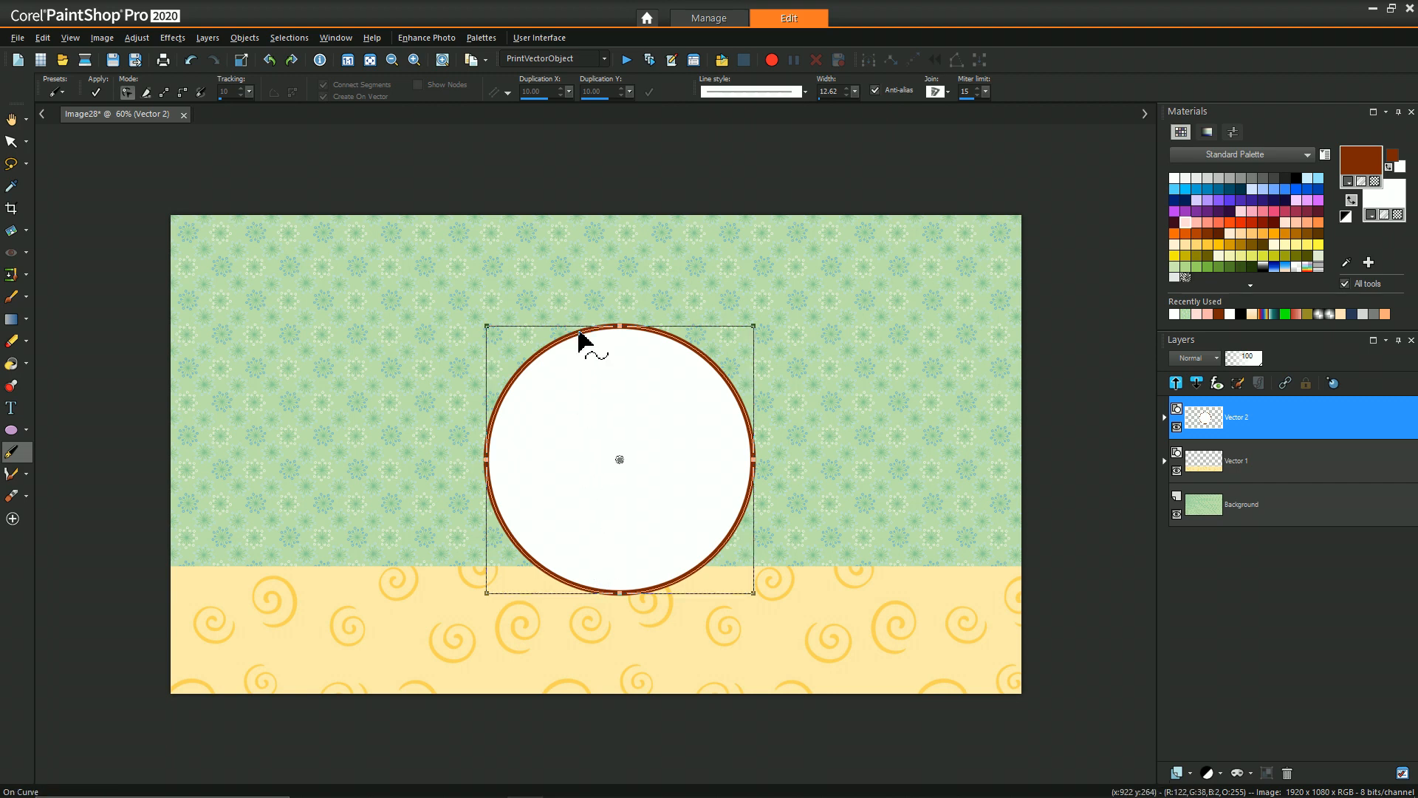
right_click(582, 344)
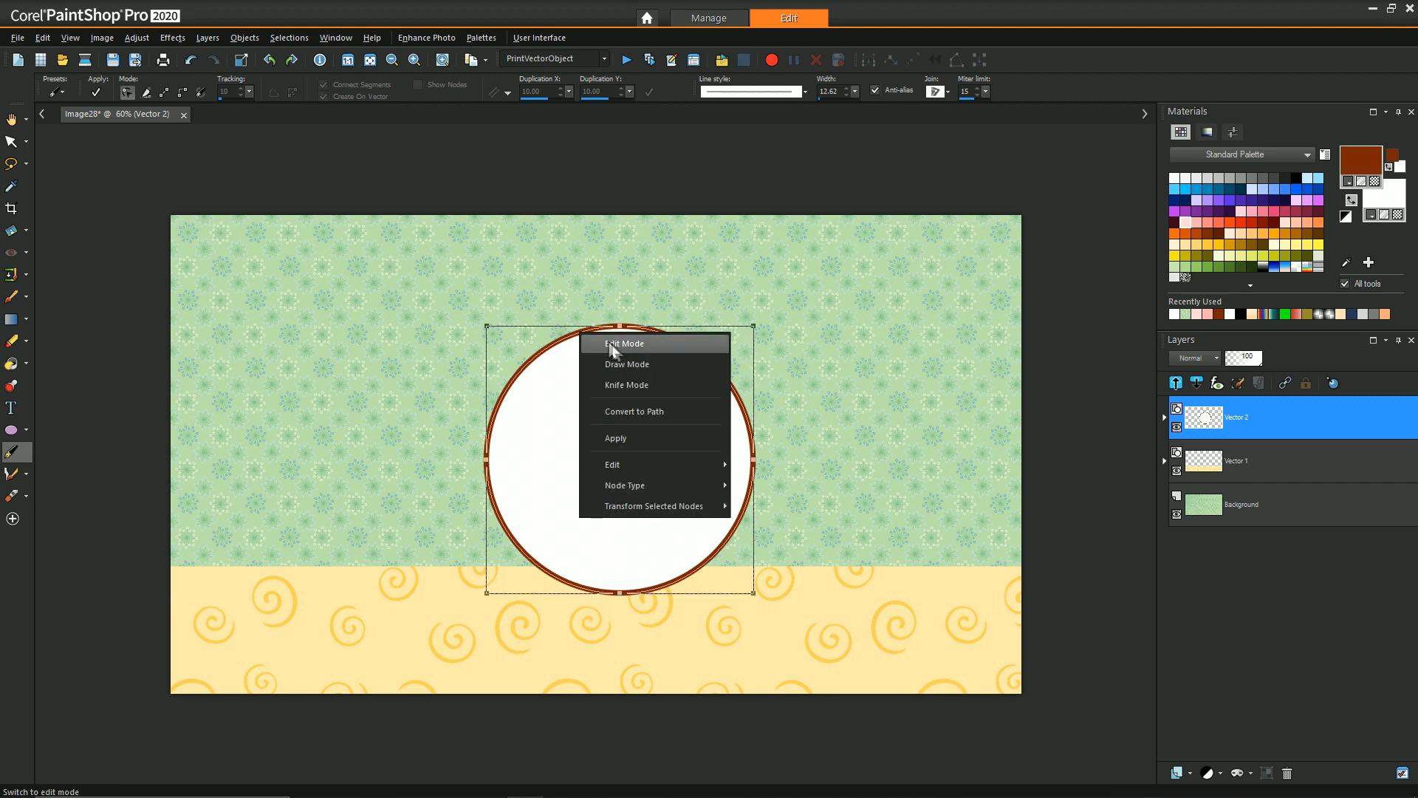
mouse_move(635, 412)
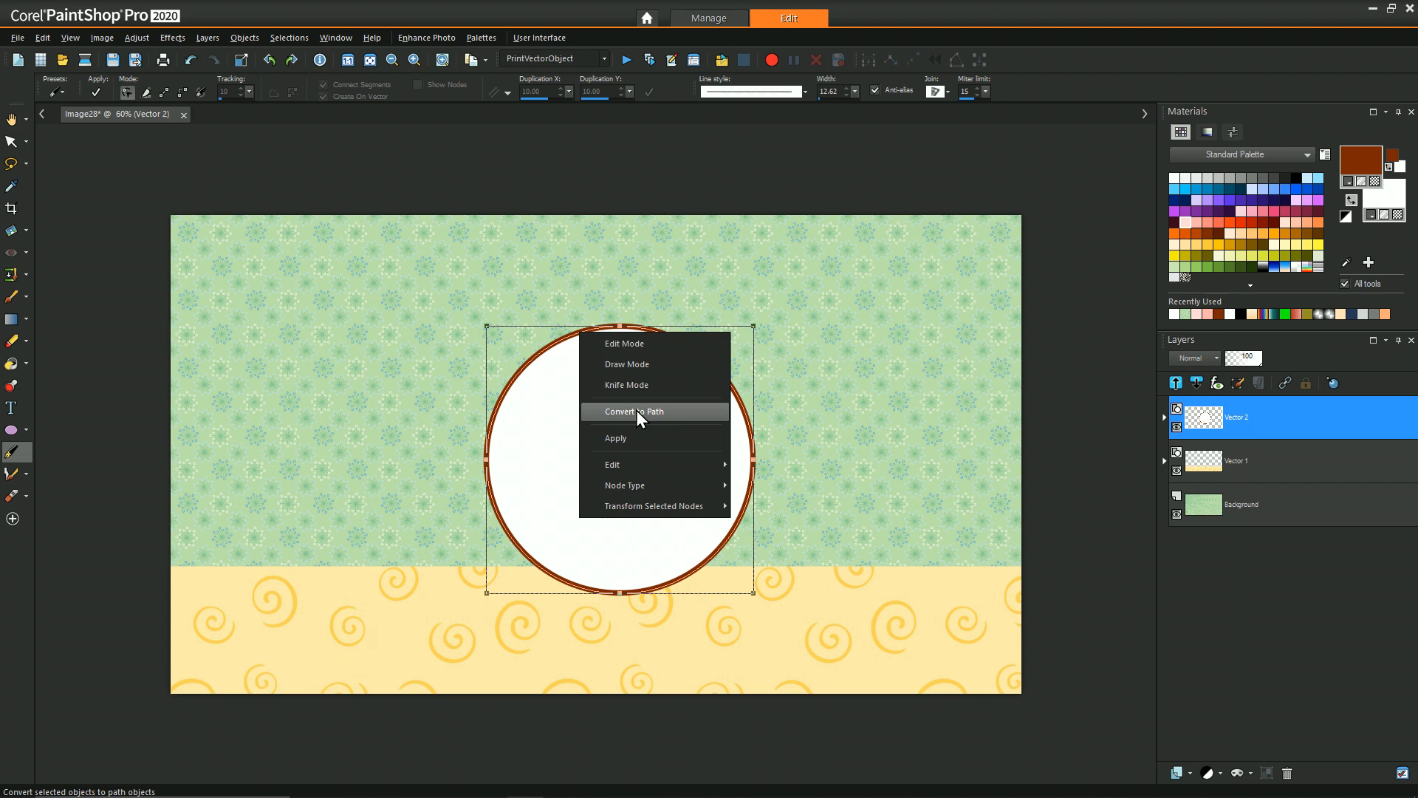
left_click(634, 410)
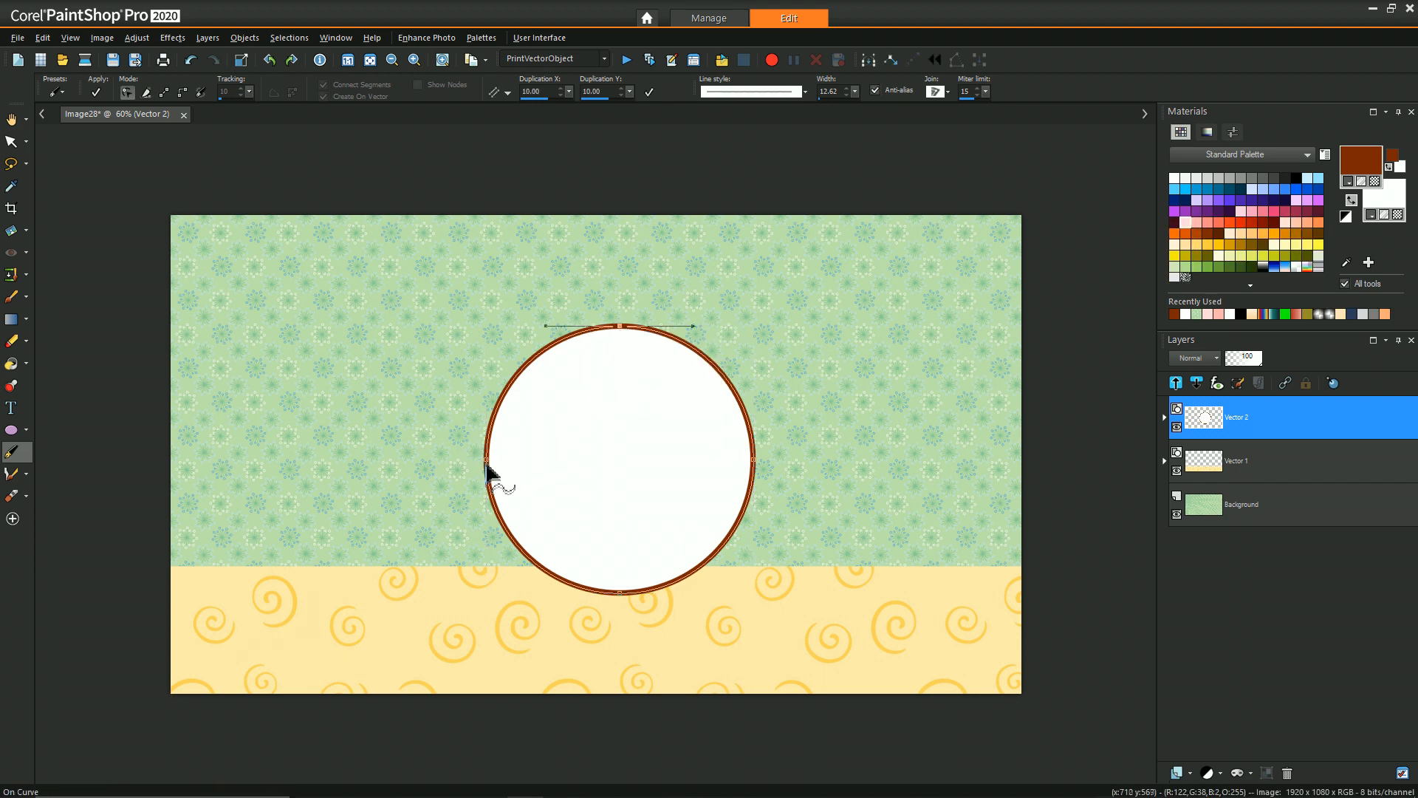
mouse_move(491, 473)
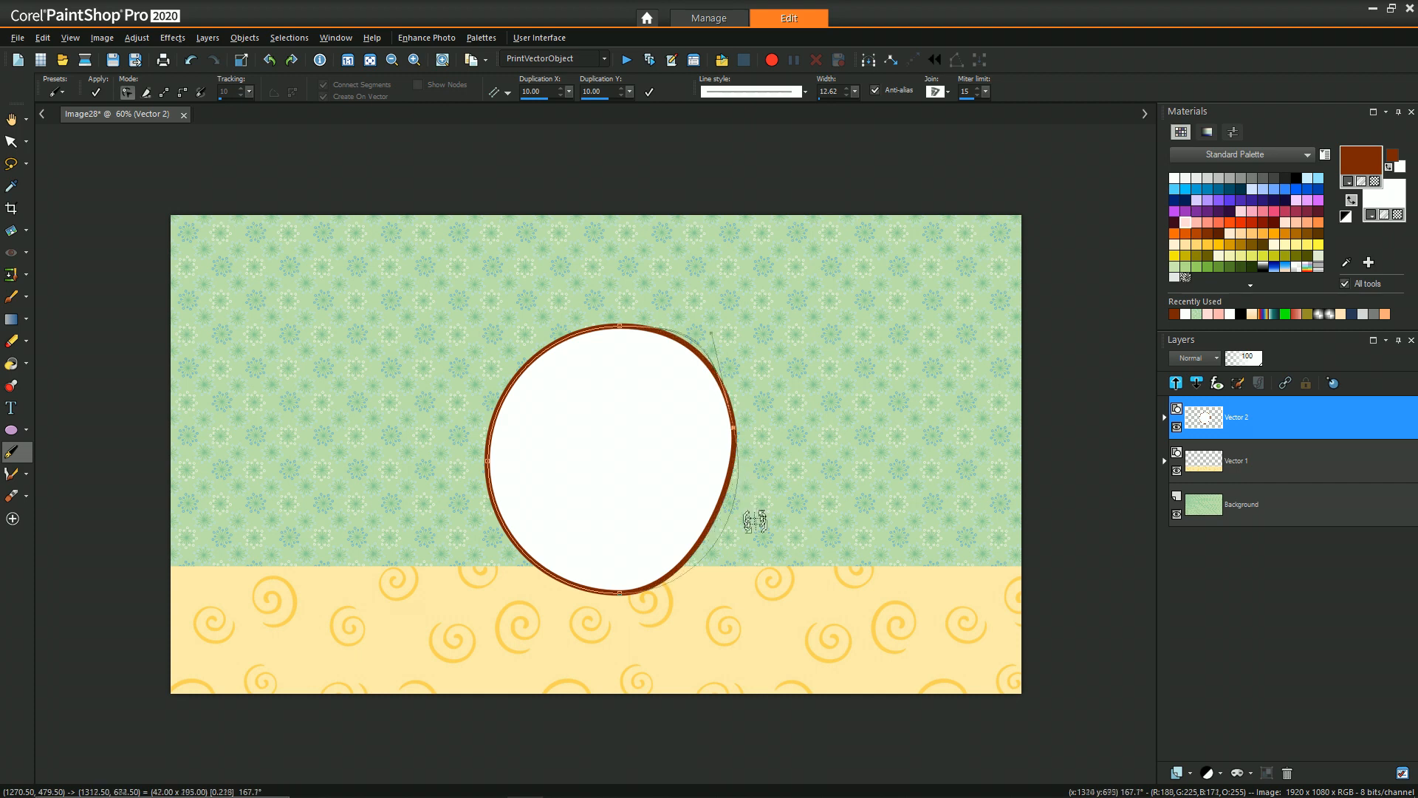
- Drag the right-side and bottom path nodes to reshape the circle into a rounded egg-like body
left_click_drag(755, 520, 710, 388)
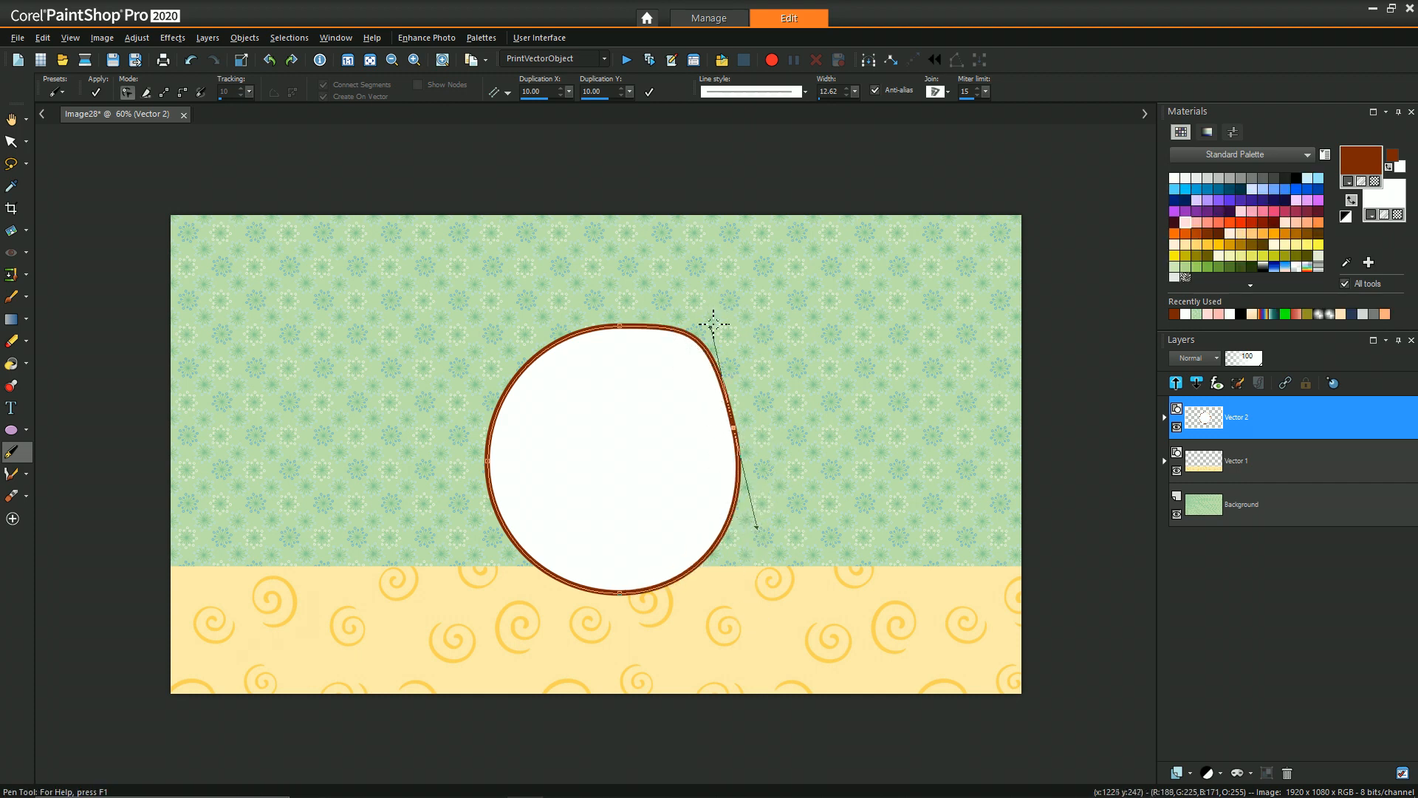
left_click_drag(712, 321, 728, 424)
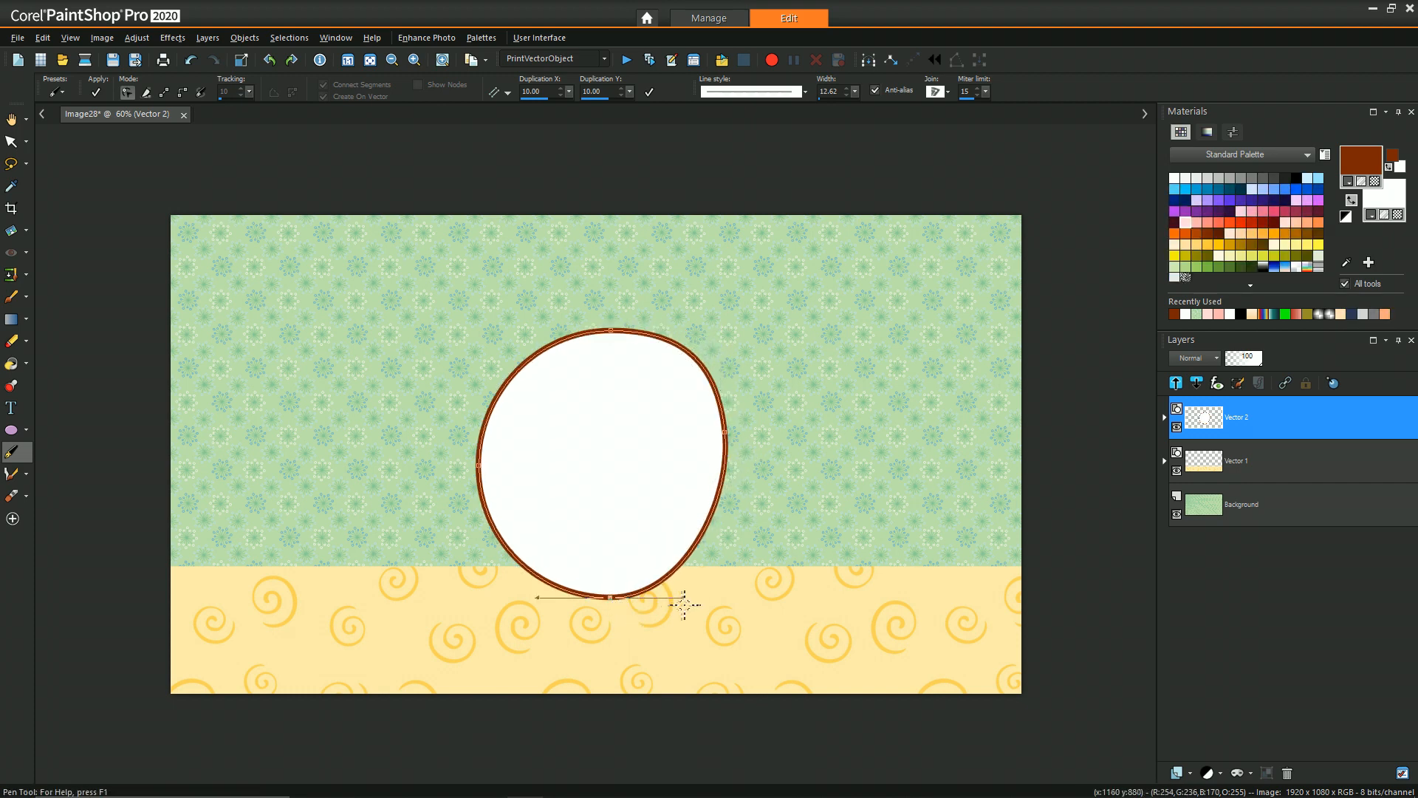
left_click_drag(683, 604, 729, 596)
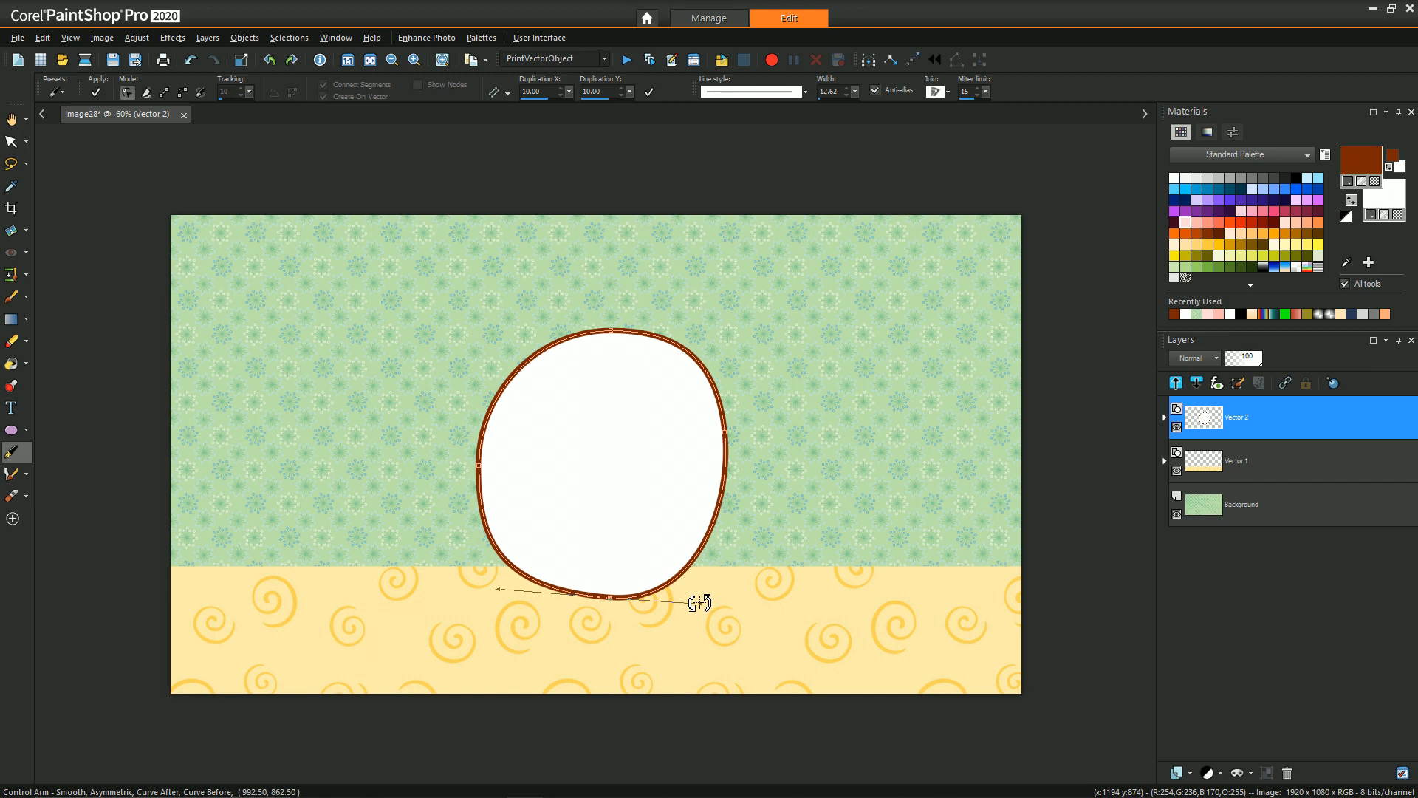
left_click_drag(606, 605, 606, 595)
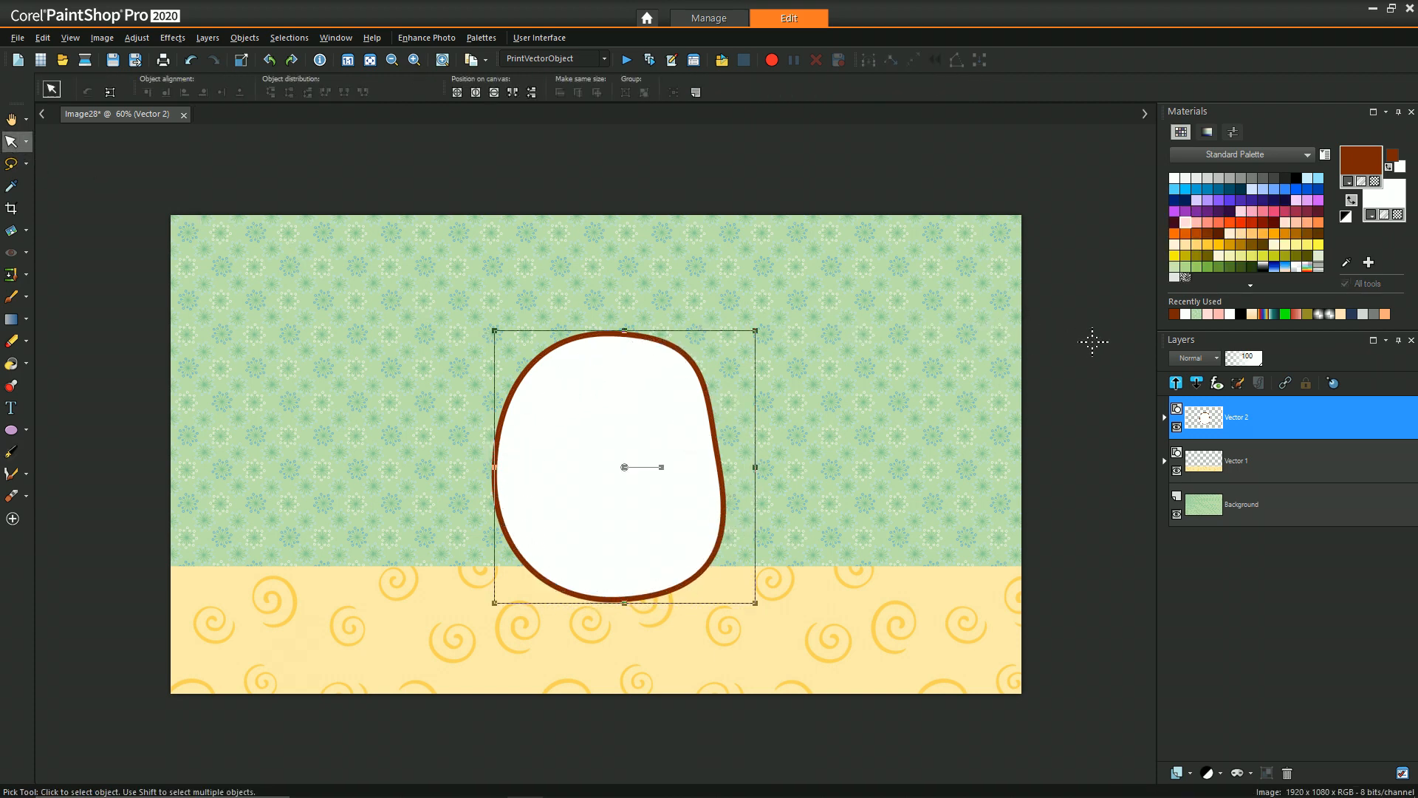
mouse_move(1212, 675)
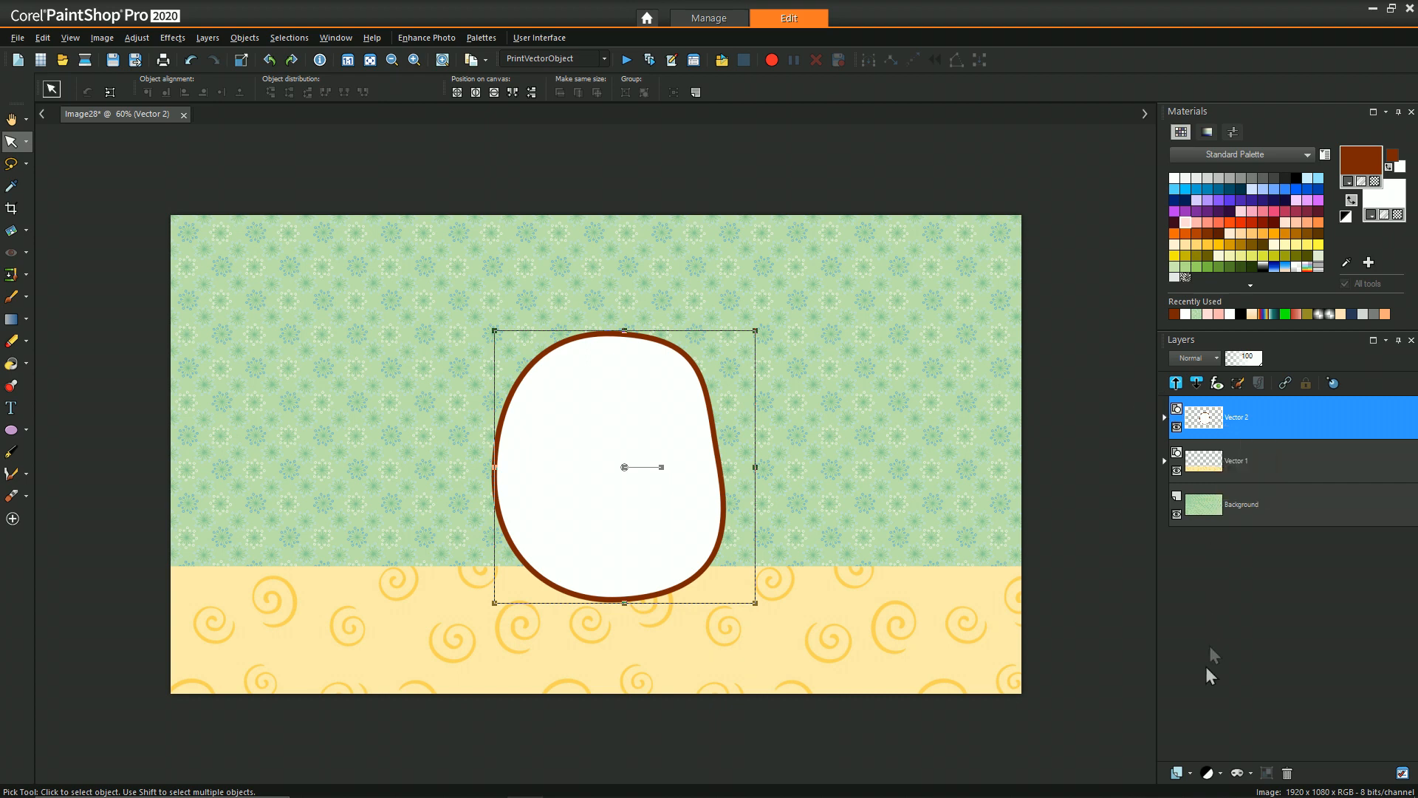
mouse_move(1177, 773)
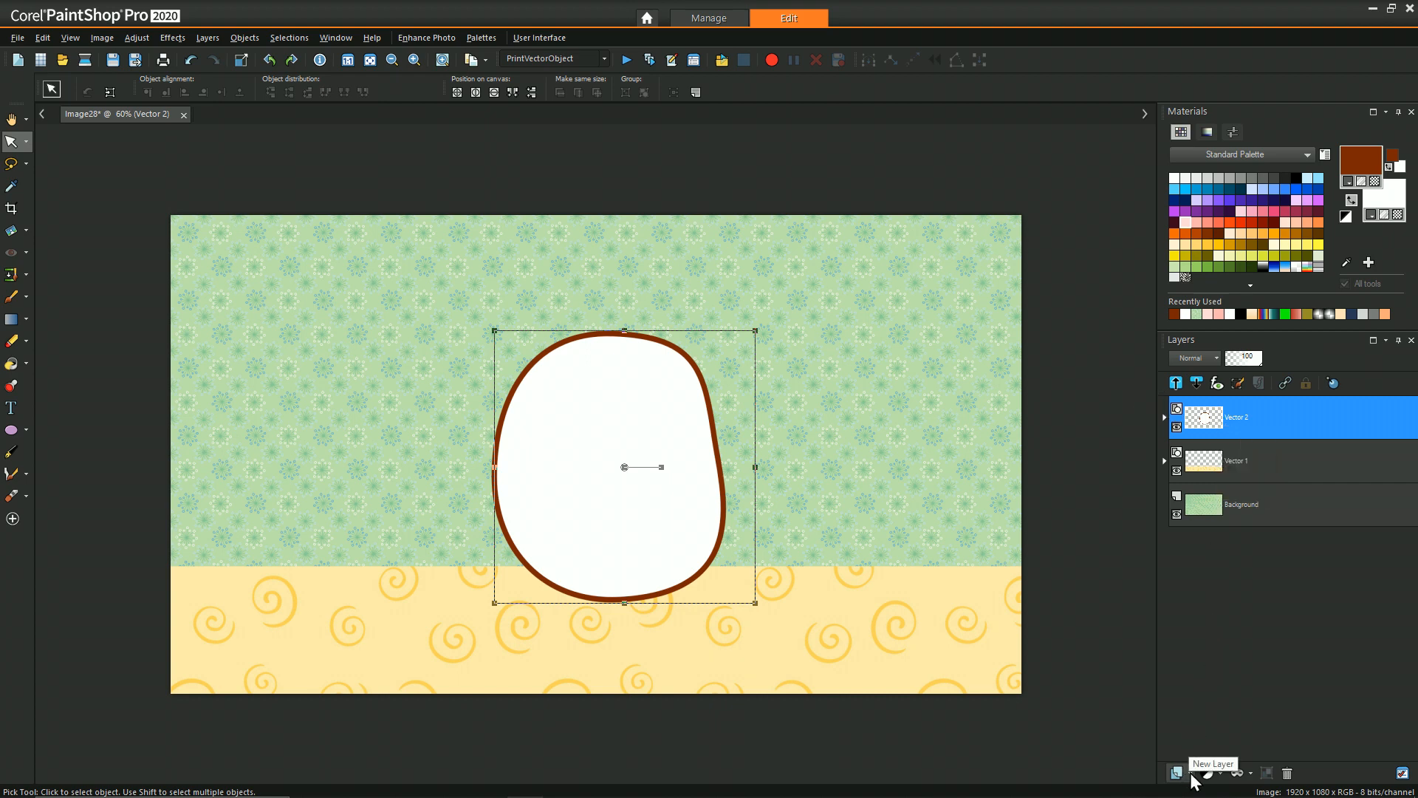
- Add a new vector layer and draw a tall thin ellipse above the head for the first ear
left_click(1177, 772)
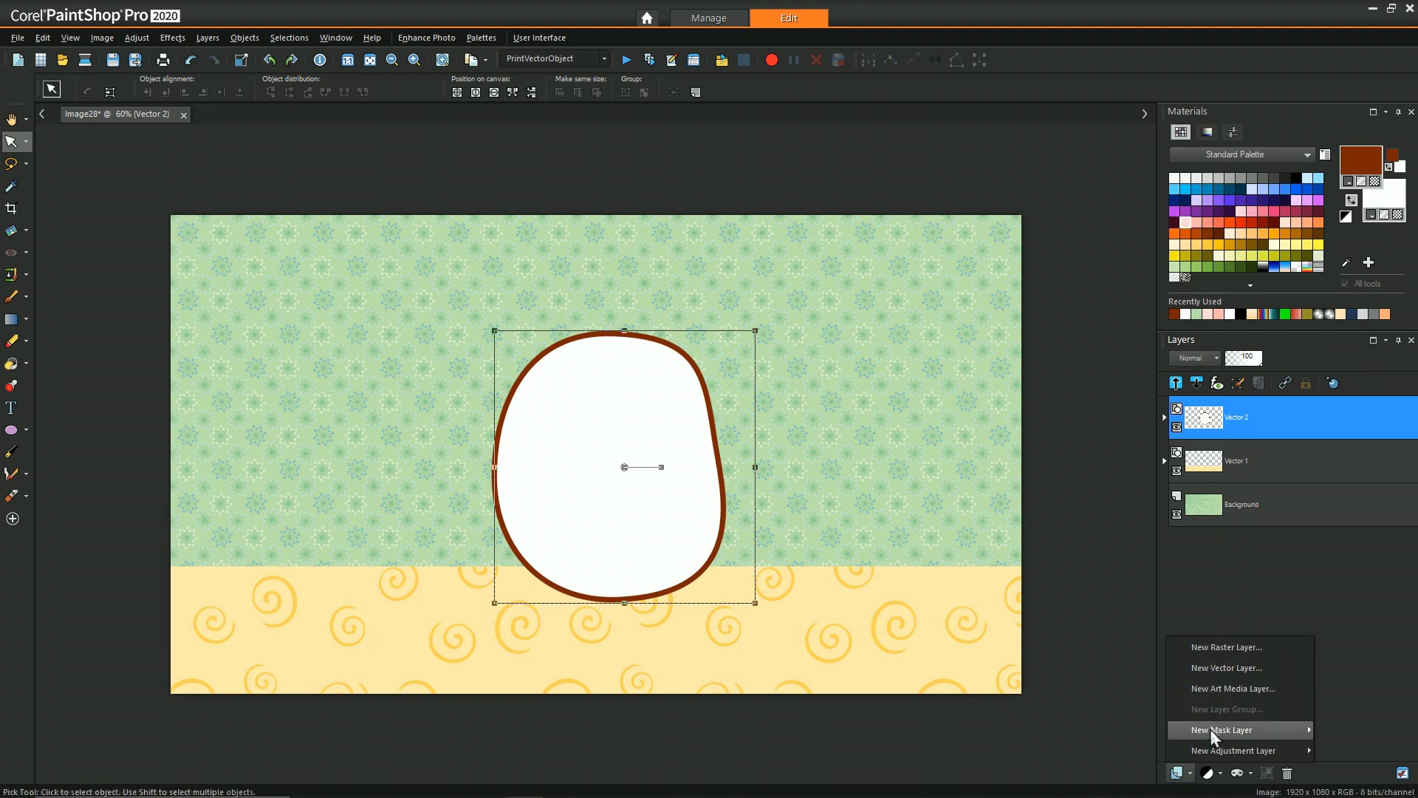
left_click(1226, 667)
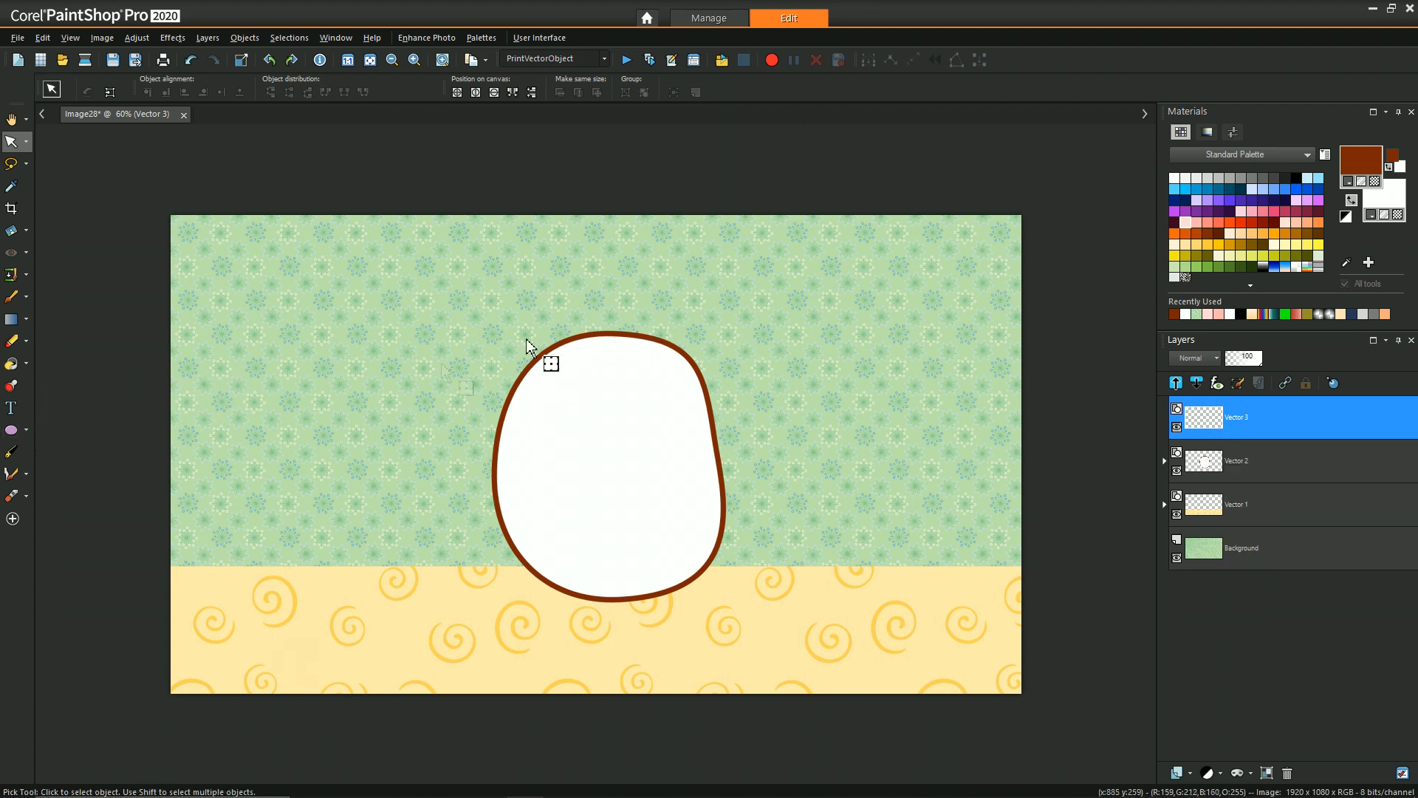
left_click(10, 430)
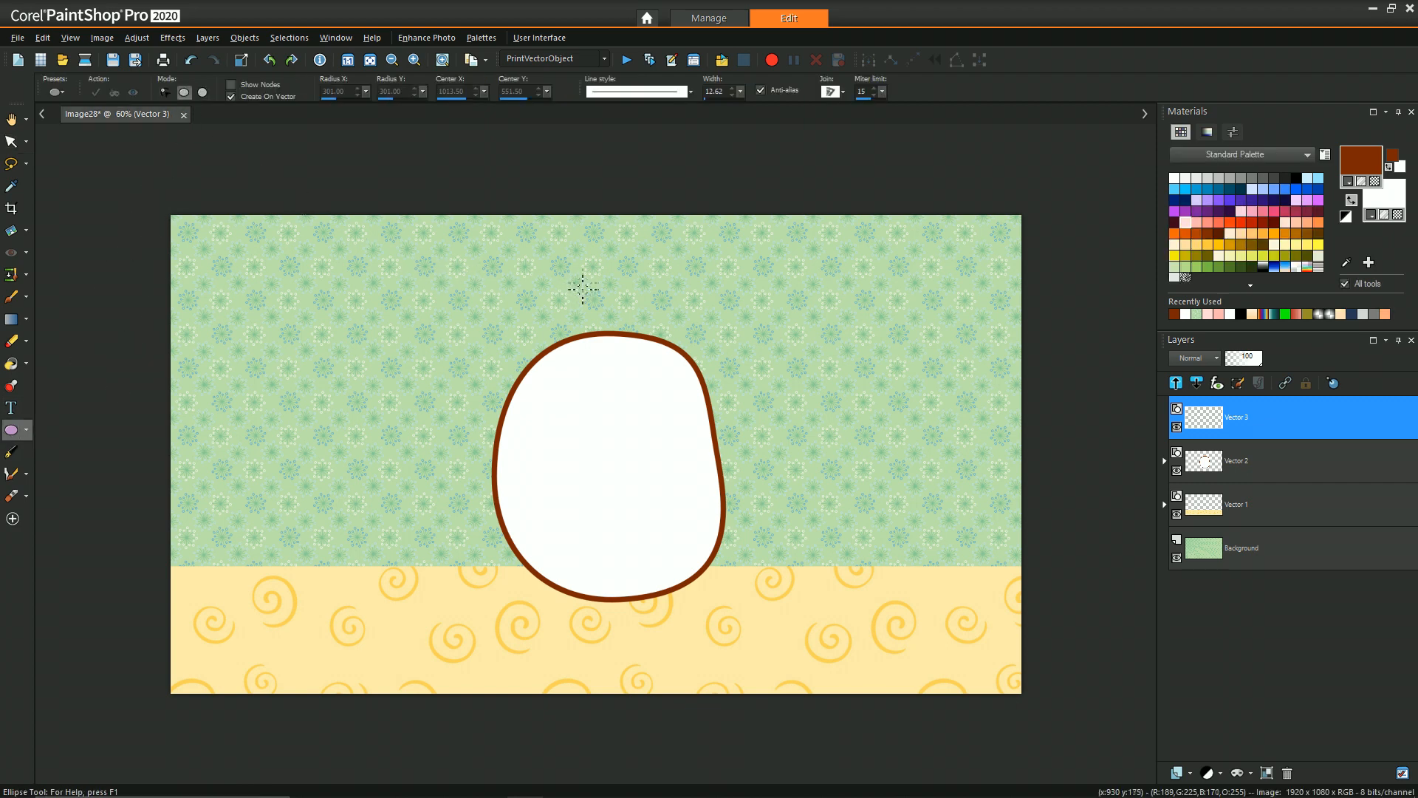
mouse_move(587, 295)
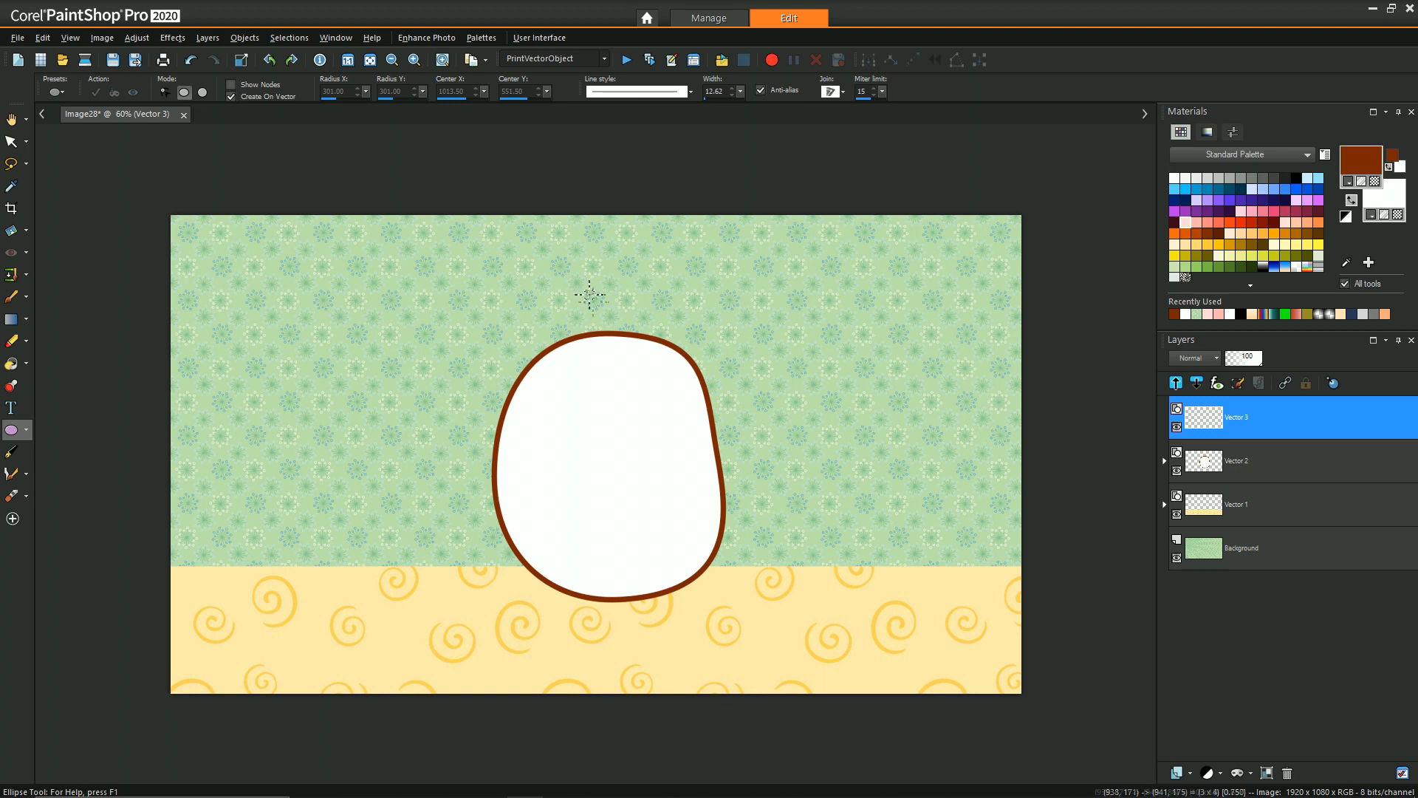
left_click_drag(586, 295, 608, 369)
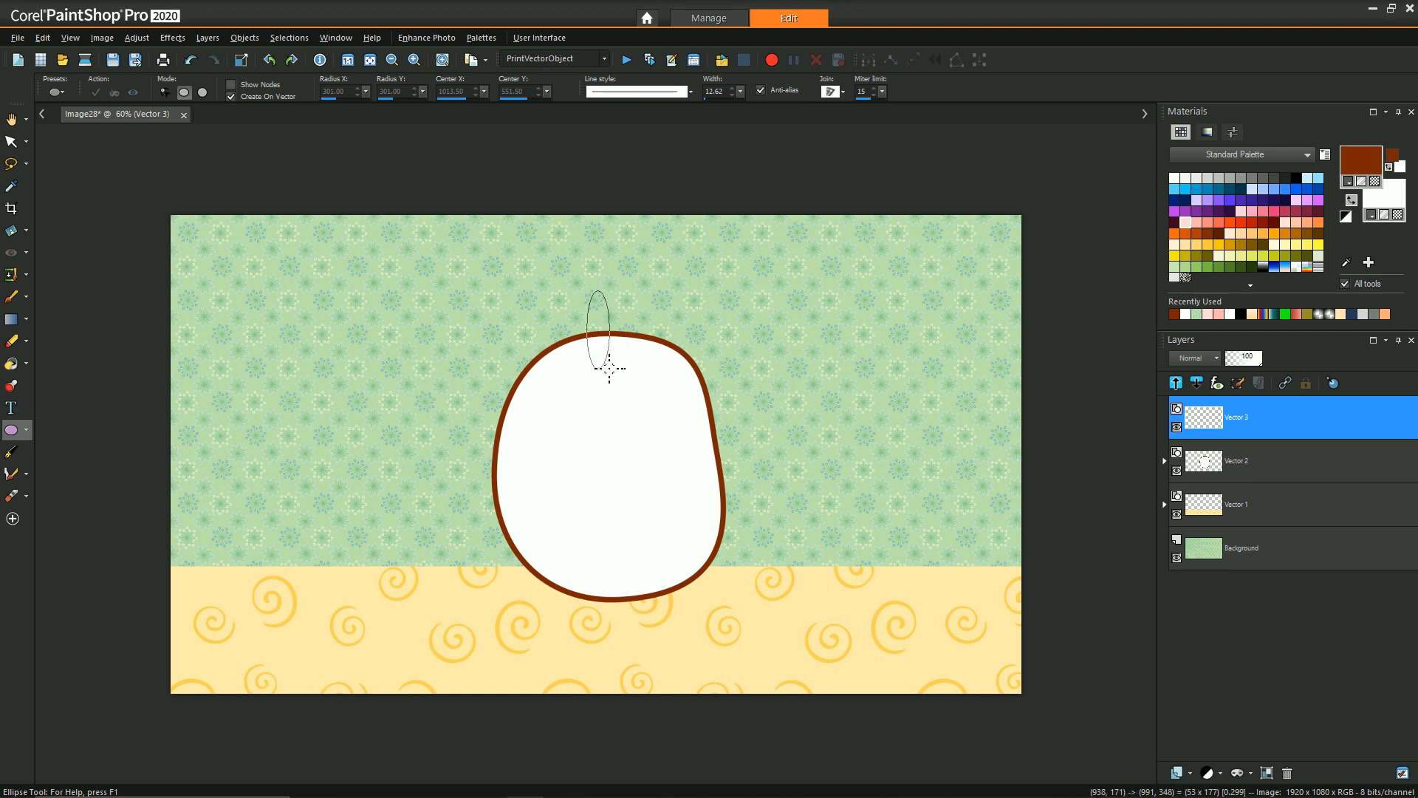
- Select the ear ellipse and nudge it slightly left over the top of the body
left_click(12, 142)
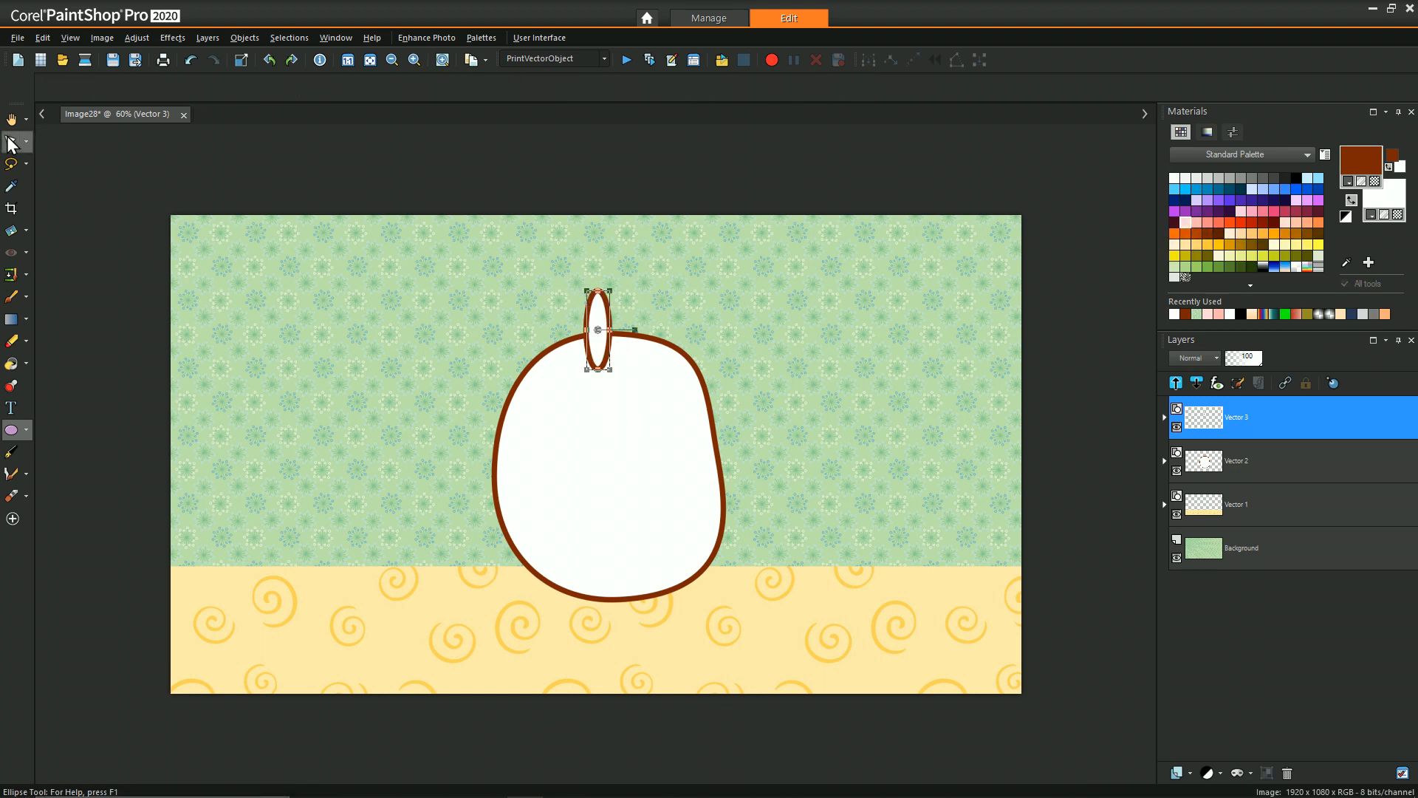
left_click(13, 143)
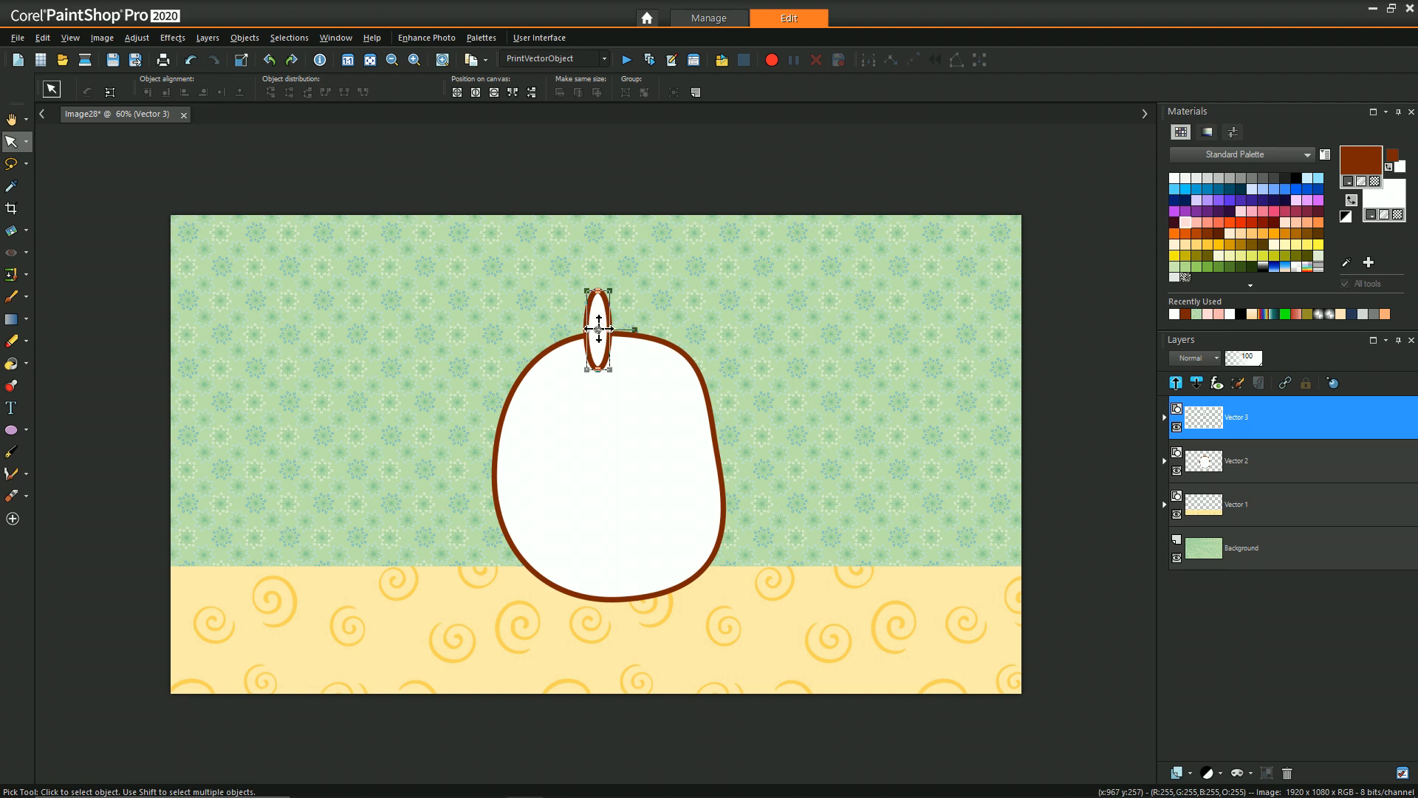
left_click_drag(596, 325, 588, 328)
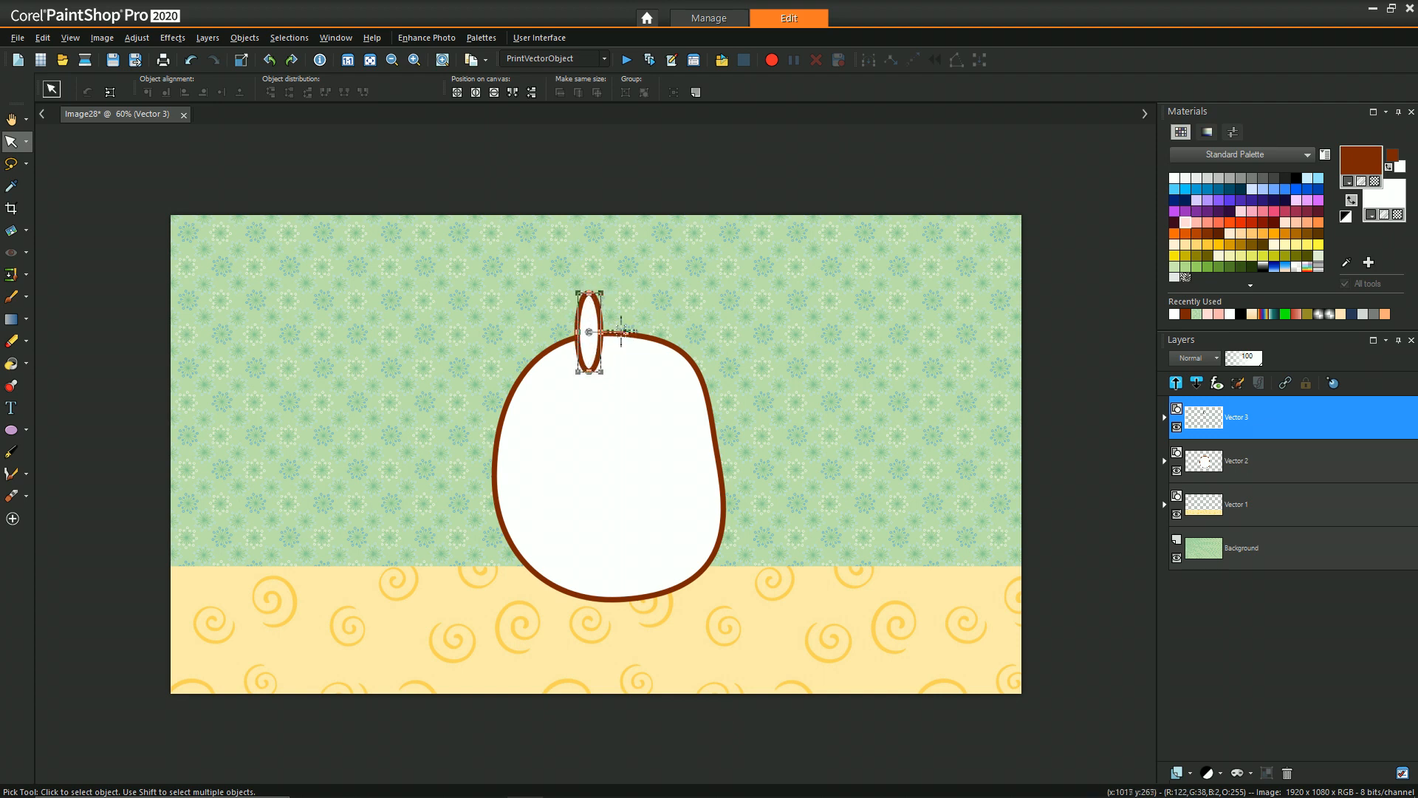
mouse_move(745, 318)
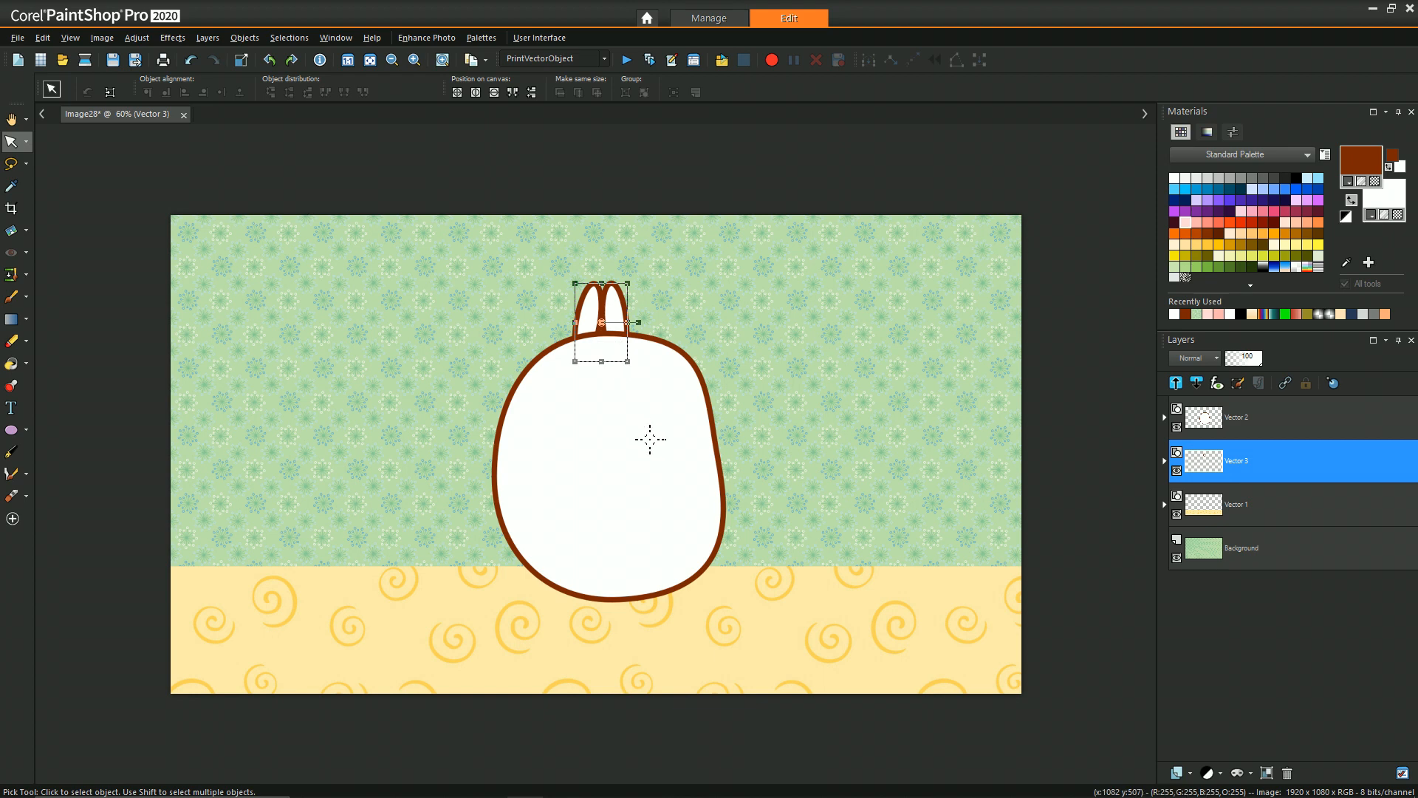
mouse_move(658, 517)
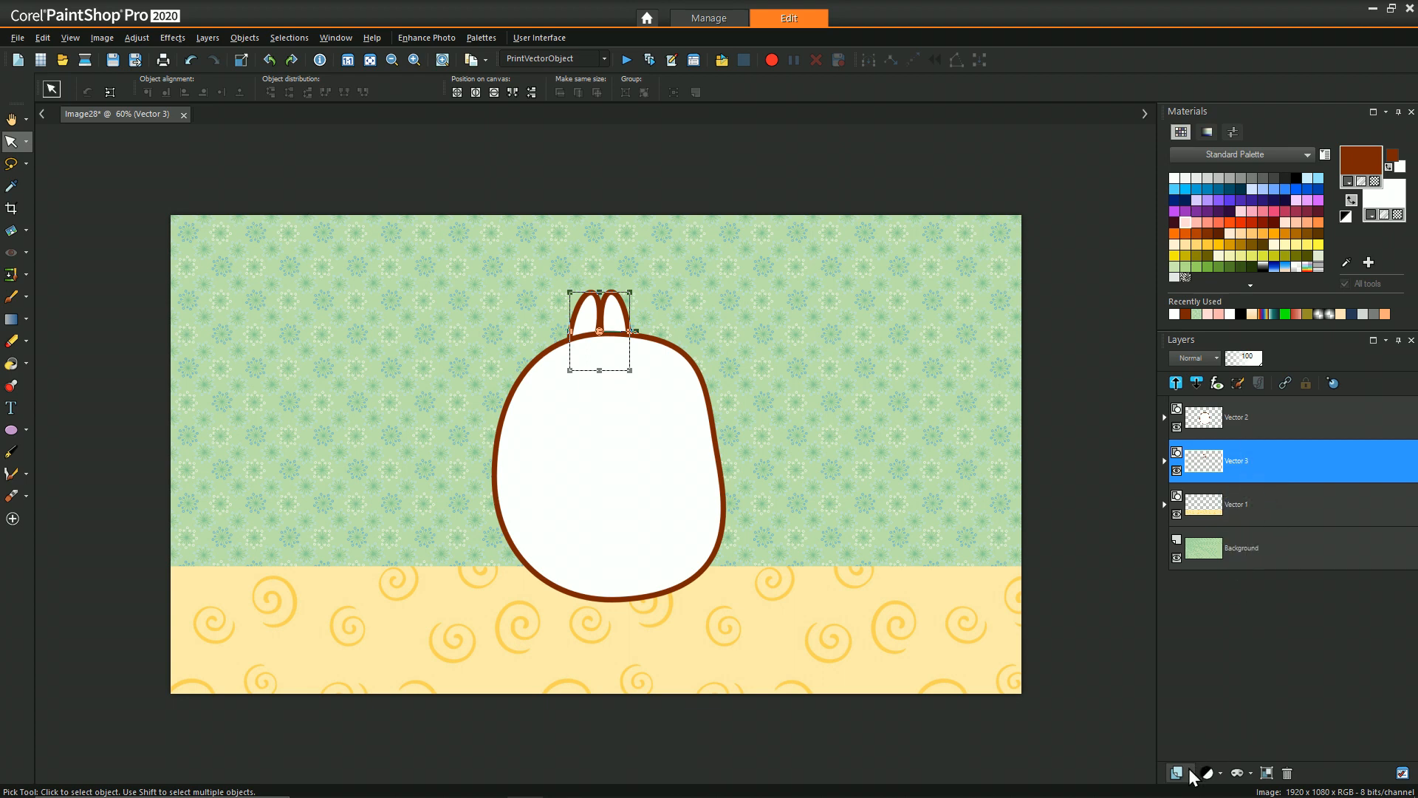
- Add a new vector layer and place a small solid brown dot eye on the upper left of the face
left_click(1177, 772)
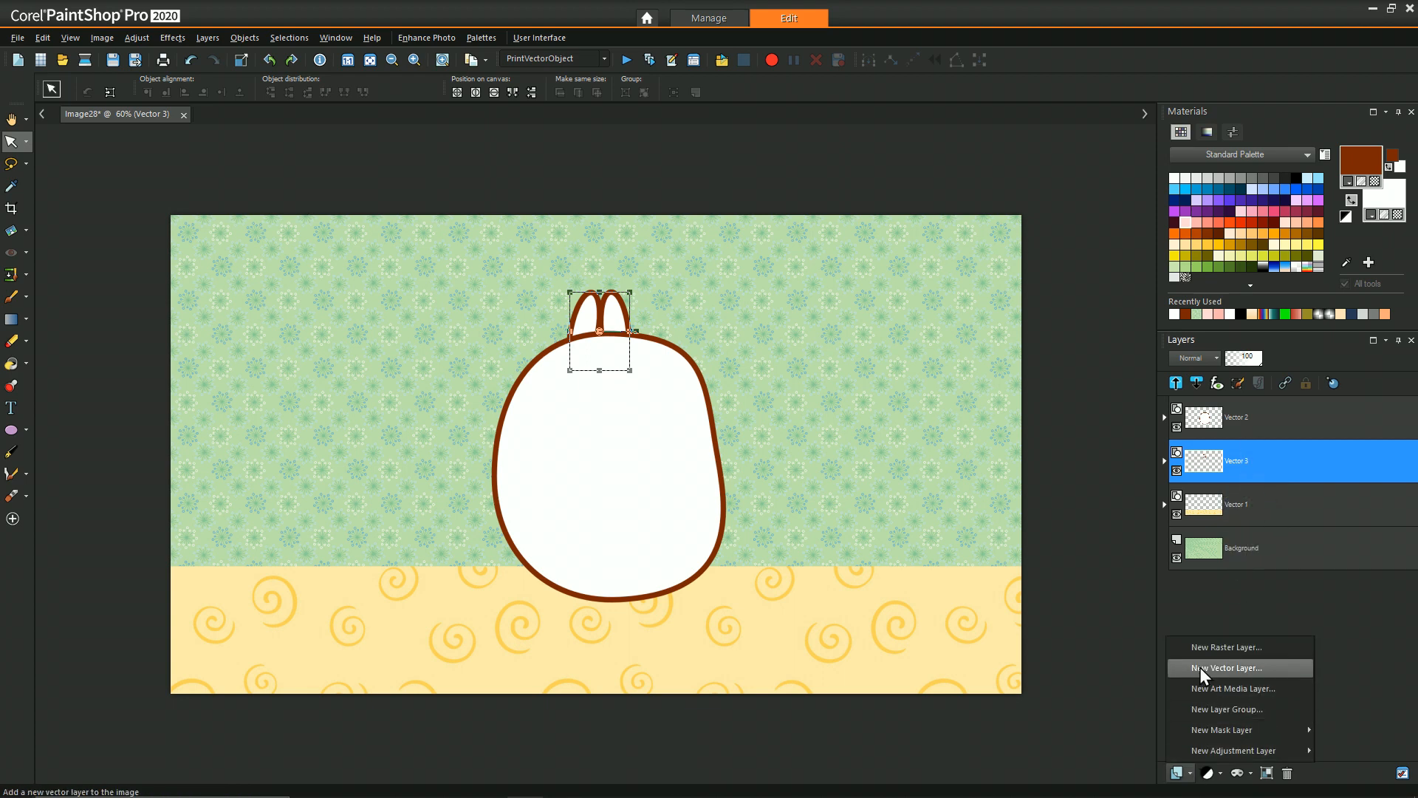
left_click(1227, 668)
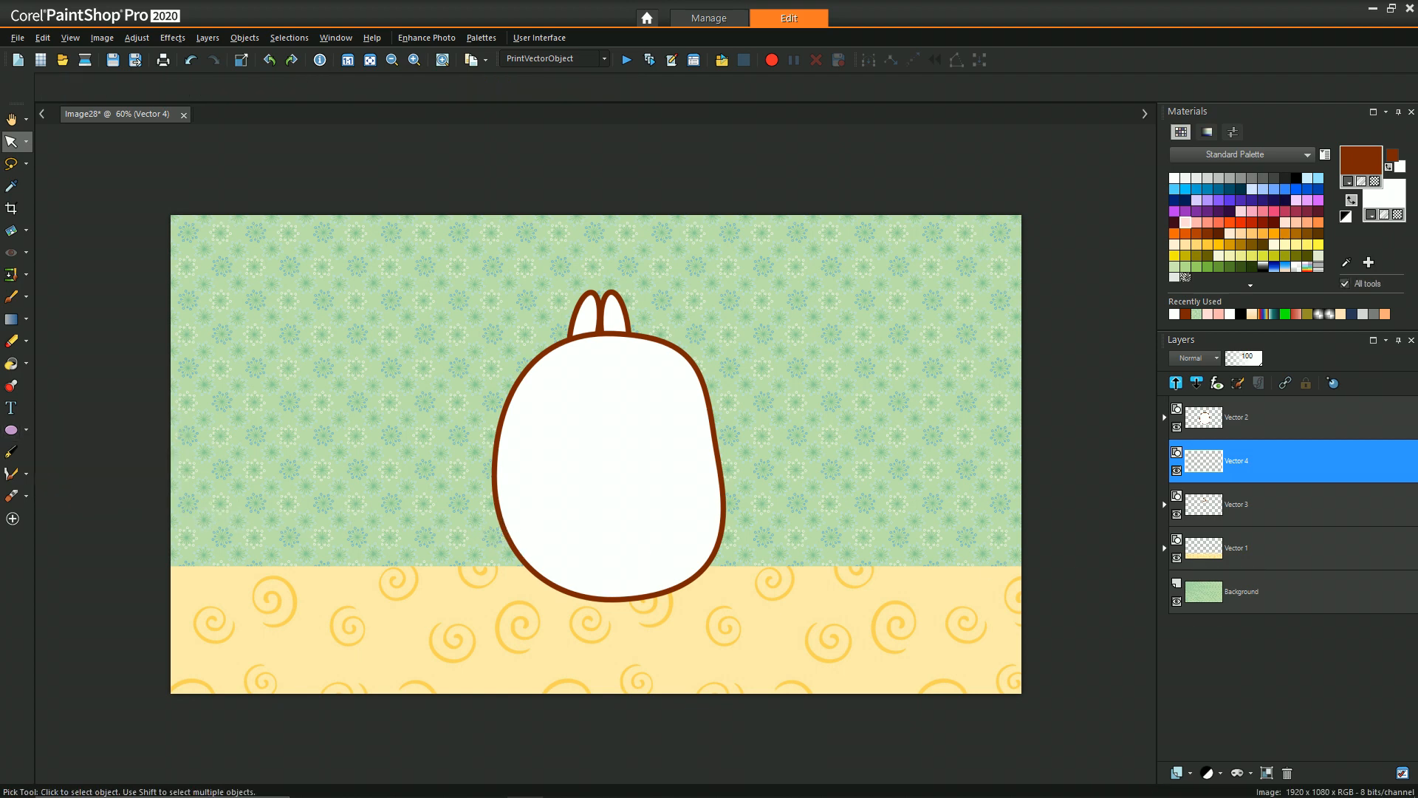
left_click(10, 430)
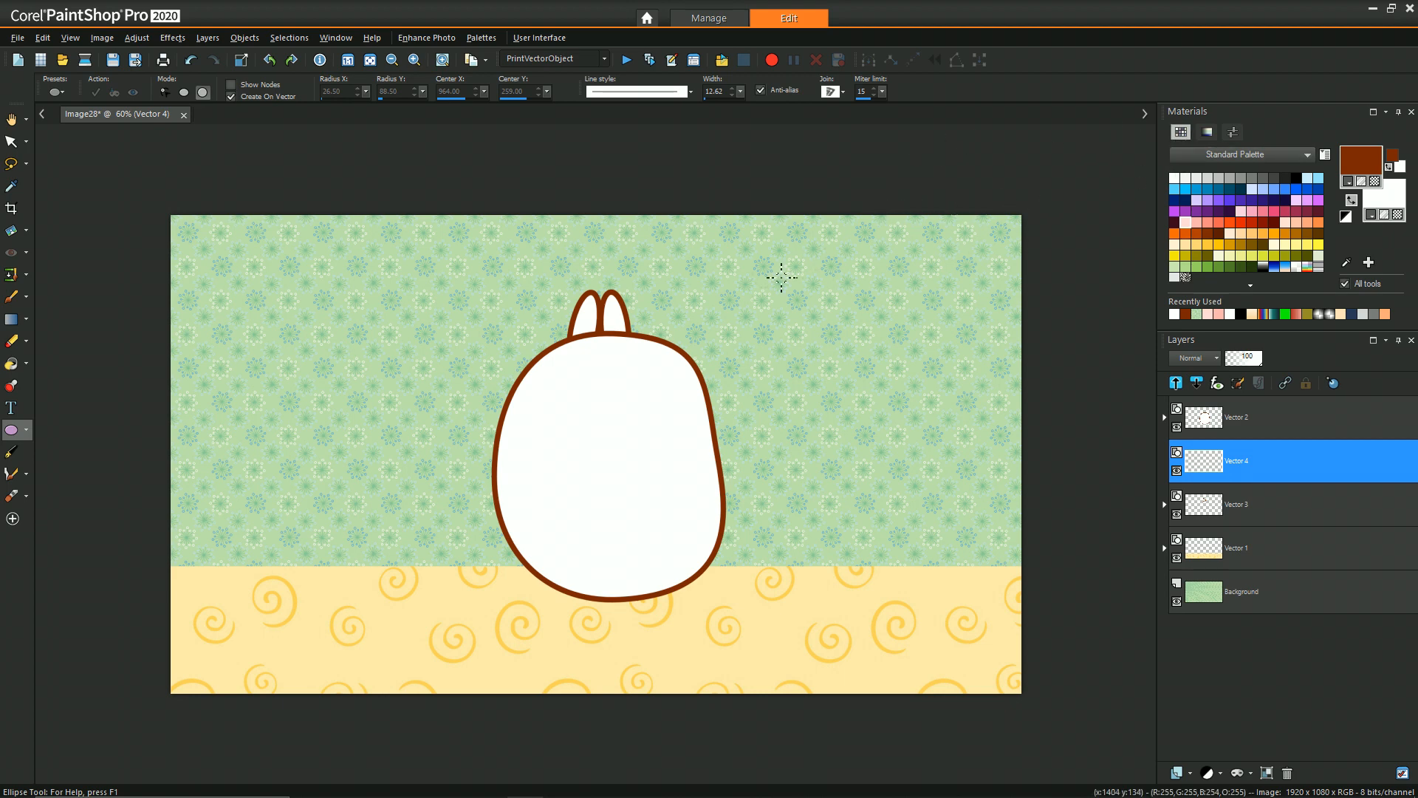
mouse_move(877, 249)
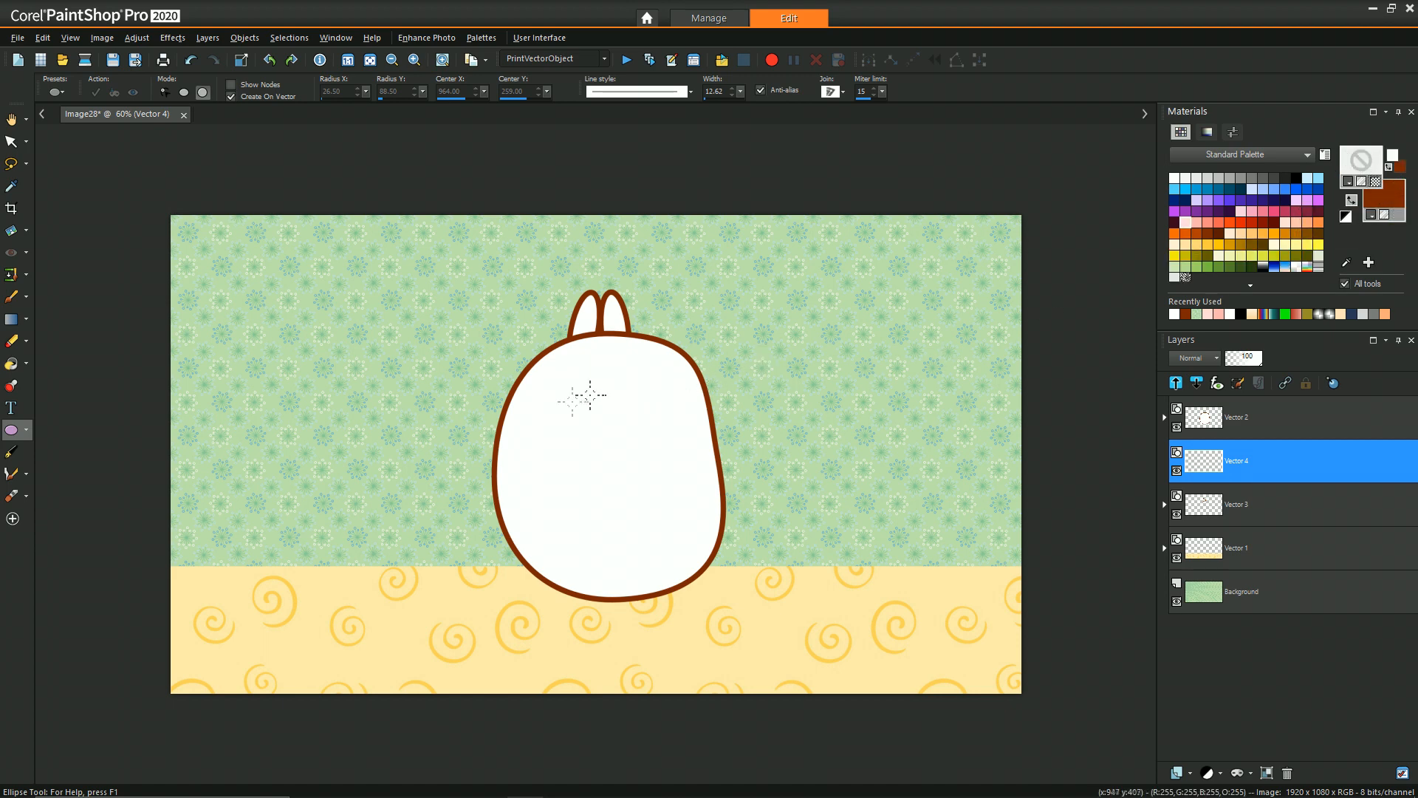
mouse_move(592, 417)
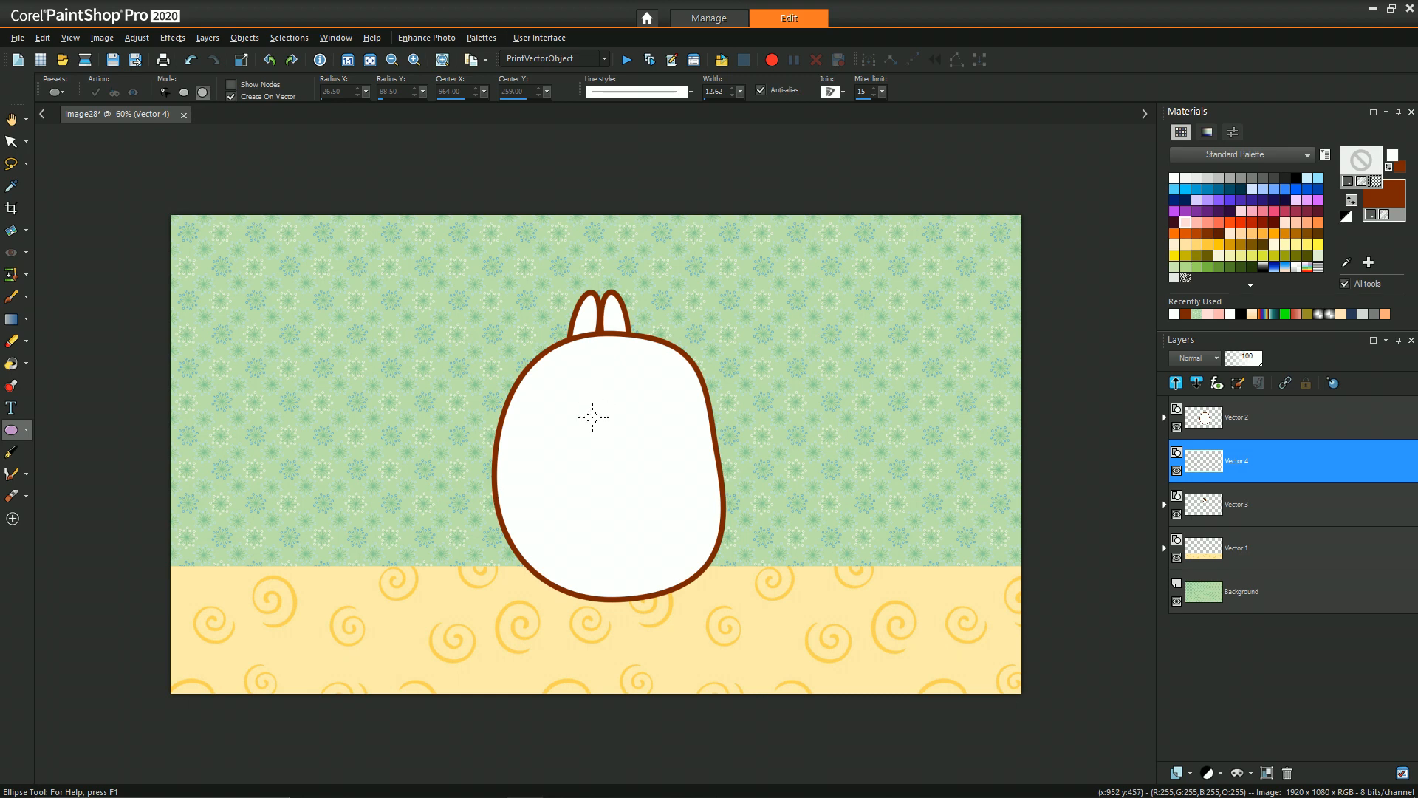
mouse_move(583, 401)
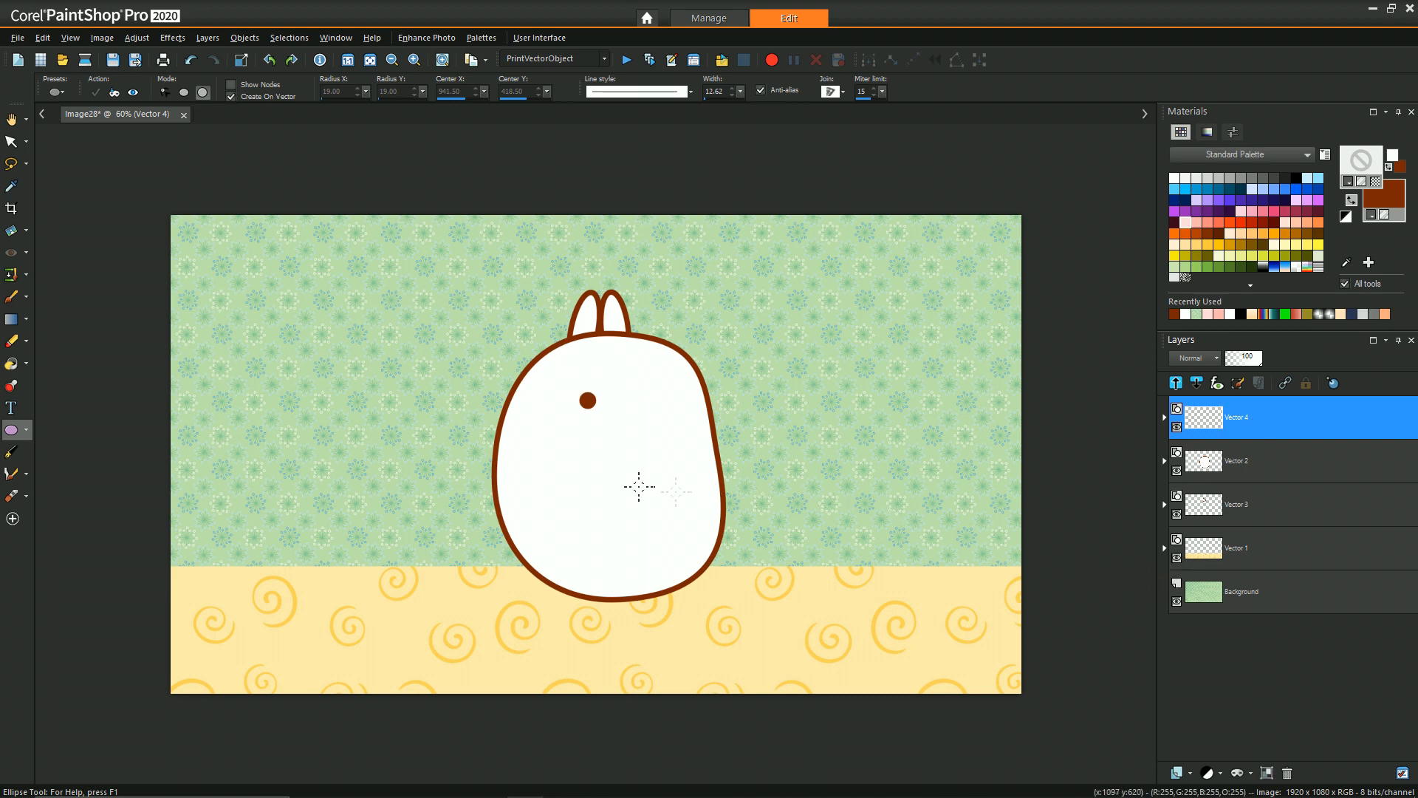
left_click(12, 142)
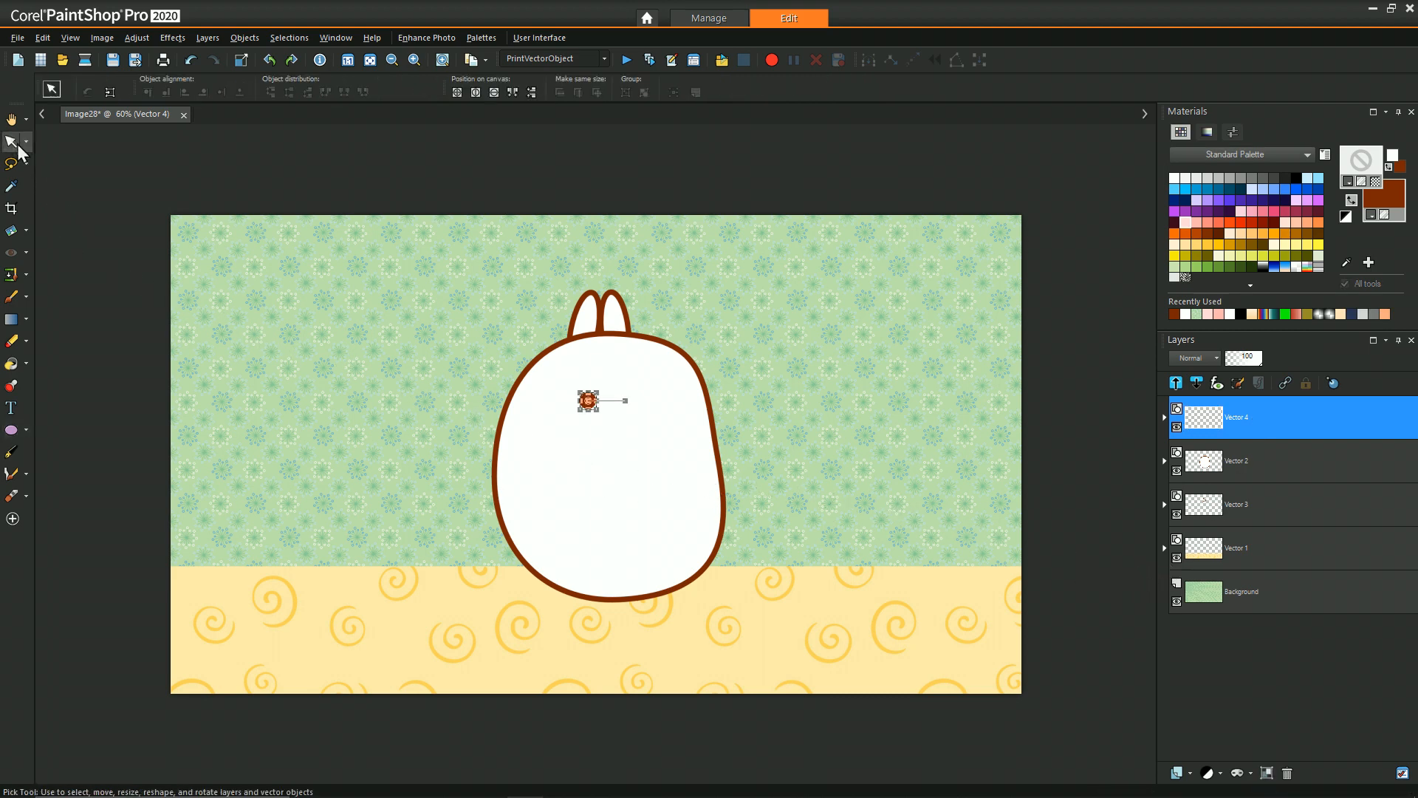
mouse_move(479, 327)
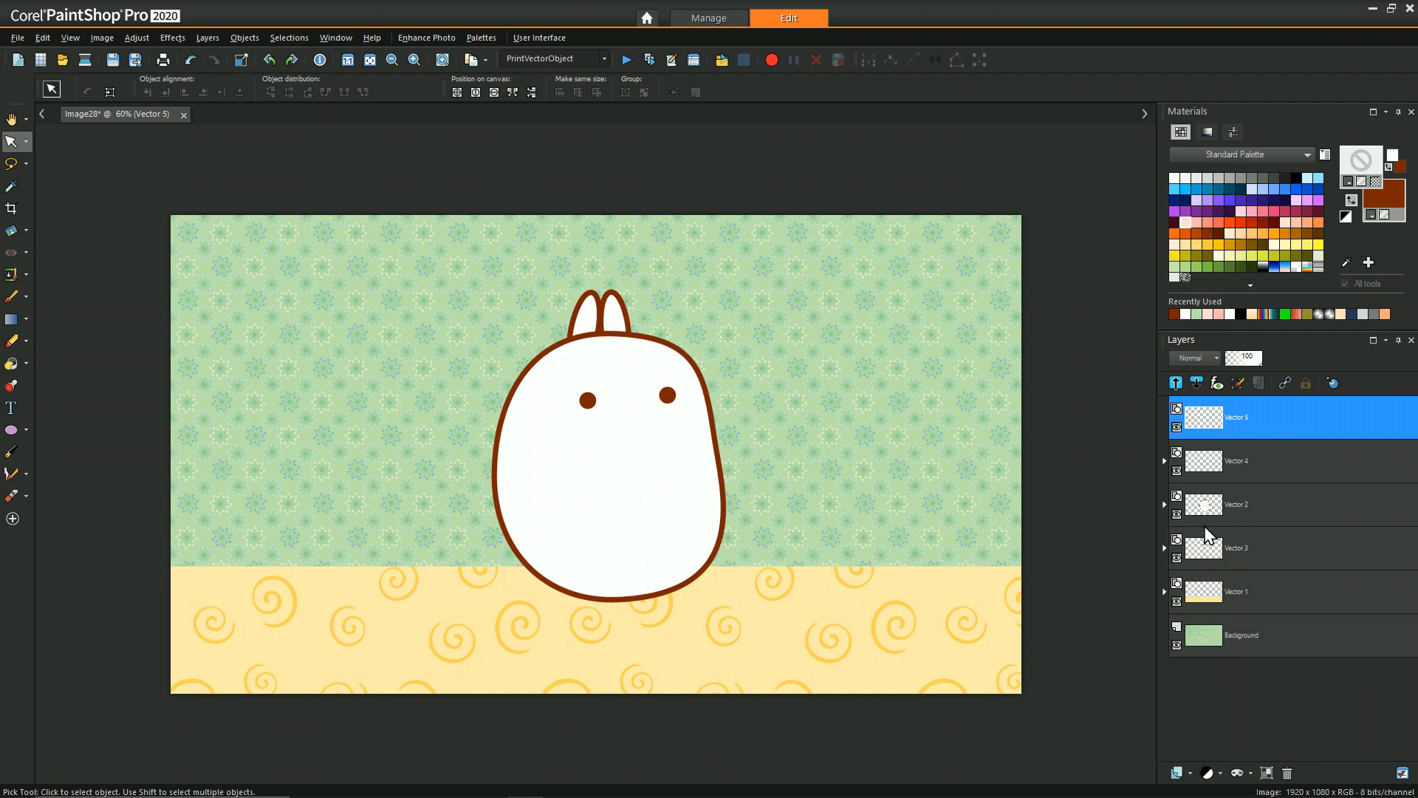
mouse_move(90, 463)
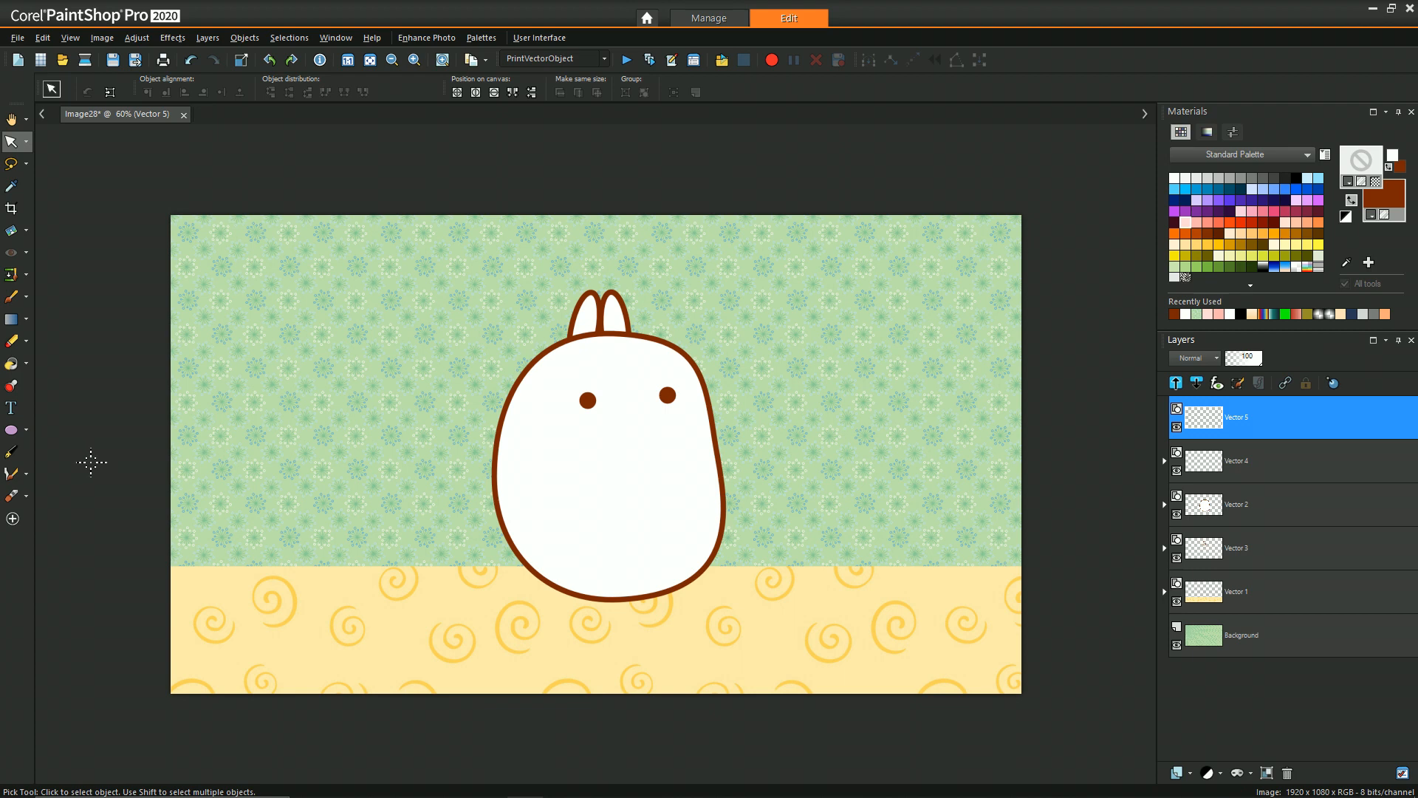
mouse_move(11, 430)
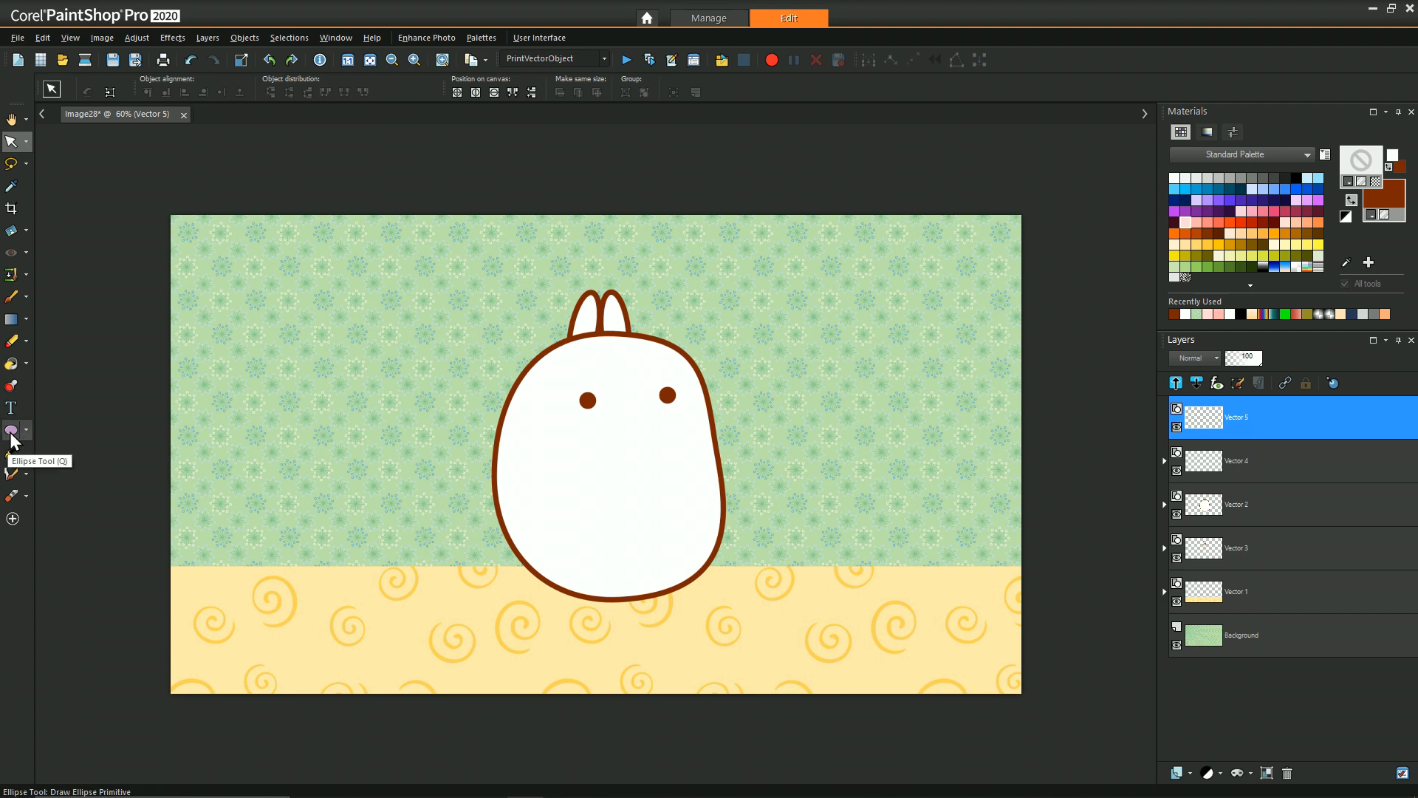
- Draw a pink blush circle below the left eye, reposition it, and drop a second one under the right eye
left_click(11, 430)
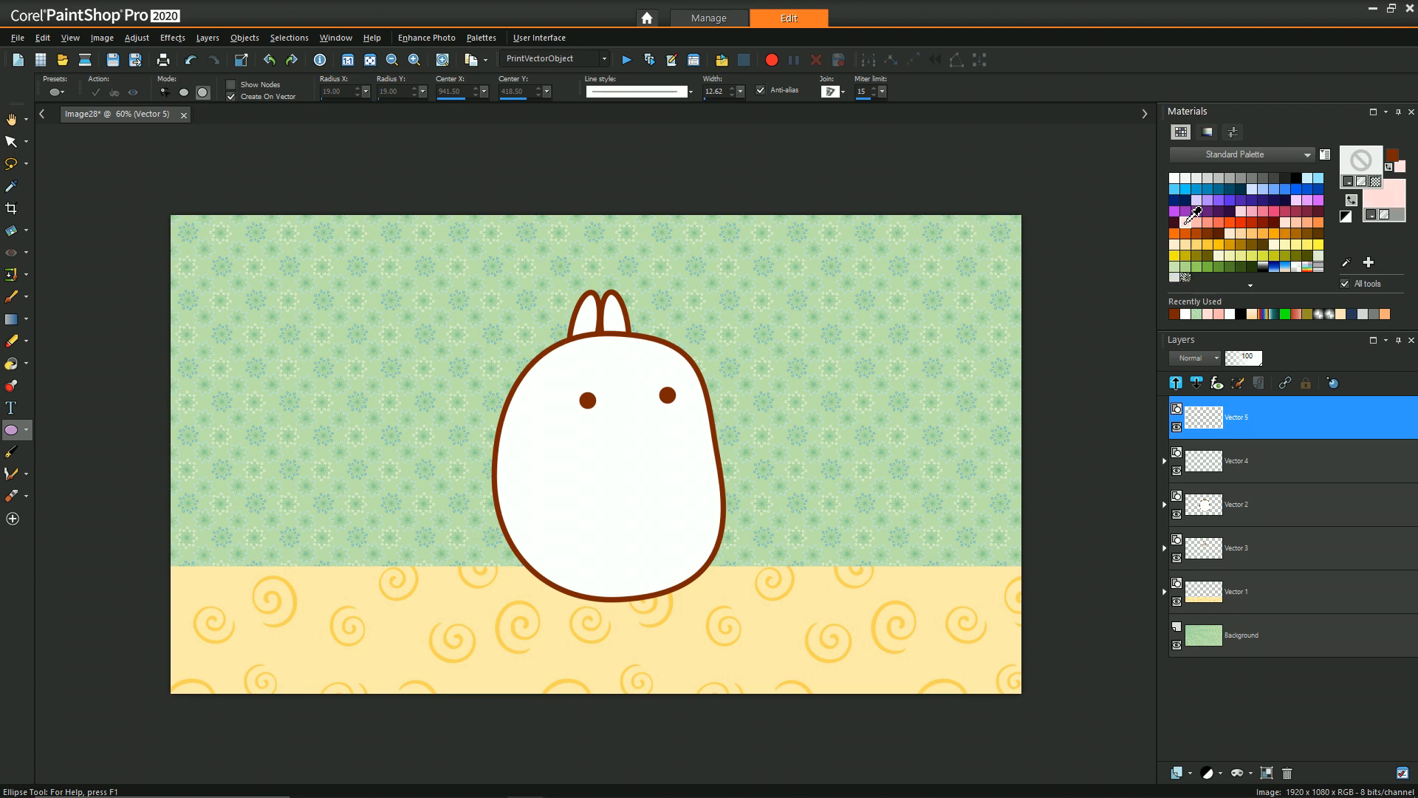
mouse_move(290, 440)
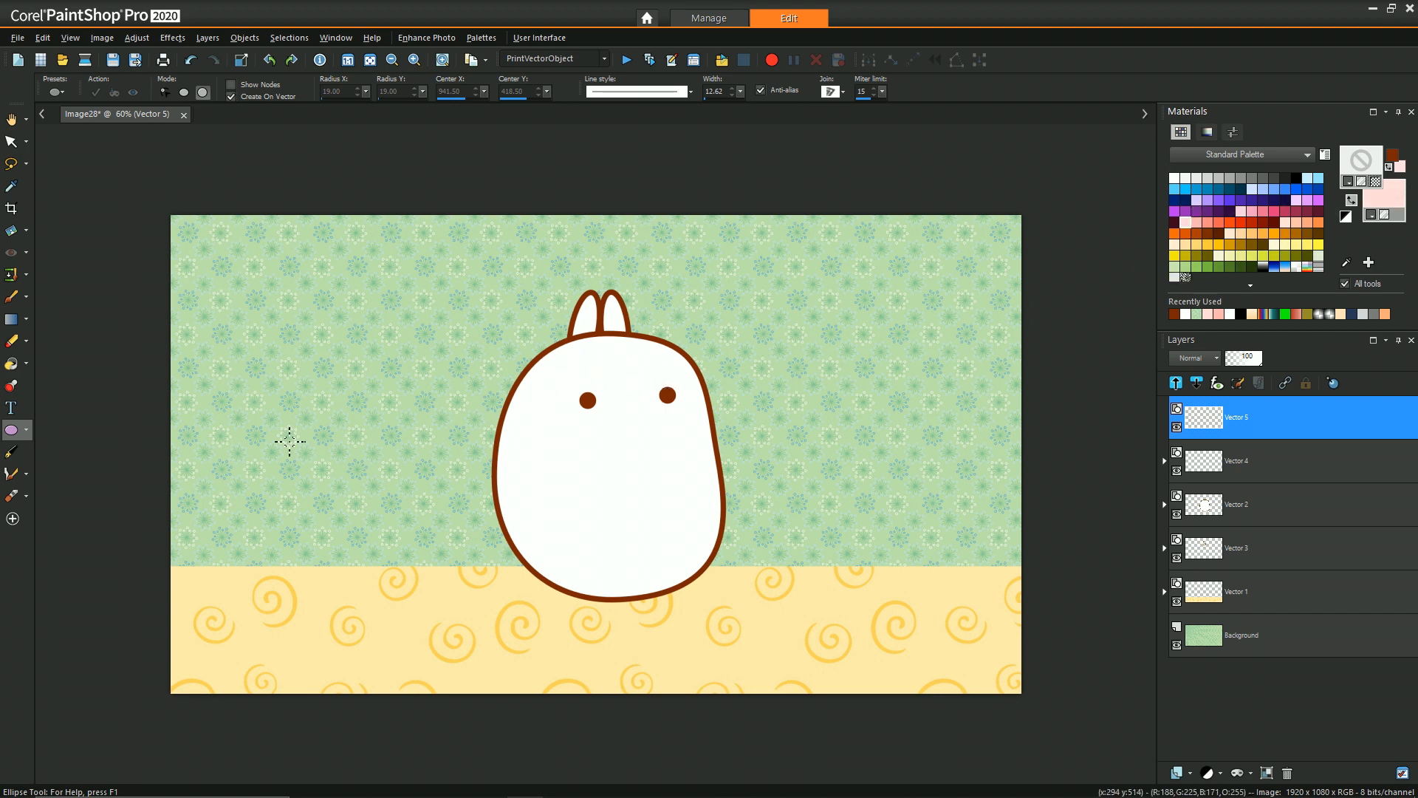
mouse_move(532, 396)
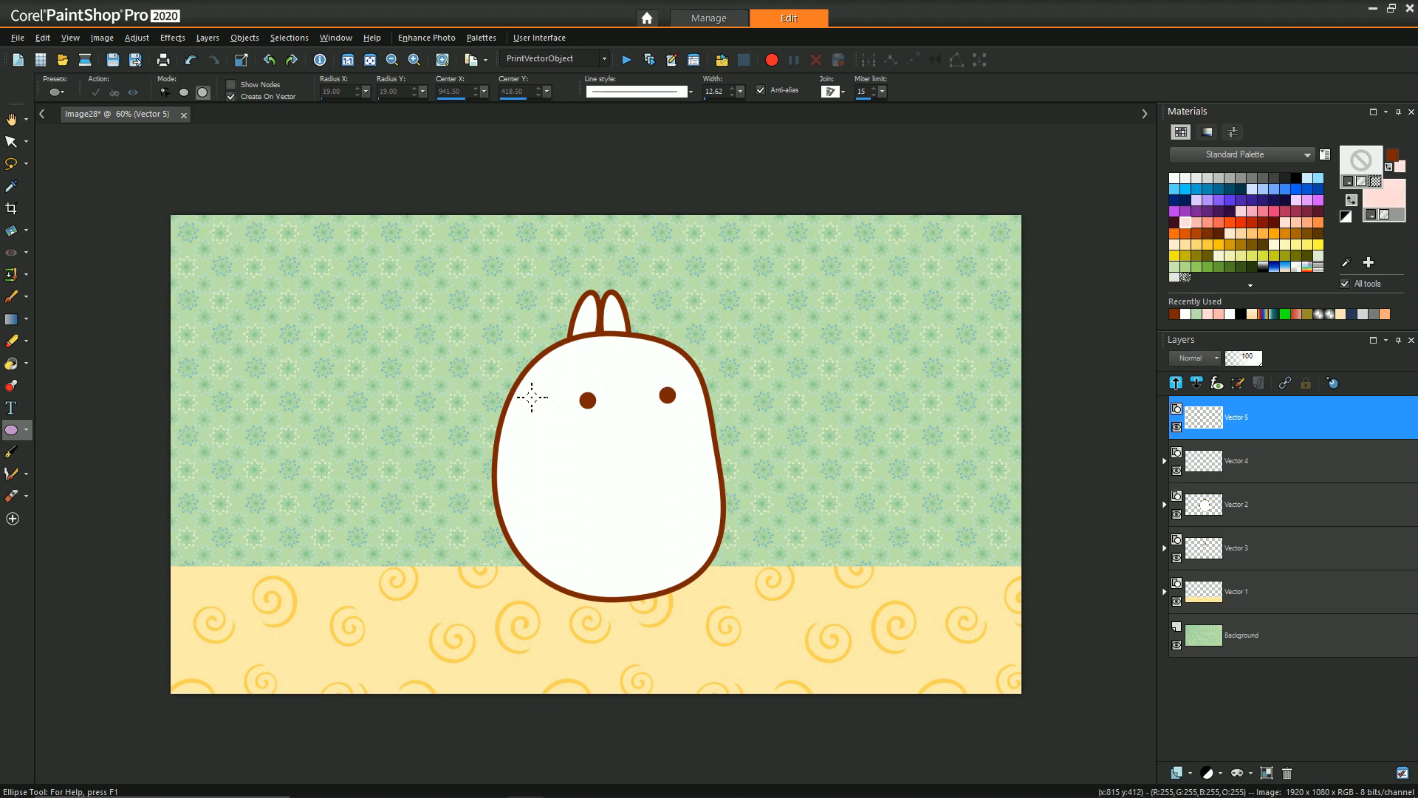
left_click_drag(546, 402, 577, 443)
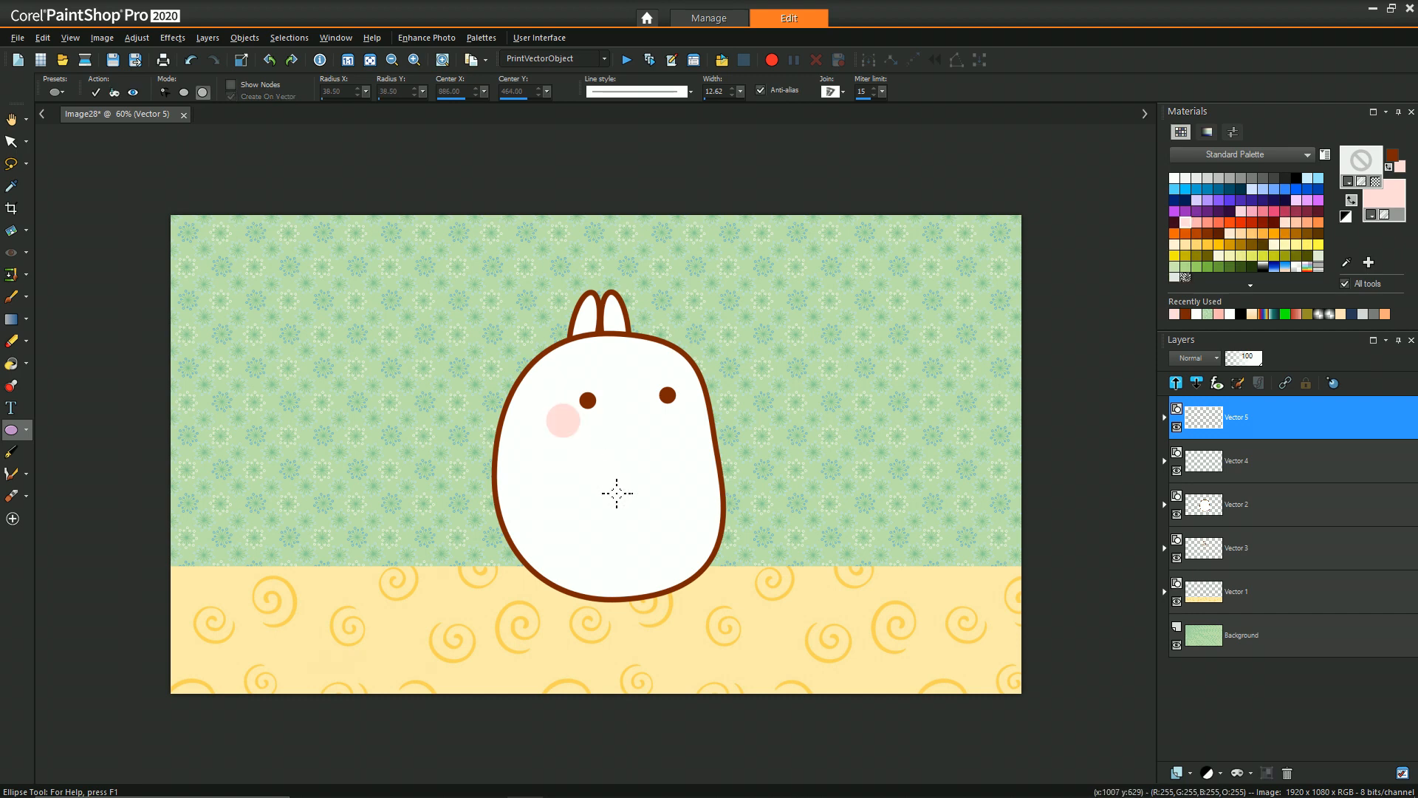
left_click(14, 141)
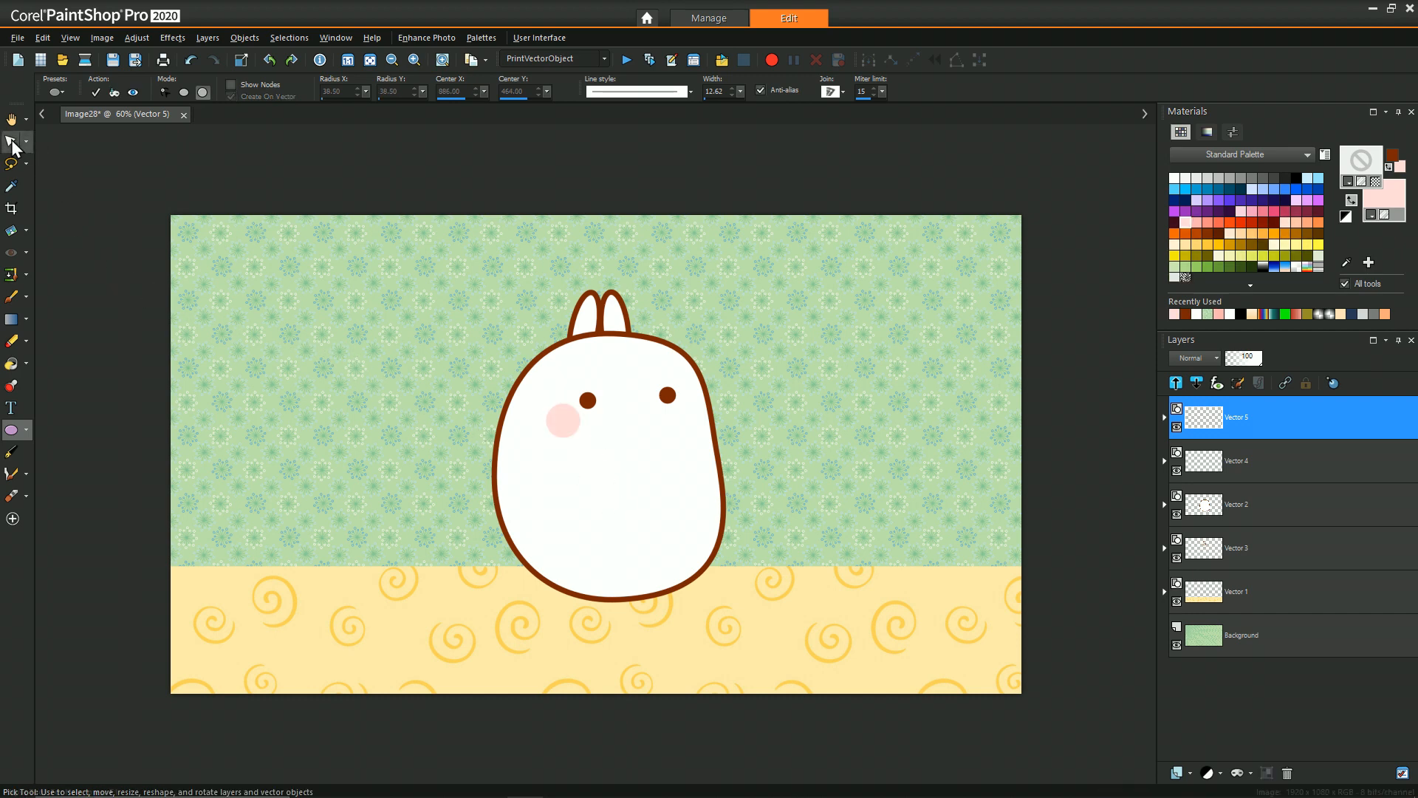
left_click(14, 143)
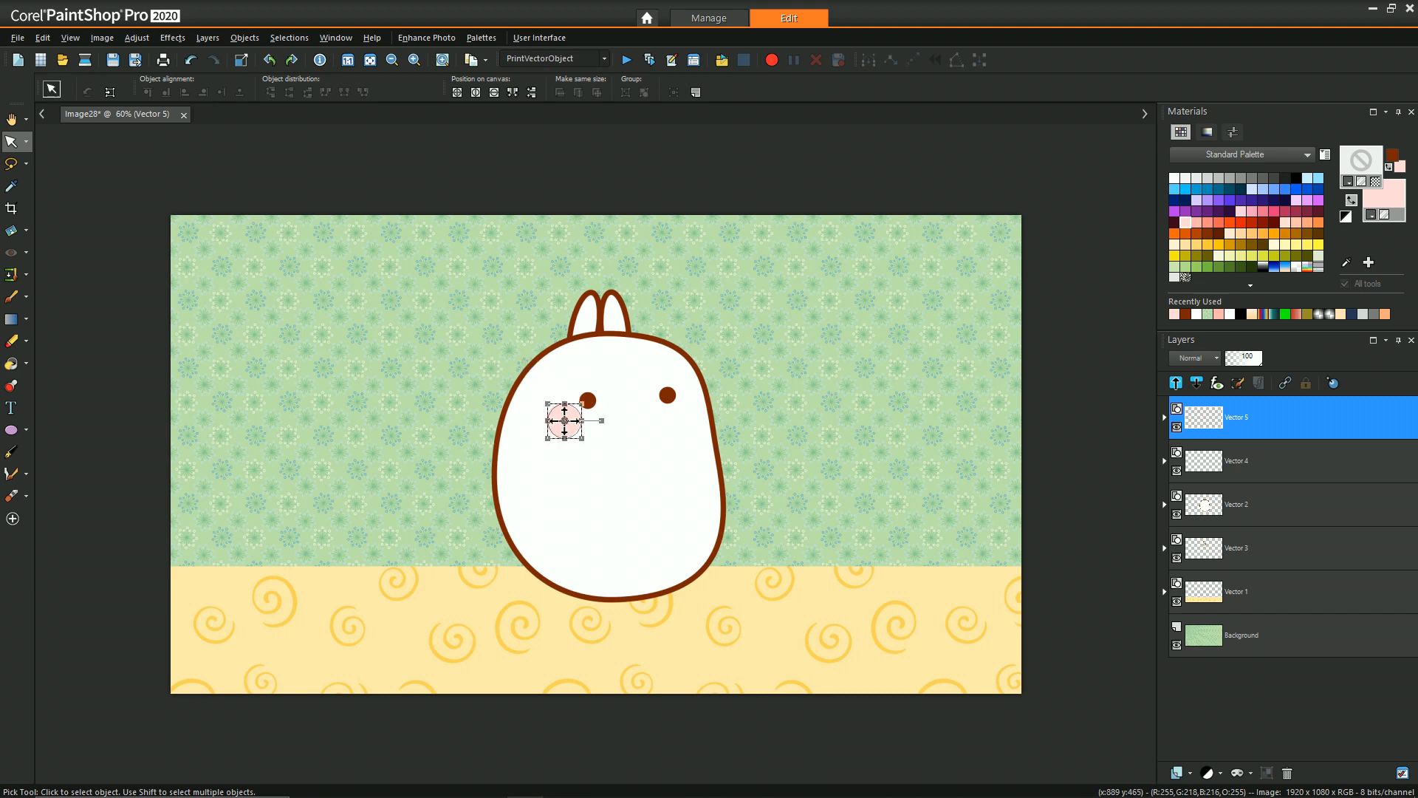
left_click_drag(562, 418, 576, 409)
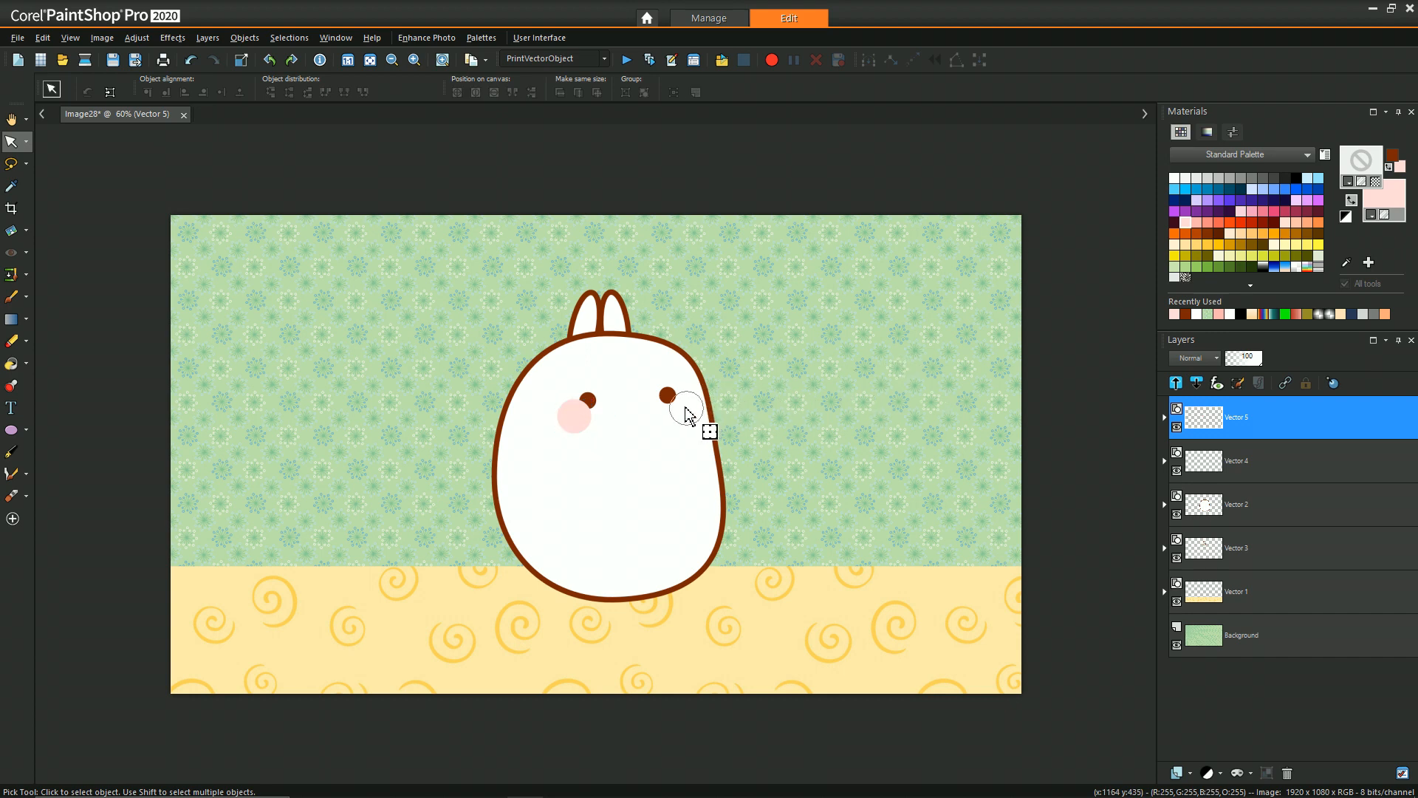
left_click(684, 402)
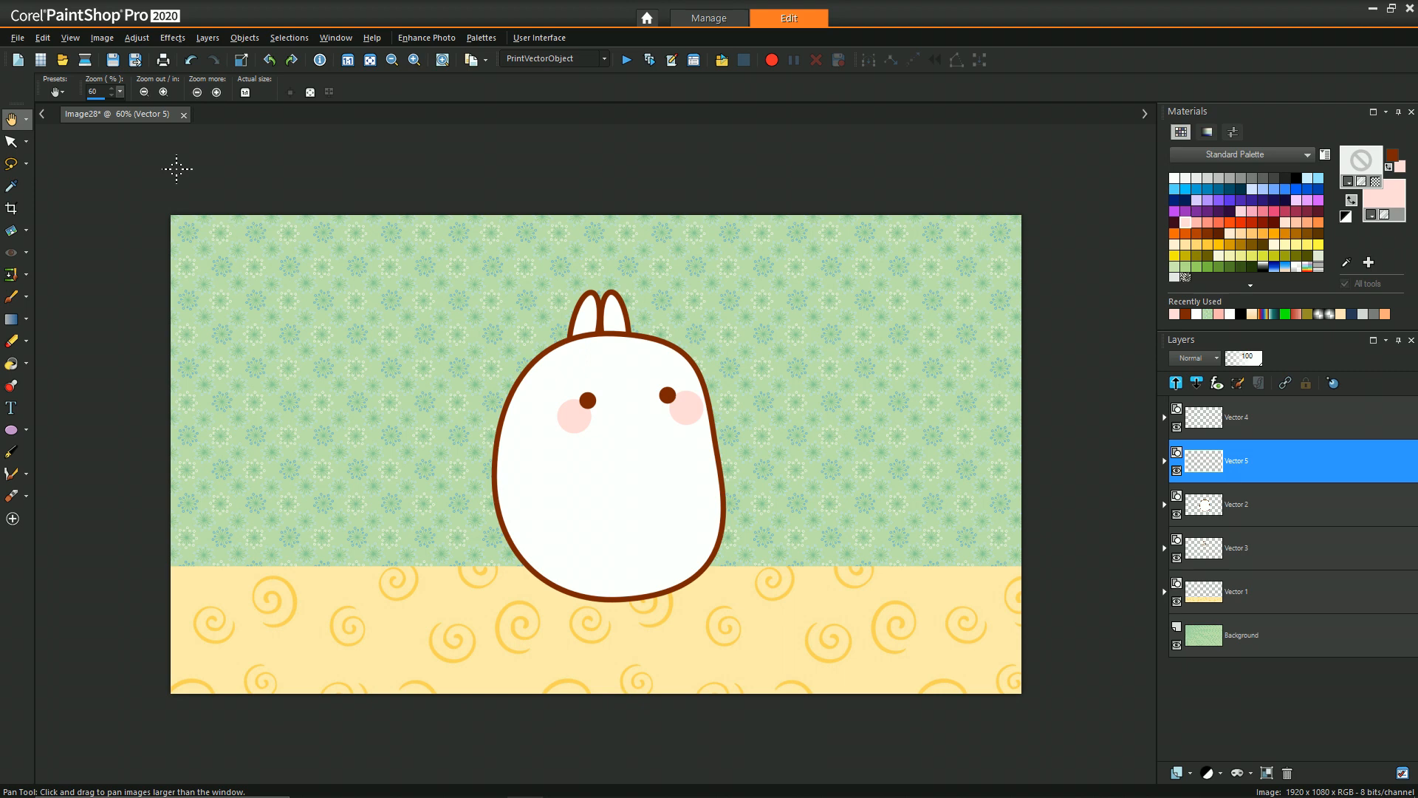
mouse_move(254, 228)
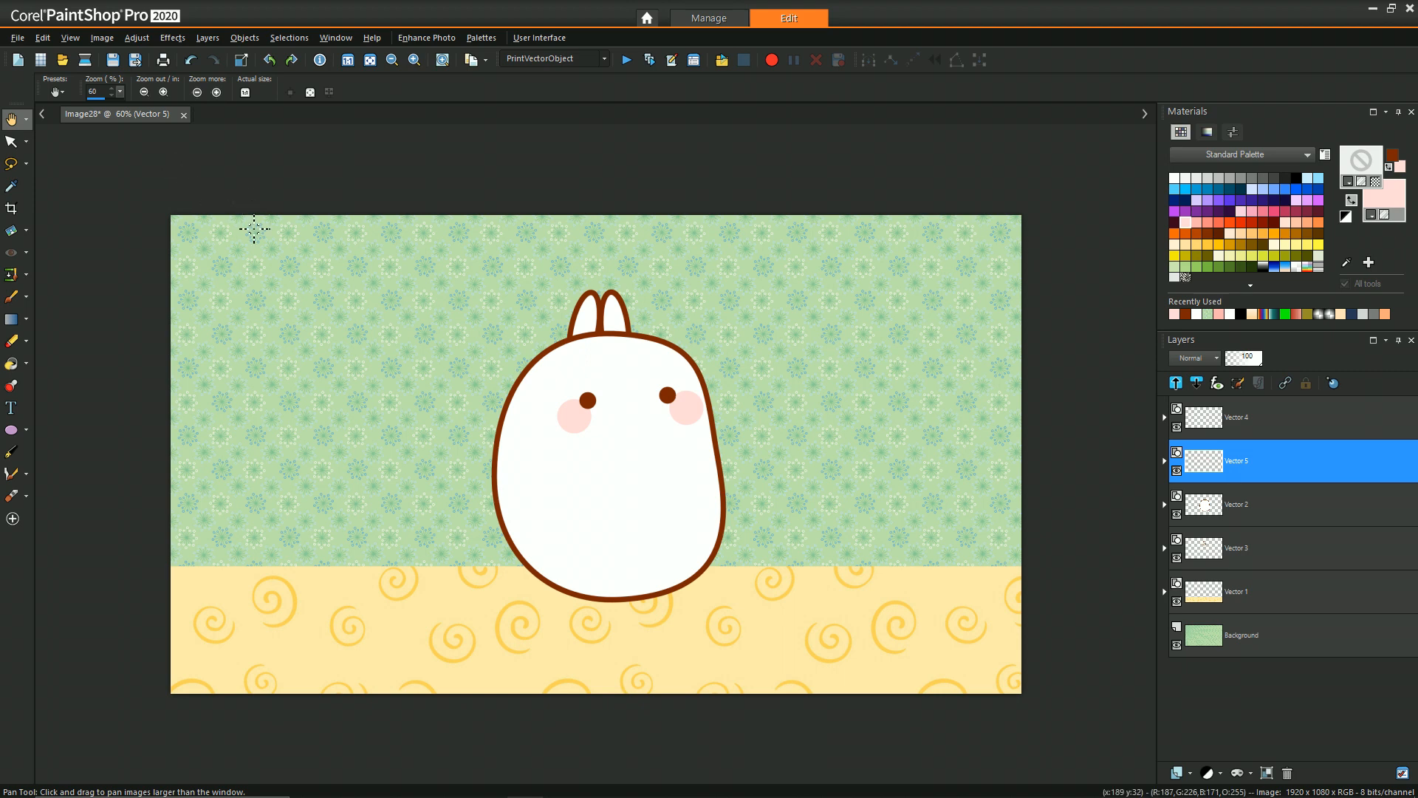
mouse_move(279, 232)
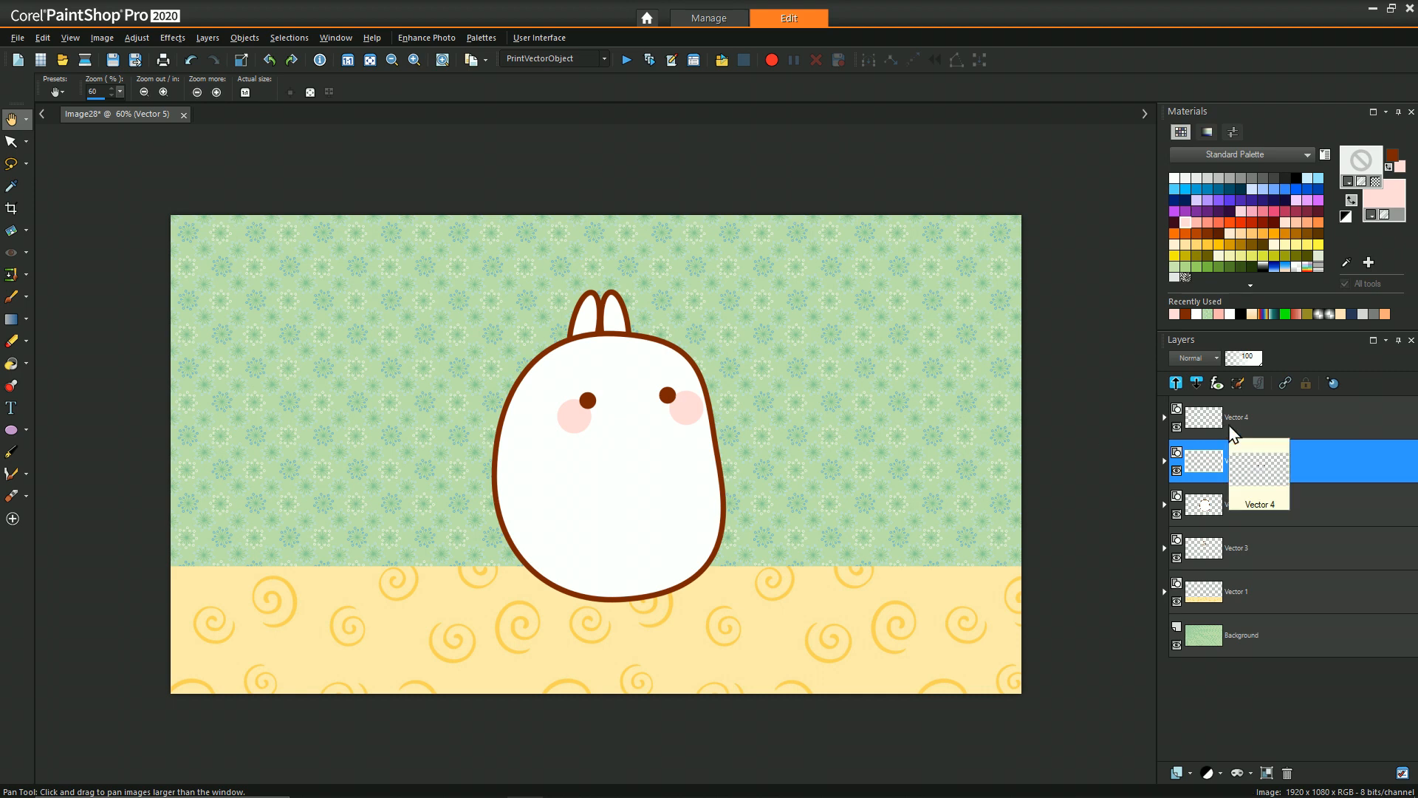
- Add a new vector layer above the eye layer and set brown outline with white fill for ellipses
left_click(1235, 416)
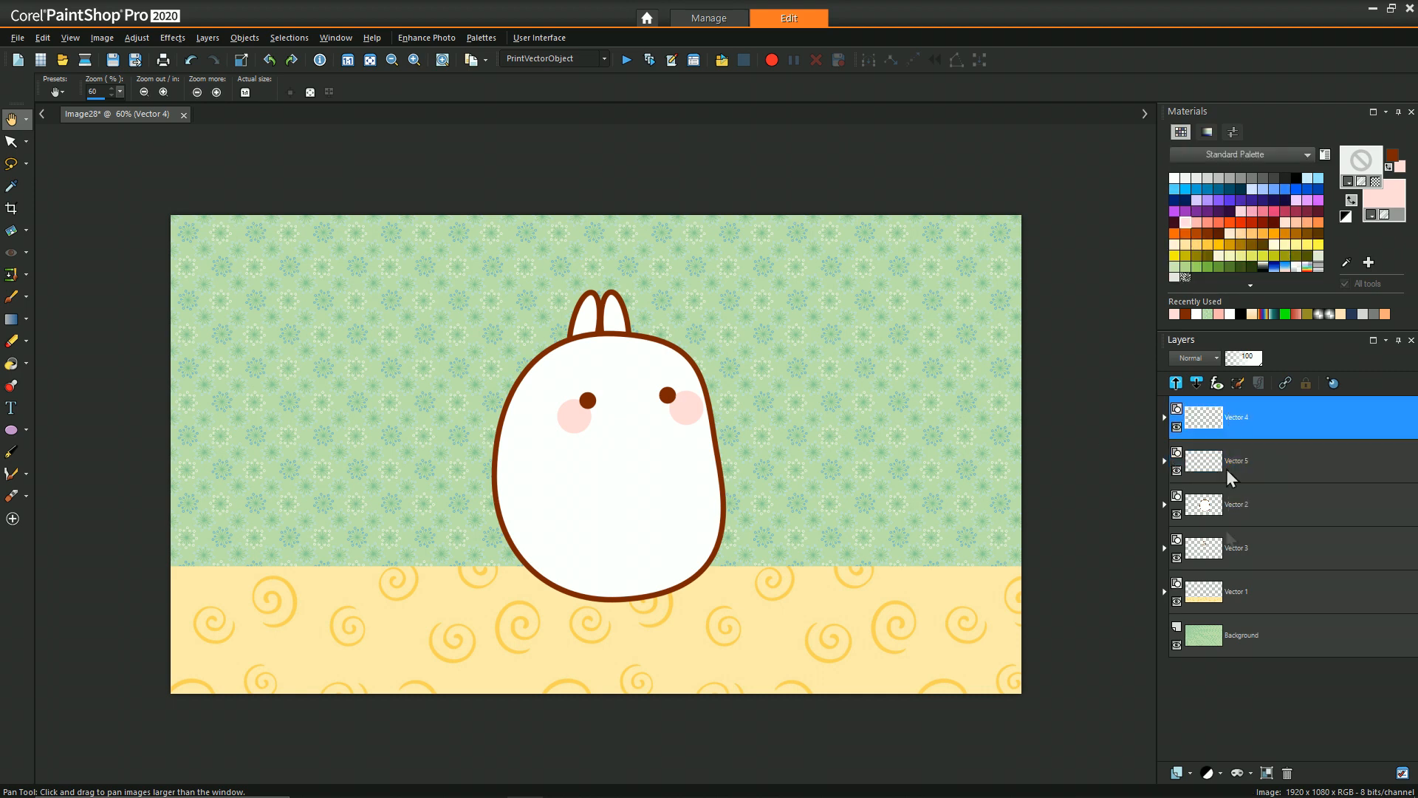
left_click(1175, 772)
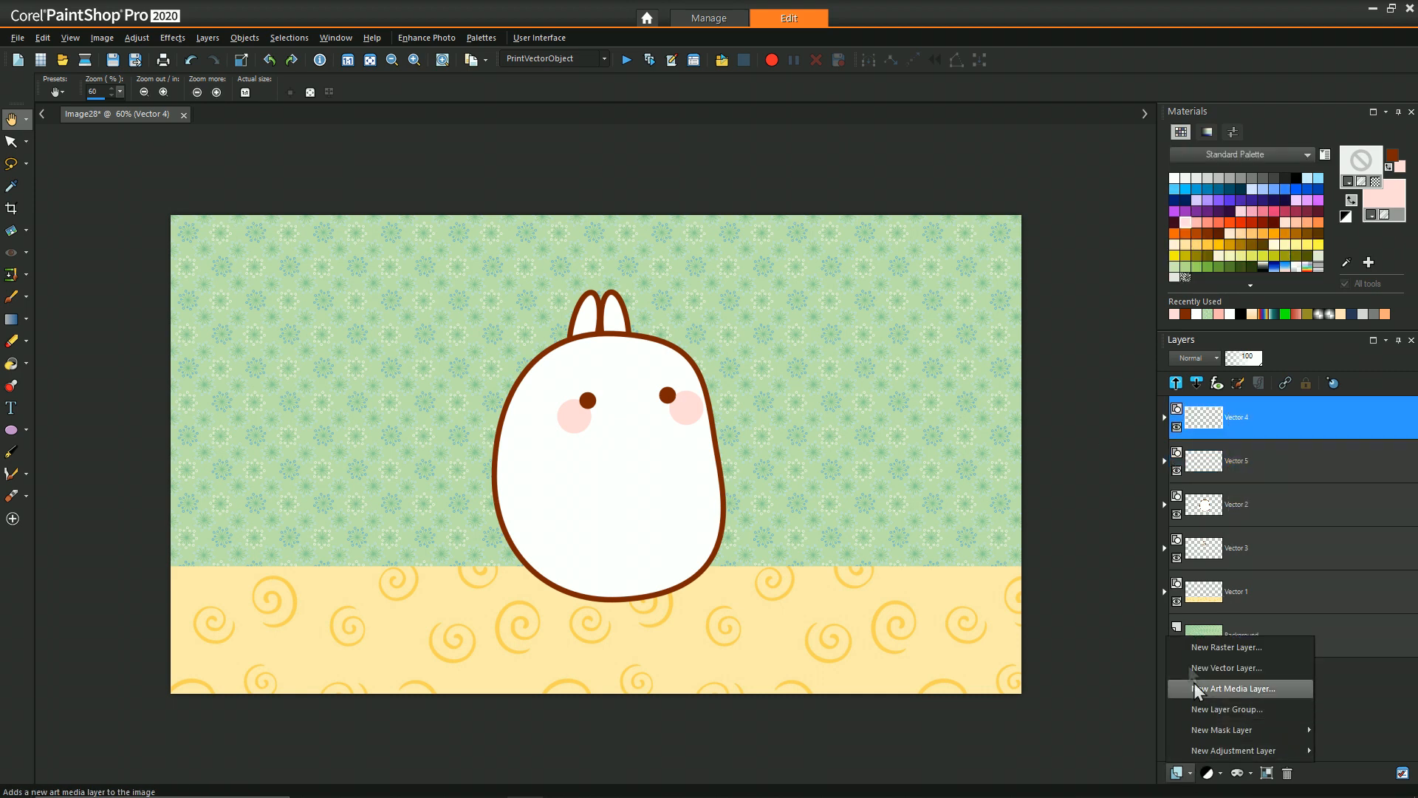
mouse_move(1226, 709)
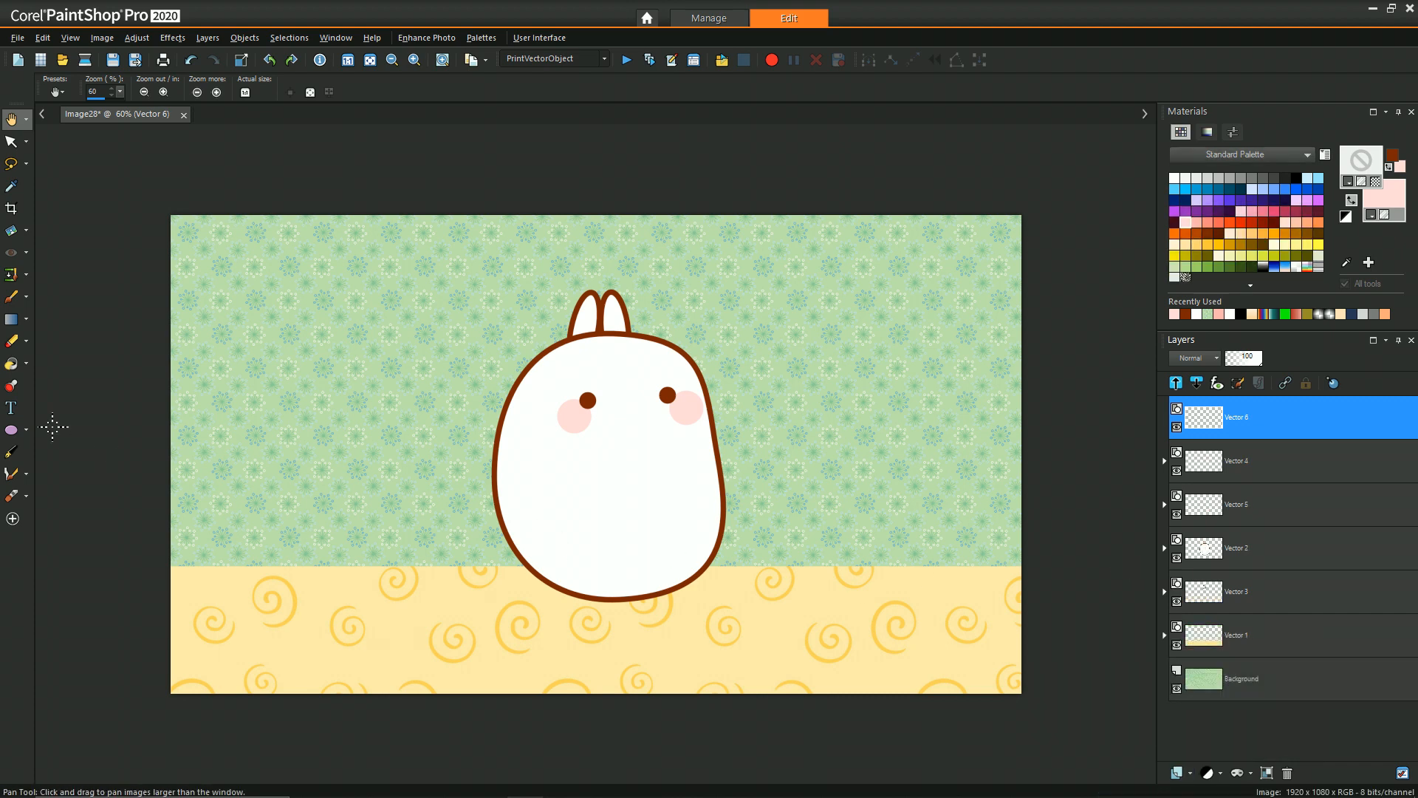
left_click(14, 428)
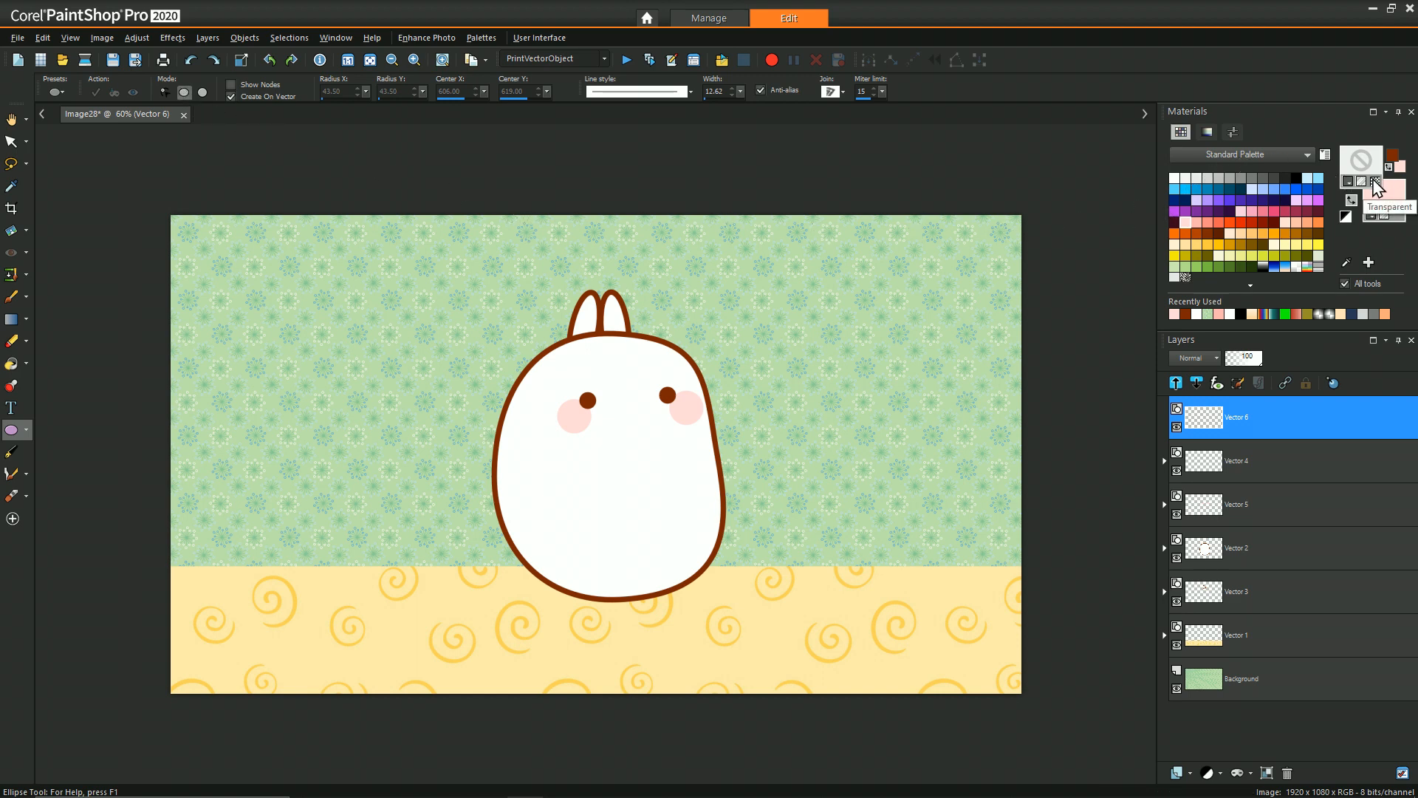
left_click(1360, 167)
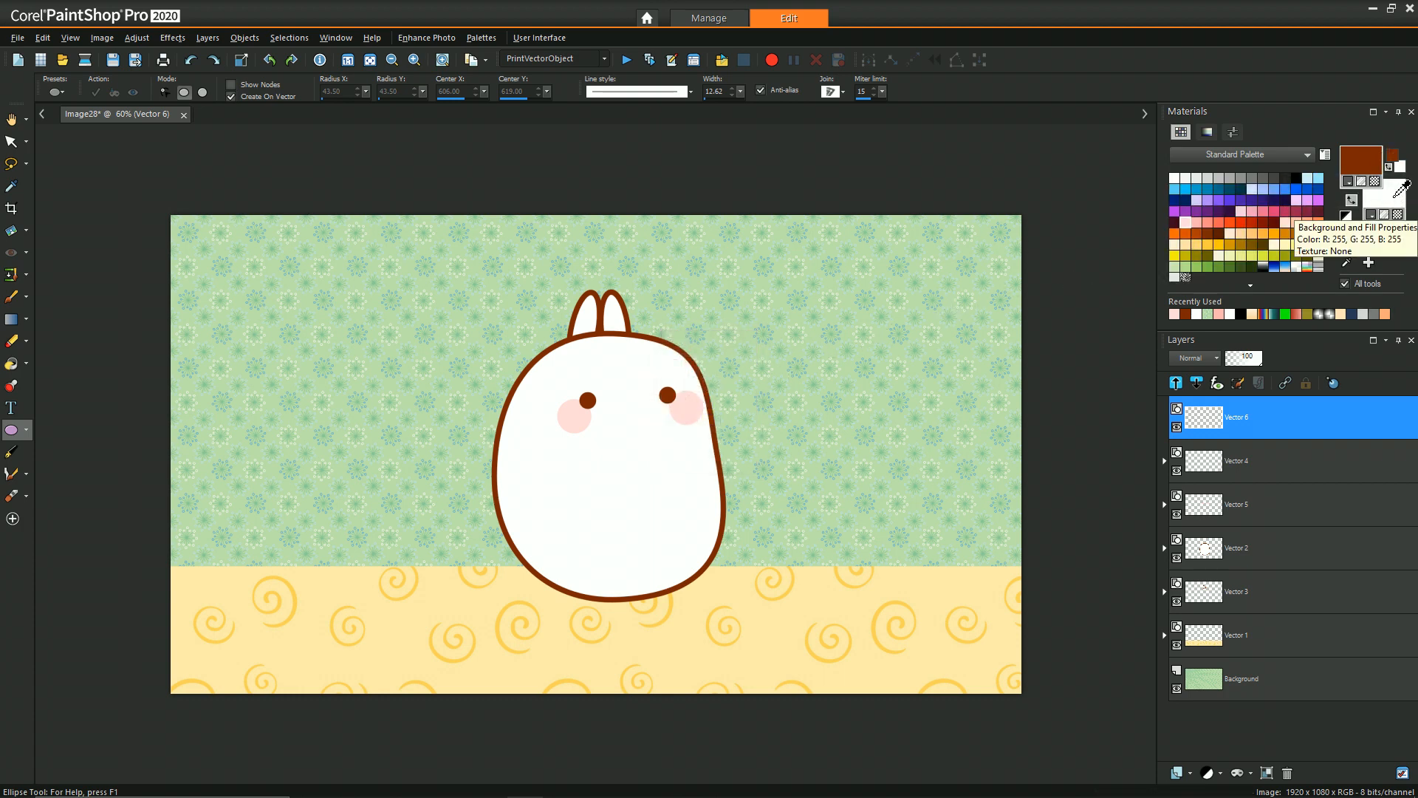
mouse_move(405, 456)
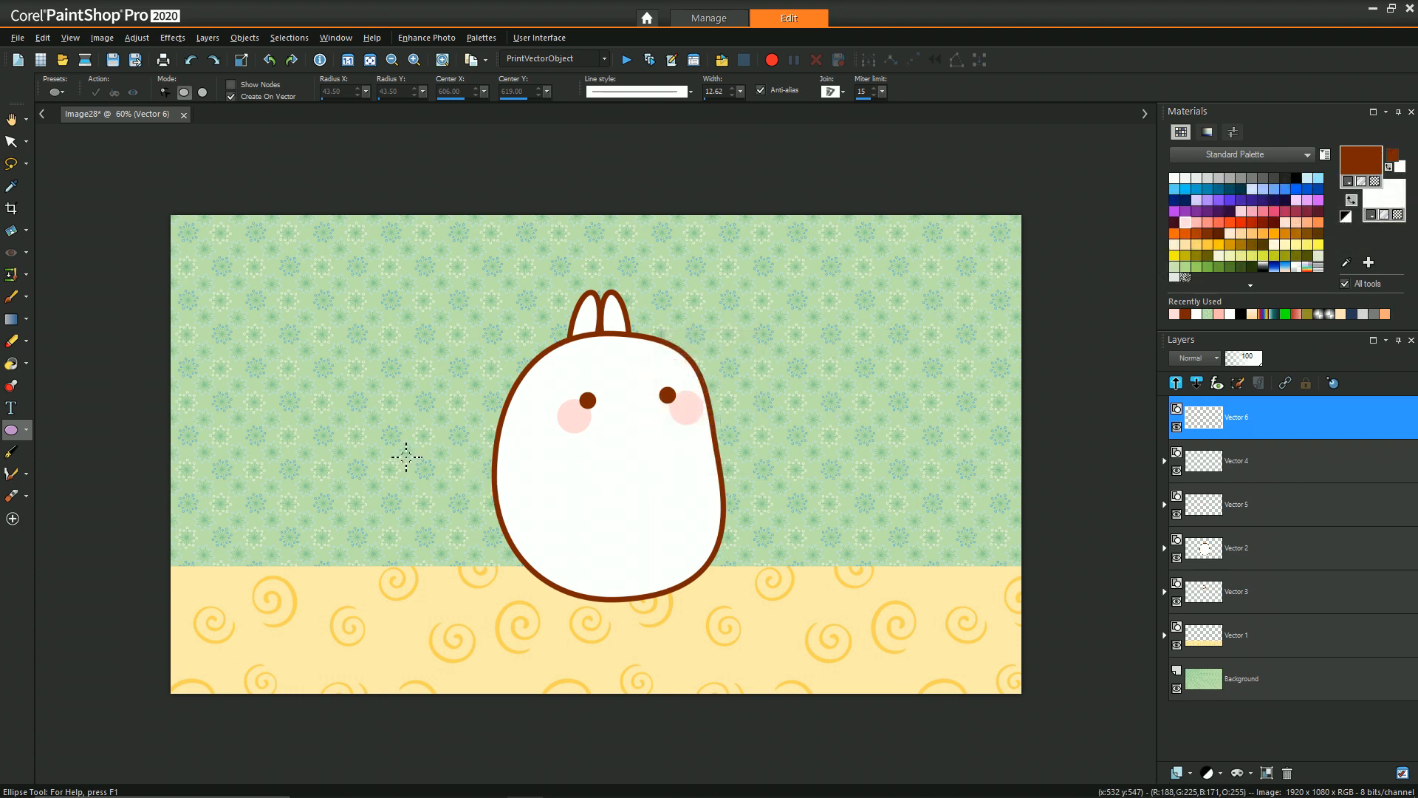
- Draw a small white brown-outlined oval on the wall left of Molang and begin editing its nodes
left_click_drag(421, 461, 443, 506)
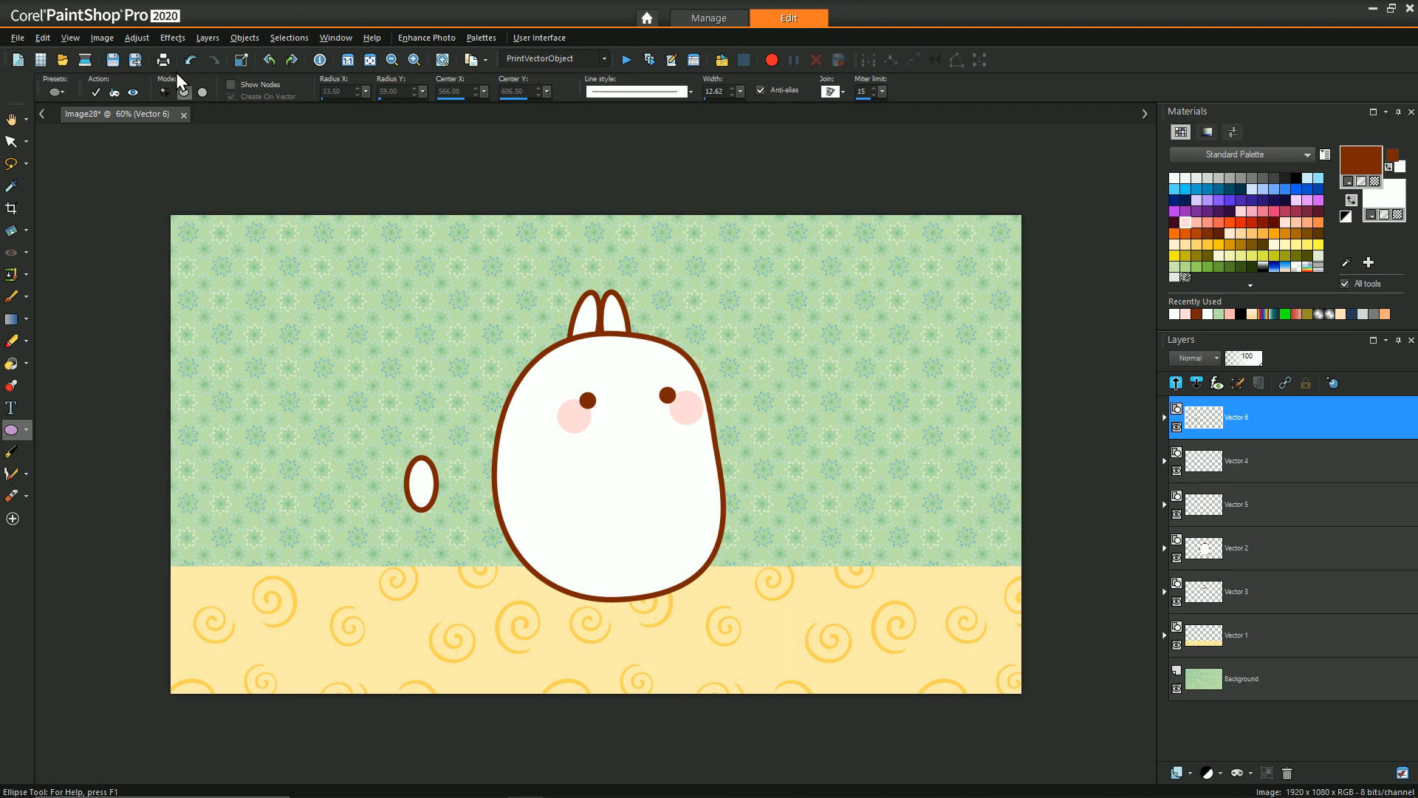
mouse_move(405, 376)
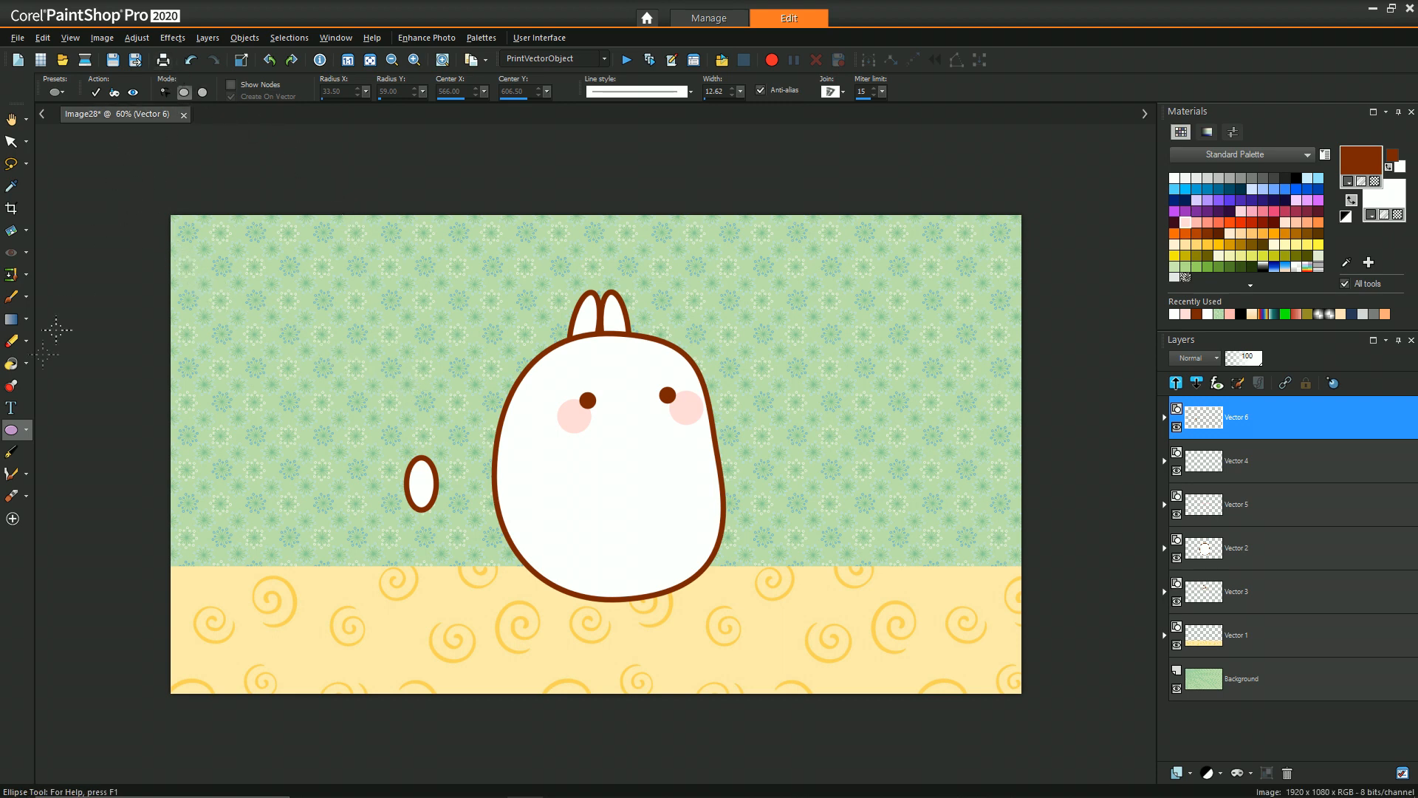
mouse_move(11, 430)
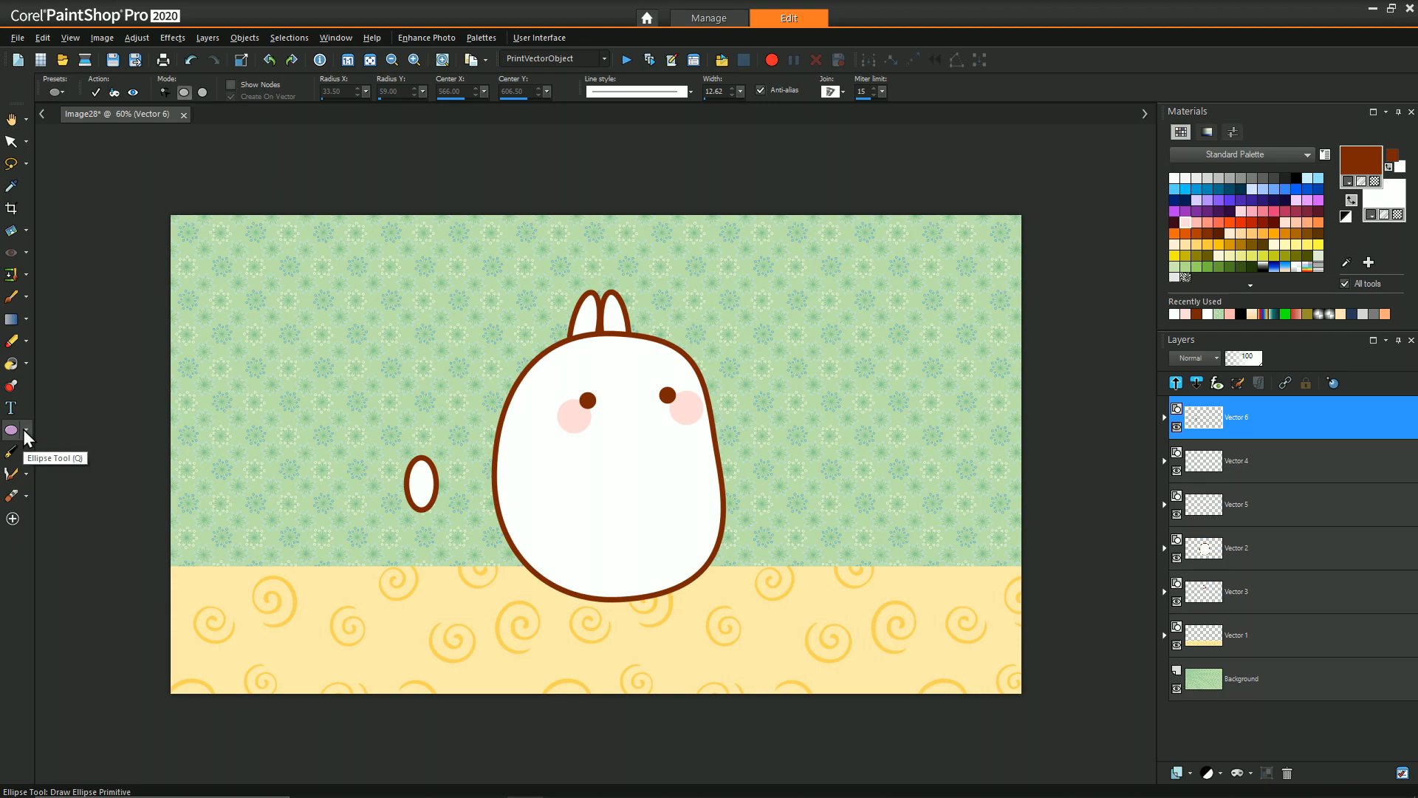
left_click(420, 482)
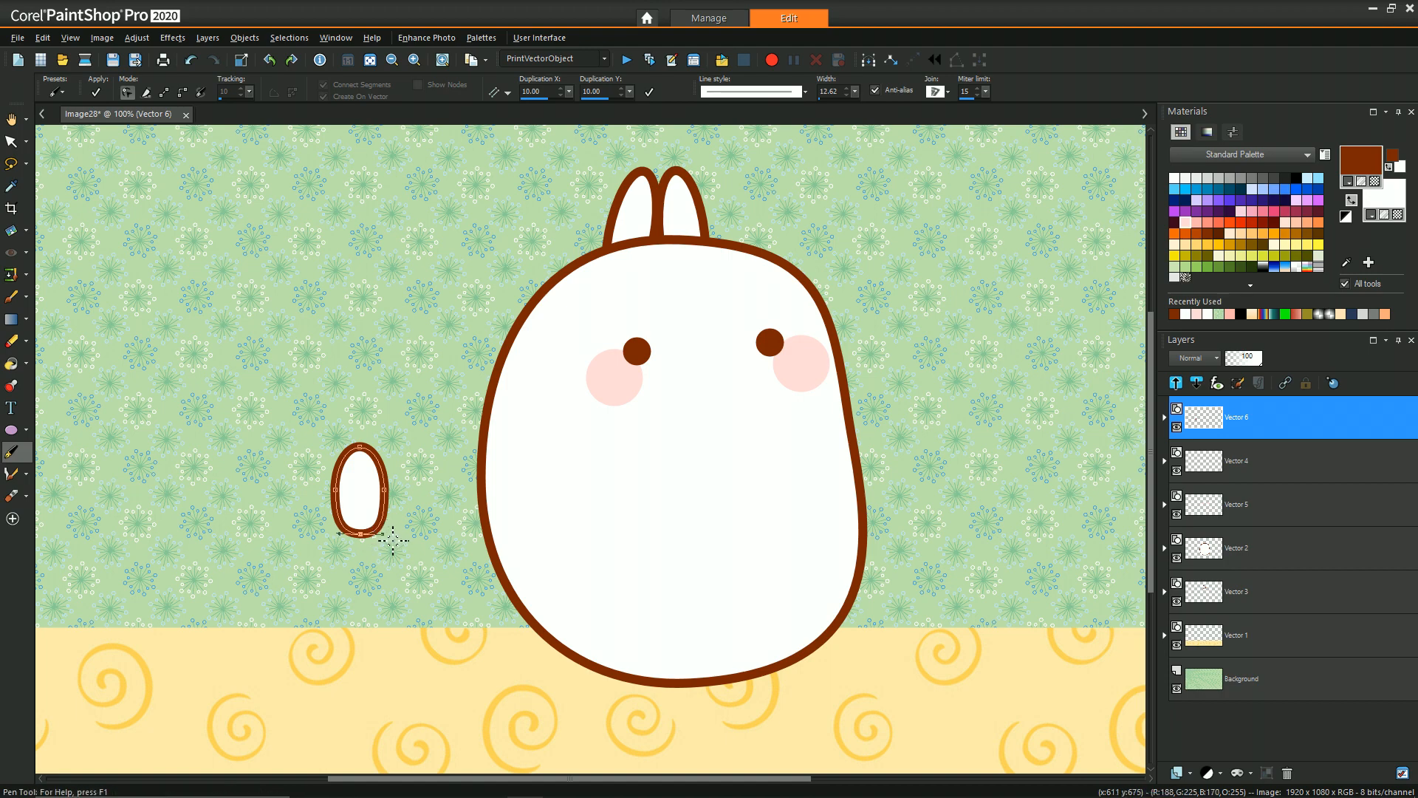
mouse_move(449, 477)
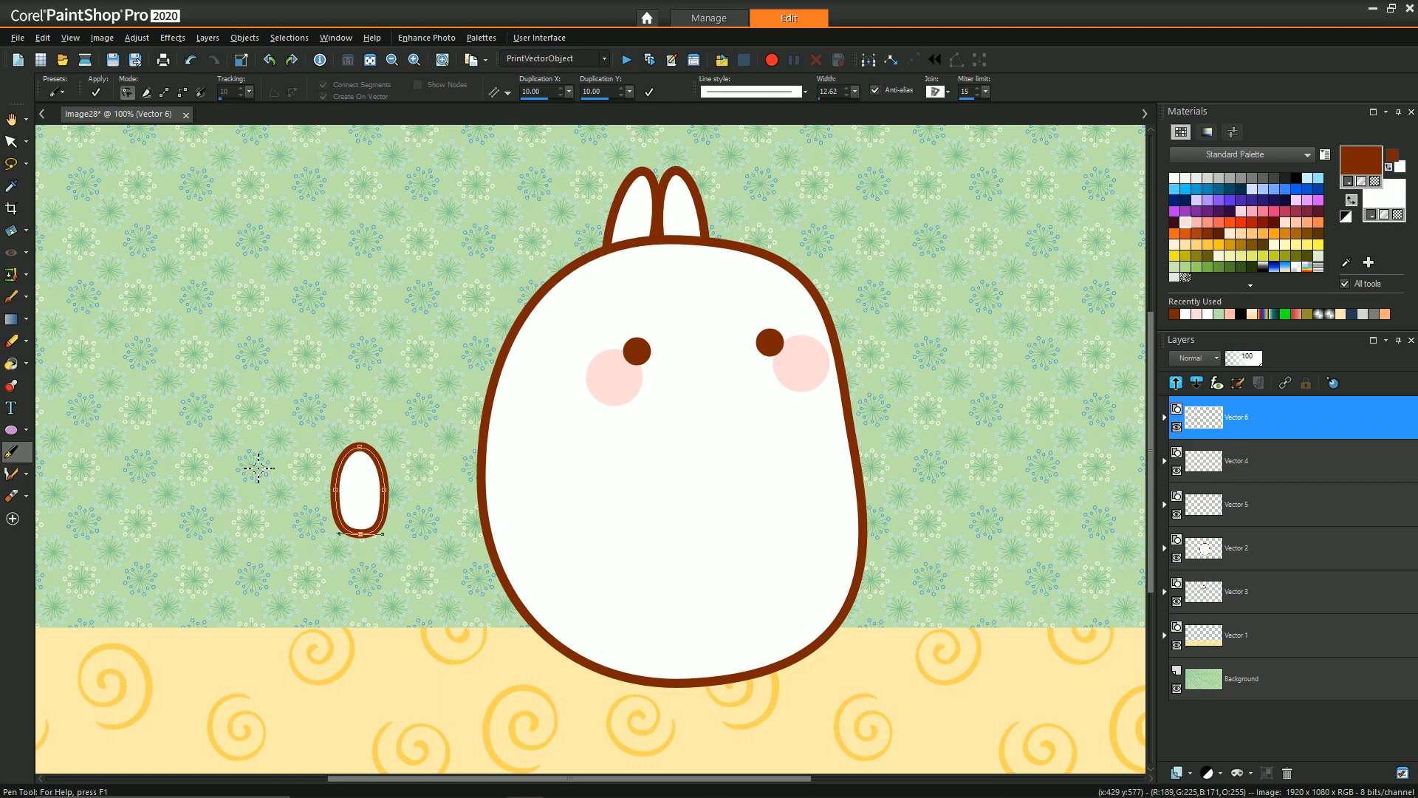
mouse_move(592, 465)
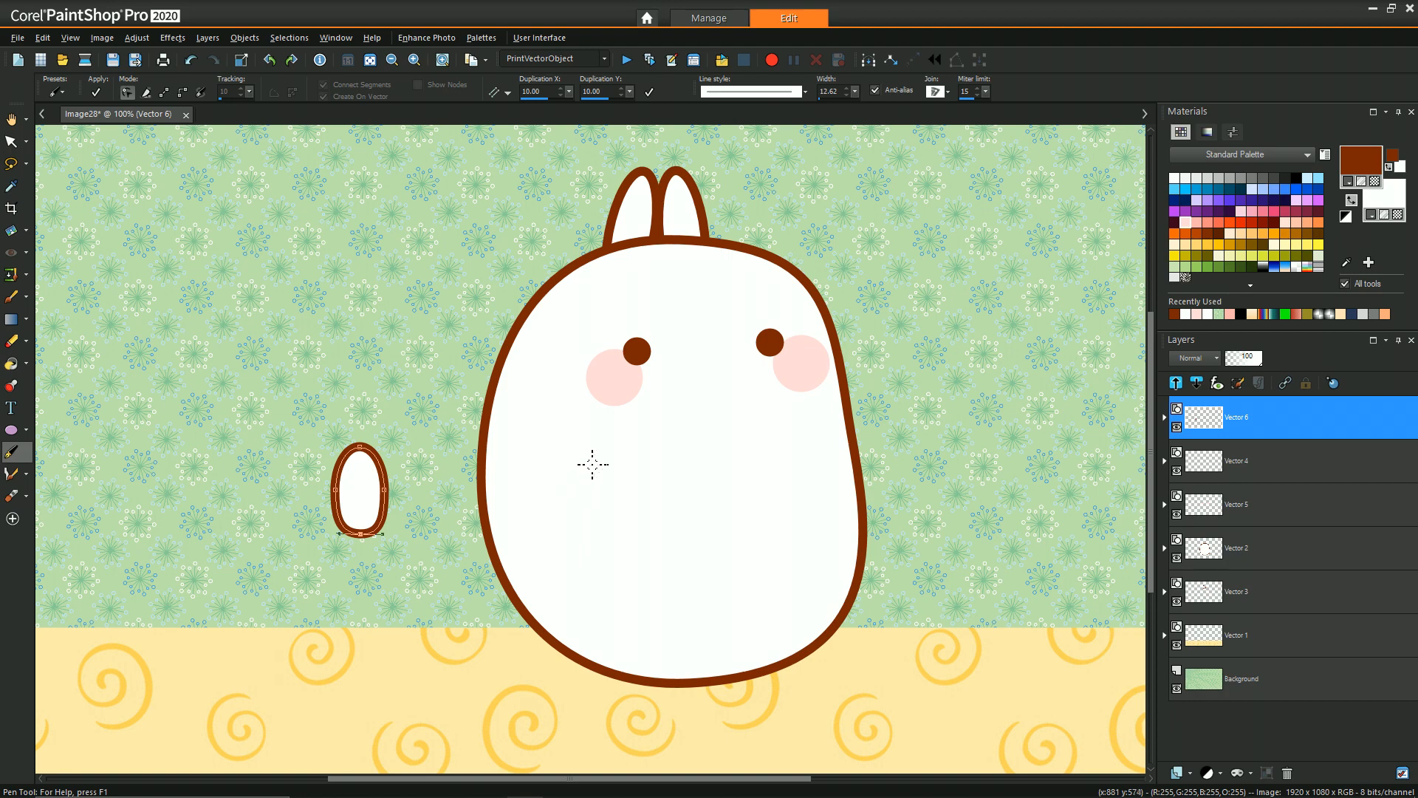
mouse_move(421, 516)
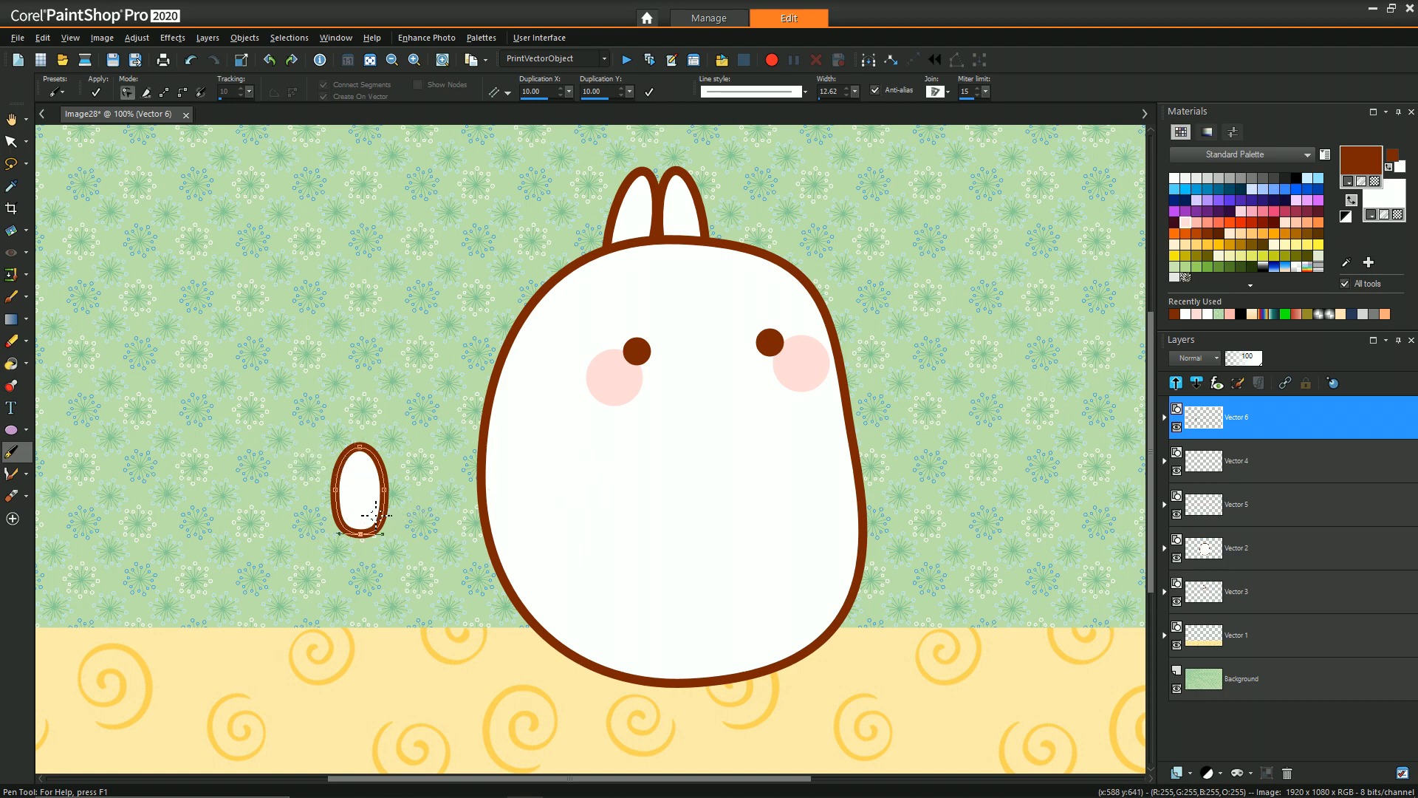
mouse_move(384, 421)
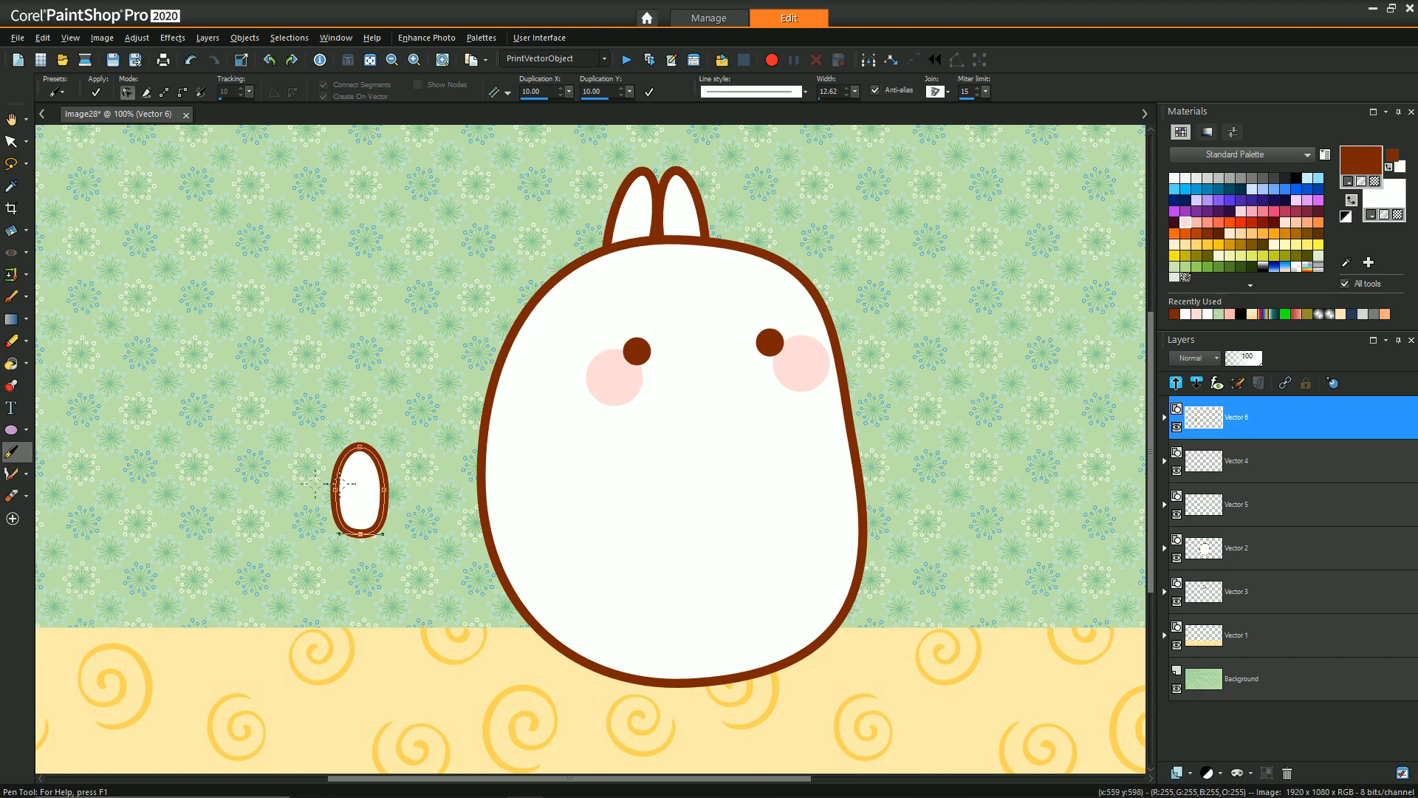
mouse_move(220, 469)
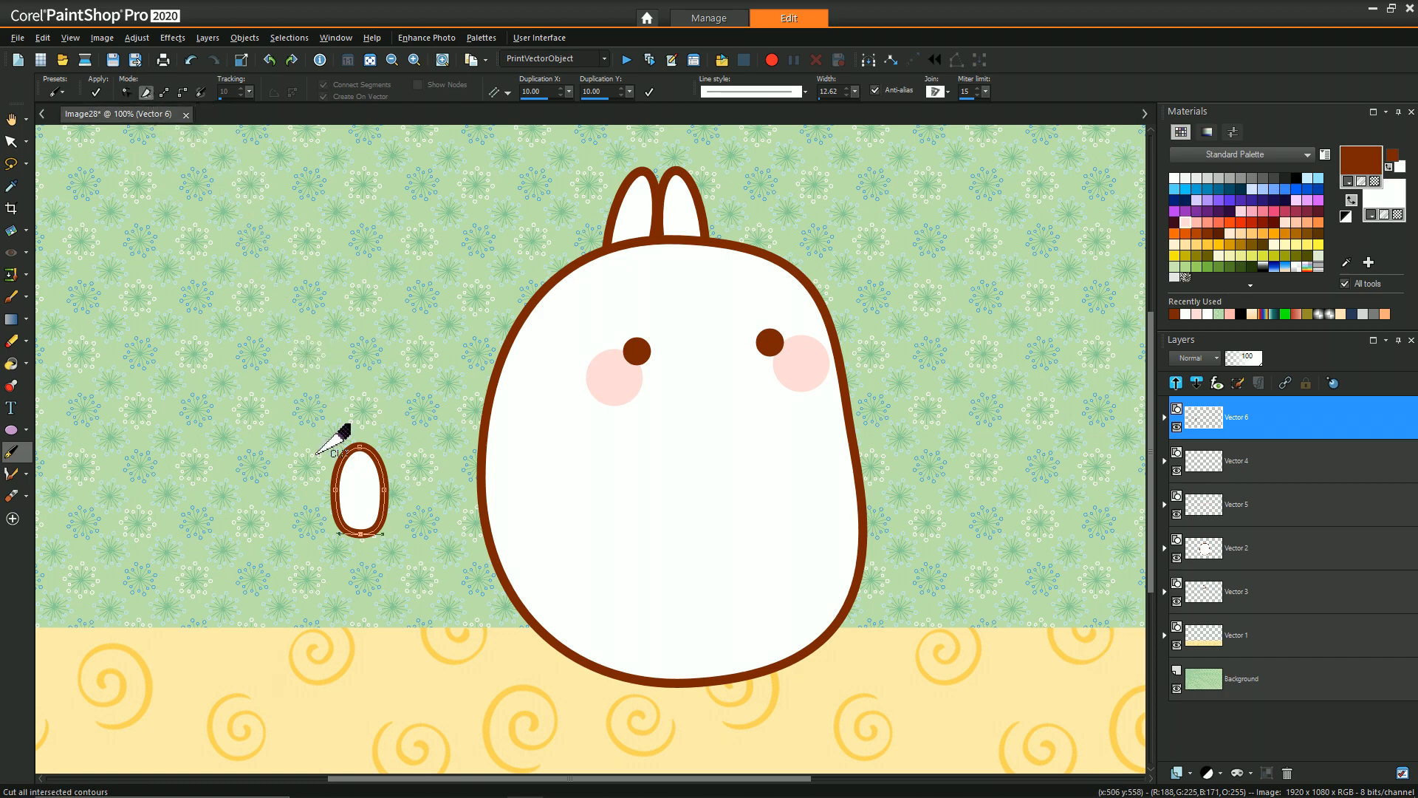
mouse_move(321, 449)
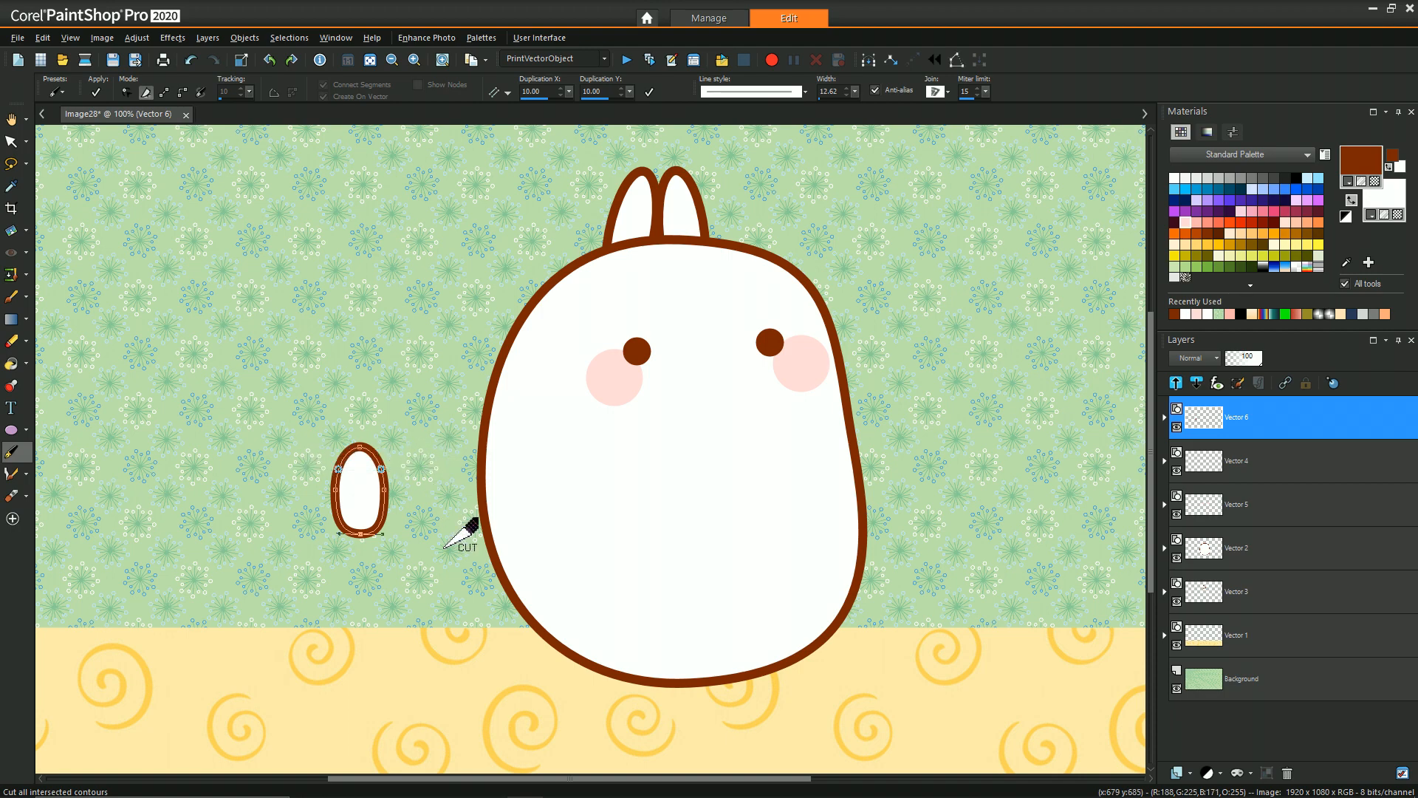
mouse_move(99, 226)
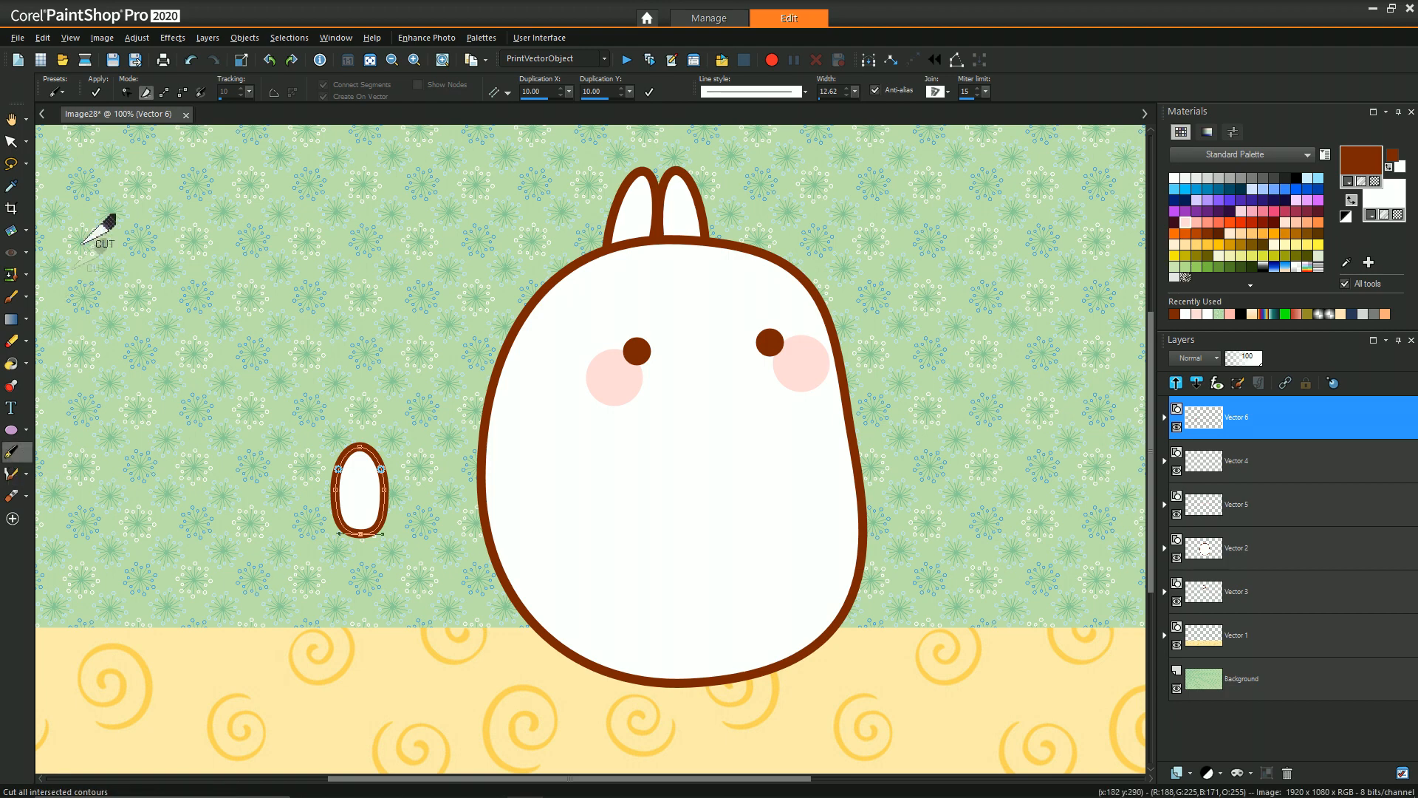
mouse_move(230, 278)
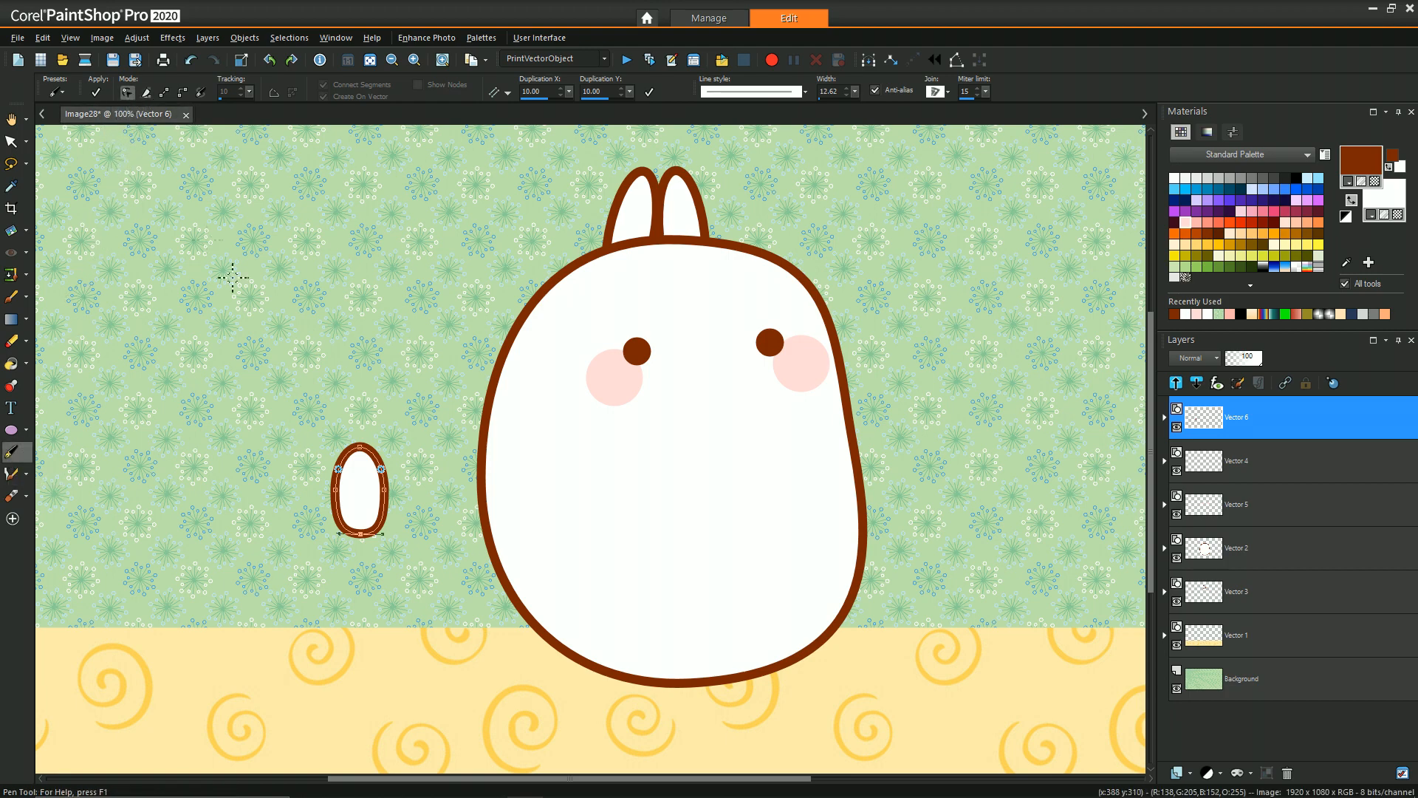
mouse_move(448, 396)
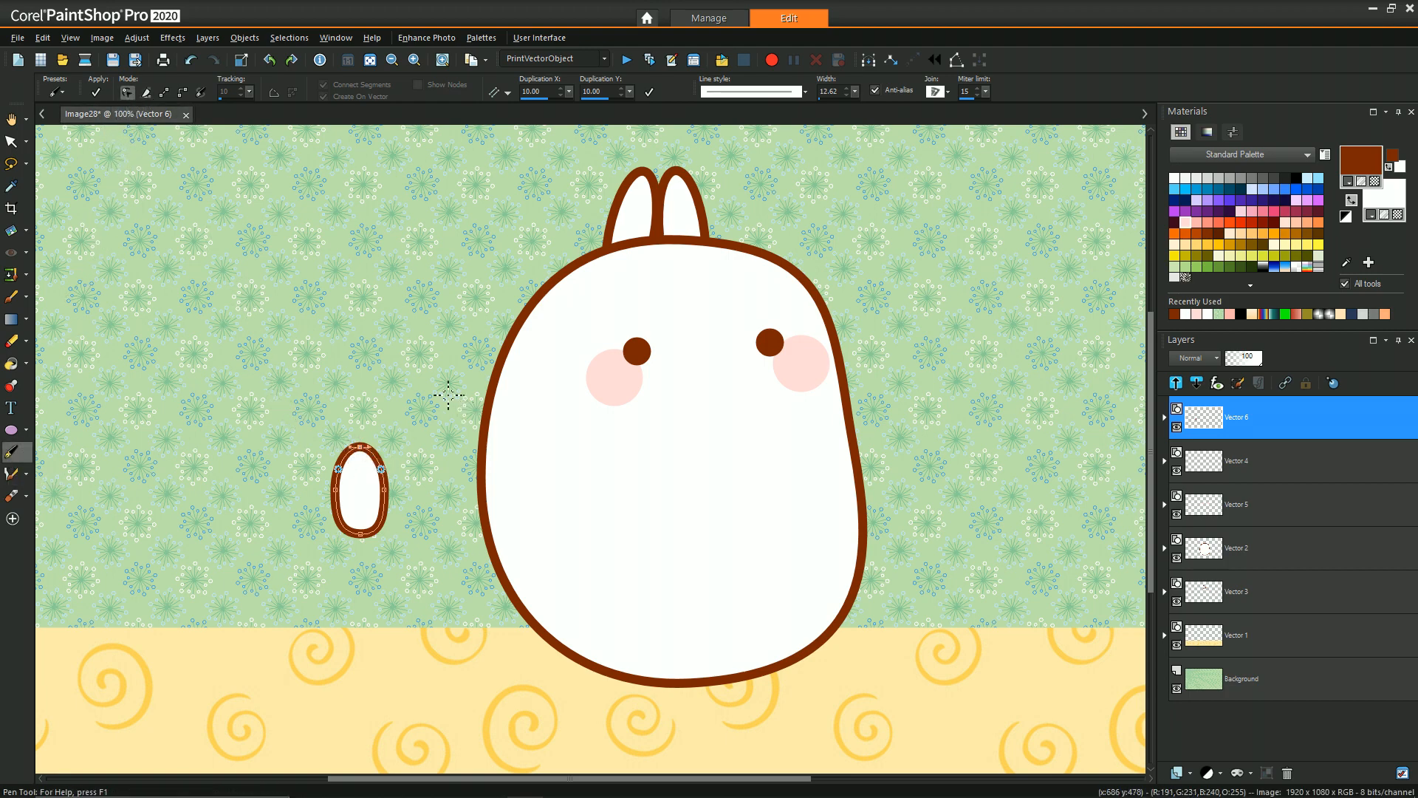
mouse_move(425, 372)
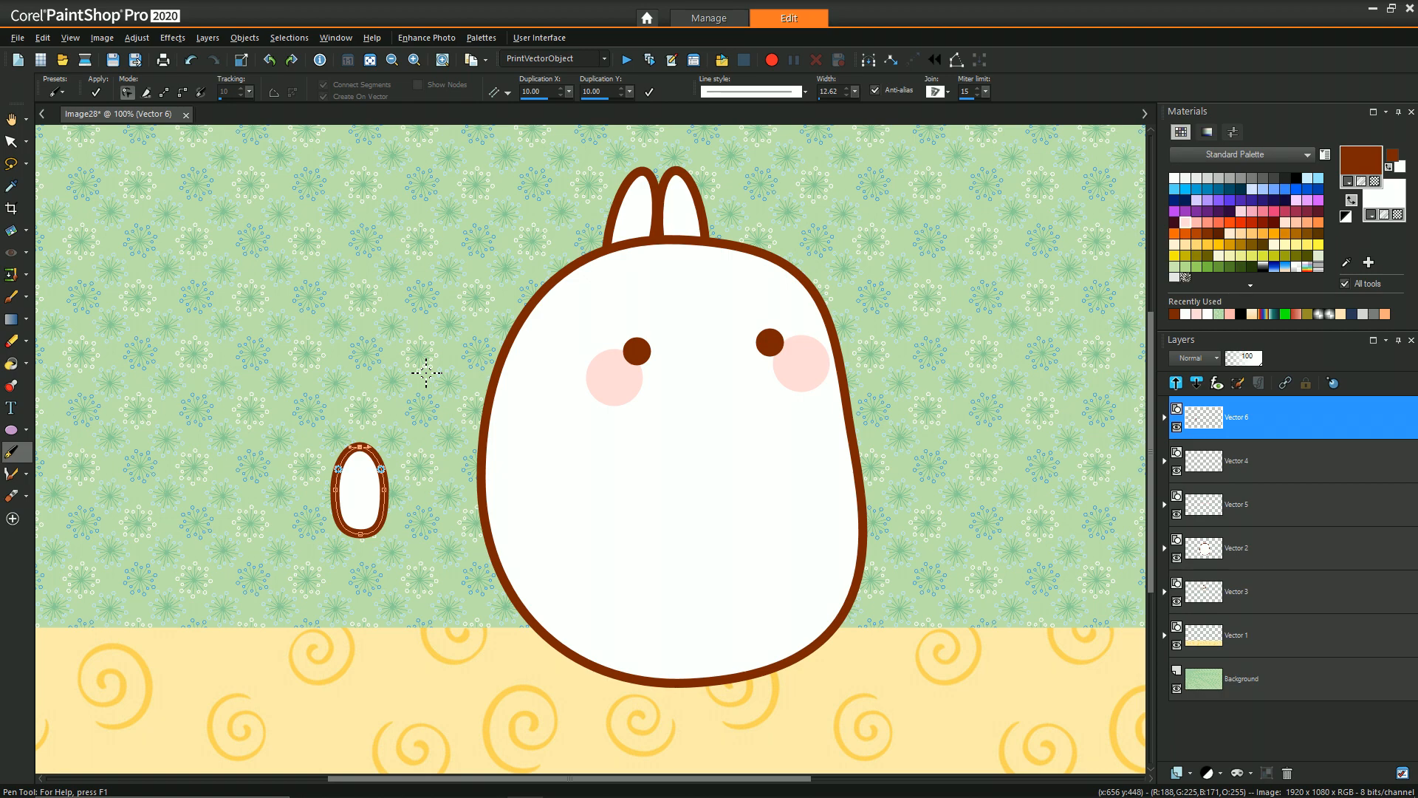
mouse_move(379, 413)
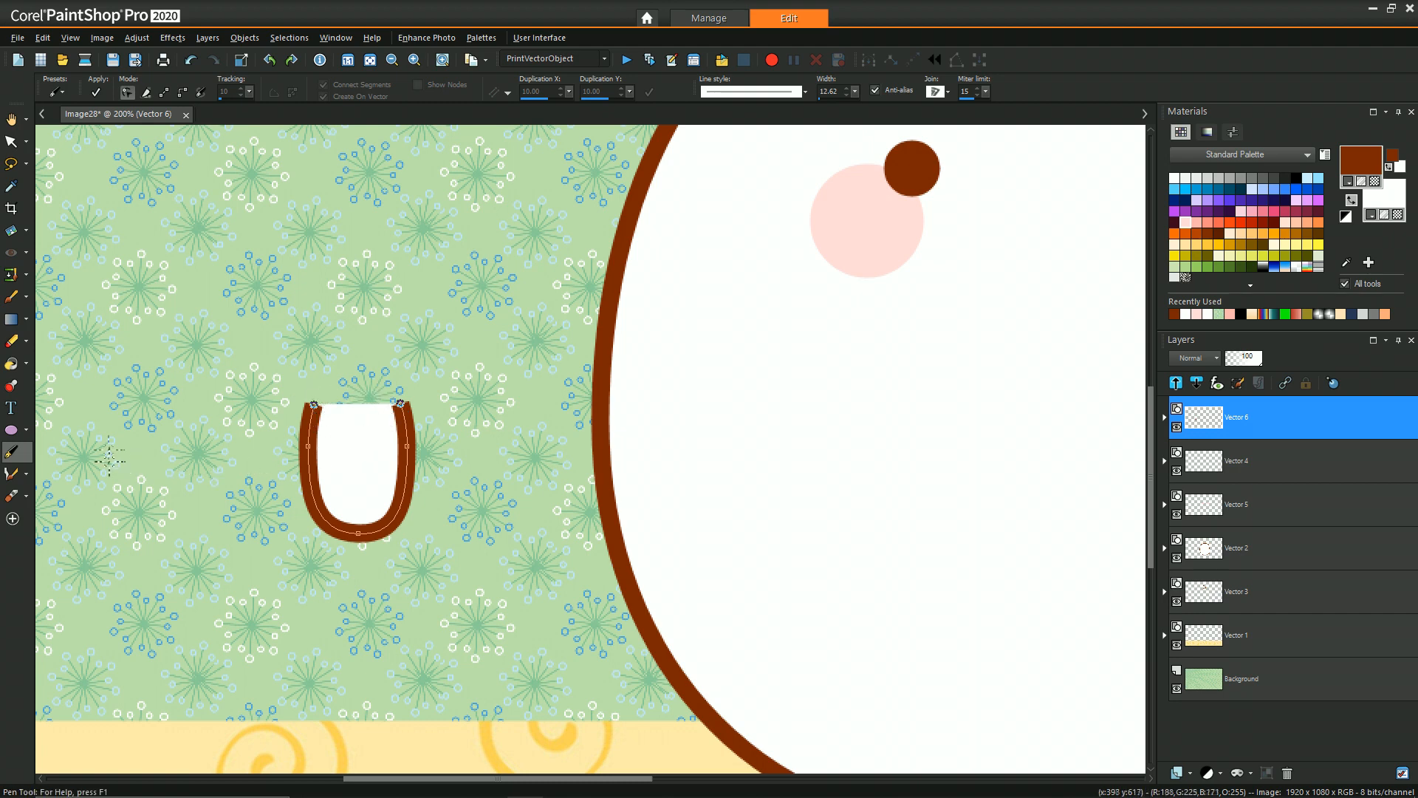
mouse_move(401, 412)
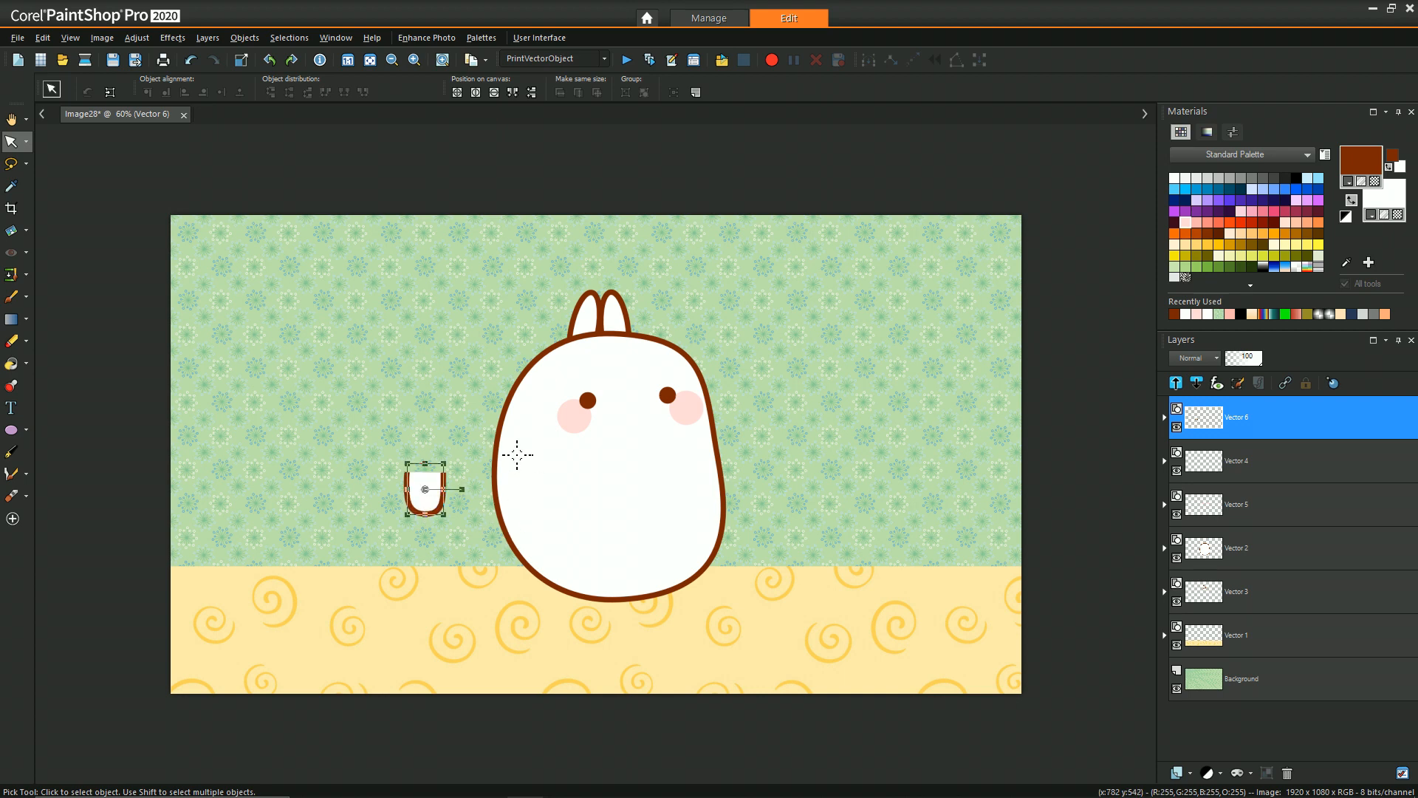
mouse_move(422, 490)
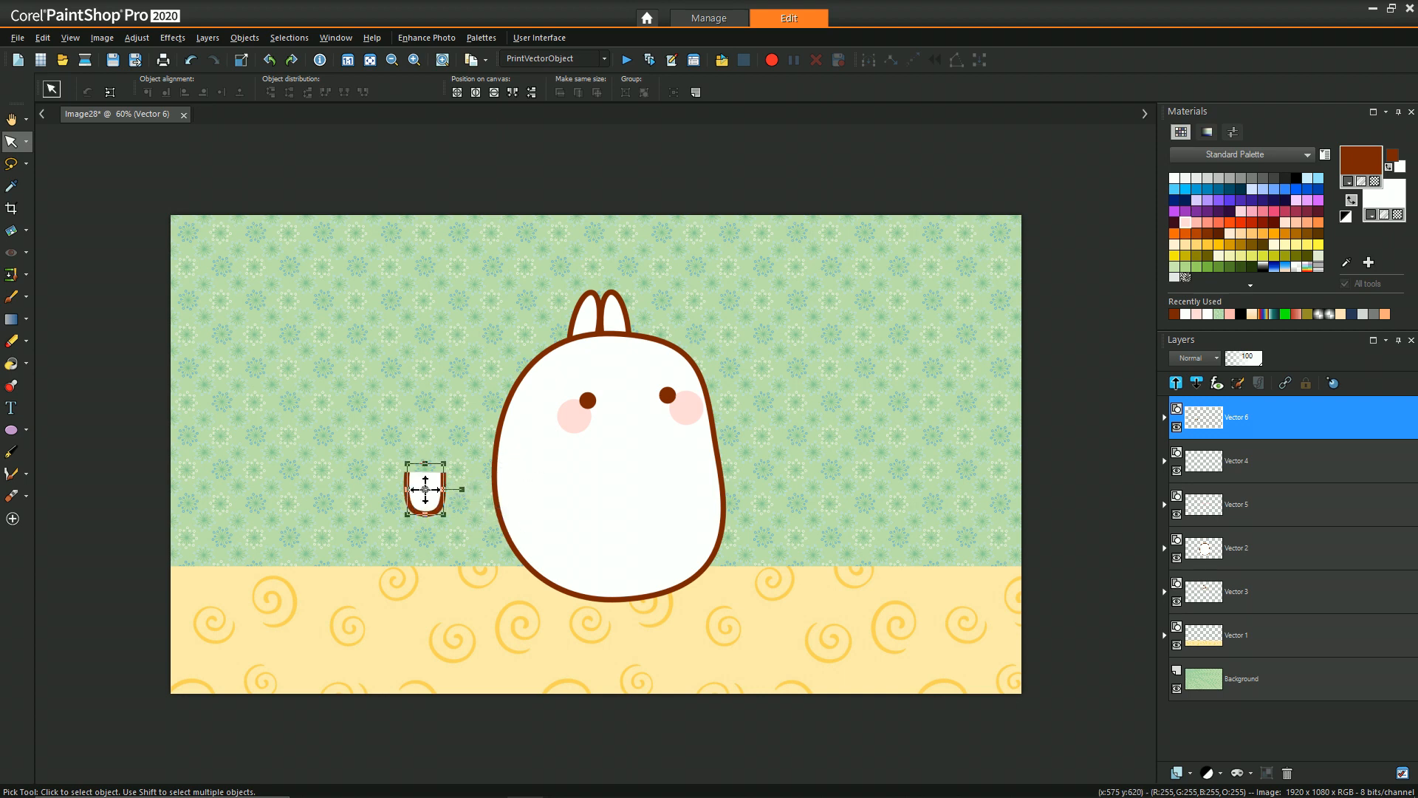
- Place U-shape copies as a left arm, a raised right arm and a foot under the body
left_click_drag(425, 489, 511, 499)
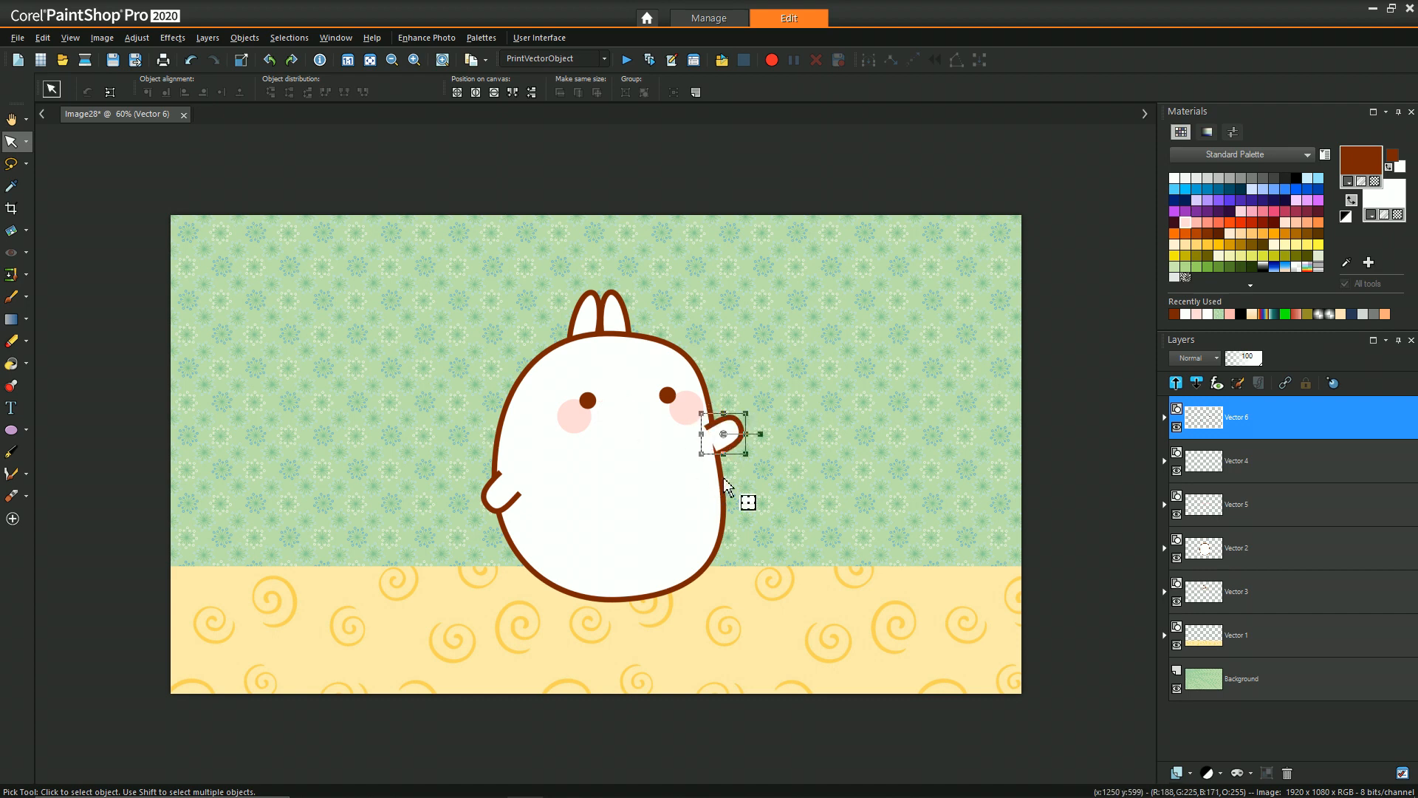
left_click_drag(724, 434, 724, 424)
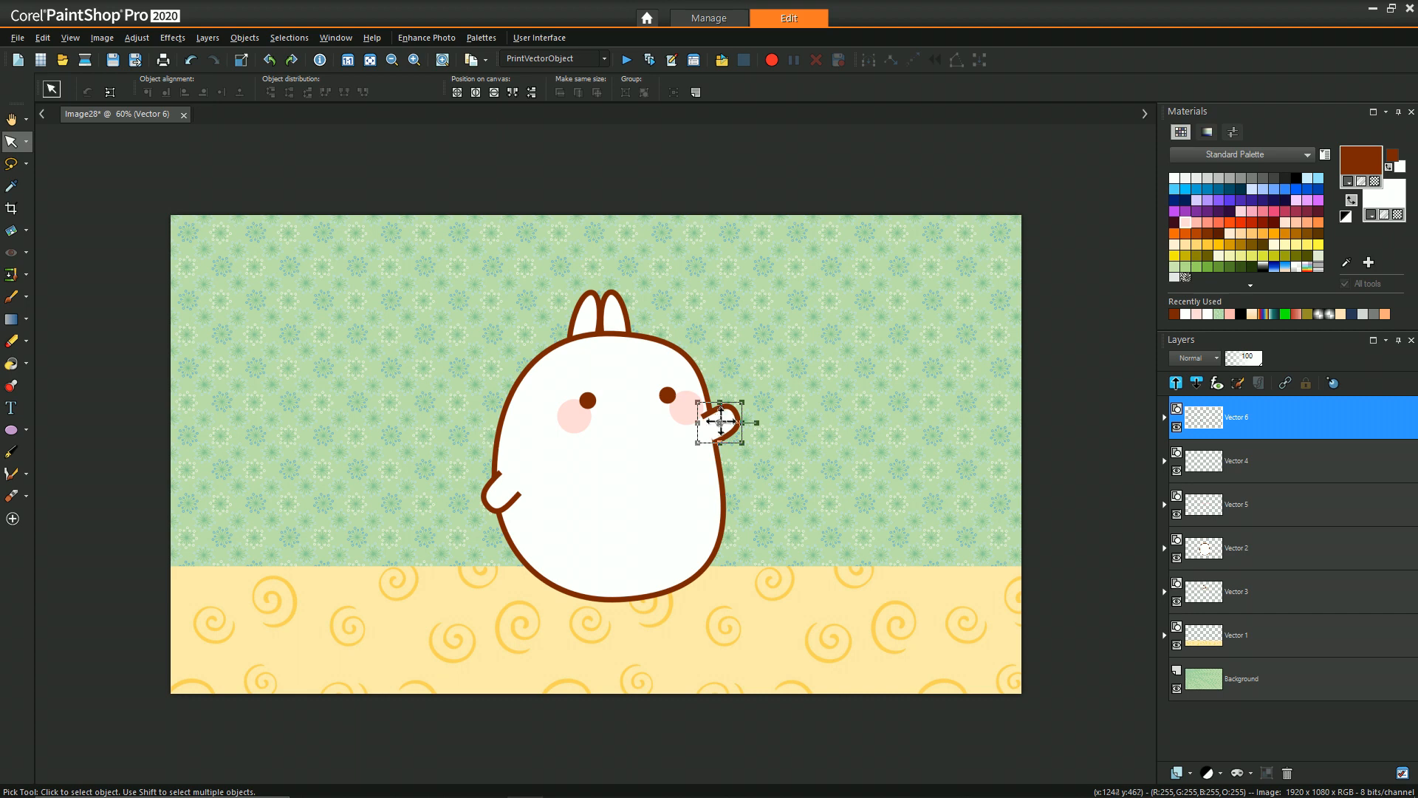
left_click_drag(719, 423, 805, 432)
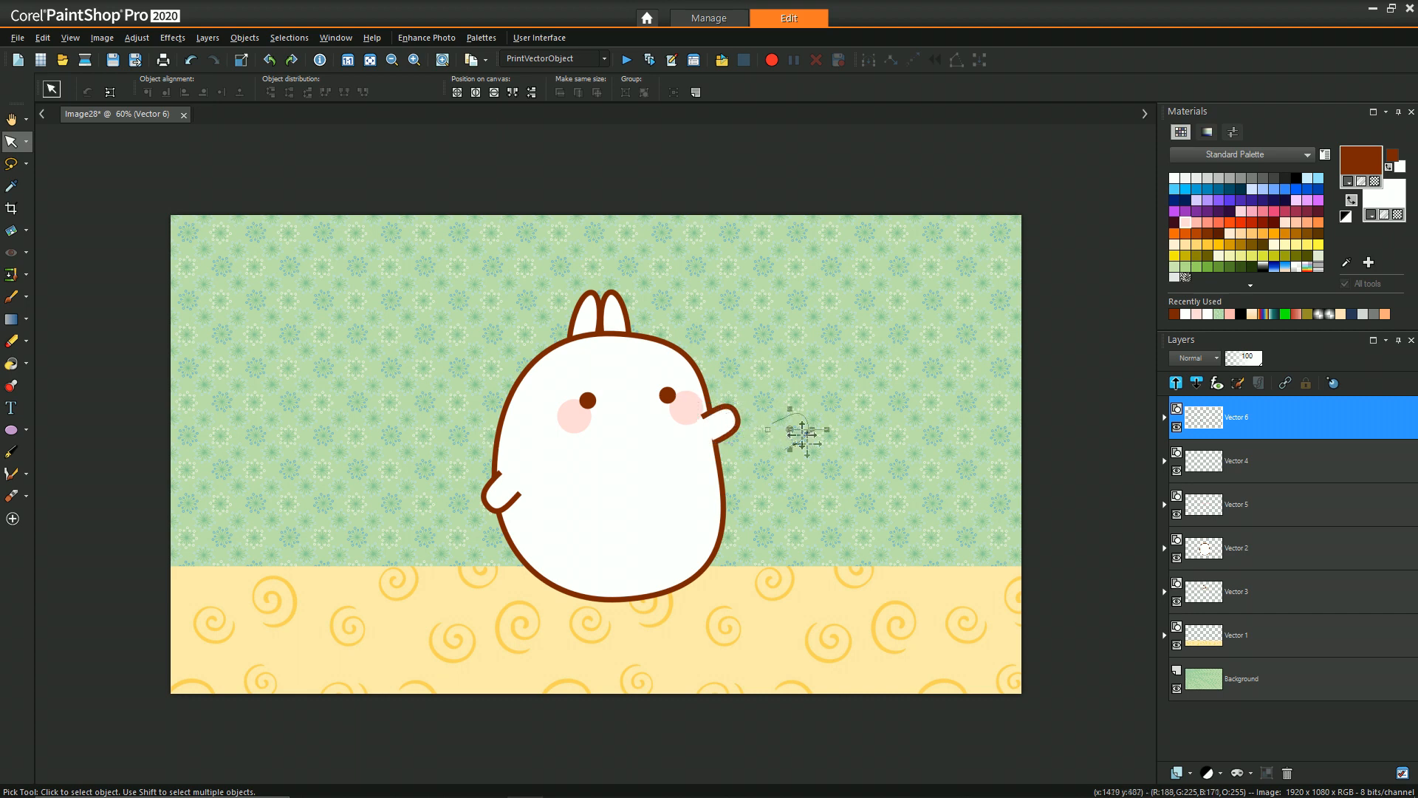
left_click_drag(800, 432, 595, 586)
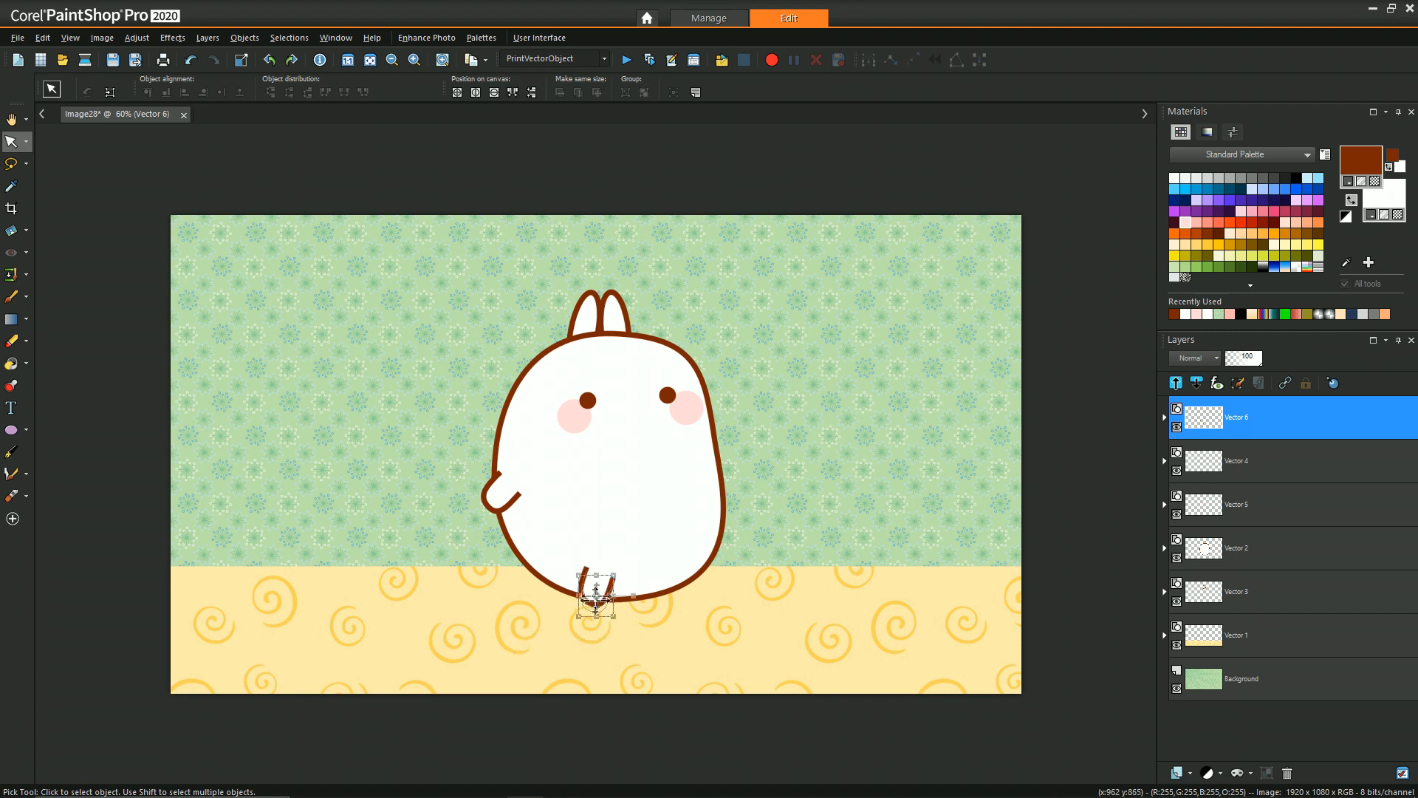
left_click_drag(595, 588, 573, 614)
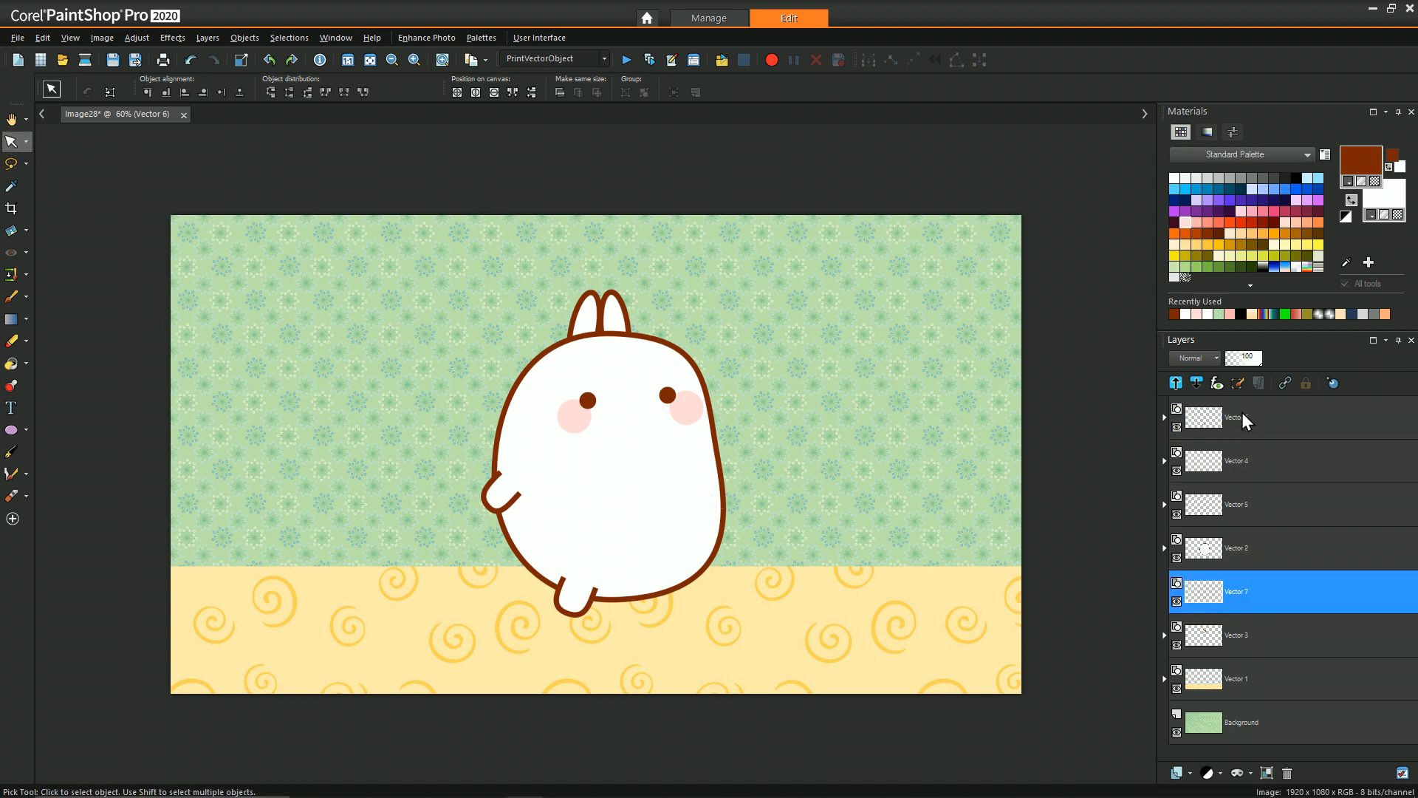
- Expand the arms layer and select the feet layer below the body
left_click(1248, 417)
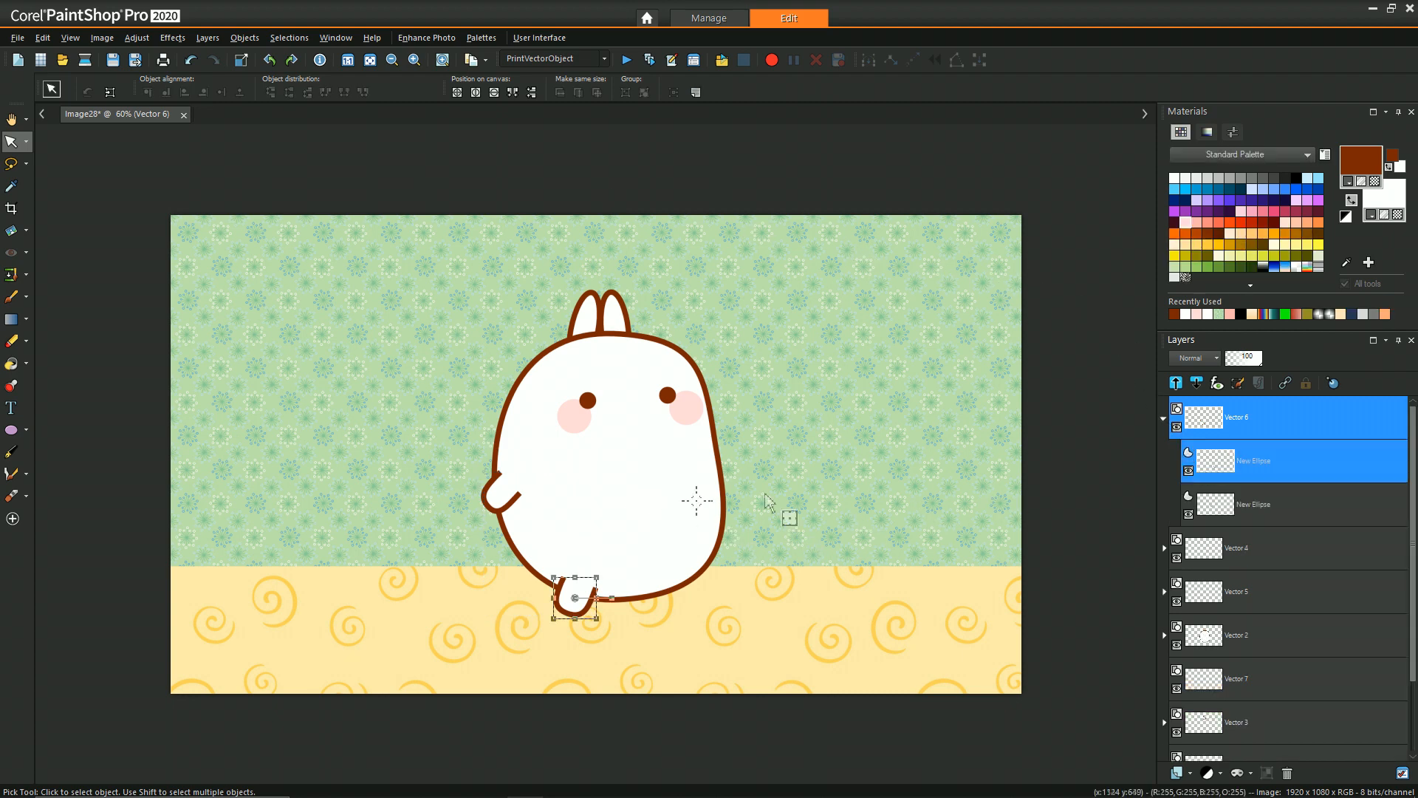
mouse_move(724, 557)
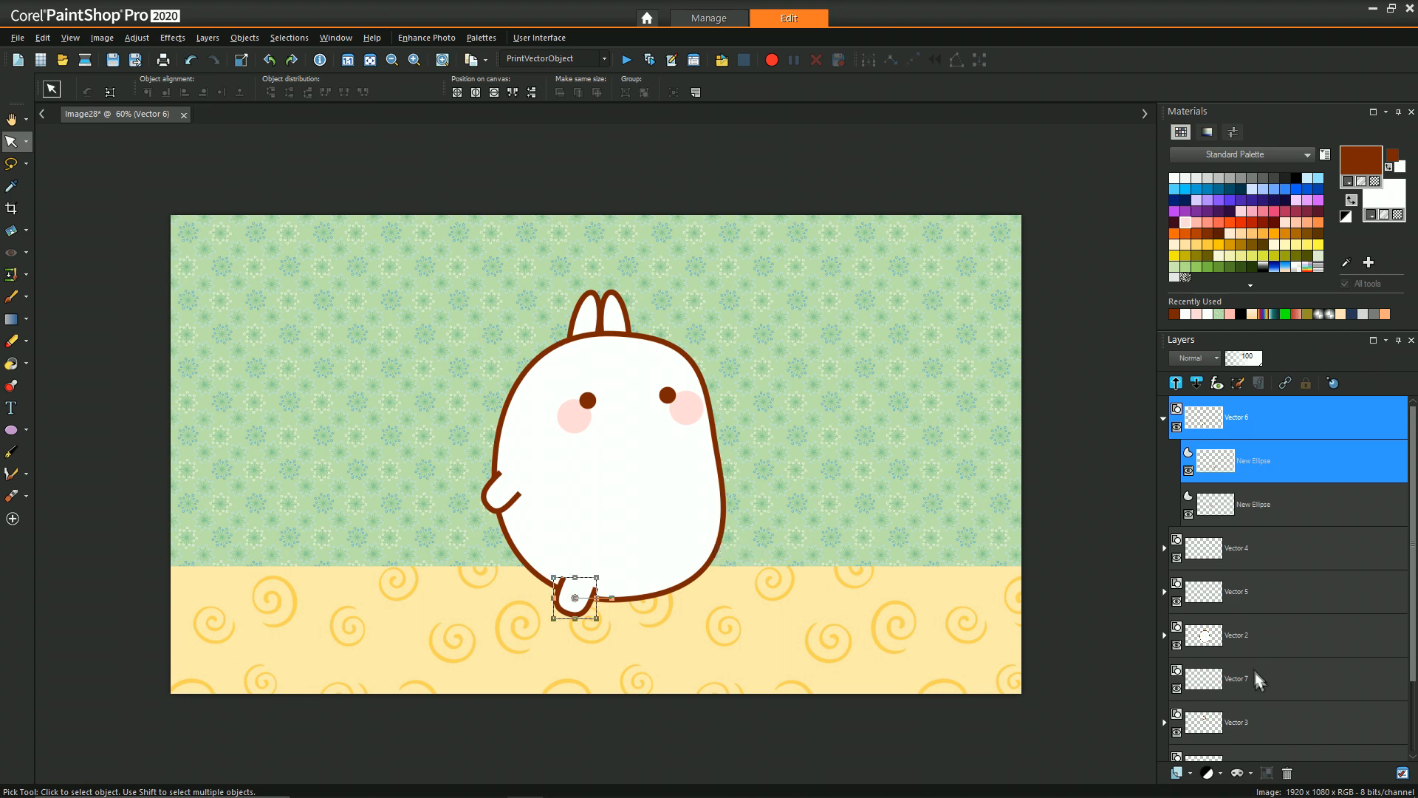
left_click(1244, 679)
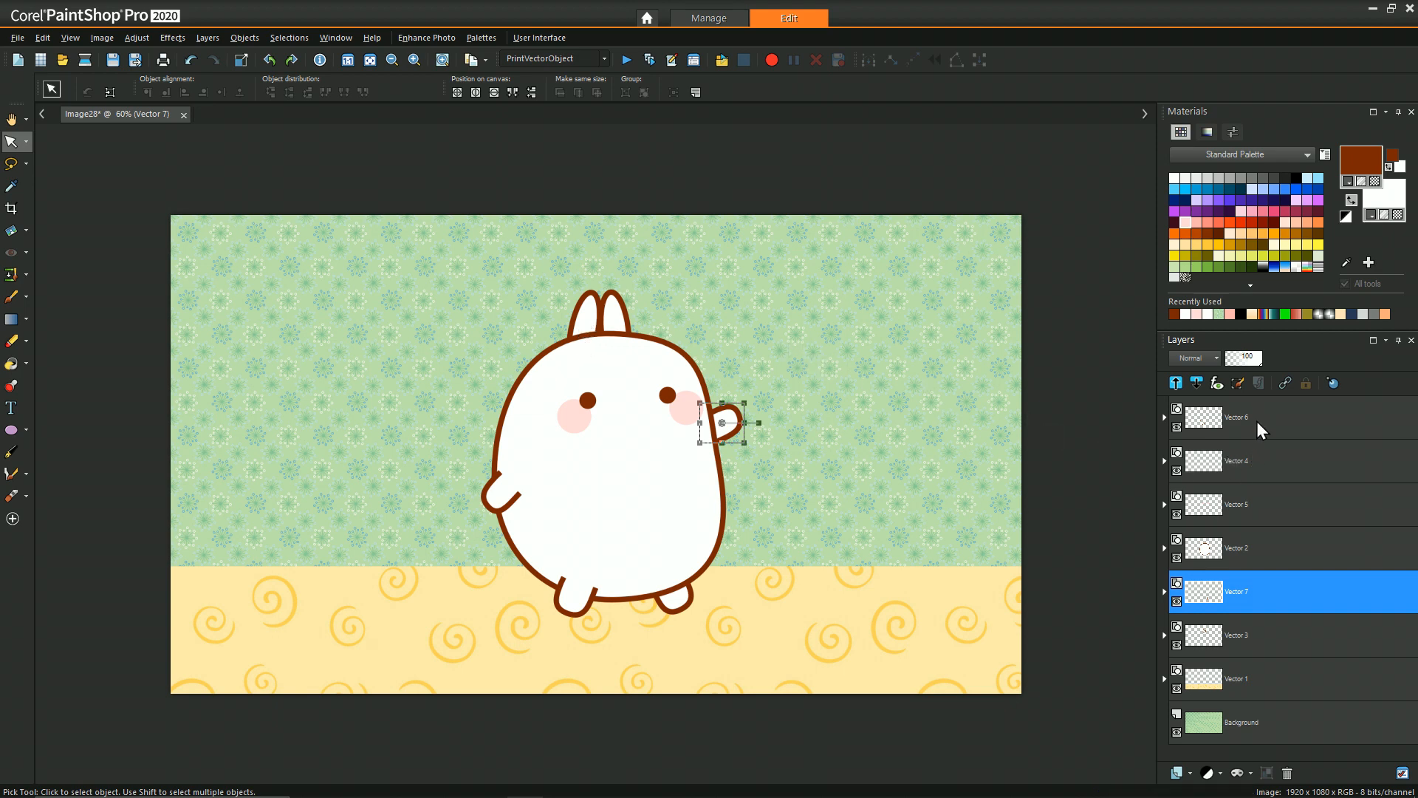
- Add a new eighth vector layer above the arms layer
left_click(1248, 417)
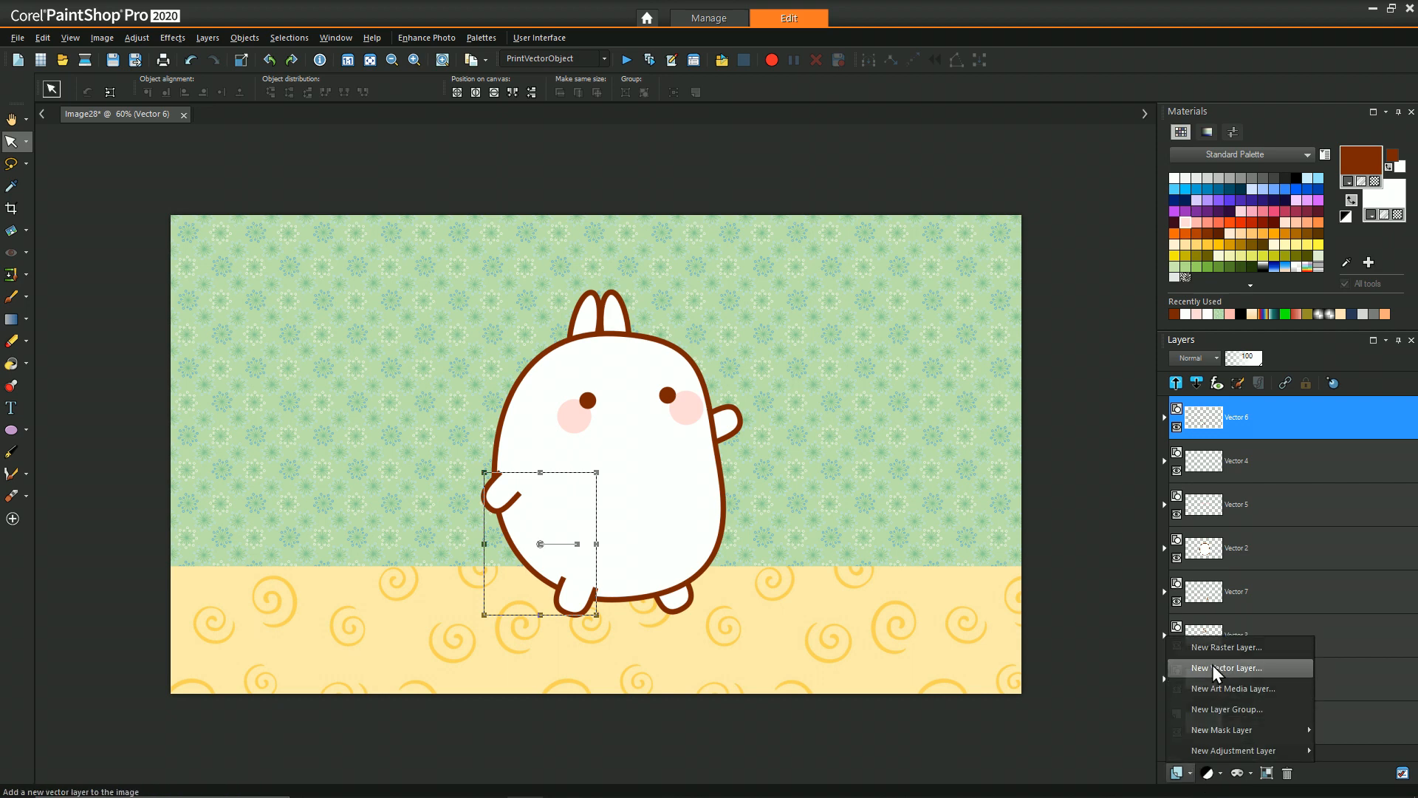
left_click(1223, 667)
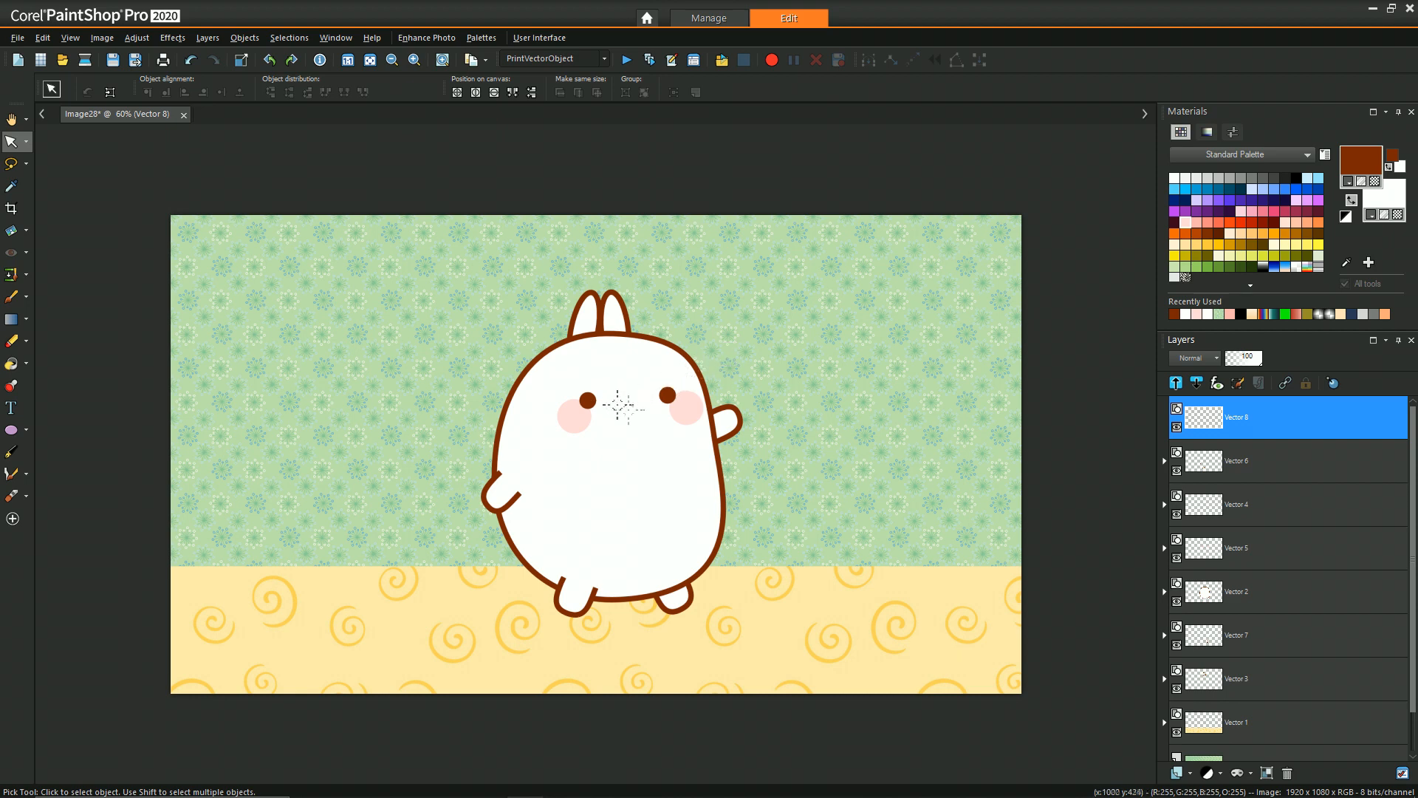
mouse_move(645, 356)
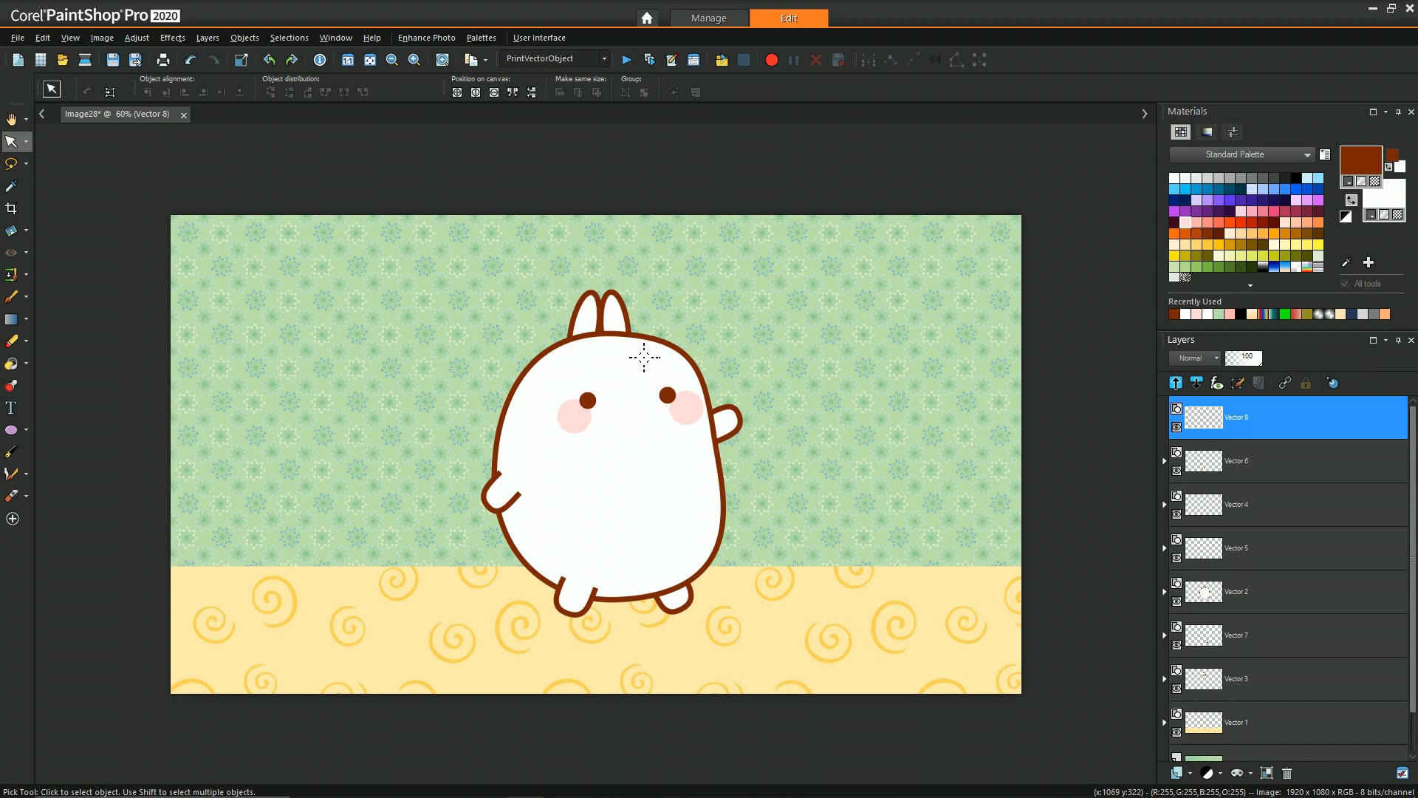
mouse_move(1261, 346)
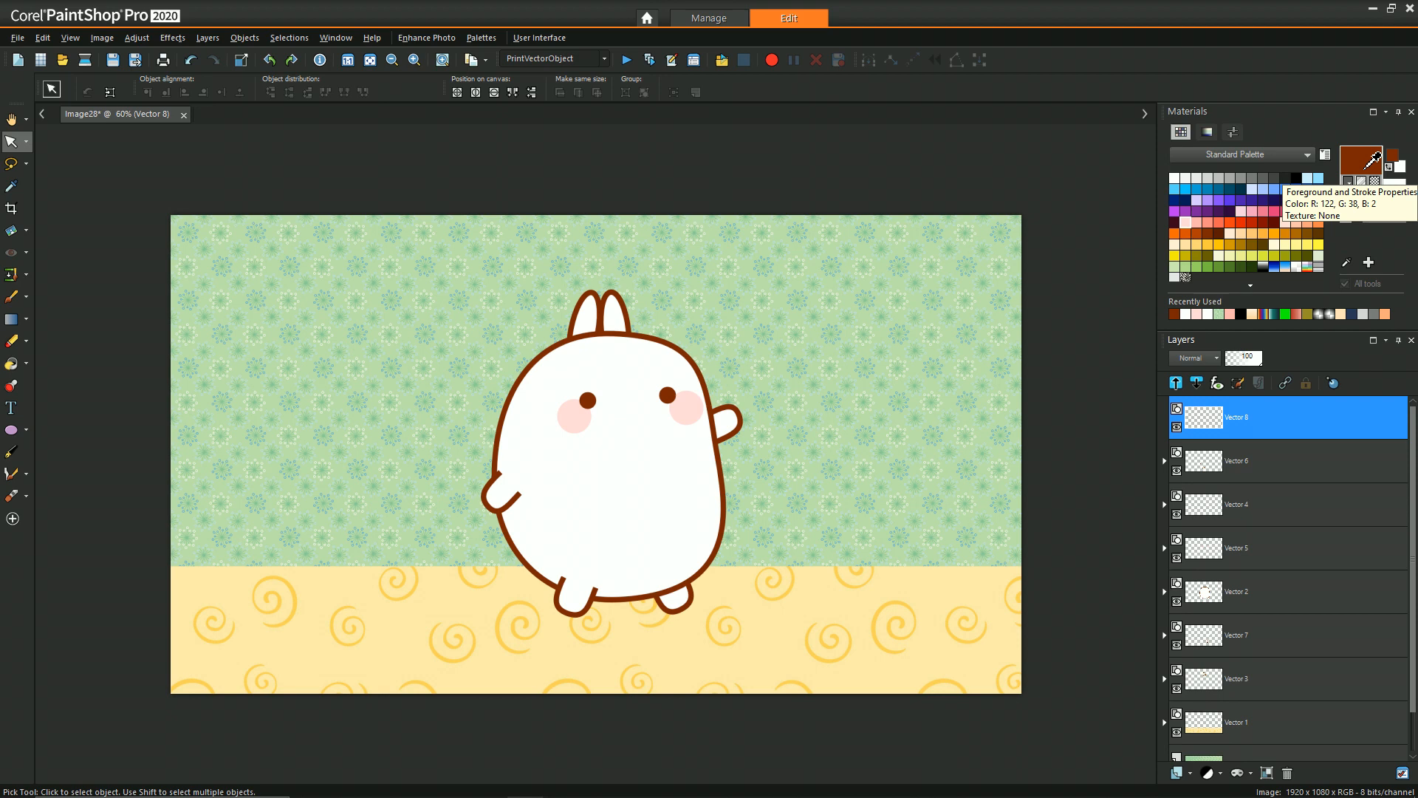
mouse_move(1364, 250)
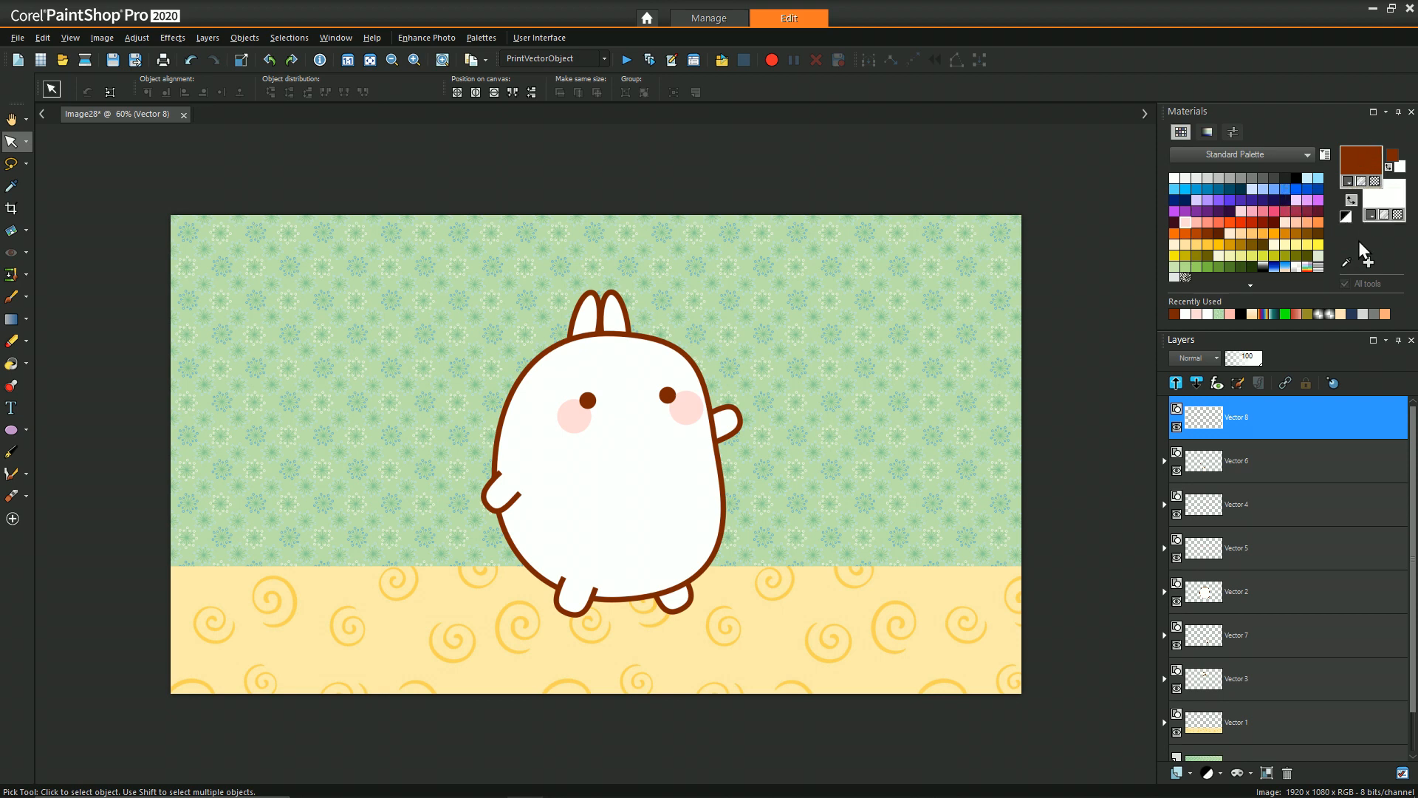
mouse_move(1356, 214)
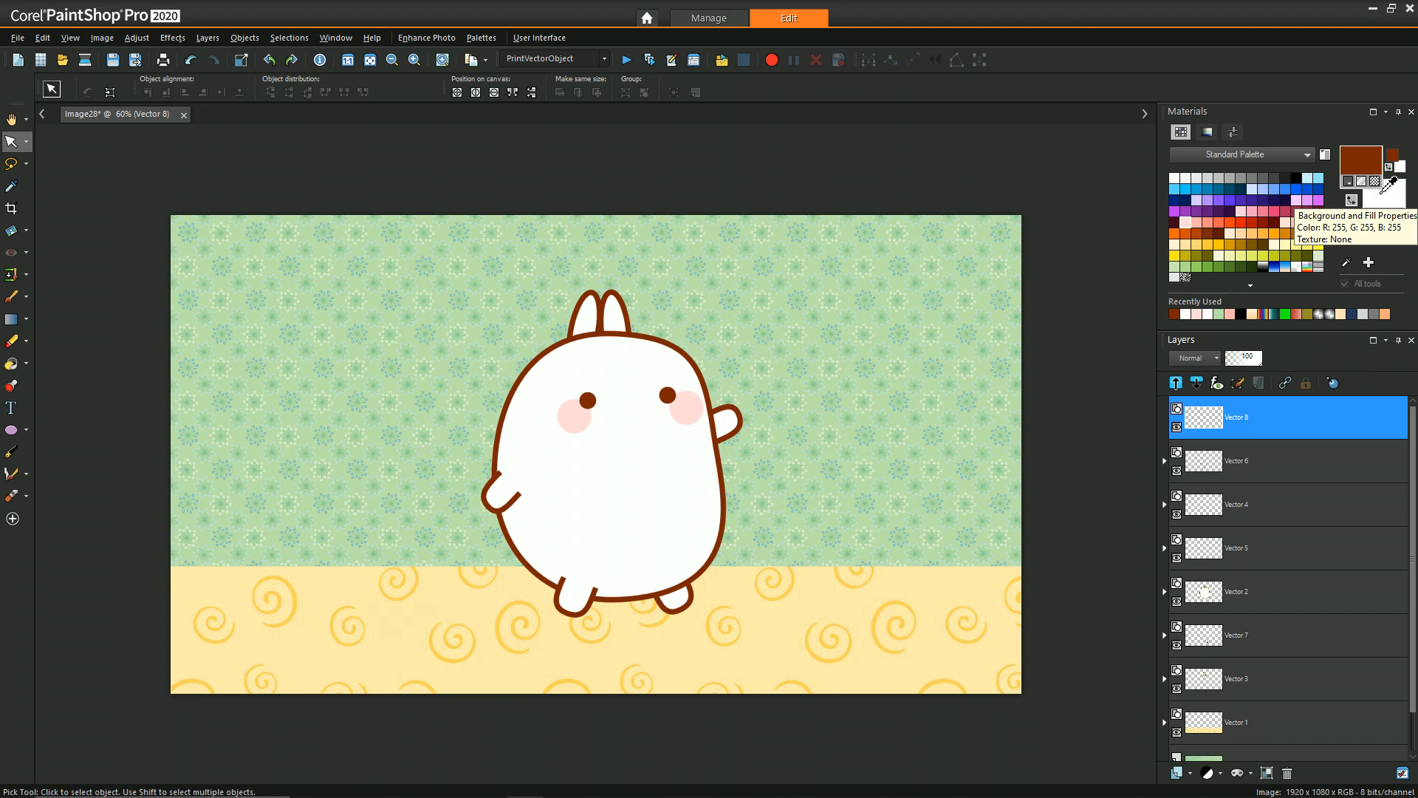
mouse_move(1185, 220)
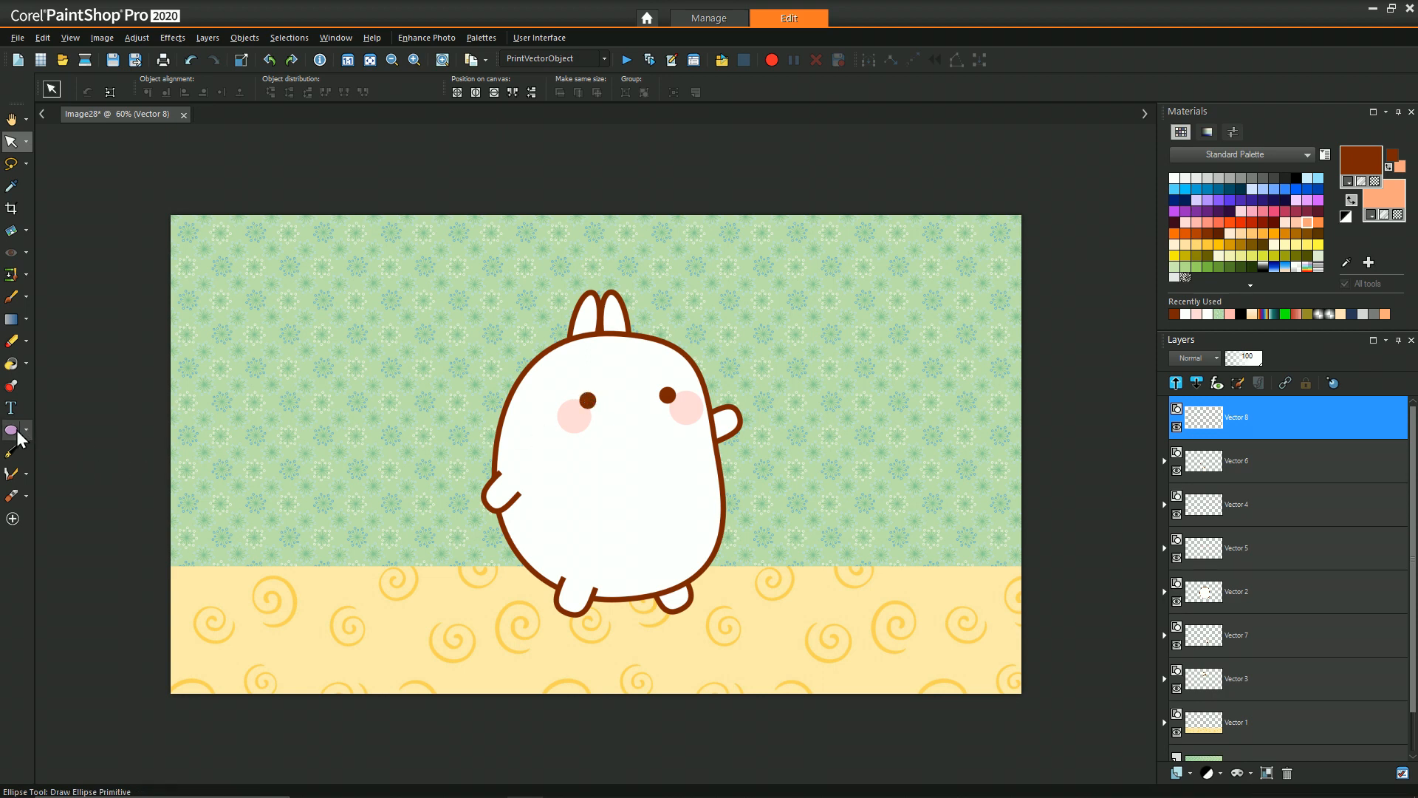
- Draw a light-orange brown-outlined ellipse between the eyes and tilt it slightly
left_click(13, 430)
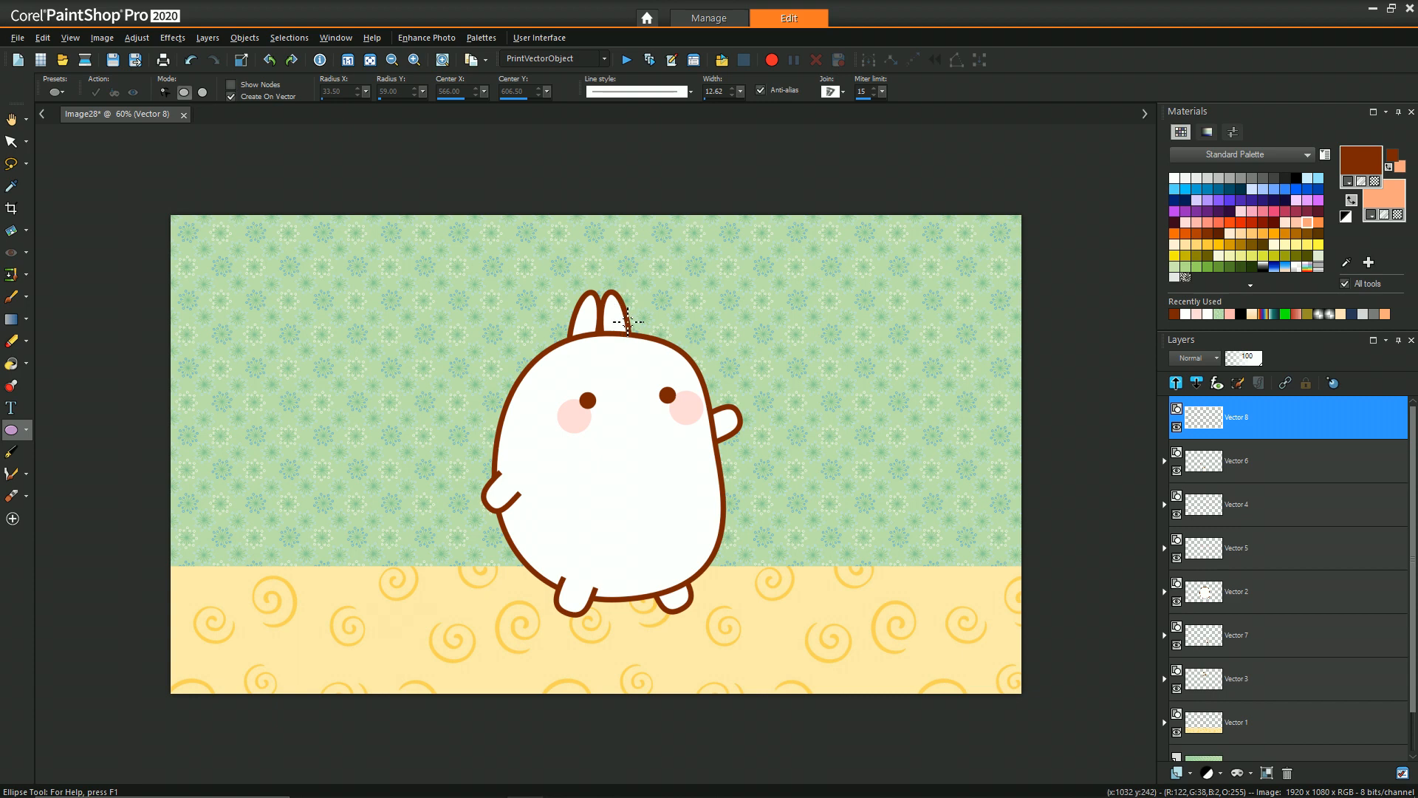
mouse_move(622, 396)
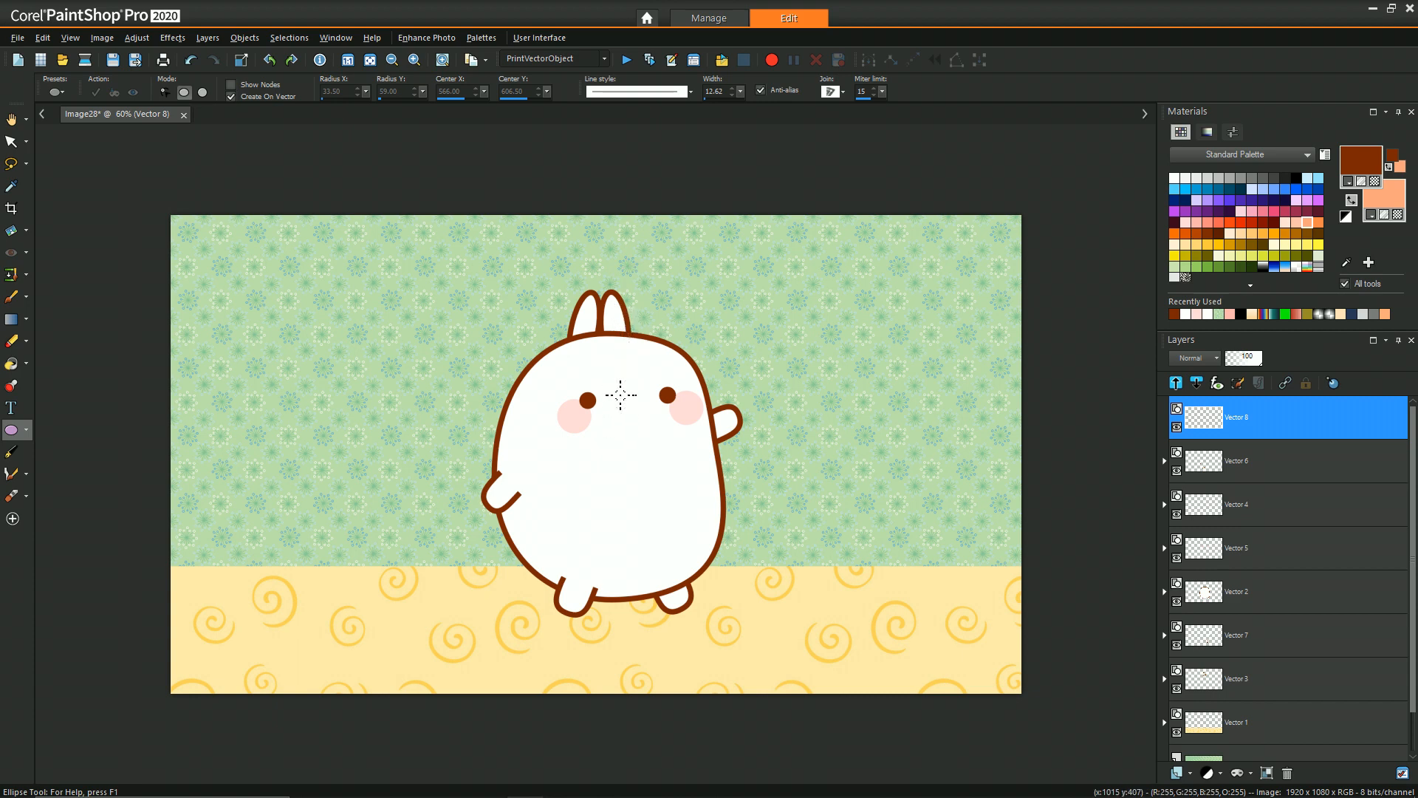
left_click_drag(619, 396, 643, 443)
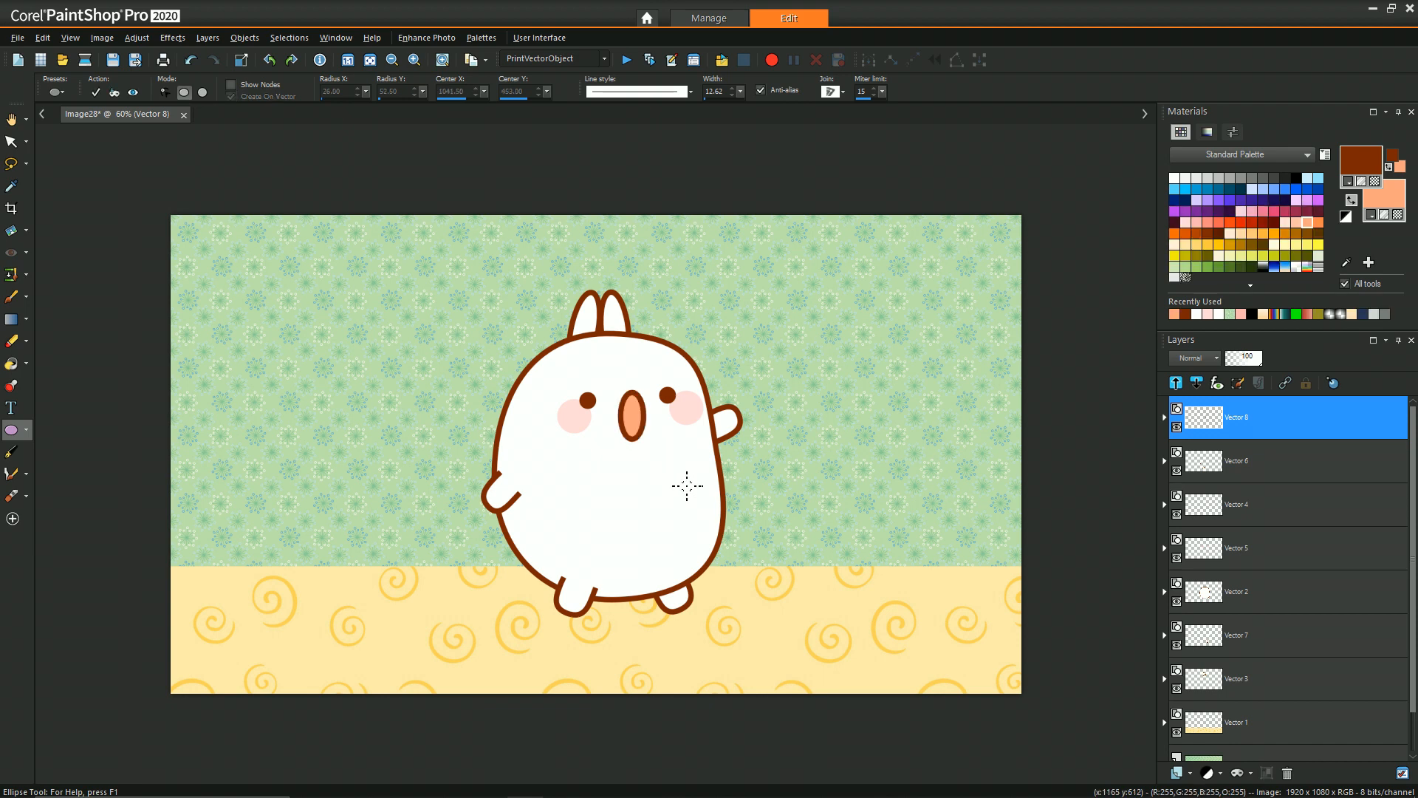
mouse_move(683, 421)
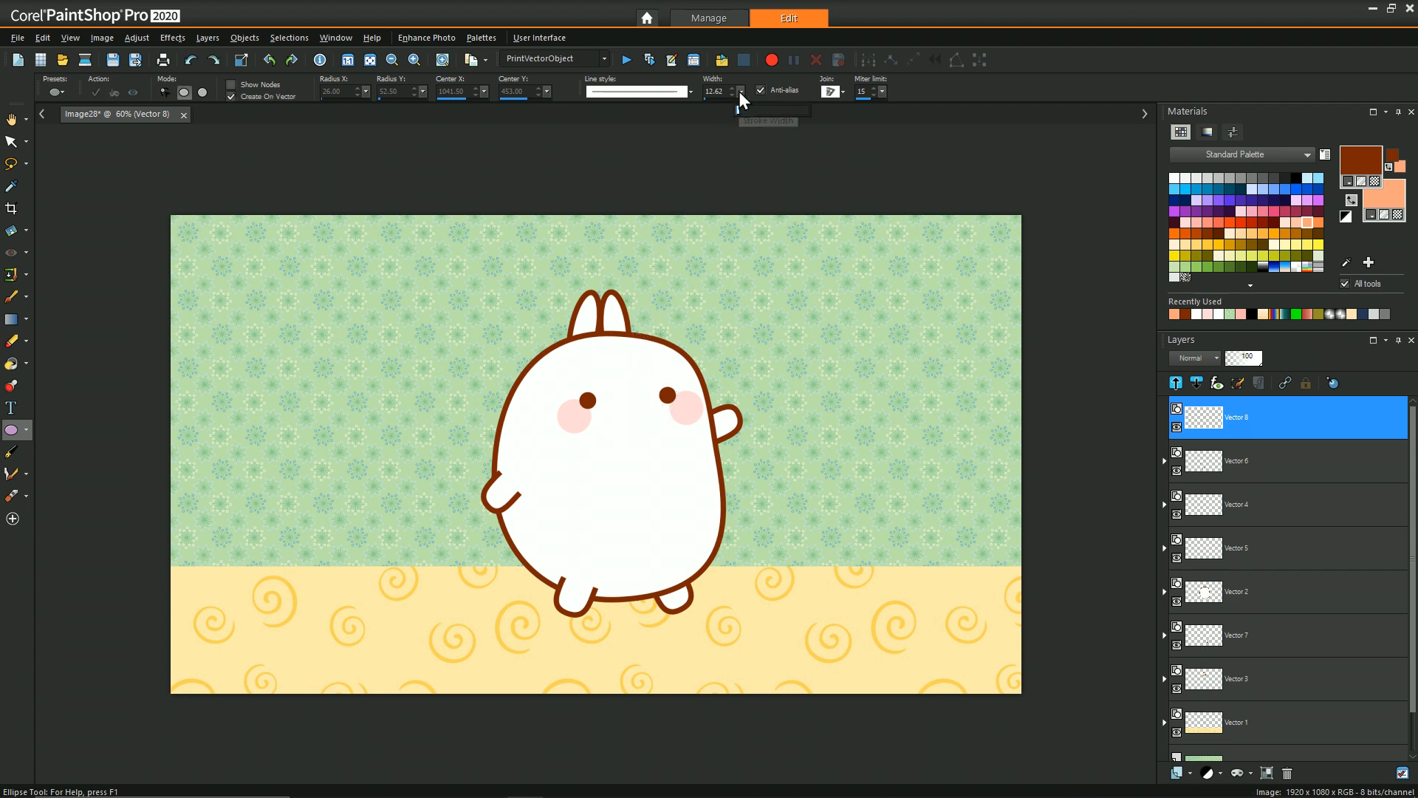
left_click(740, 93)
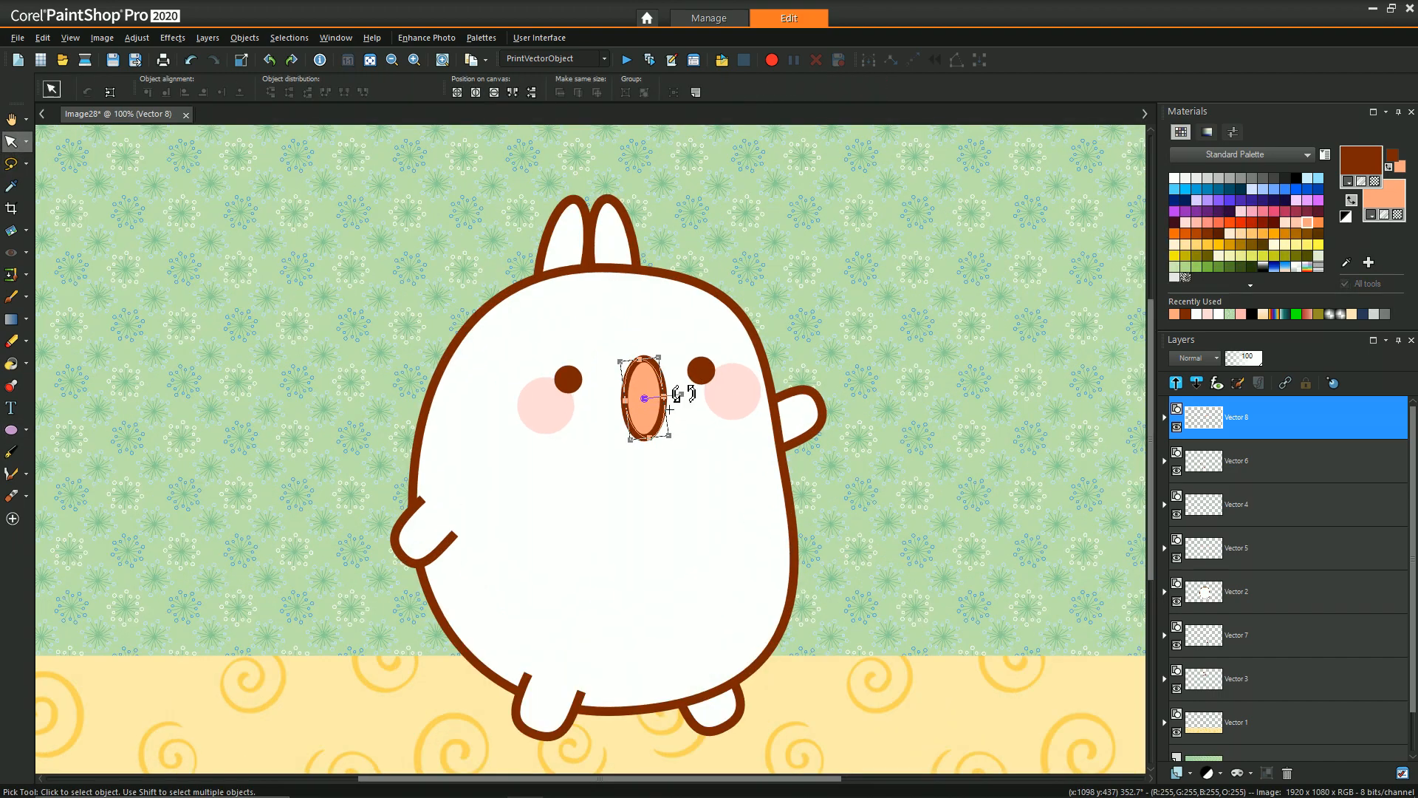
left_click_drag(645, 396, 643, 388)
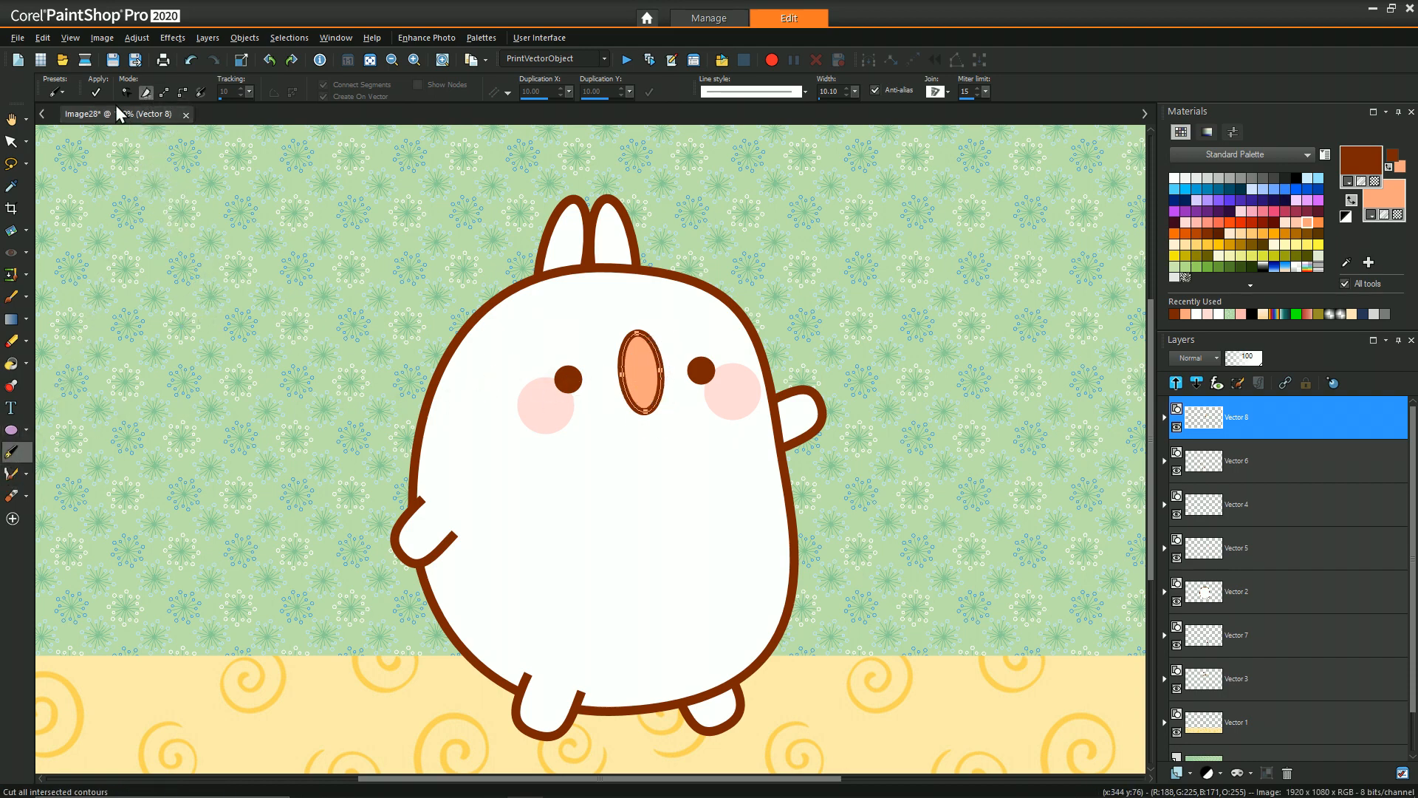
- Convert the orange mouth ellipse into an editable path for cutting
left_click(638, 373)
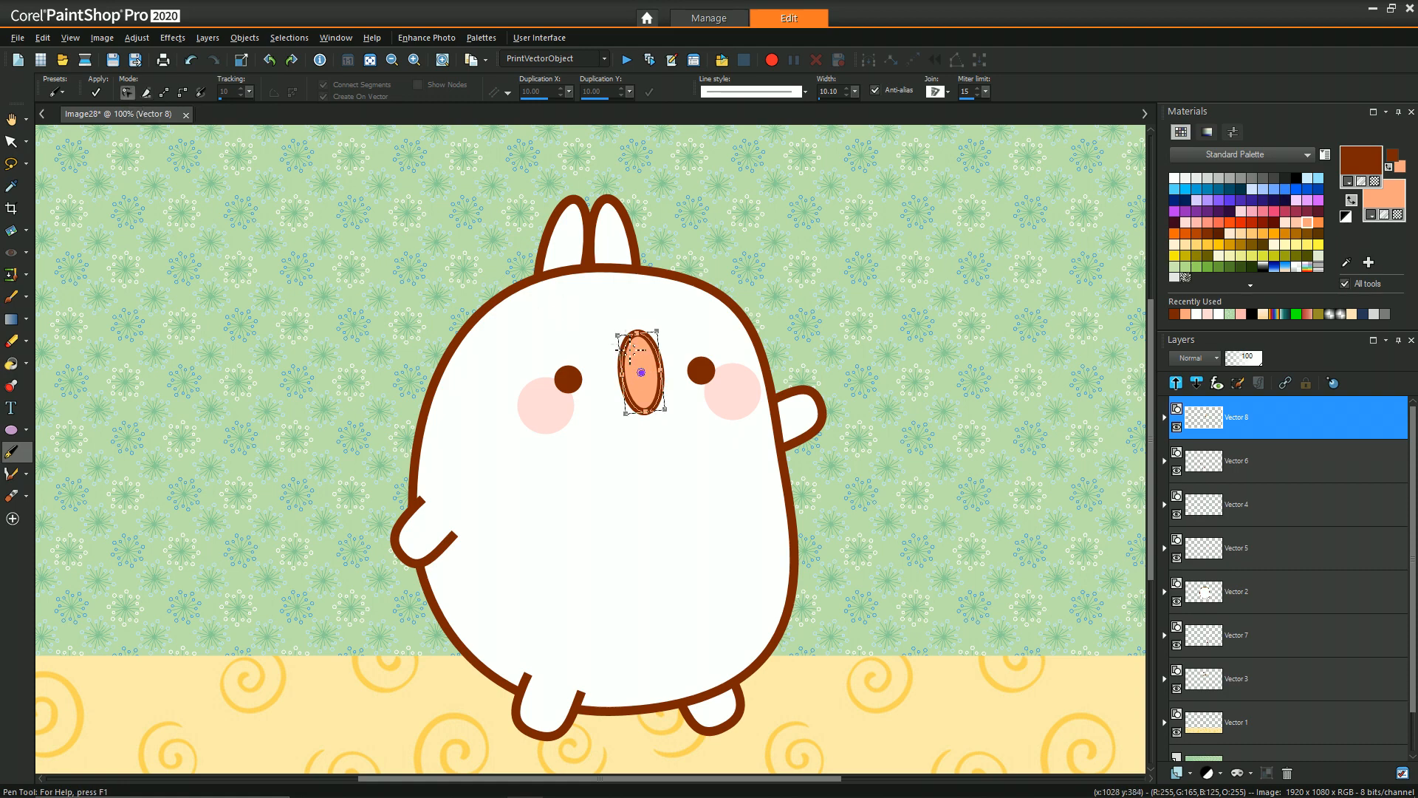
right_click(639, 371)
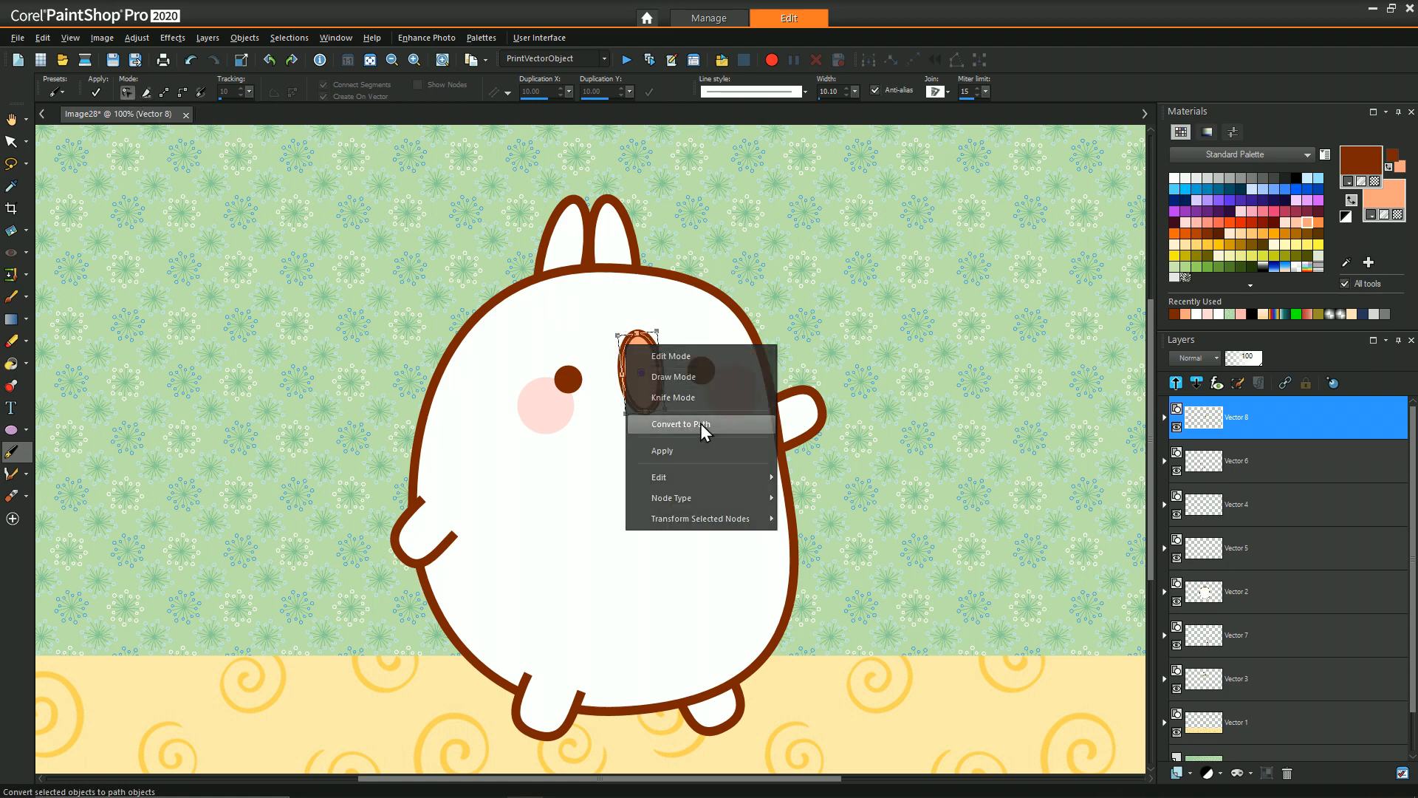
left_click(679, 424)
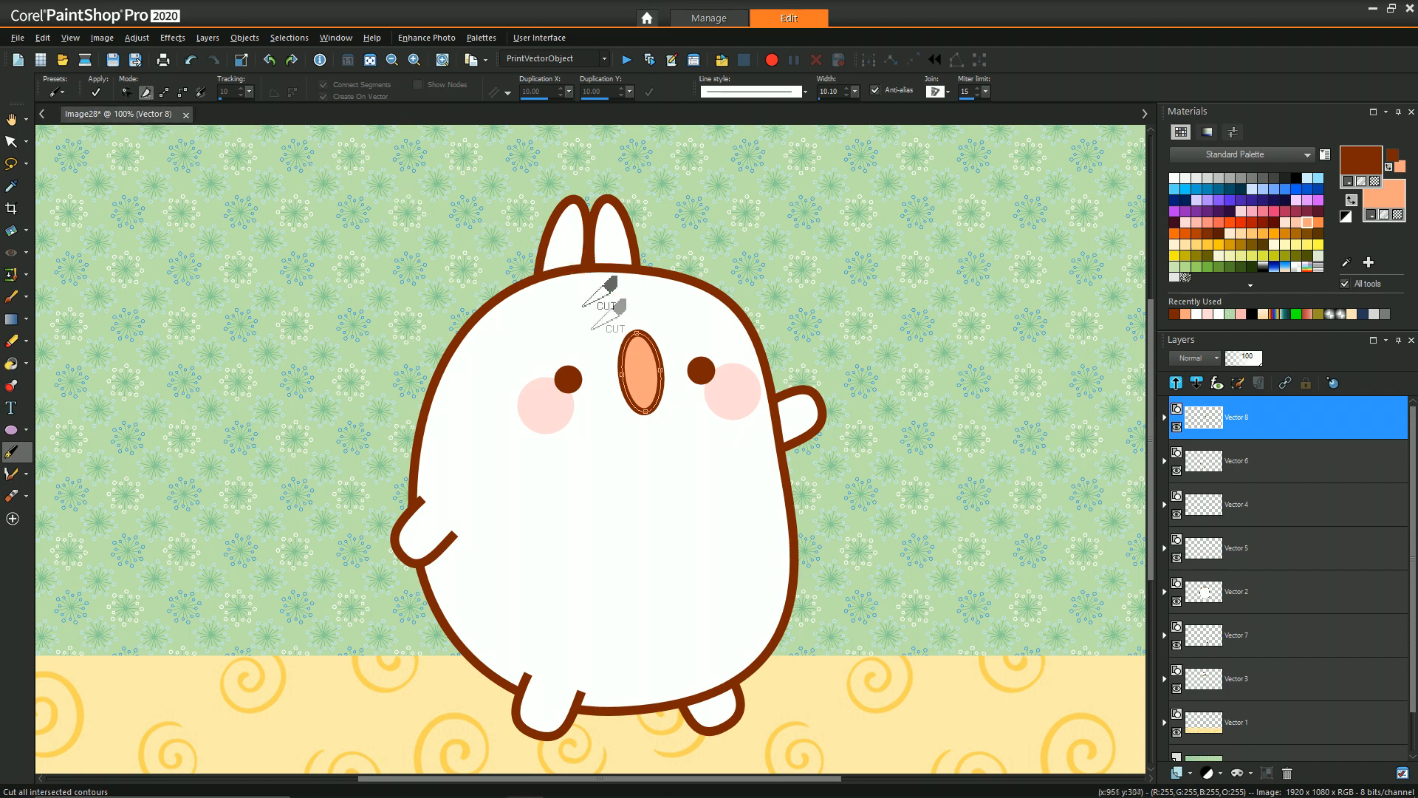
mouse_move(629, 353)
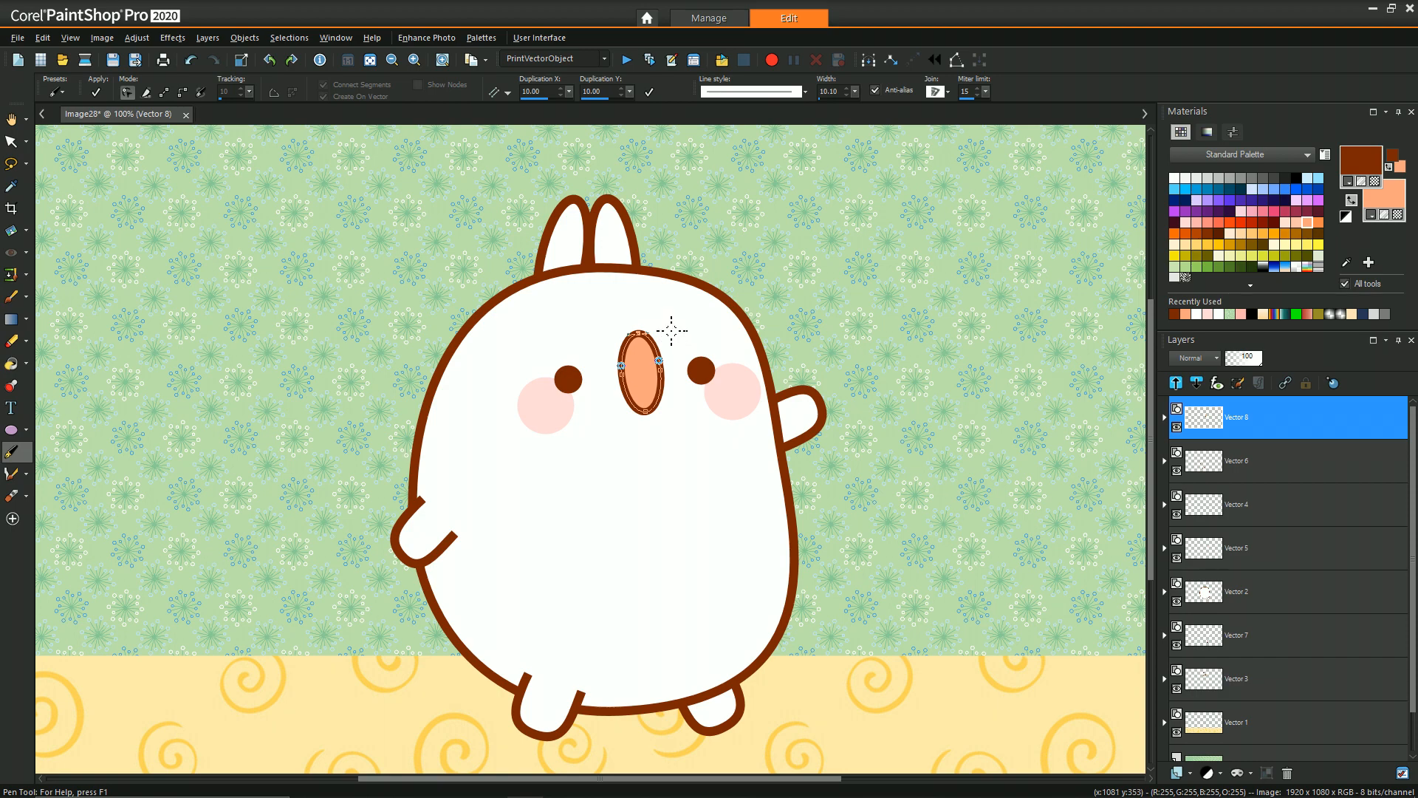
mouse_move(675, 290)
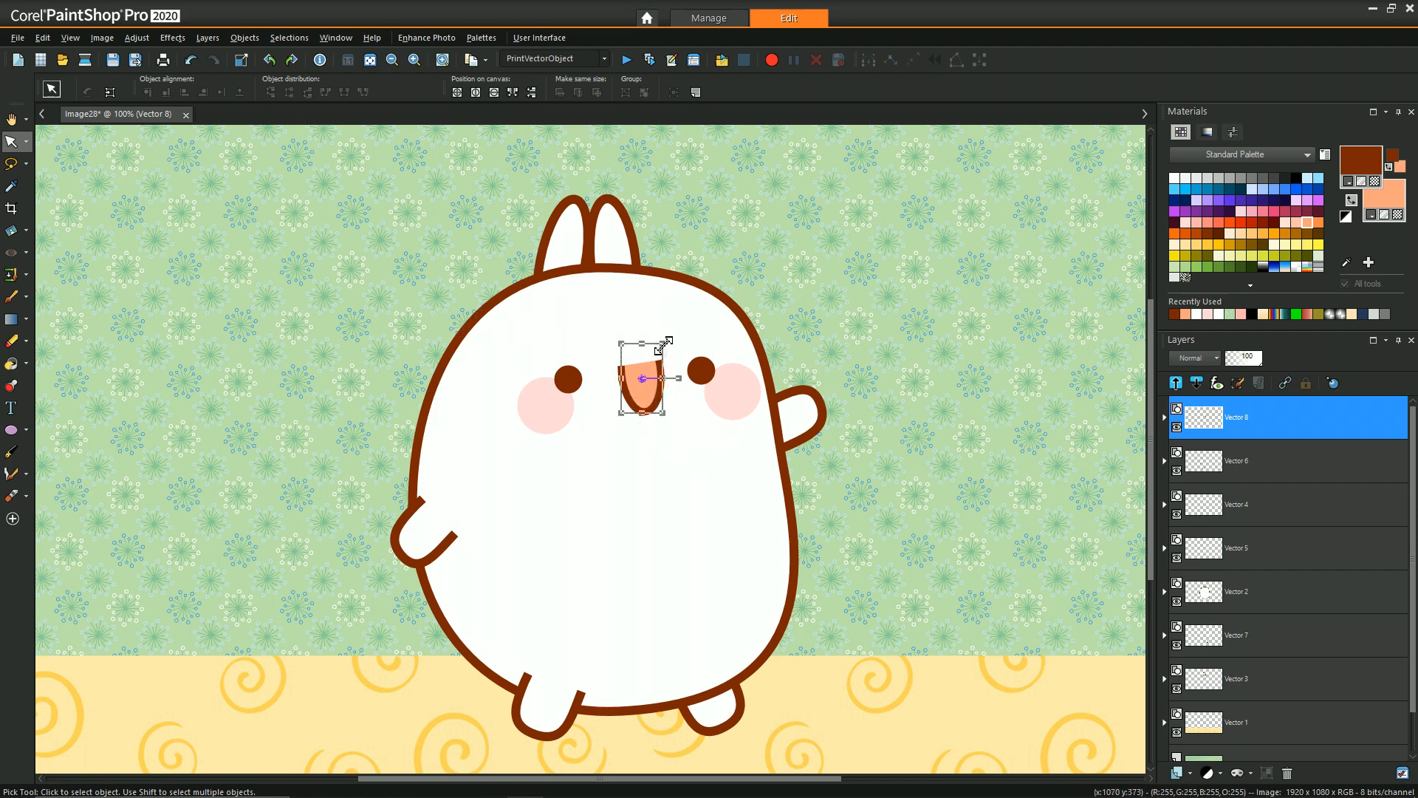
- Remove the cut-off top piece, leaving an open tongue-shaped mouth
left_click_drag(647, 349, 643, 384)
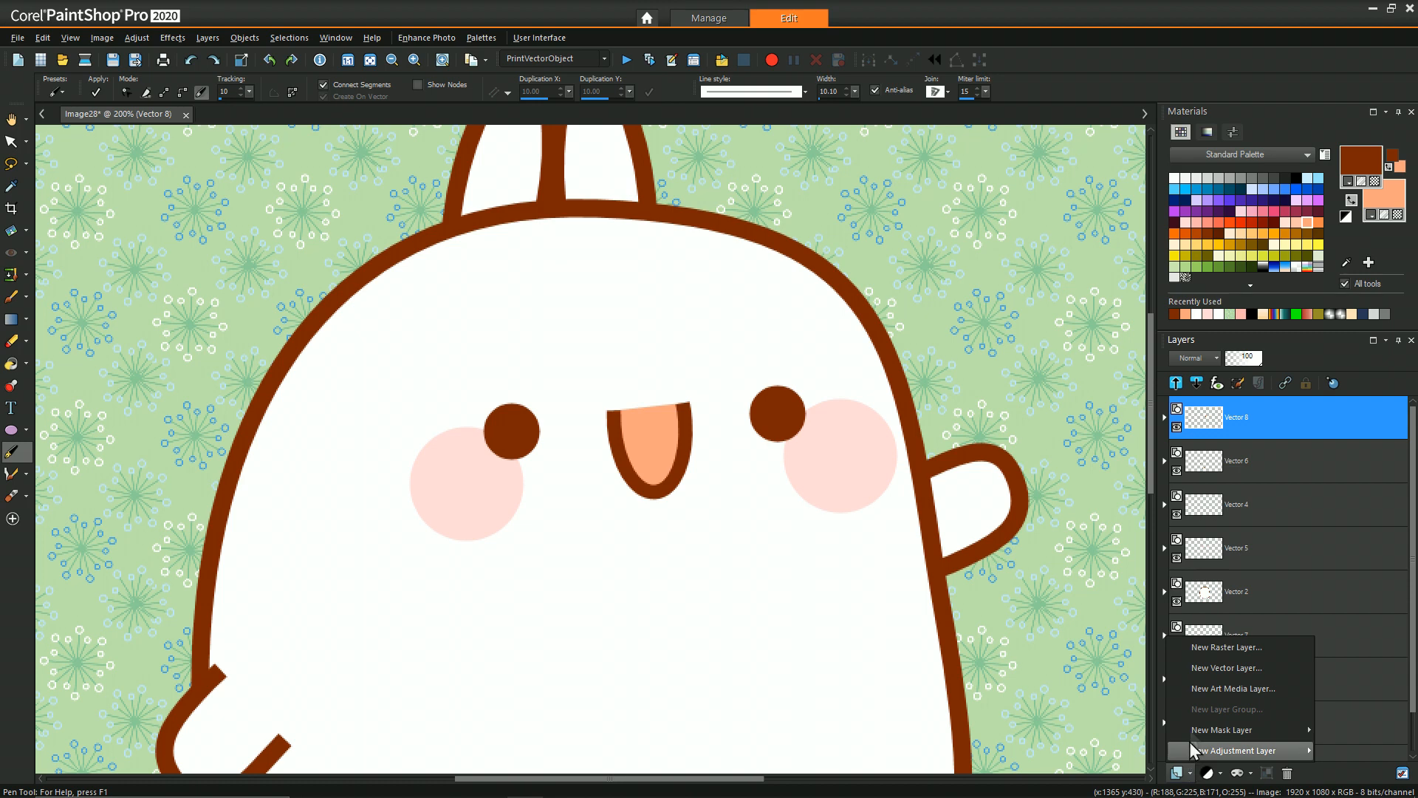
- Add a ninth vector layer above the mouth layer for the lip line
left_click(1226, 668)
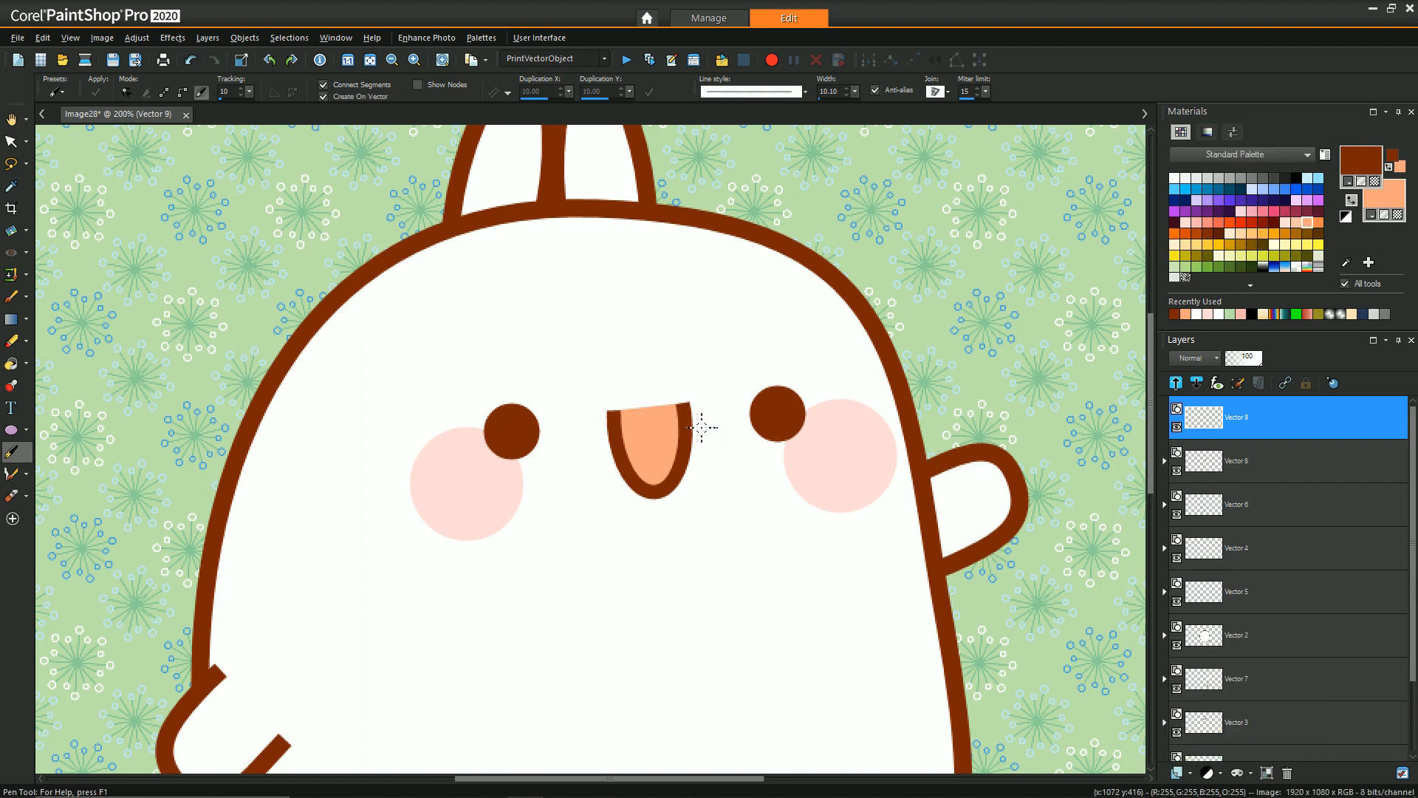
mouse_move(677, 382)
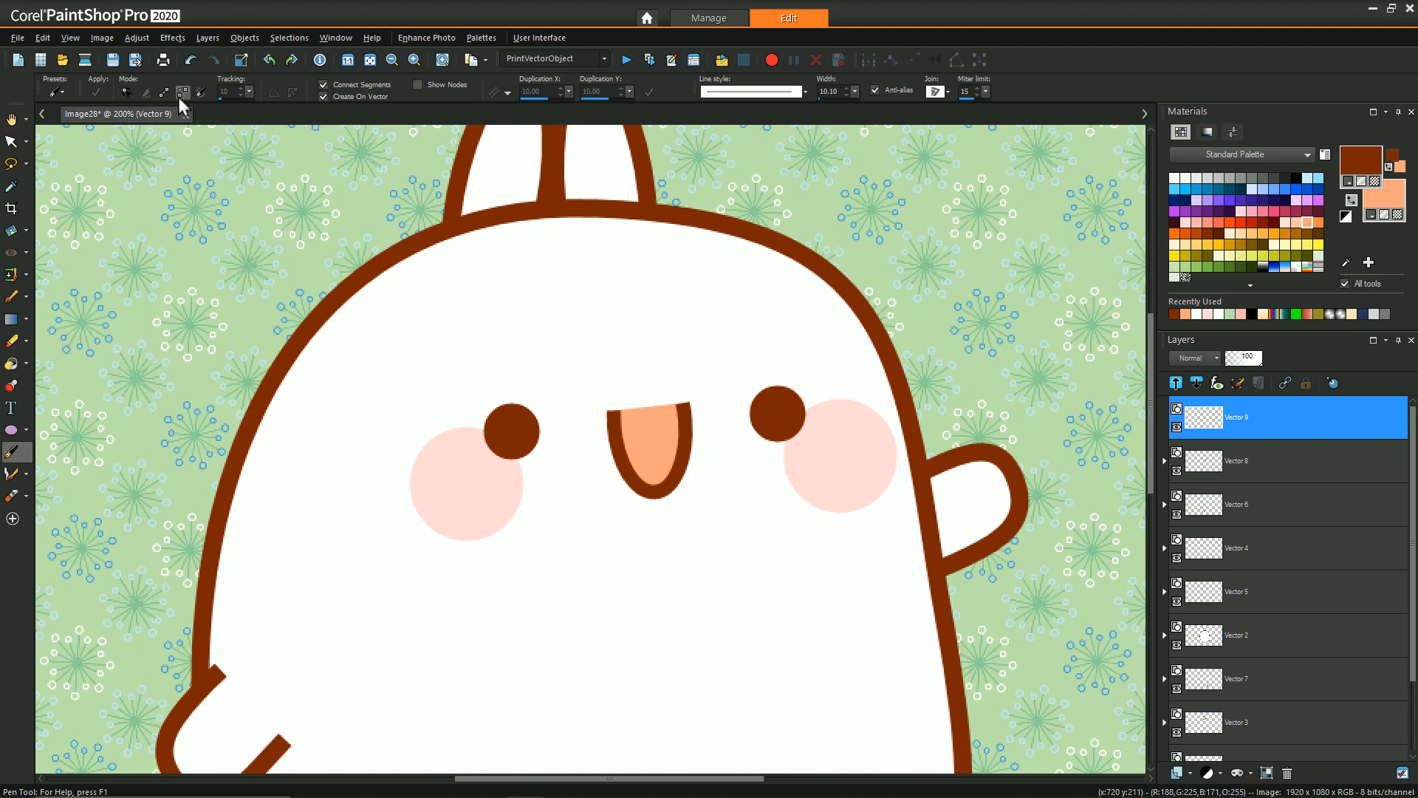
mouse_move(161, 93)
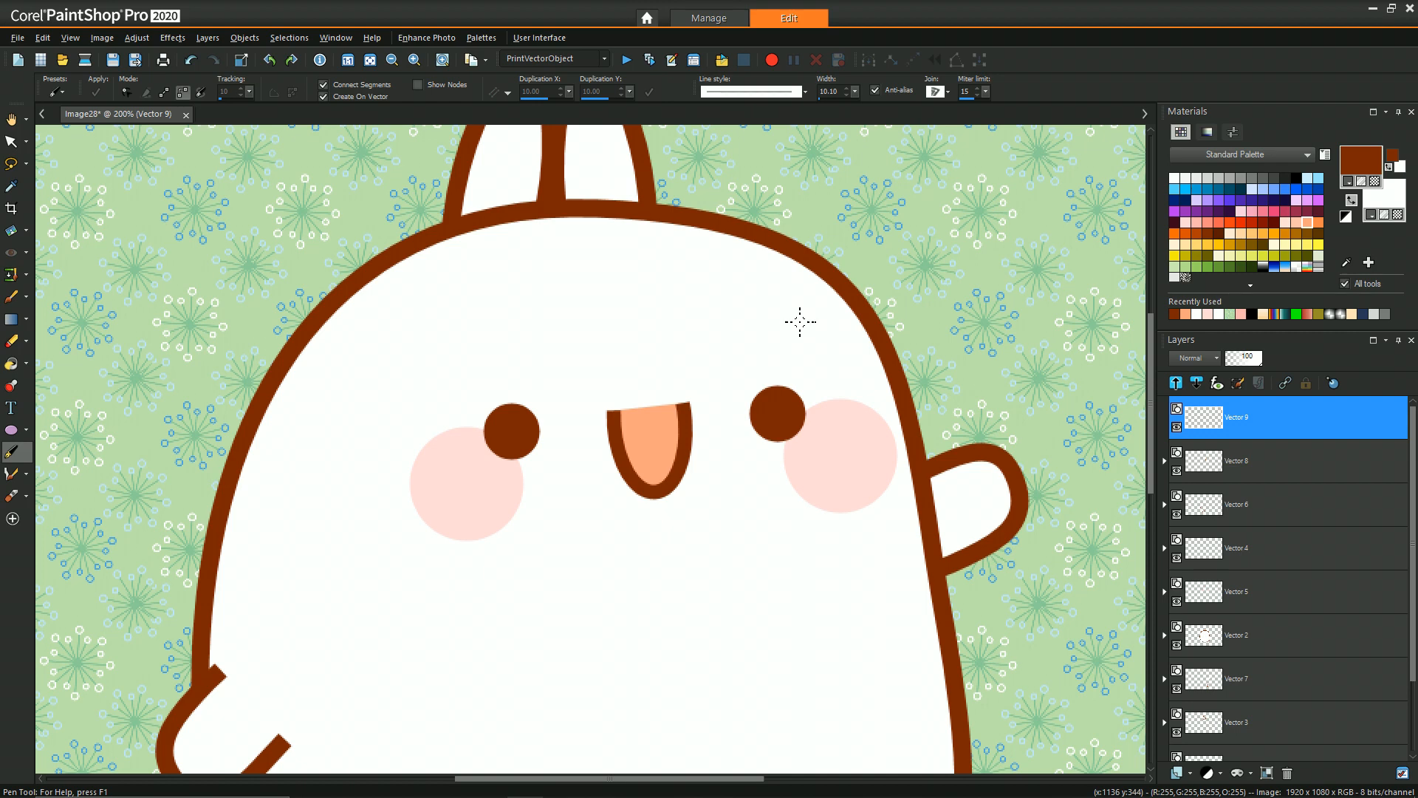
mouse_move(588, 420)
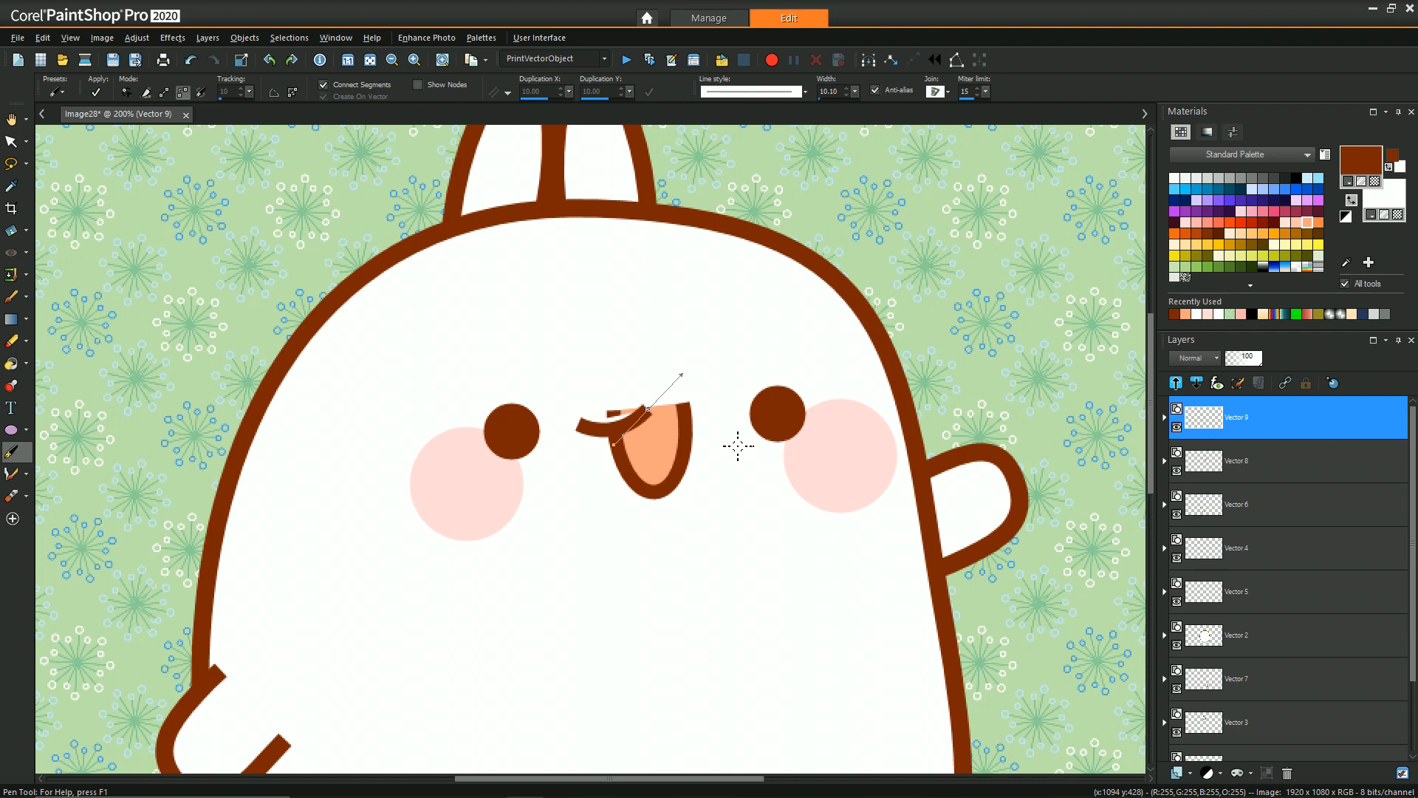
mouse_move(673, 372)
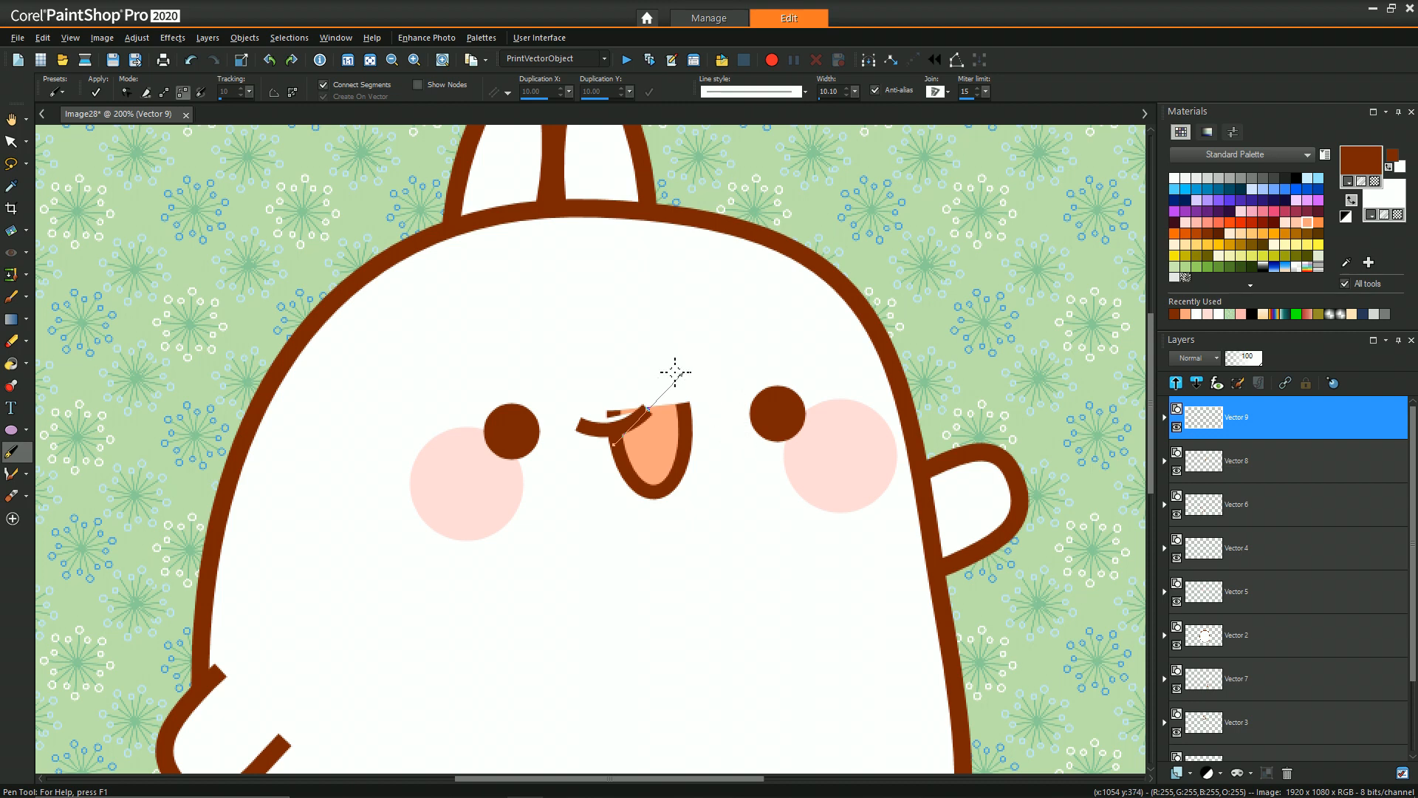
mouse_move(639, 369)
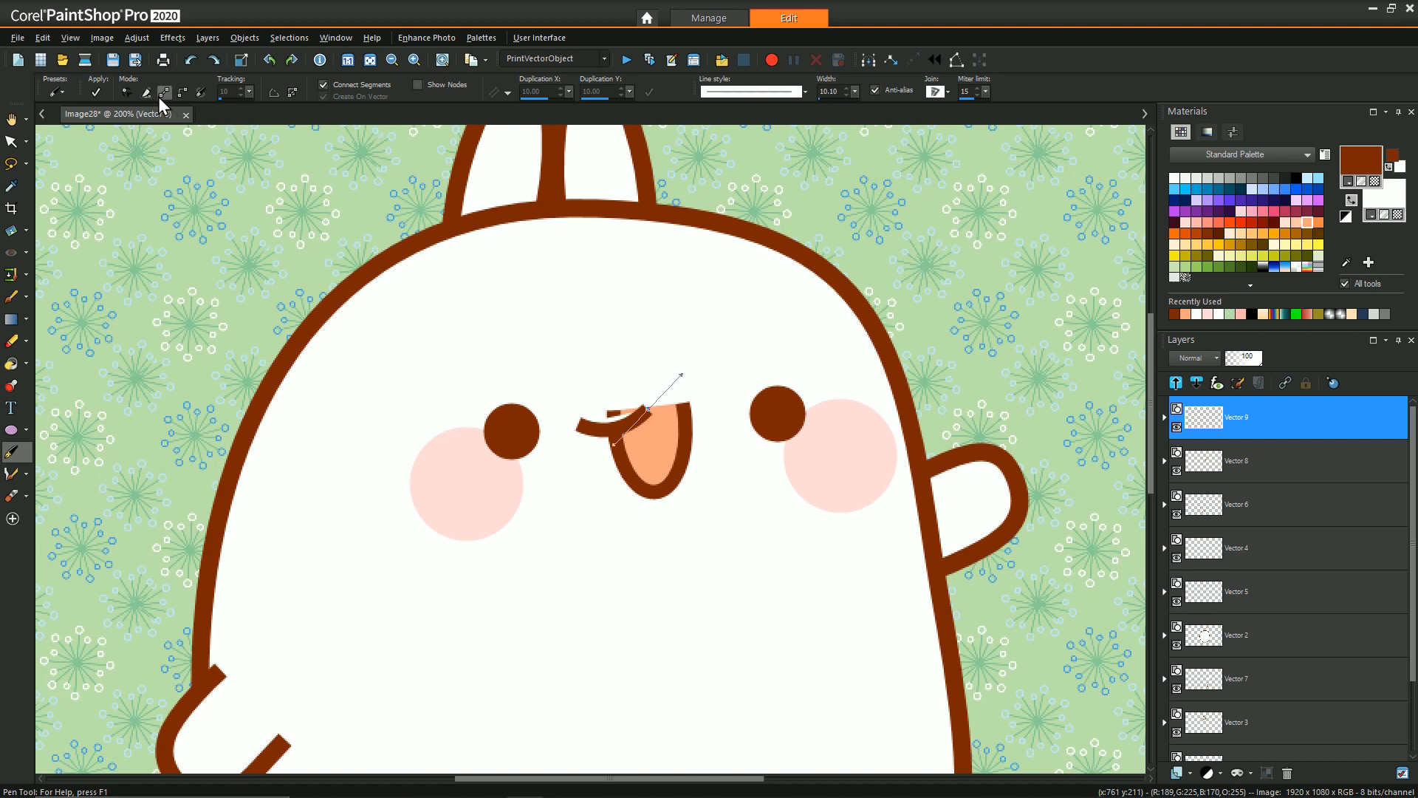
mouse_move(635, 362)
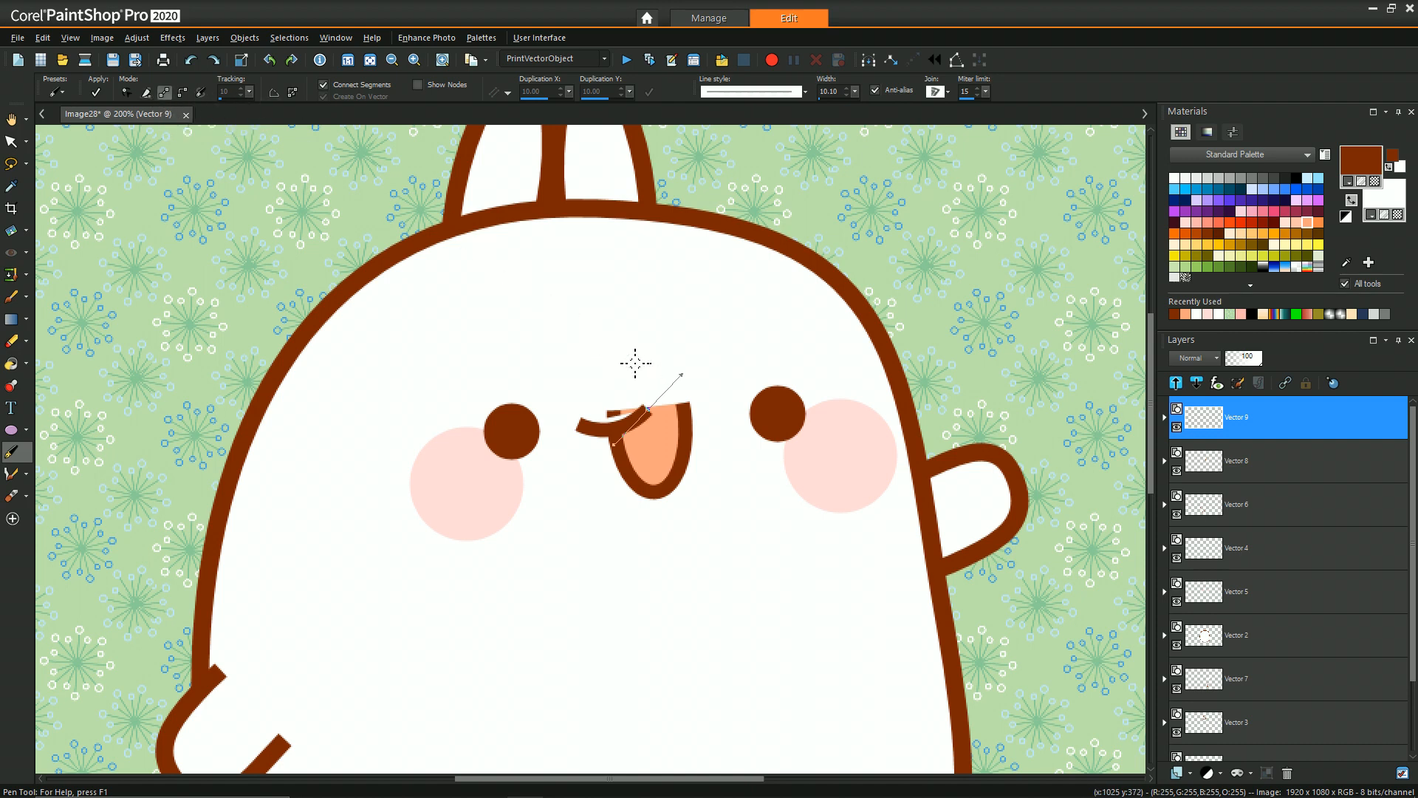
mouse_move(638, 370)
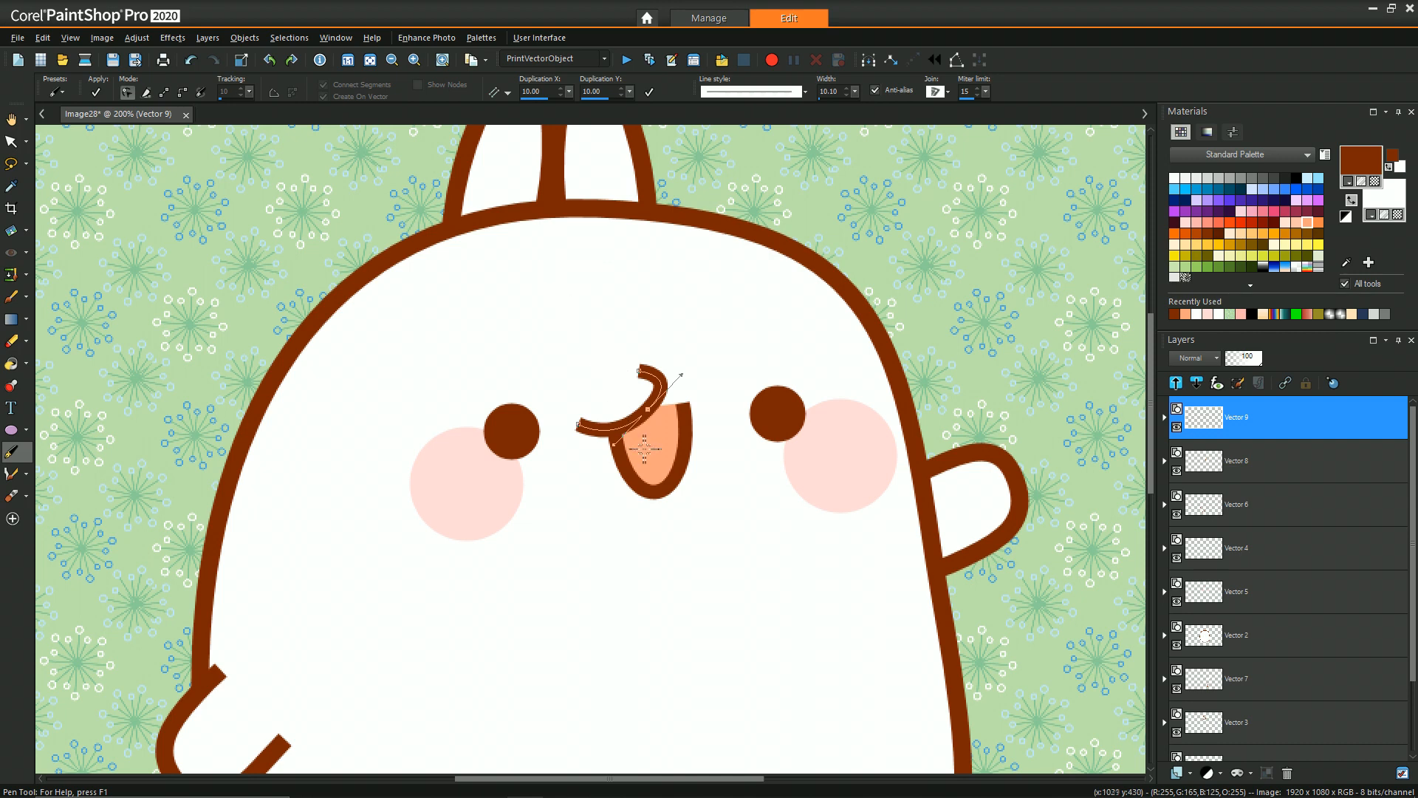
- Set the lip path's node above the tongue to Cusp for a sharp corner
right_click(647, 418)
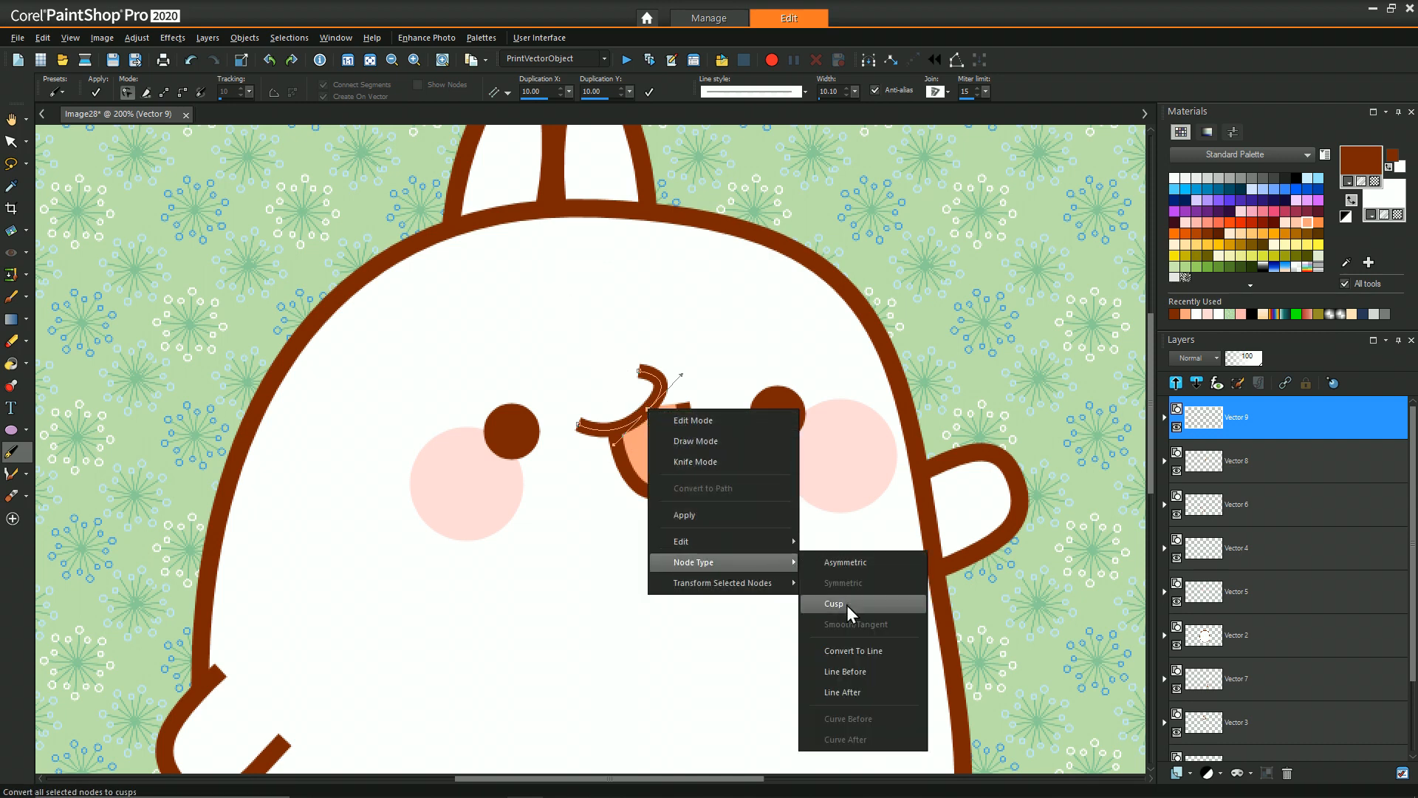
left_click(833, 602)
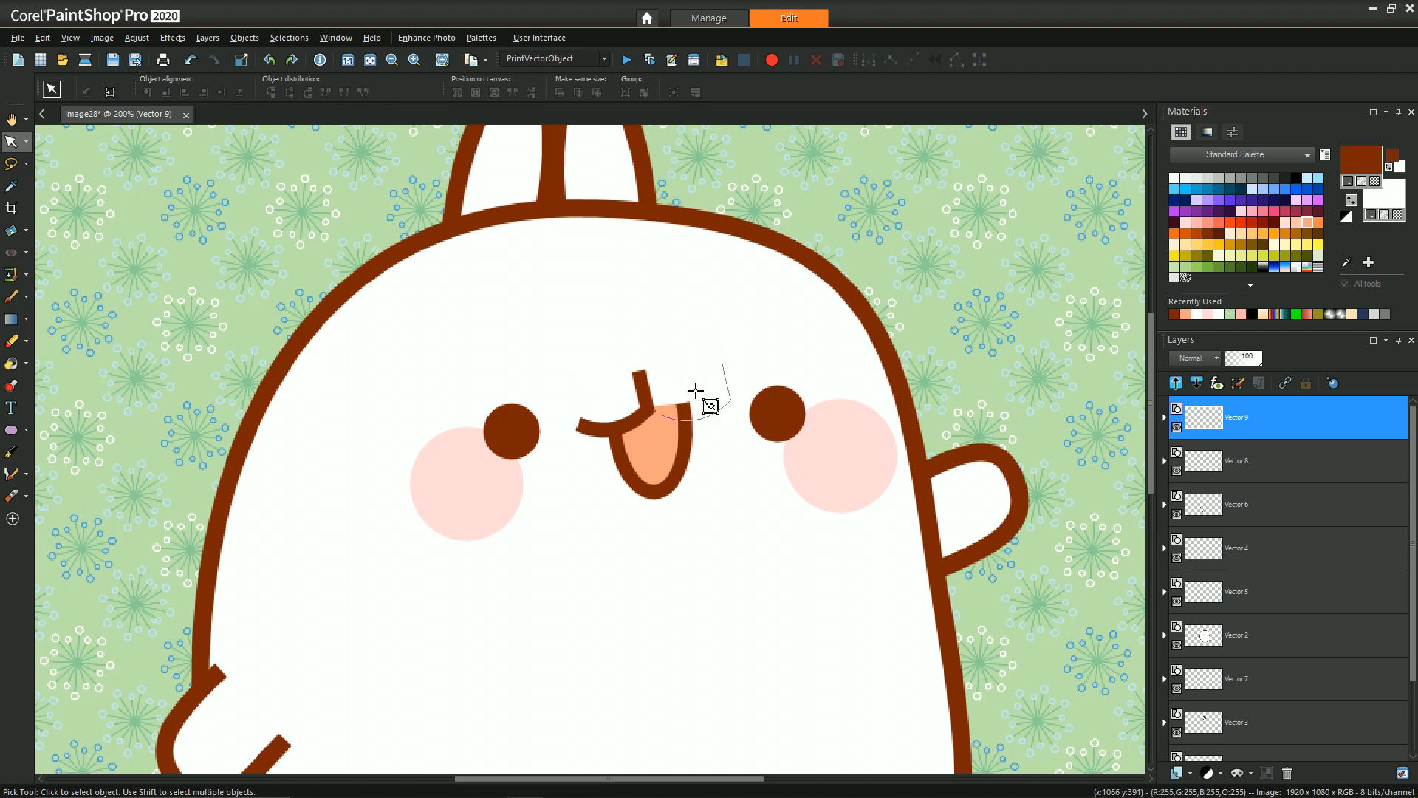
- Curve the right half of the lip path so the mouth forms a cat-like double arc
left_click(711, 405)
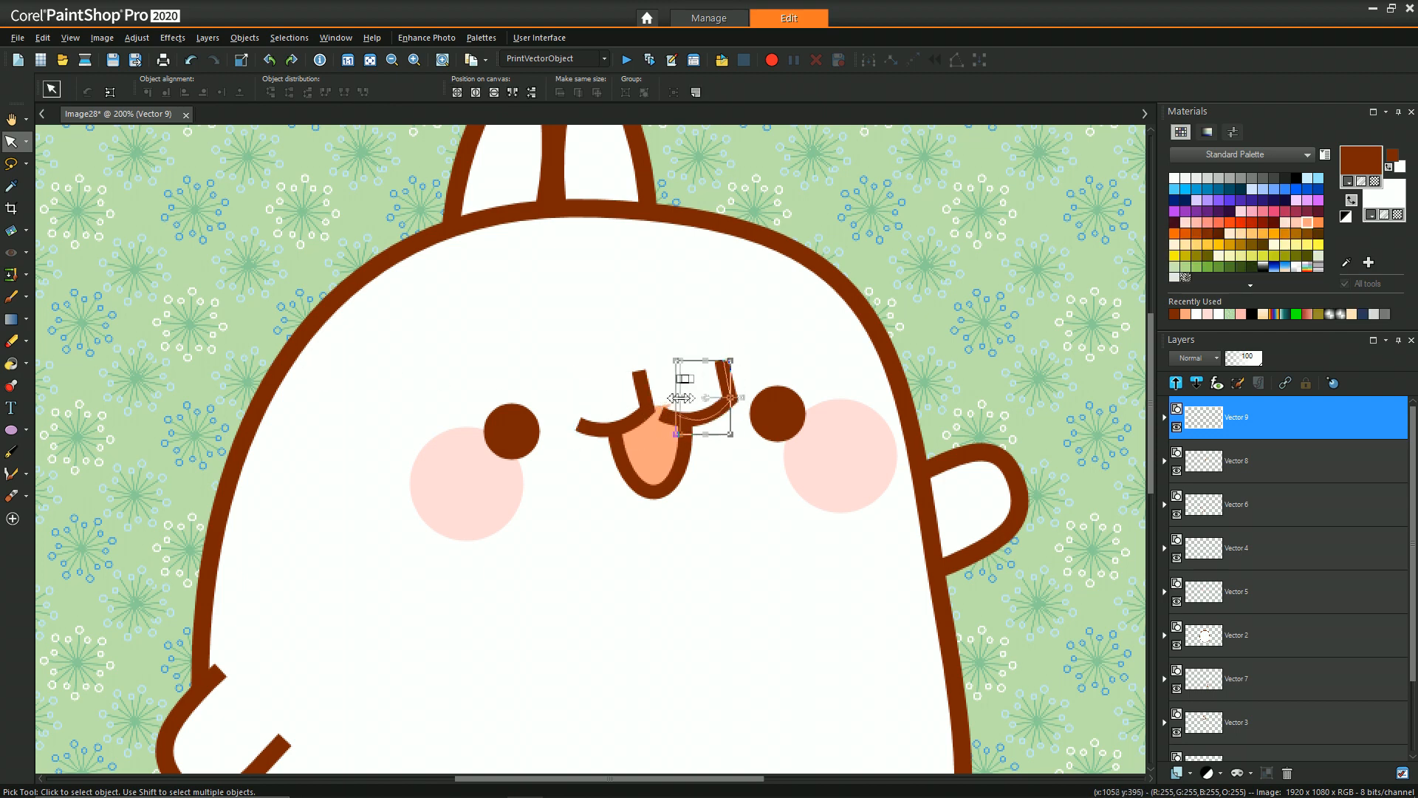
left_click_drag(703, 398, 768, 402)
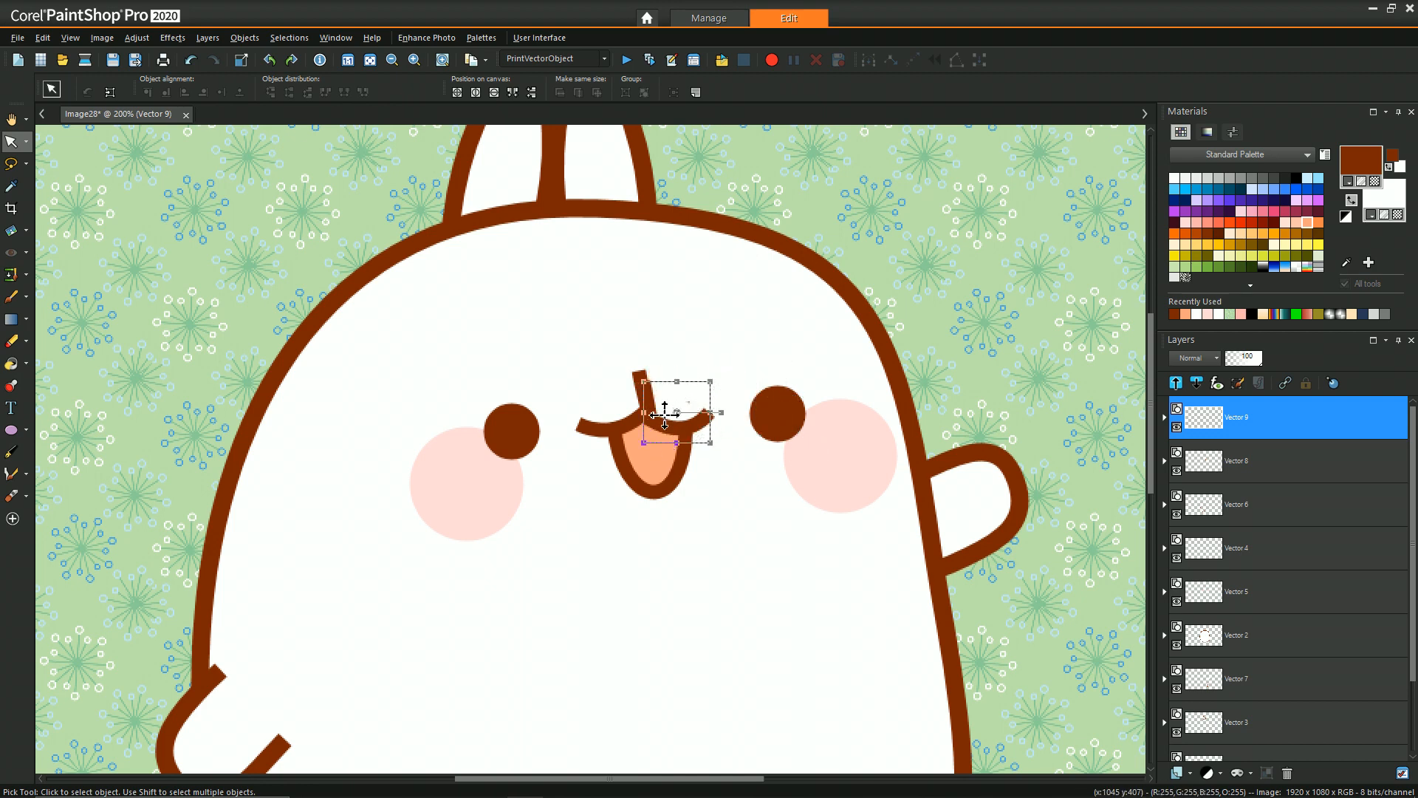
left_click_drag(664, 421, 674, 405)
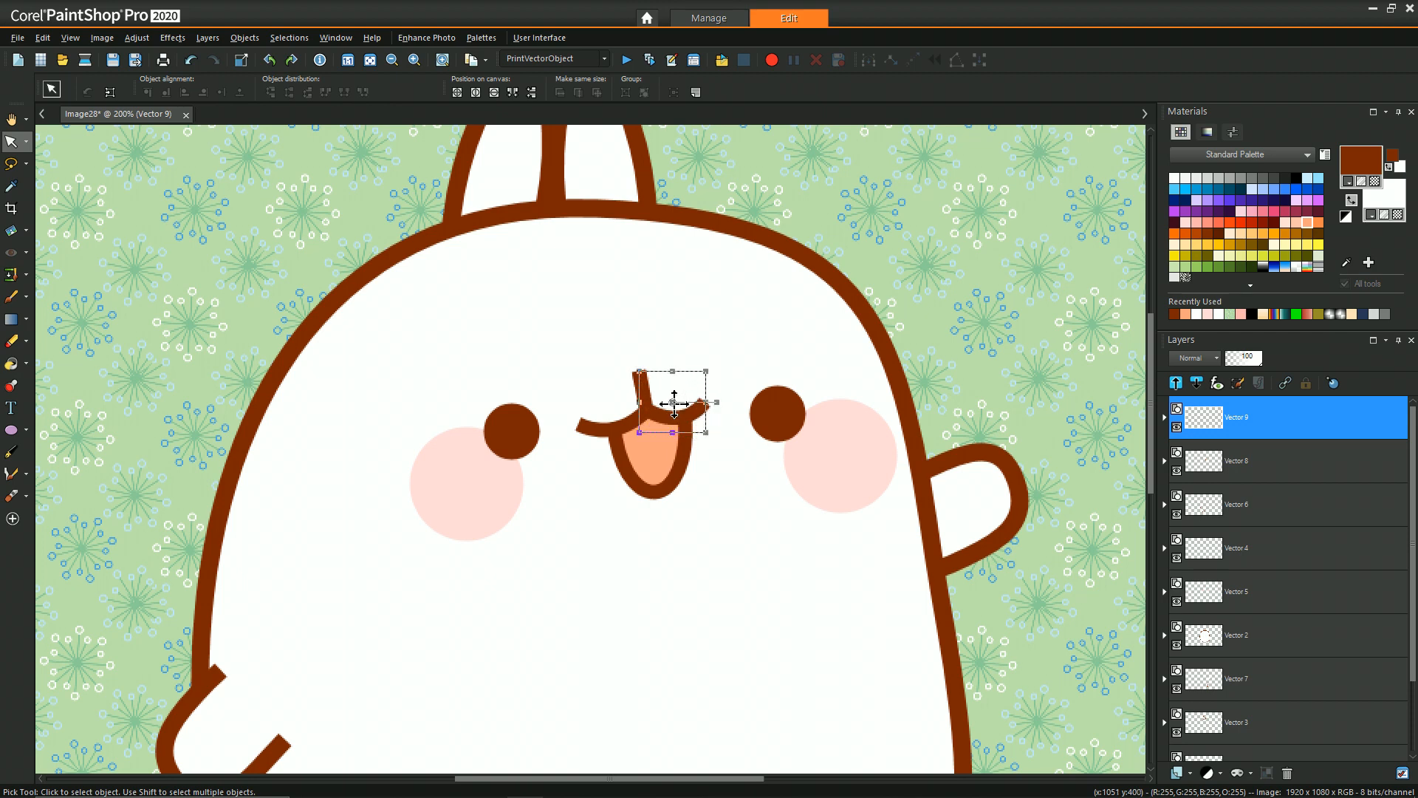
left_click(11, 119)
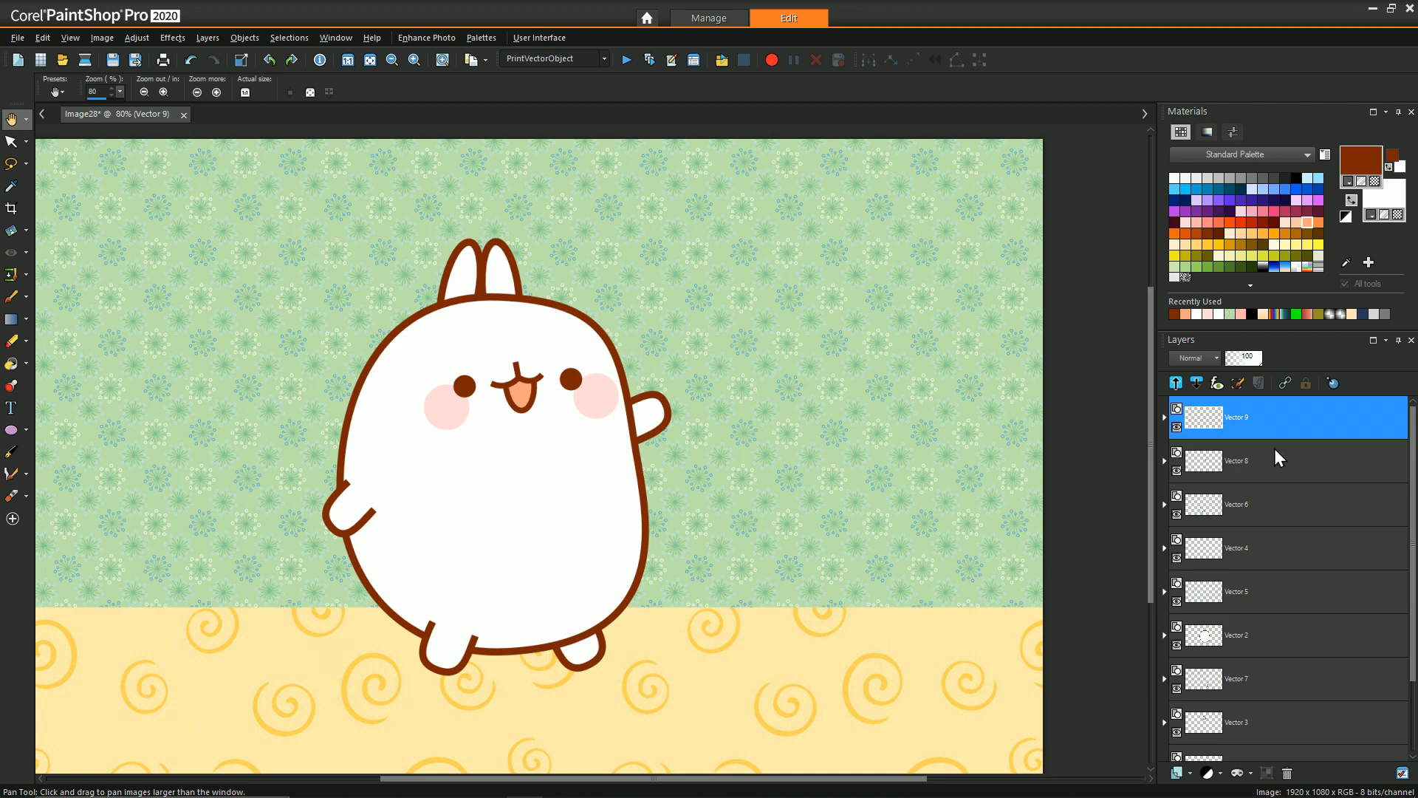
mouse_move(1235, 421)
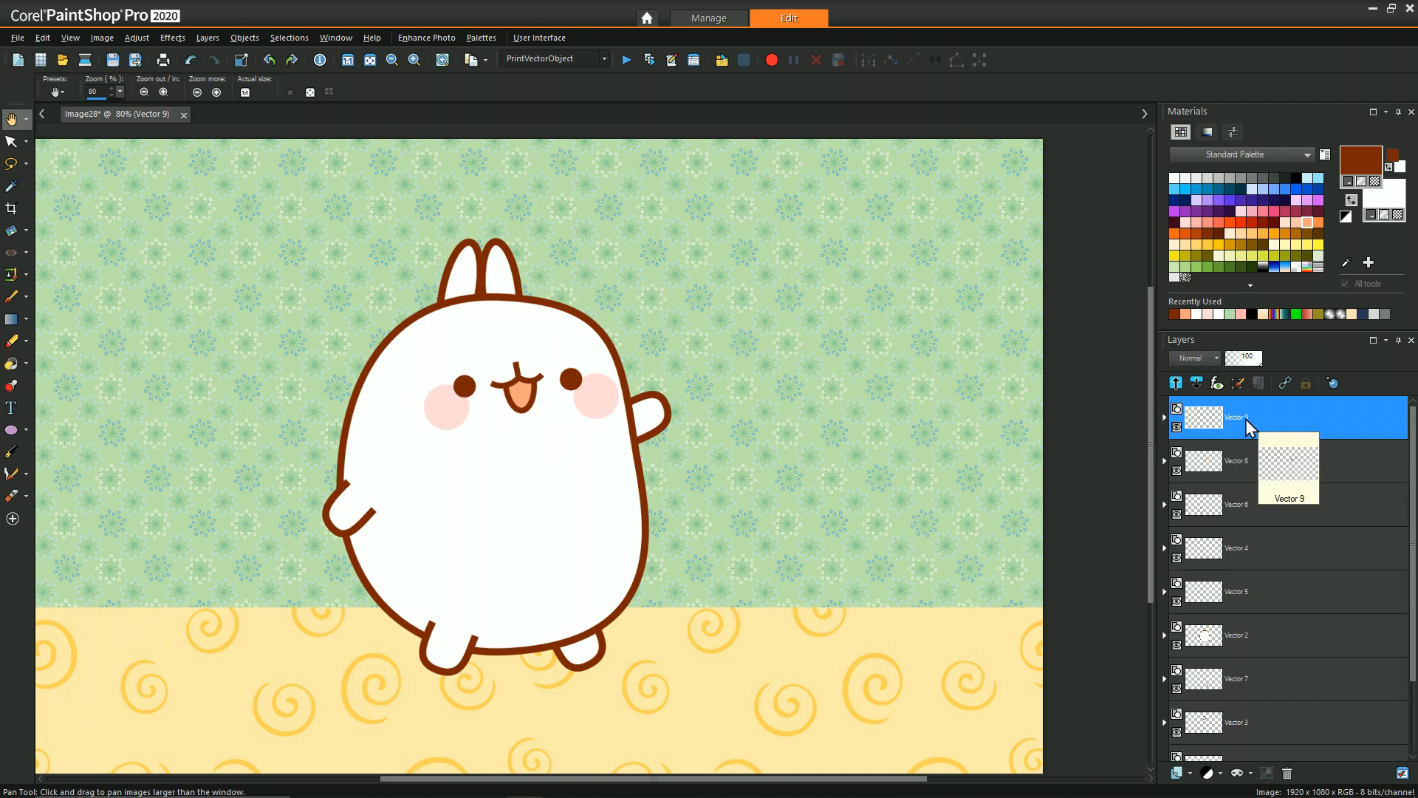
mouse_move(1284, 427)
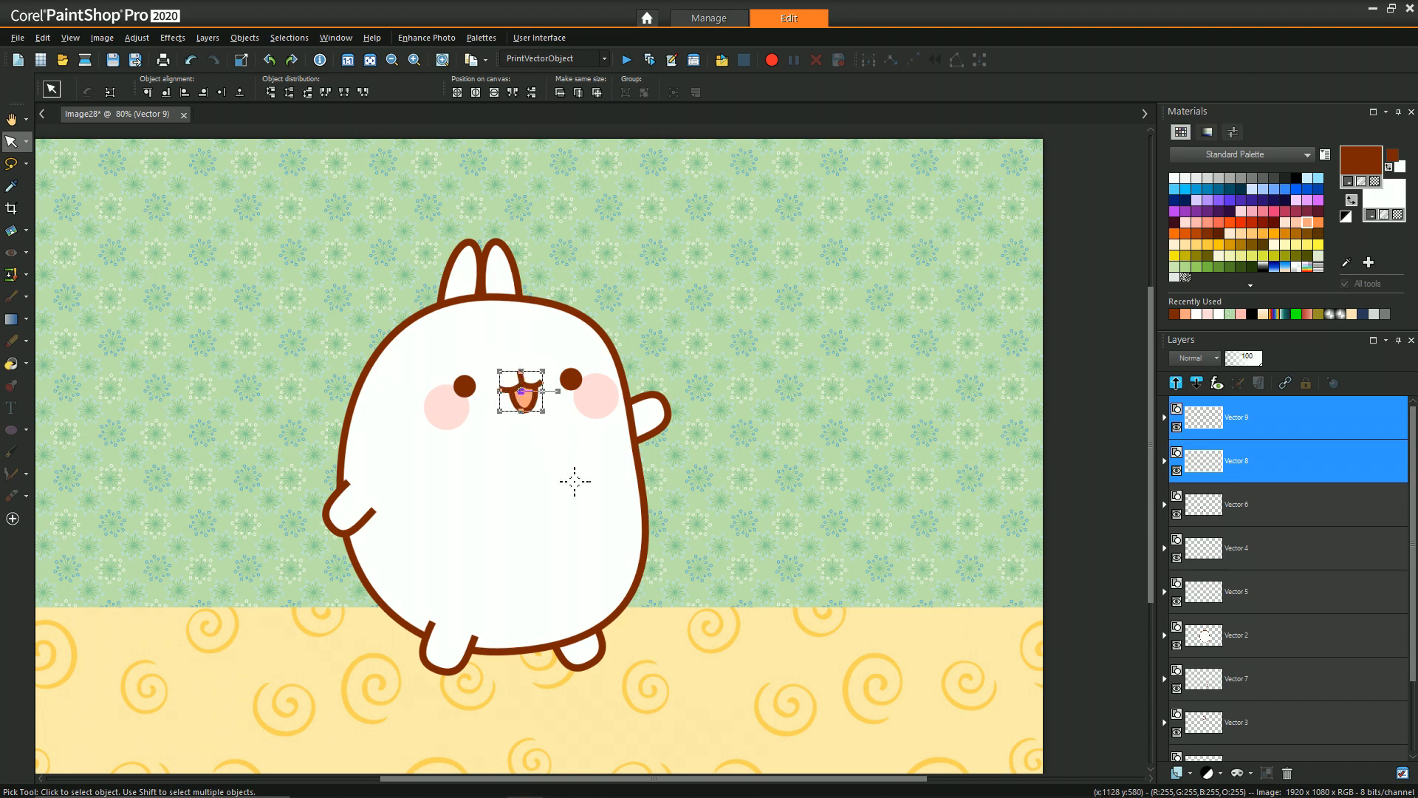
mouse_move(585, 374)
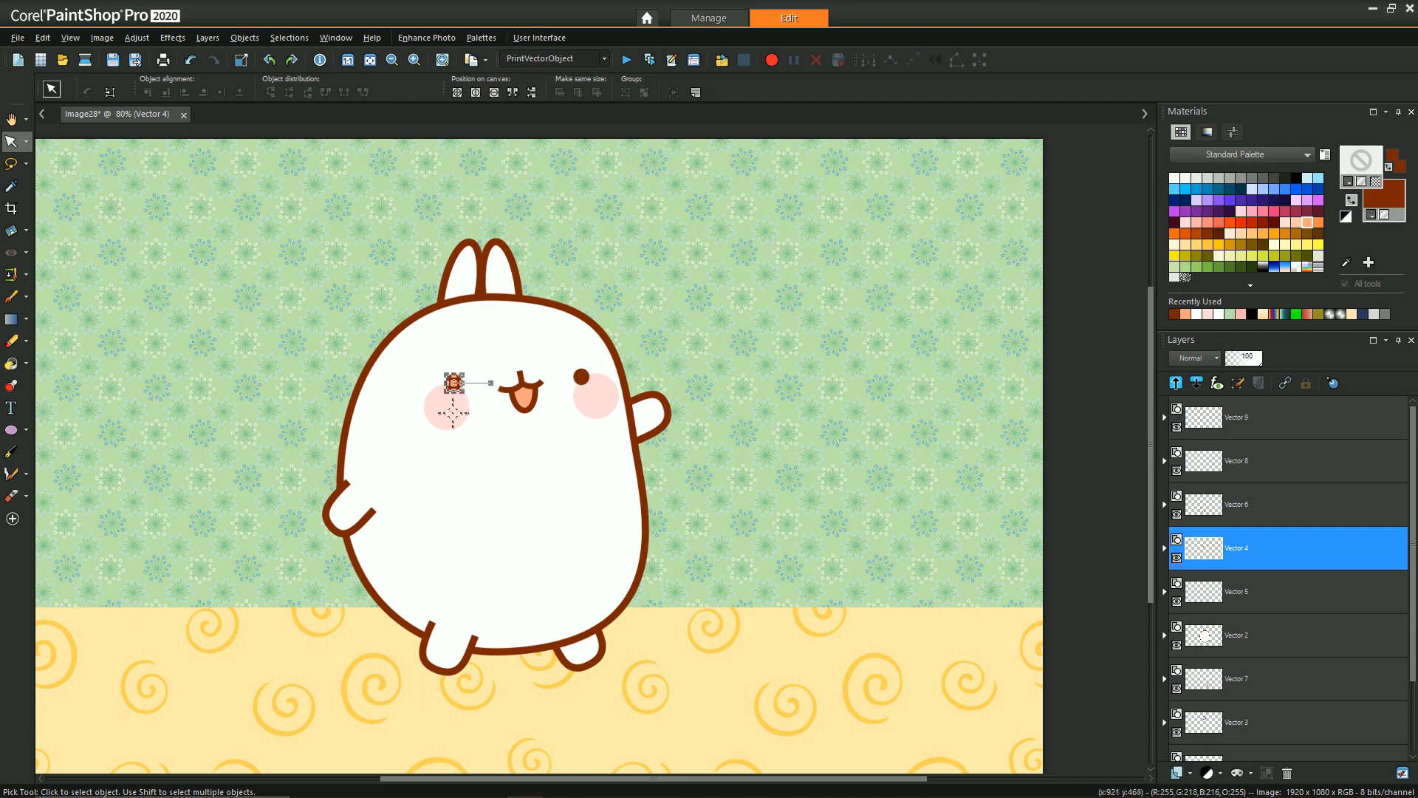
- Scale down both eye objects, selecting the Vector 9 and Vector 8 mouth layers along the way
left_click_drag(452, 382, 579, 375)
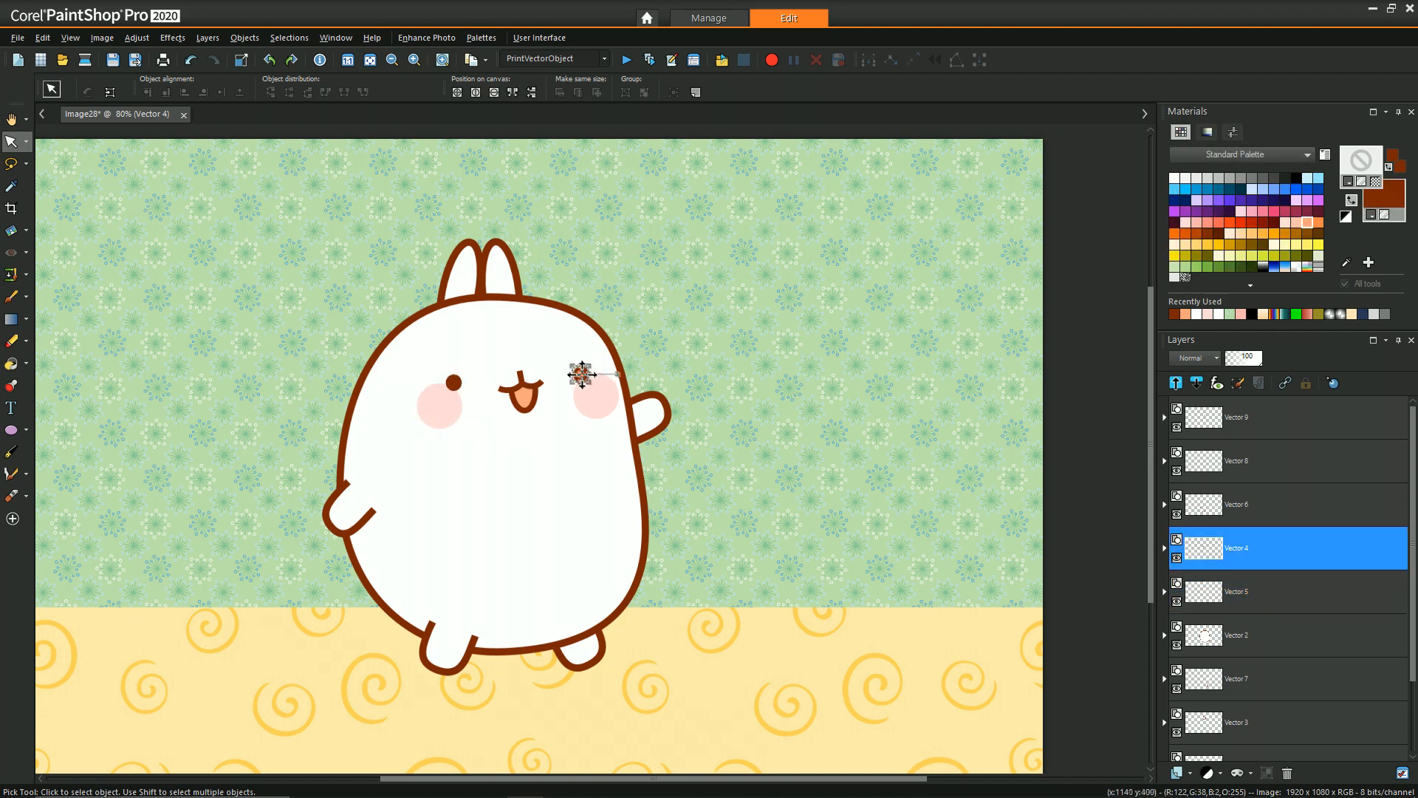
left_click(1266, 416)
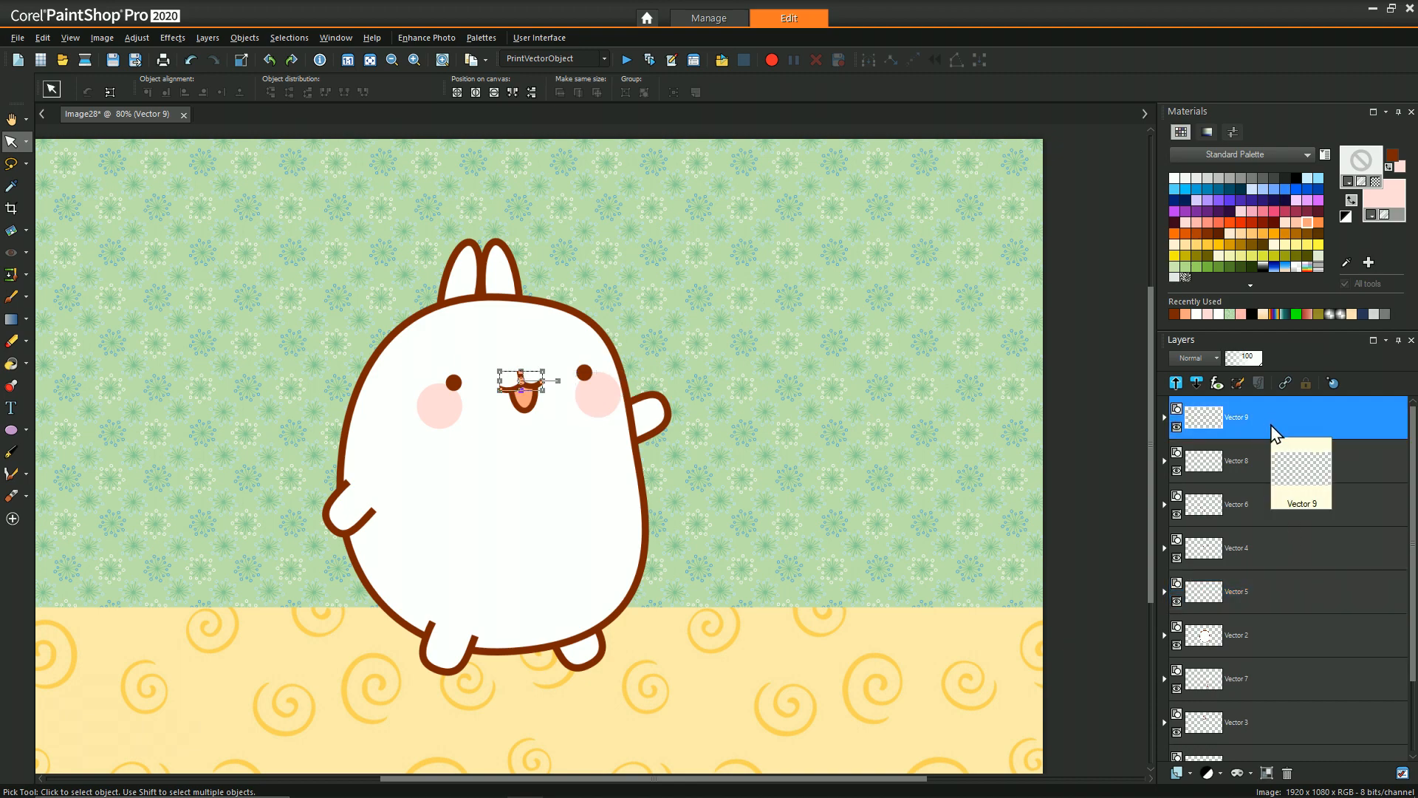
left_click(1266, 461)
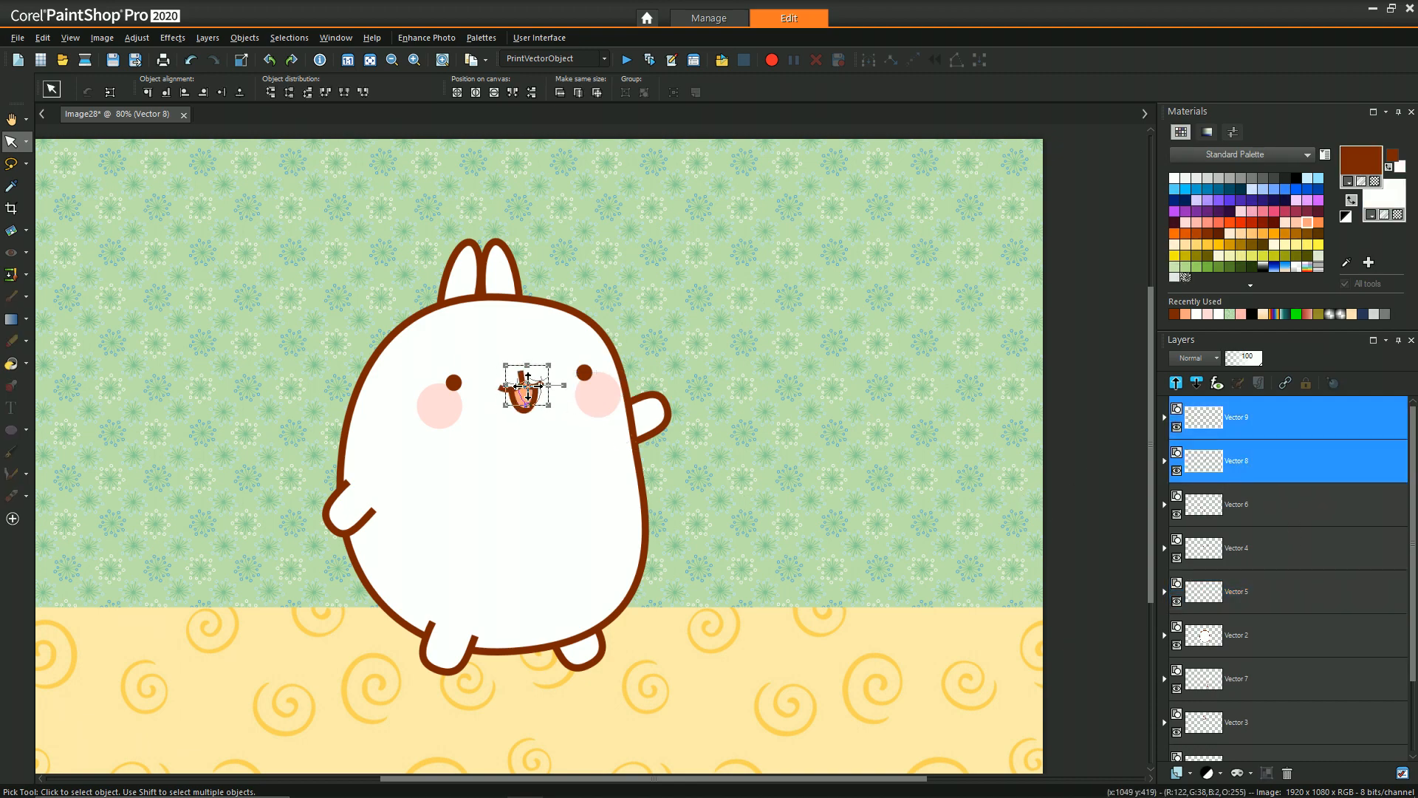
left_click(392, 59)
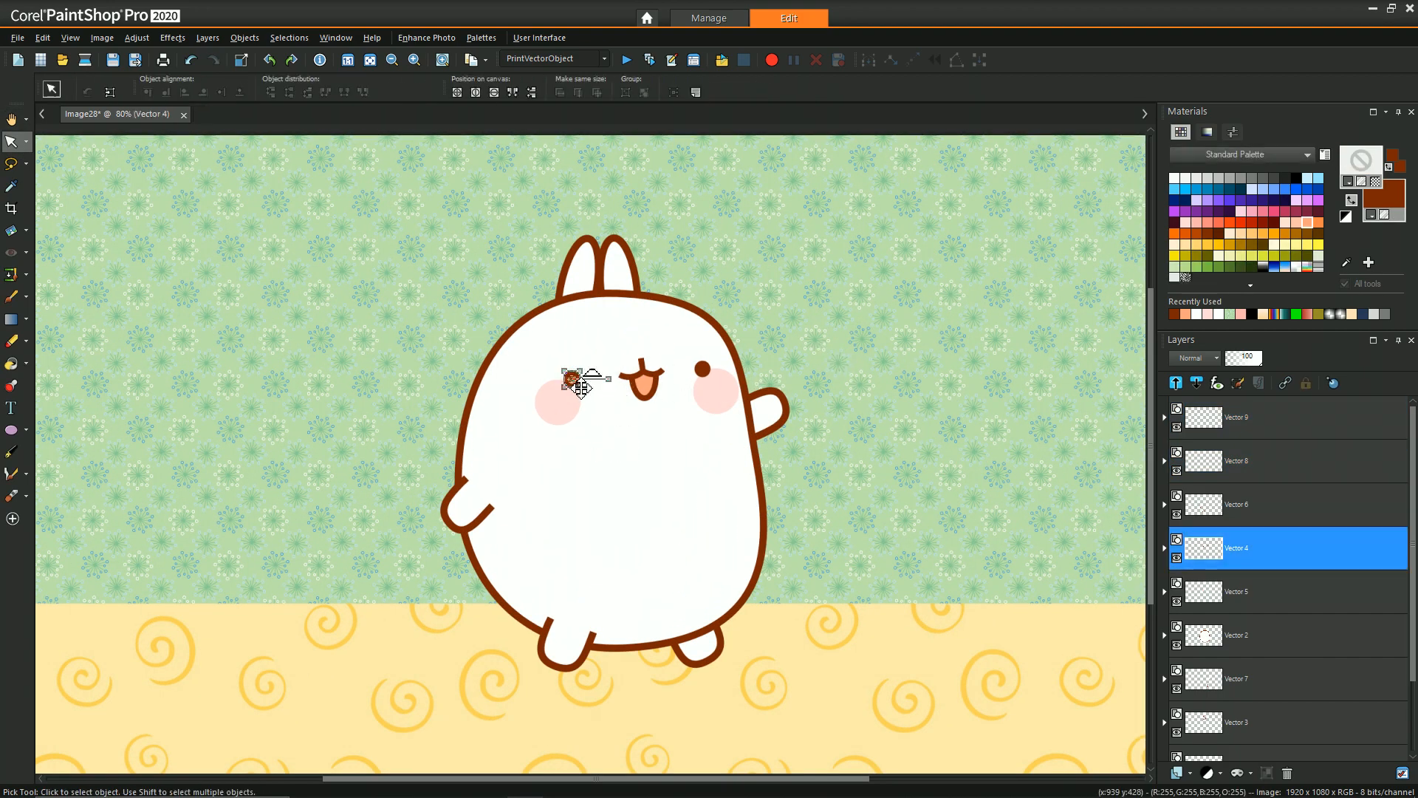
left_click(412, 59)
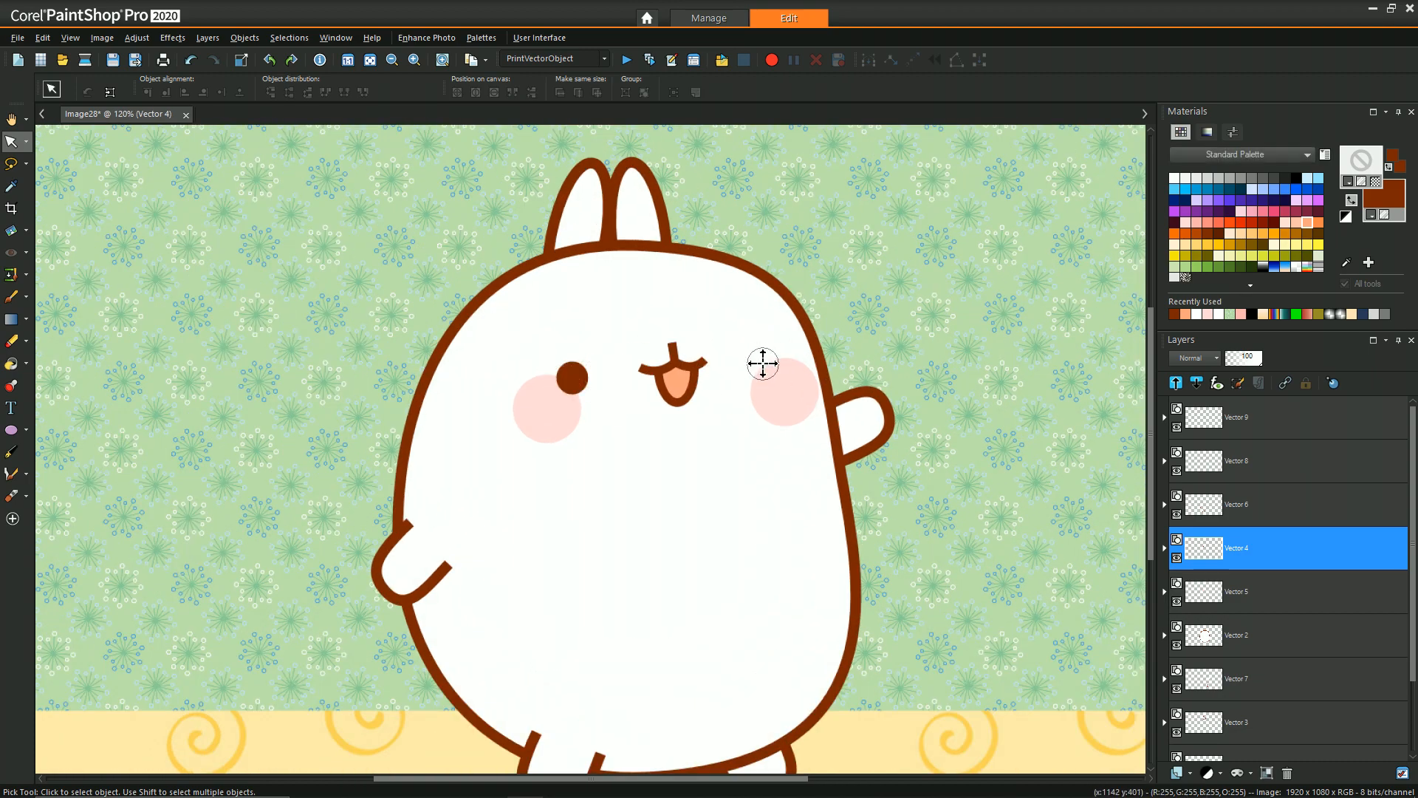
left_click_drag(762, 364, 546, 408)
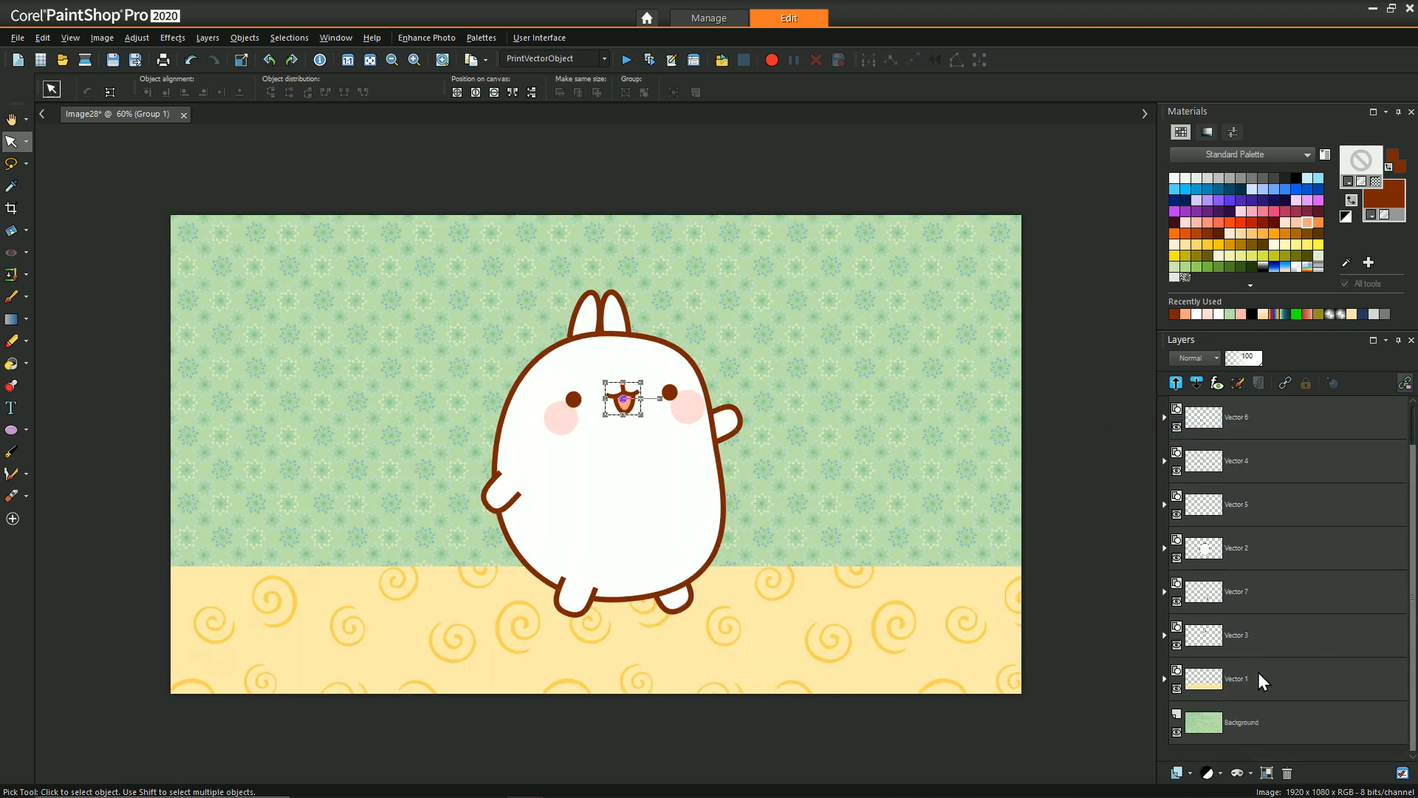
- Add a new vector layer above the swirl floor layer Vector 1
left_click(1238, 678)
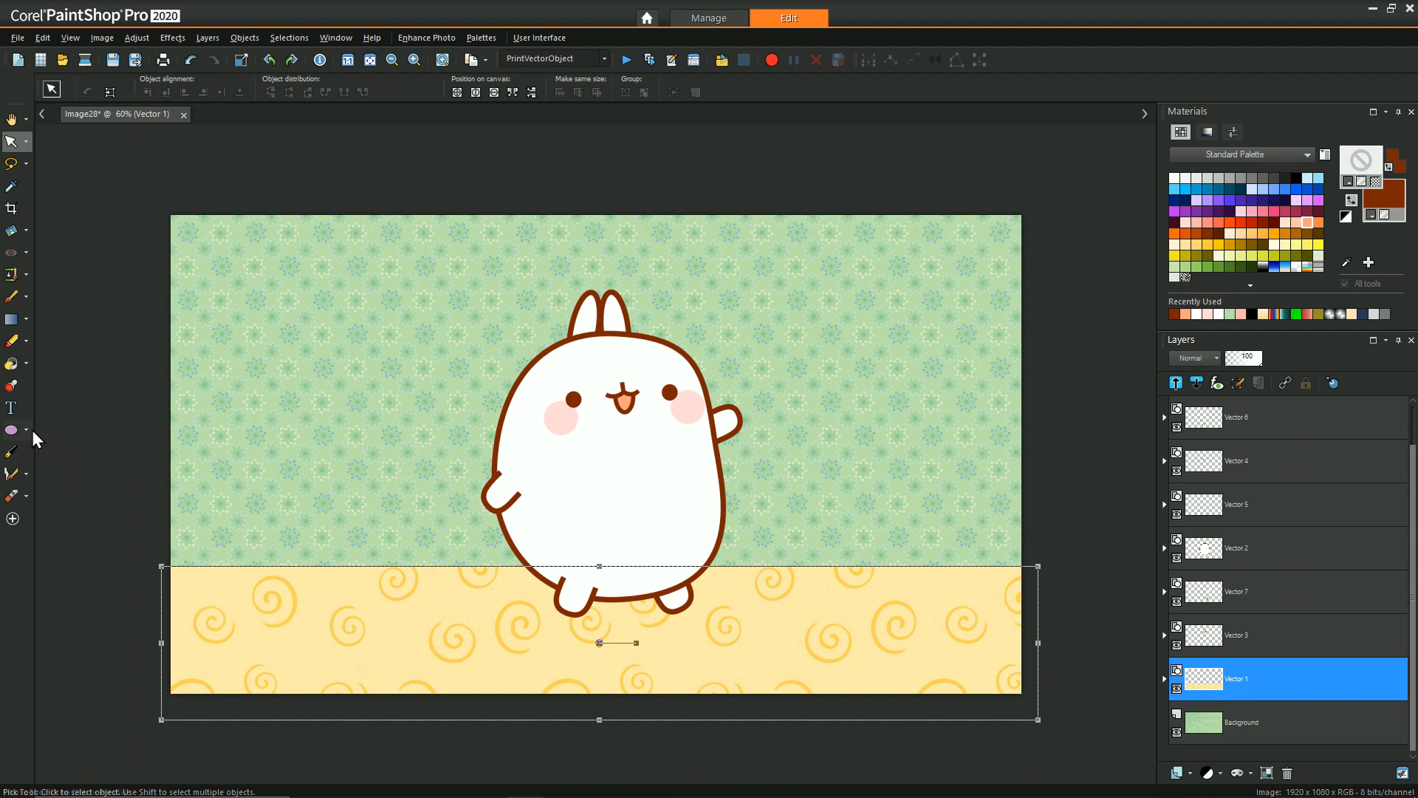
left_click(1177, 773)
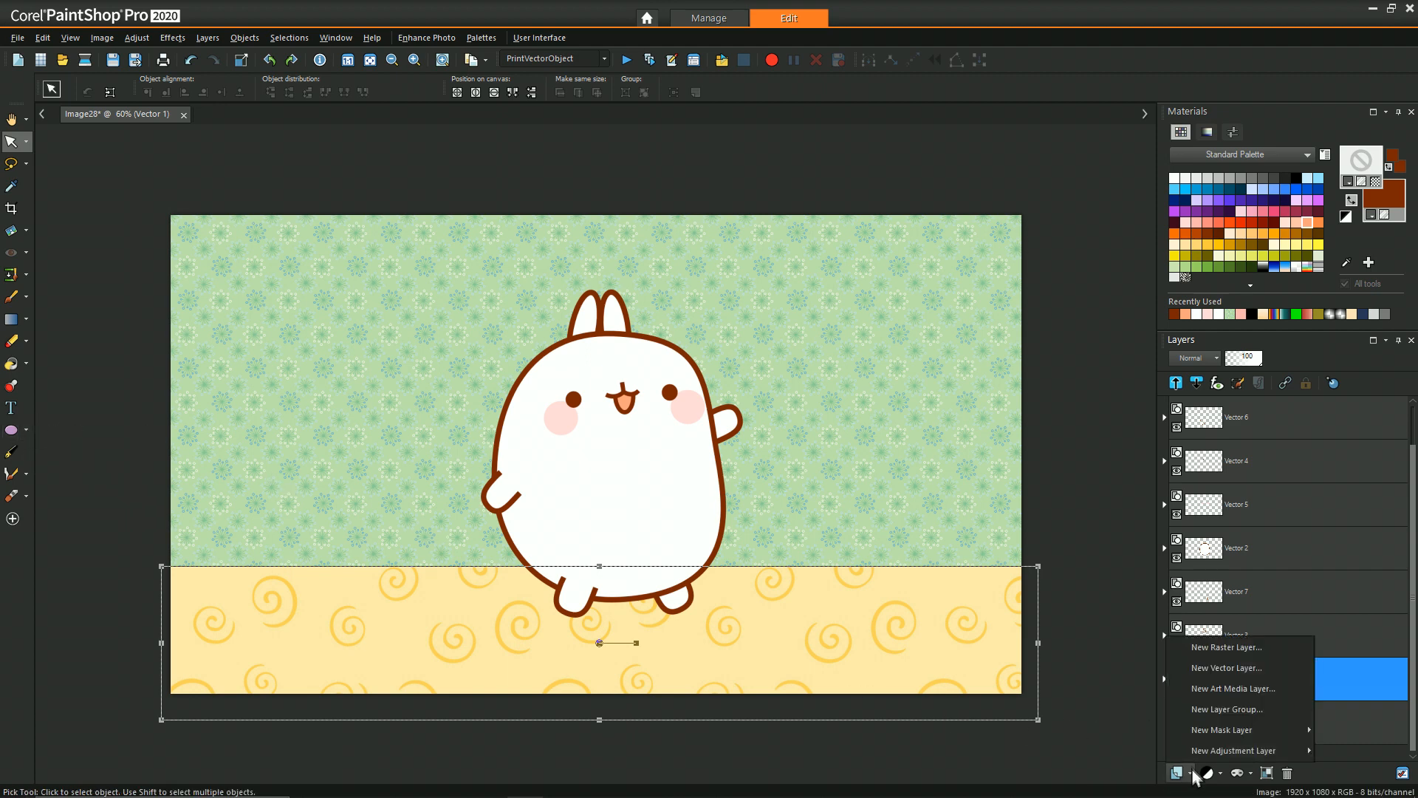
left_click(1226, 668)
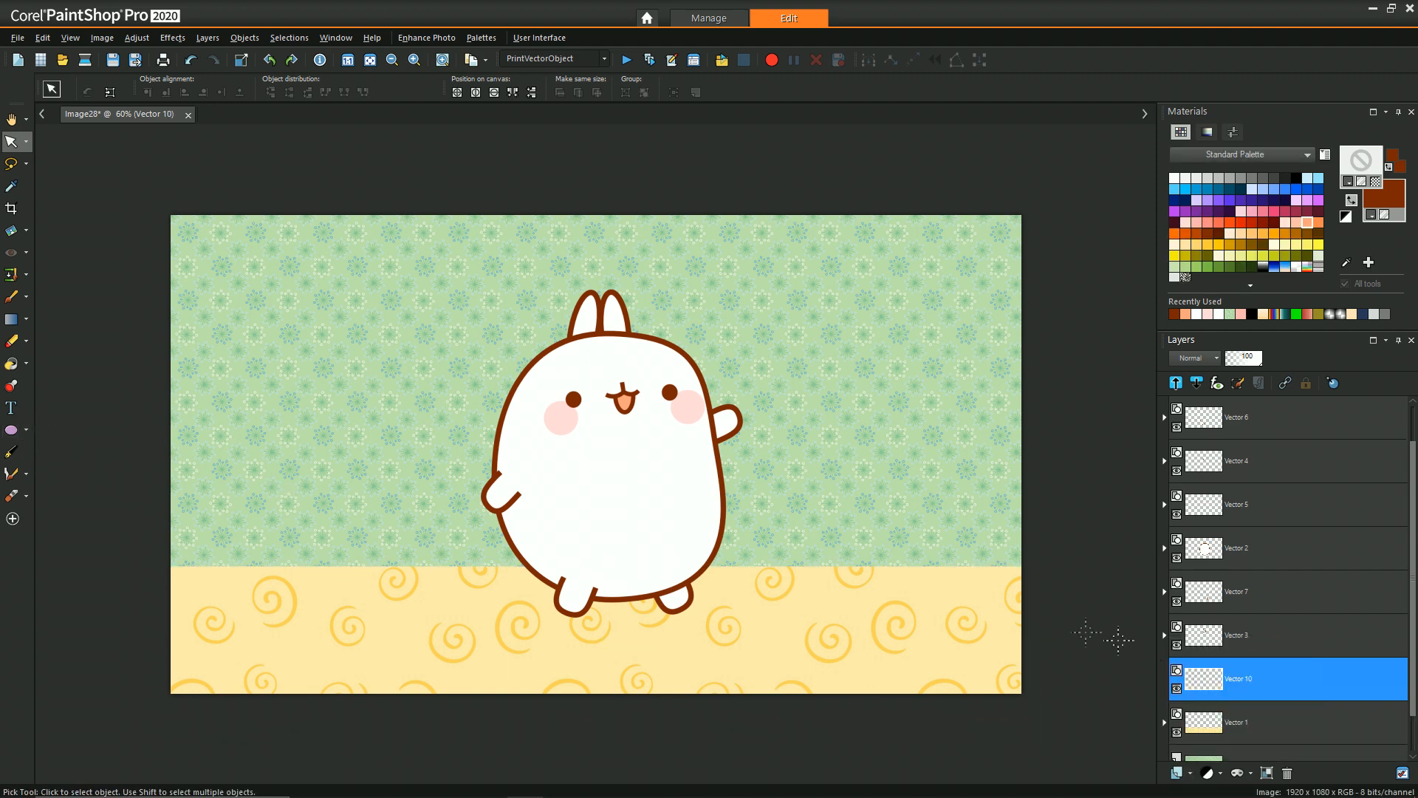
- Draw a flat light gray ellipse shadow under the character's feet with the Ellipse tool
left_click(26, 430)
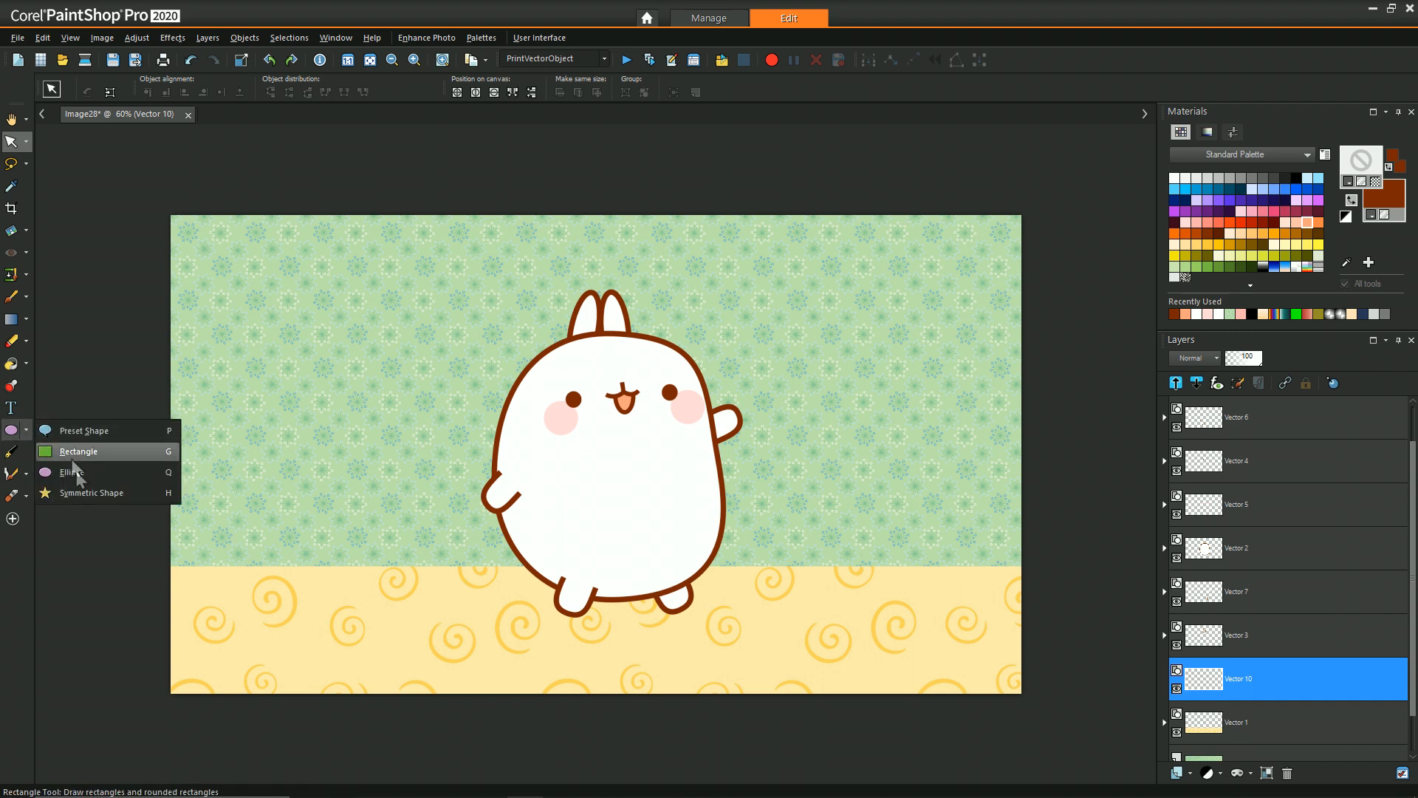
left_click(72, 471)
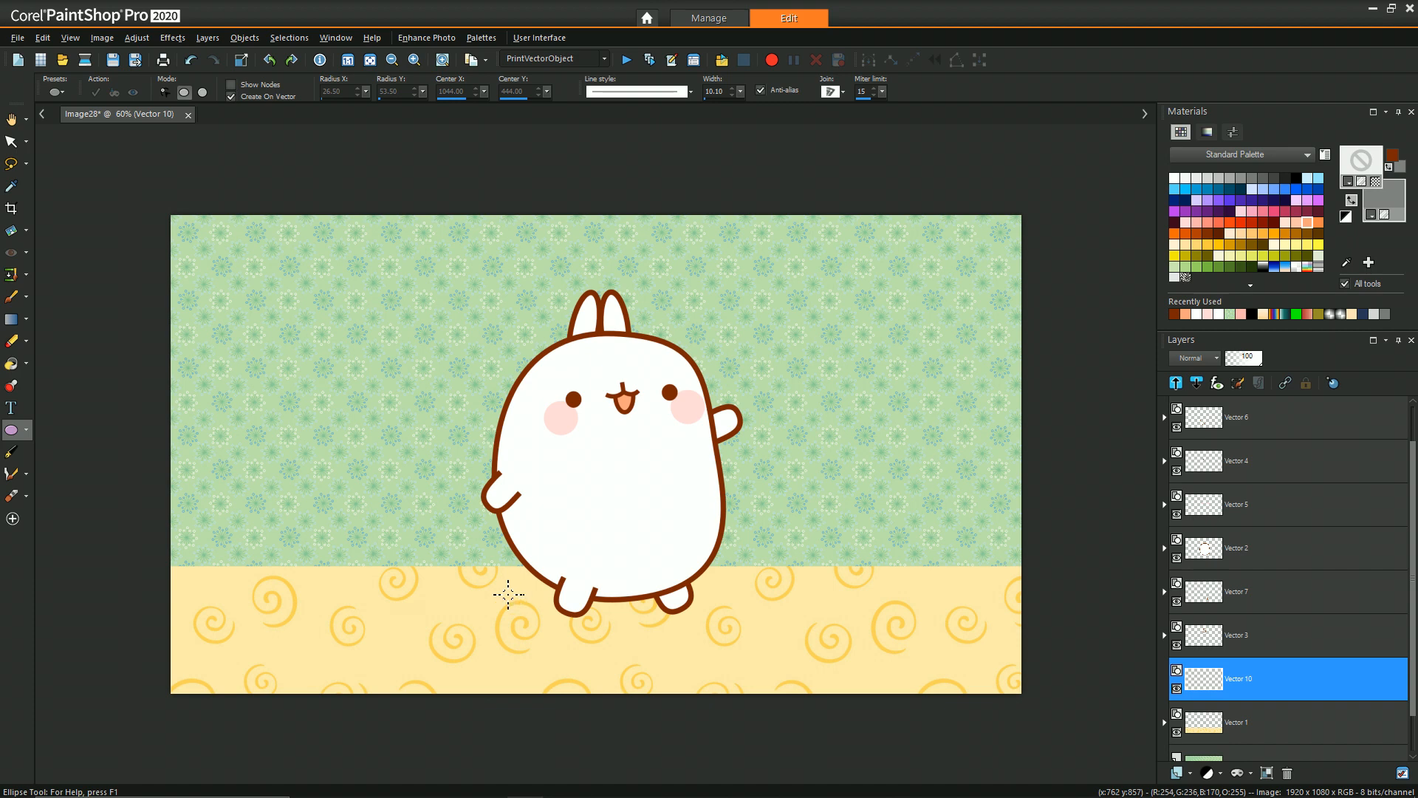
left_click_drag(506, 595, 724, 626)
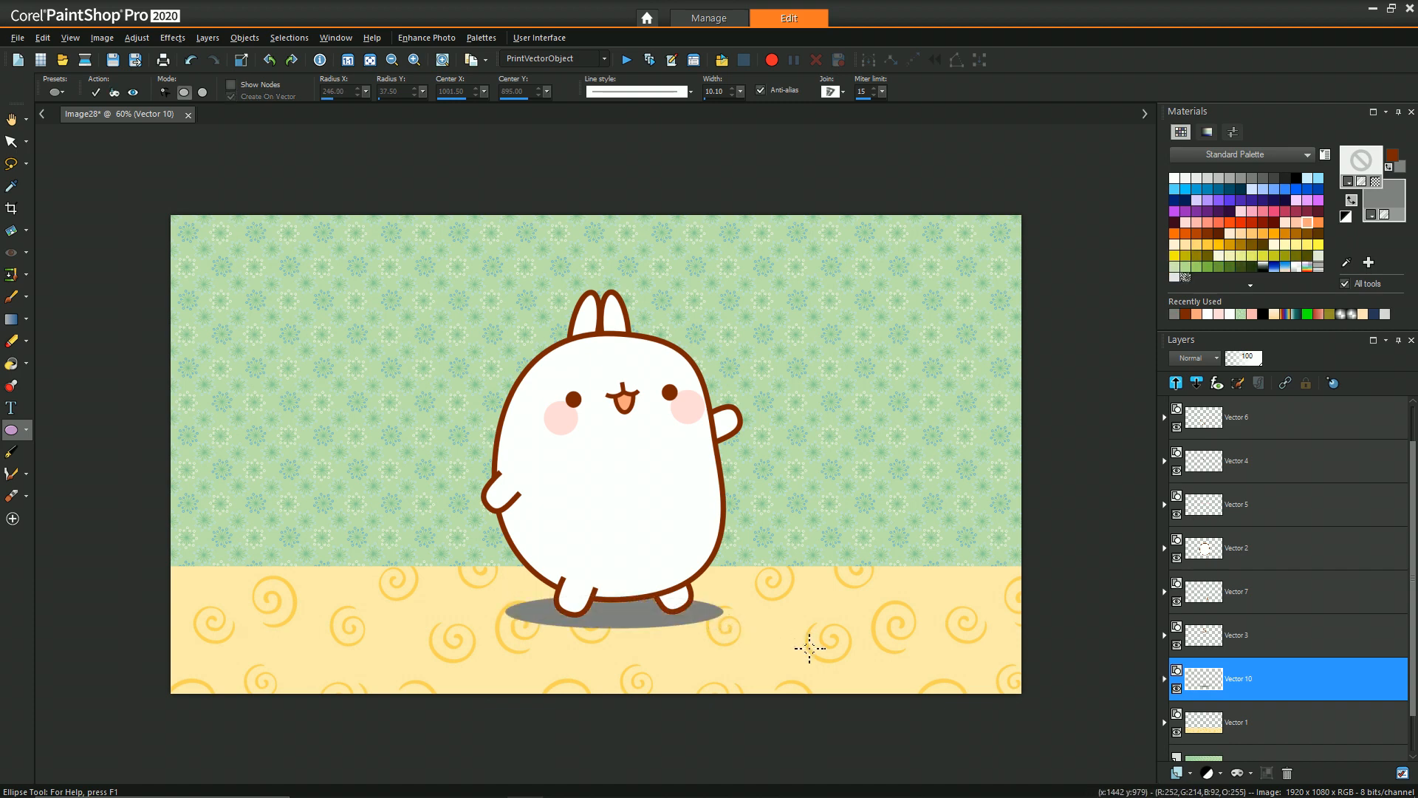
mouse_move(1244, 362)
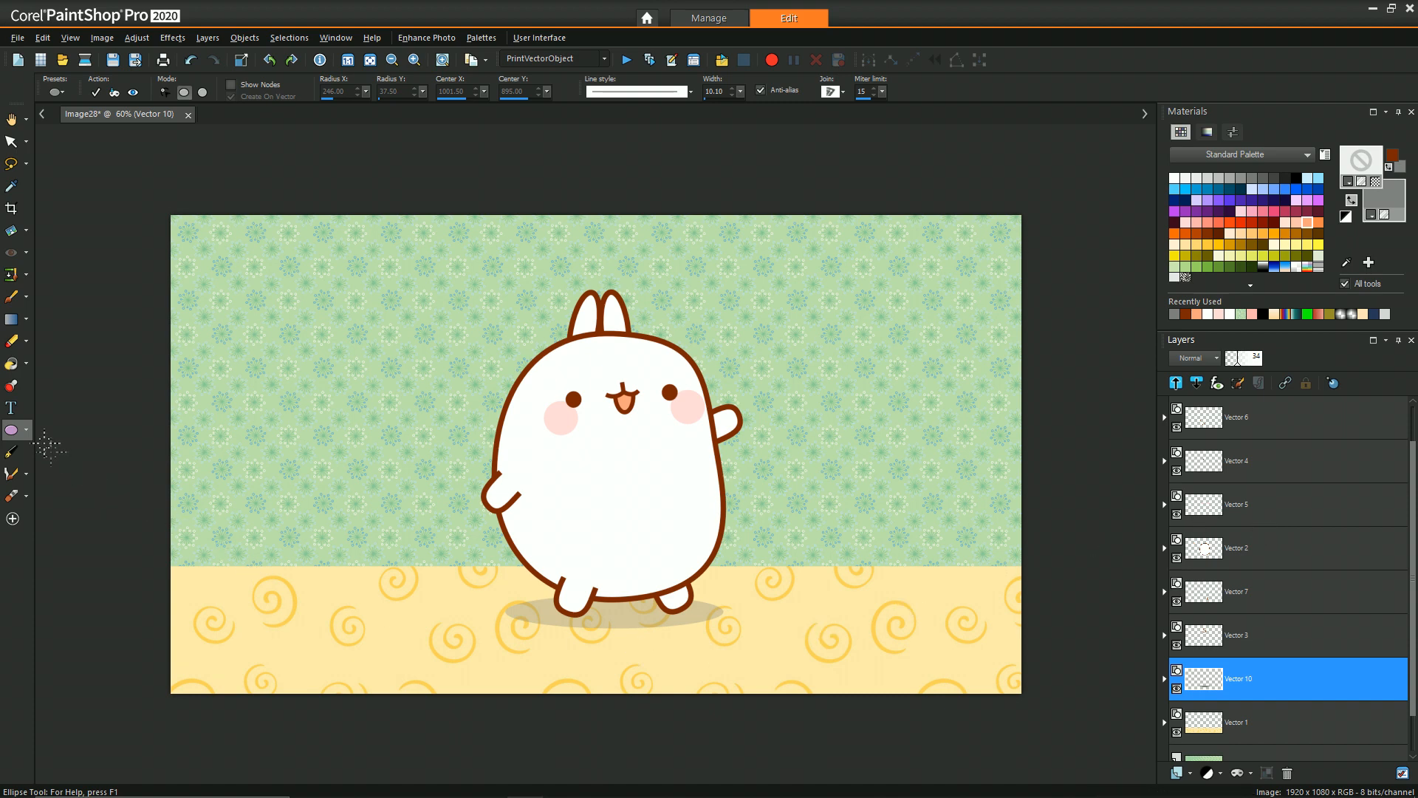
left_click(25, 429)
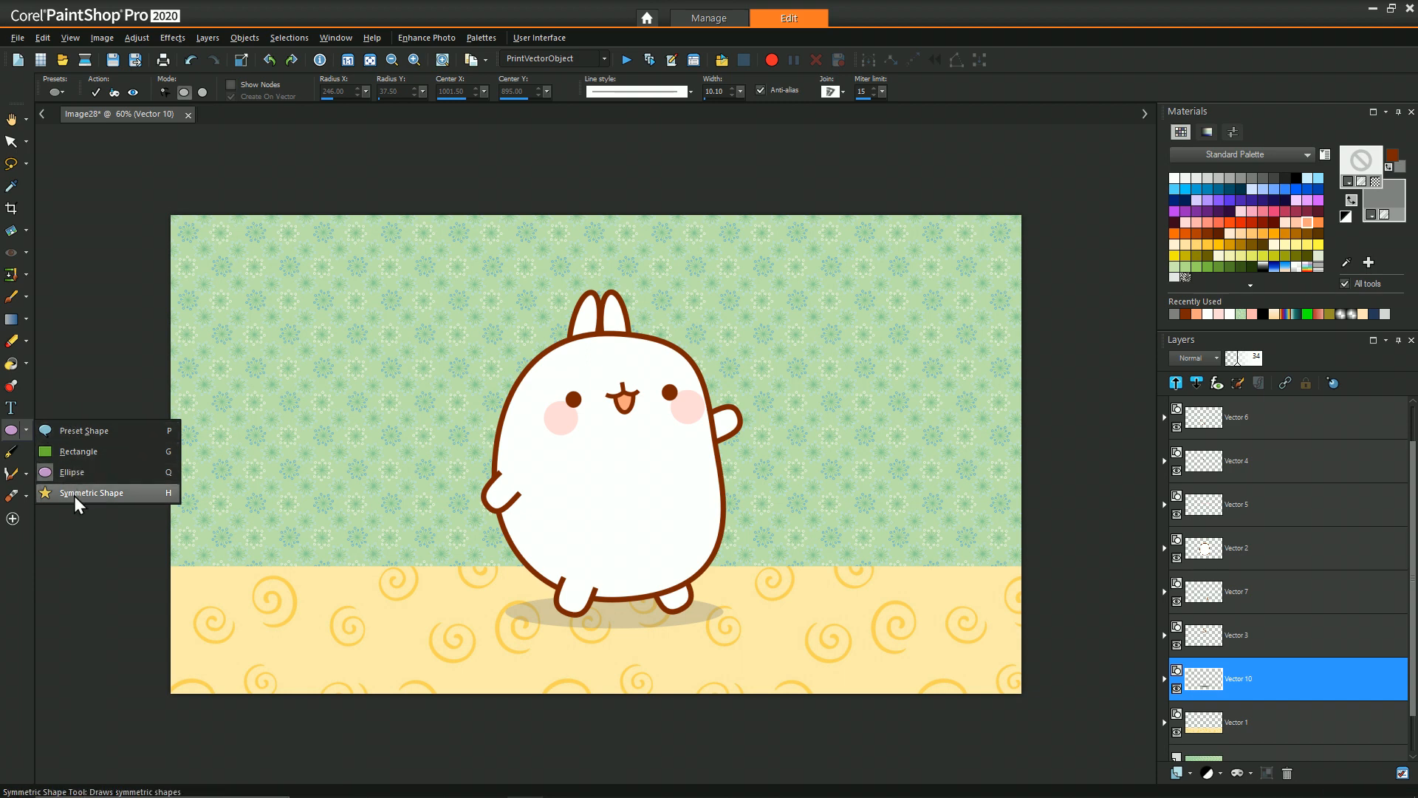
left_click(71, 471)
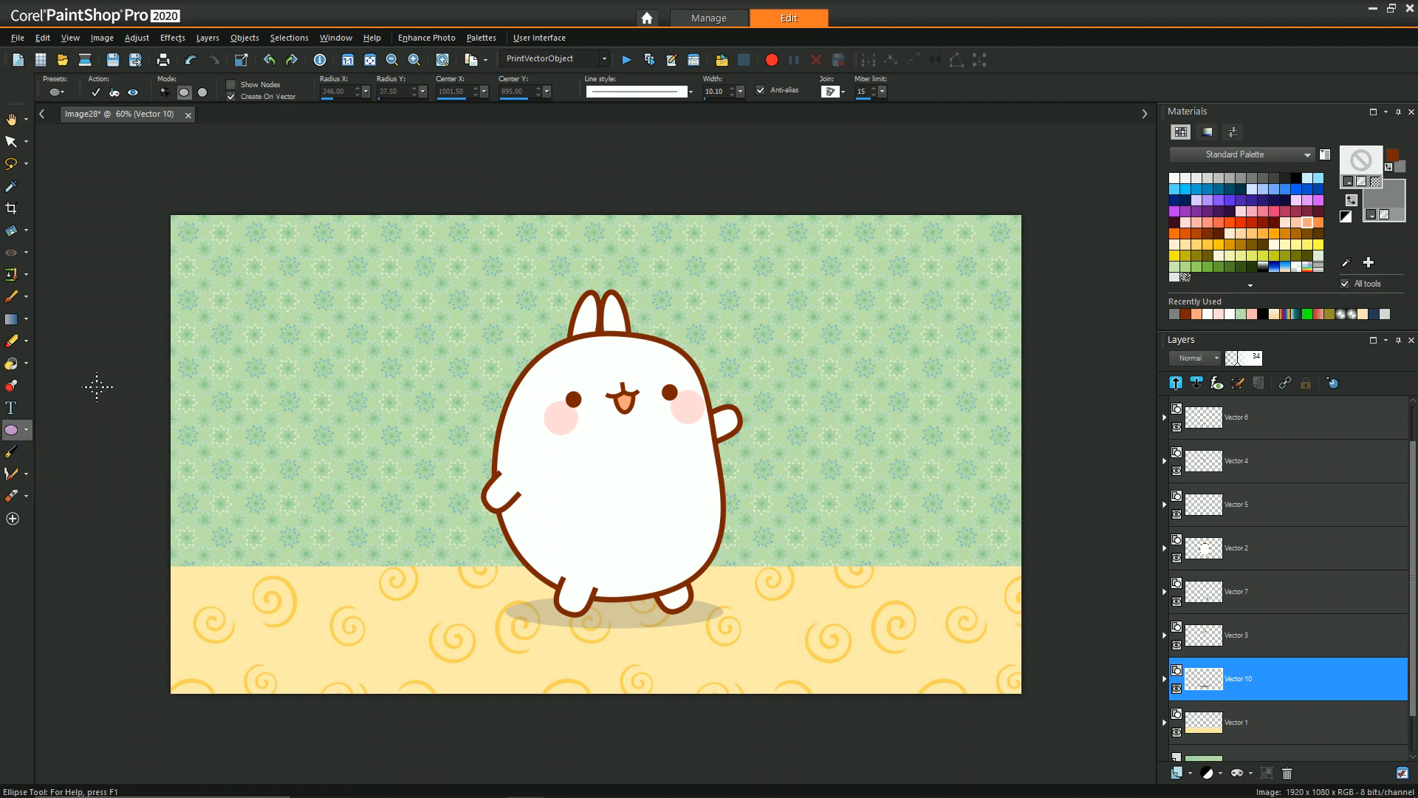